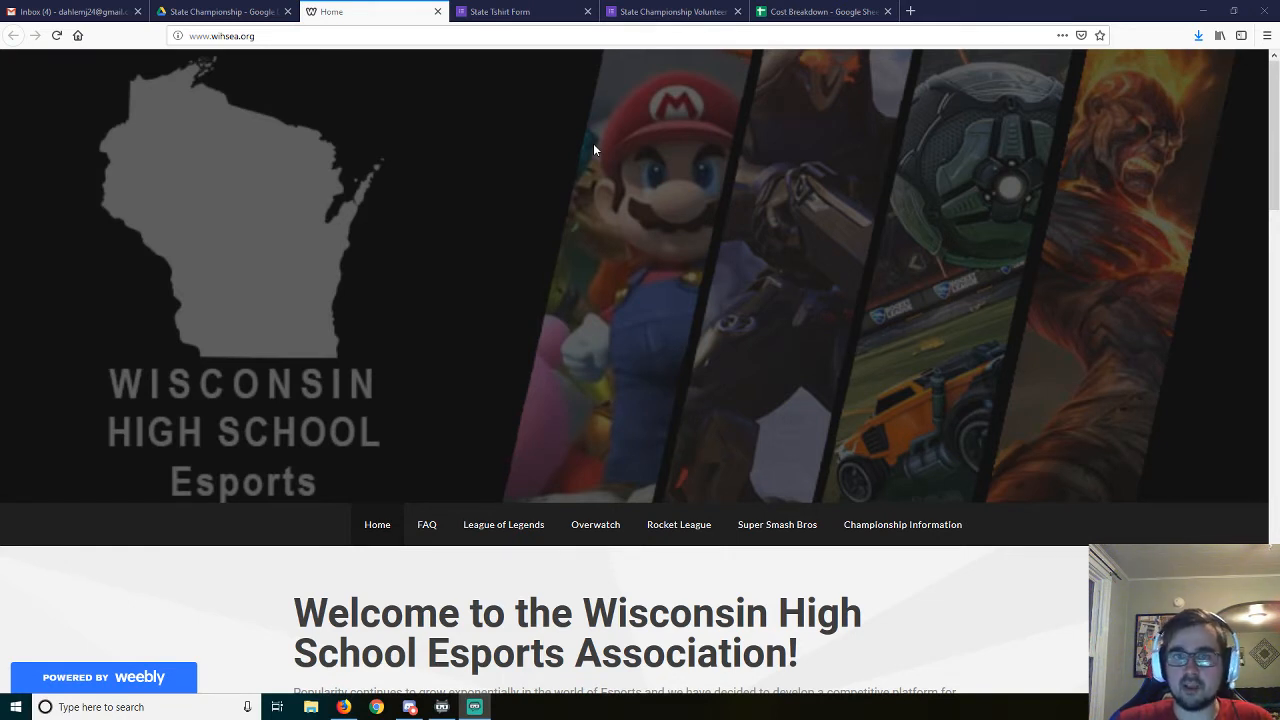
pyautogui.moveTo(449, 185)
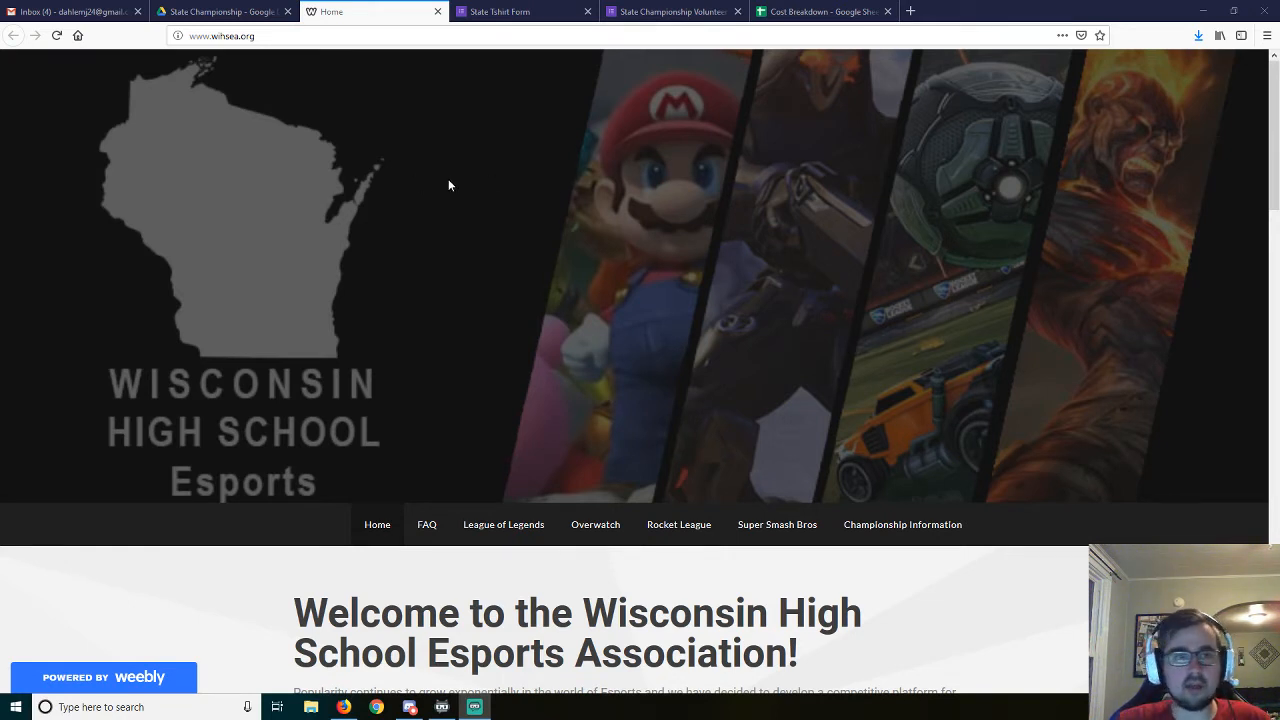
pyautogui.moveTo(349, 174)
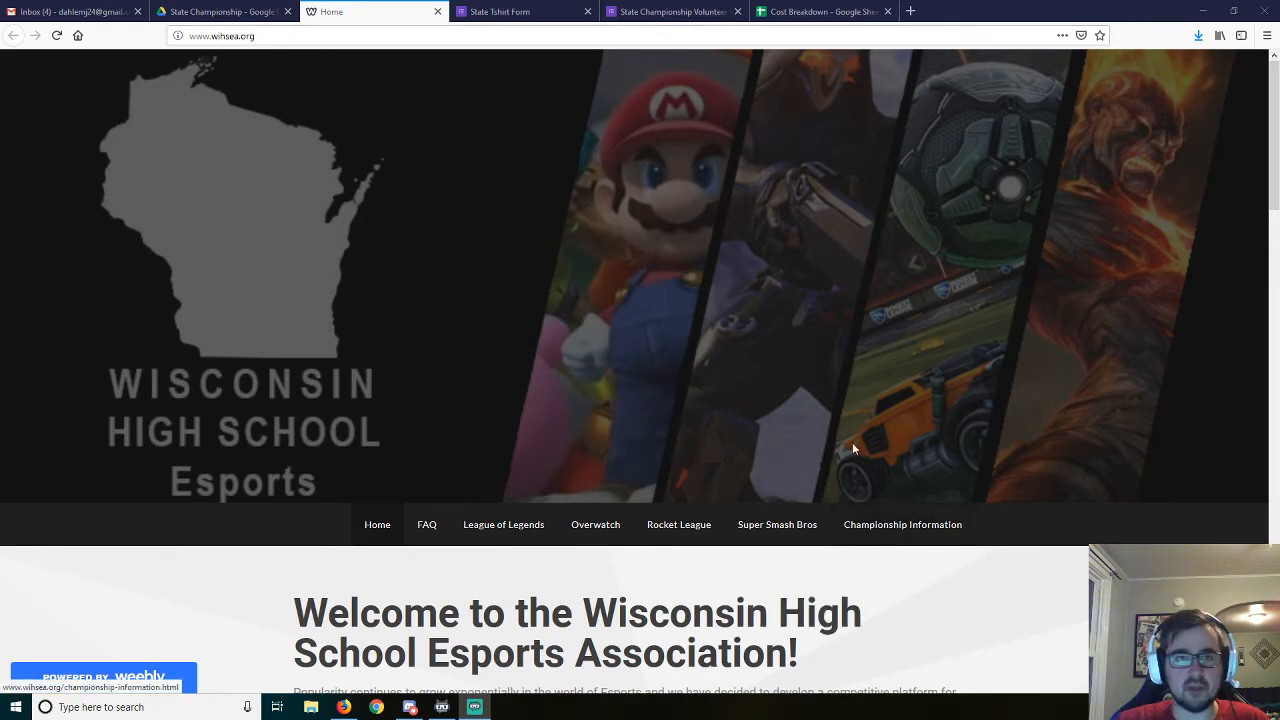
# Step: Open the State Championship page from Championship Information in the site's top navigation
pyautogui.click(901, 524)
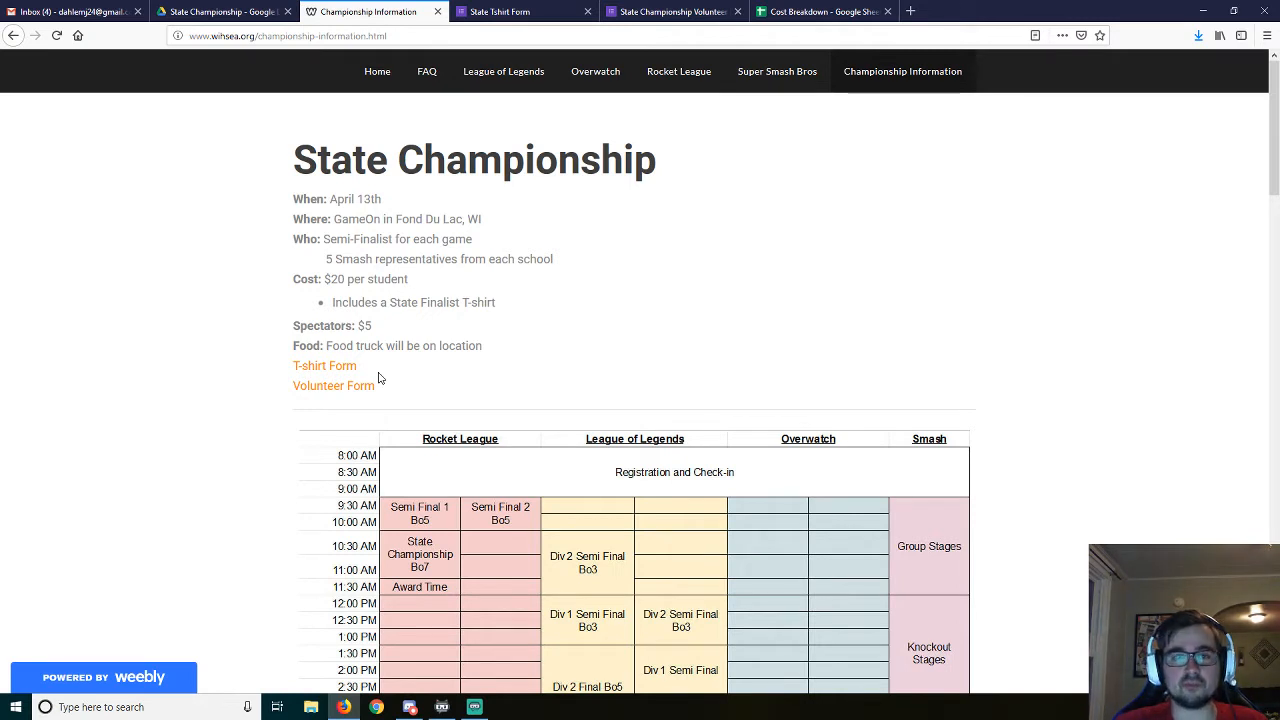
pyautogui.moveTo(426, 366)
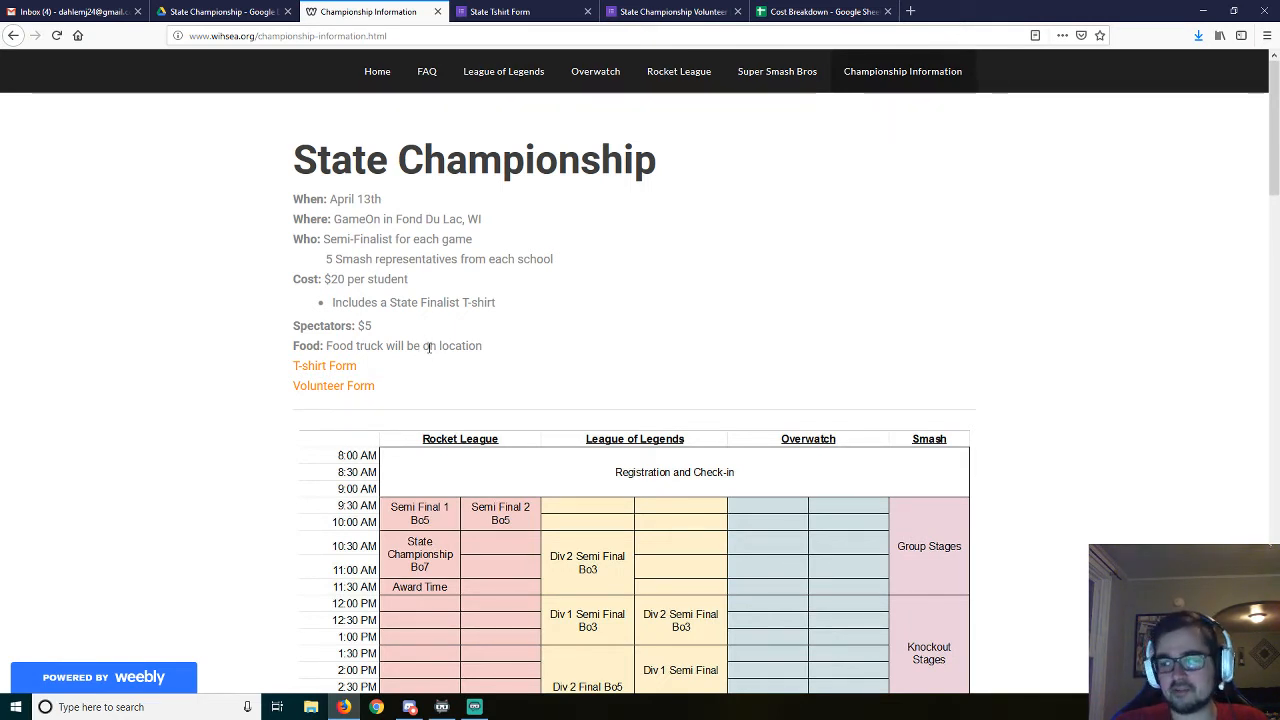
pyautogui.moveTo(430, 348)
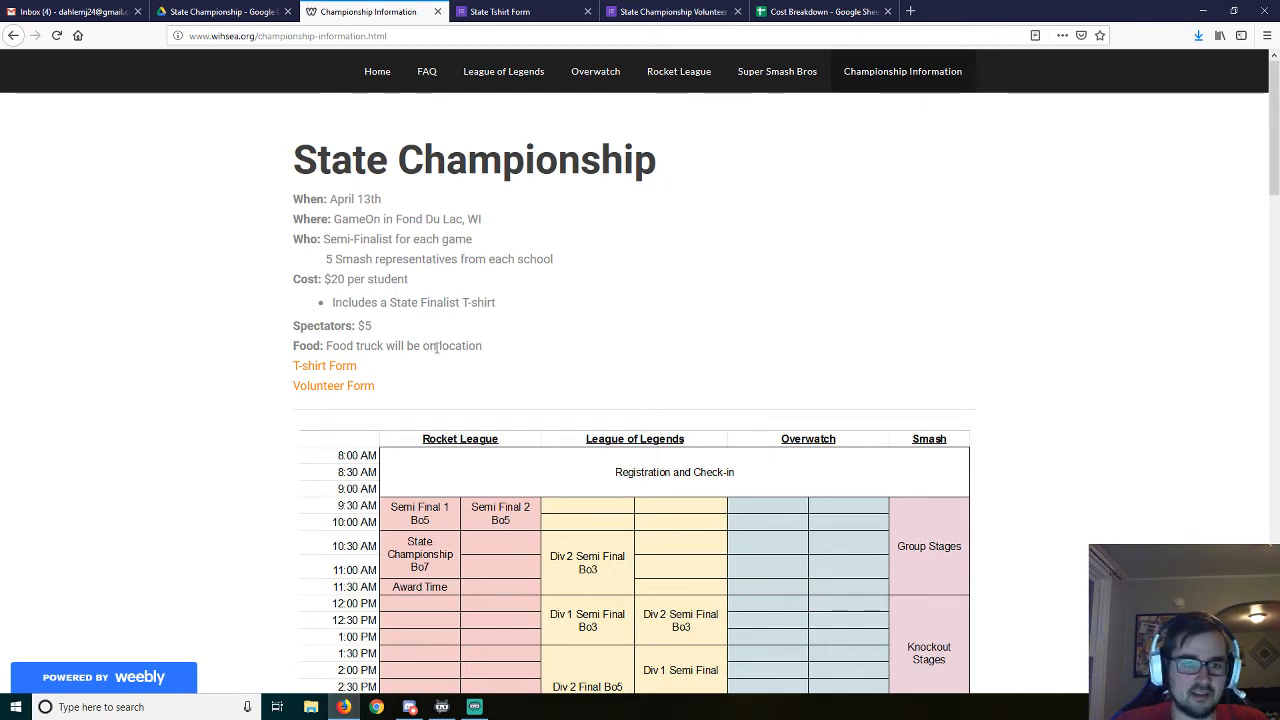
pyautogui.moveTo(429, 347)
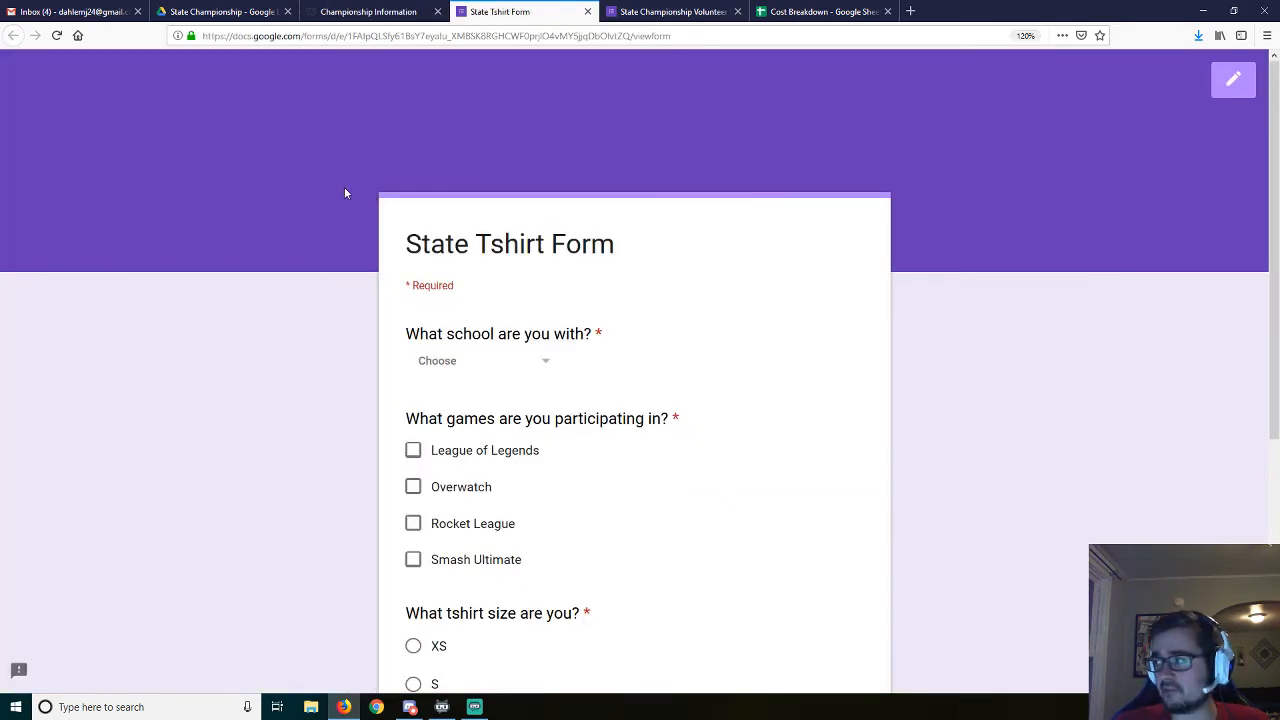
pyautogui.moveTo(348, 207)
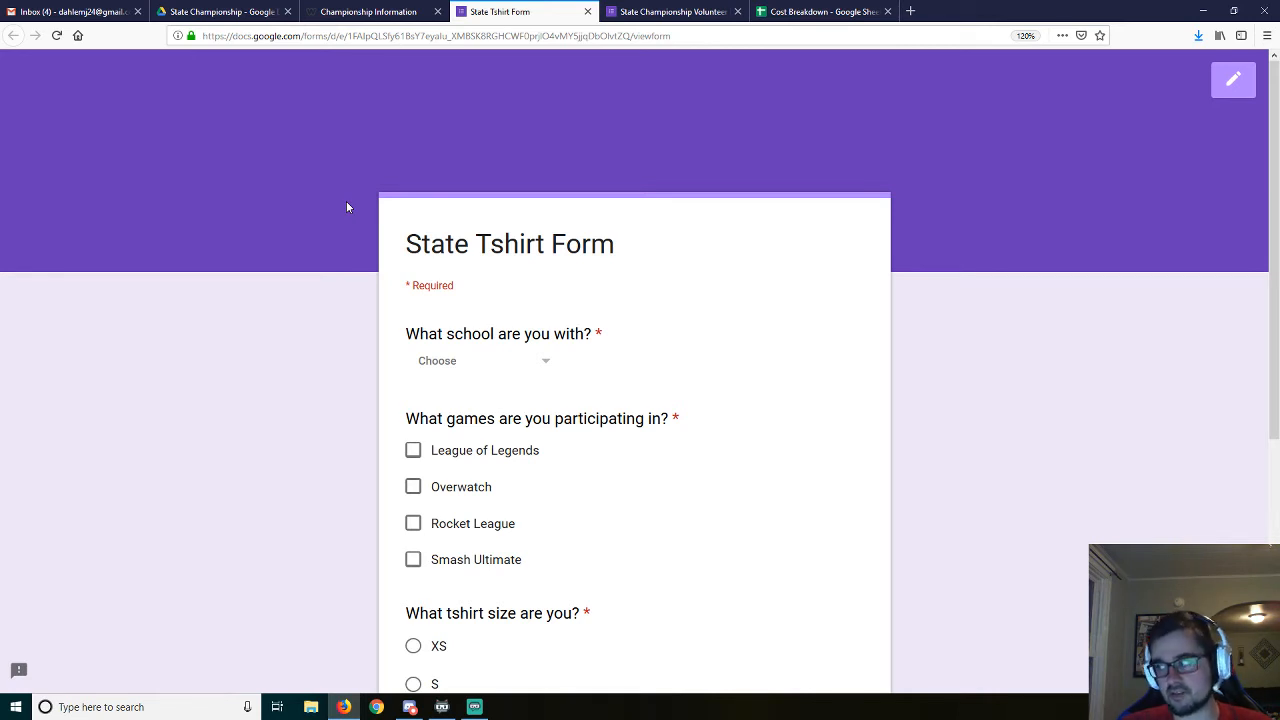
pyautogui.moveTo(488, 381)
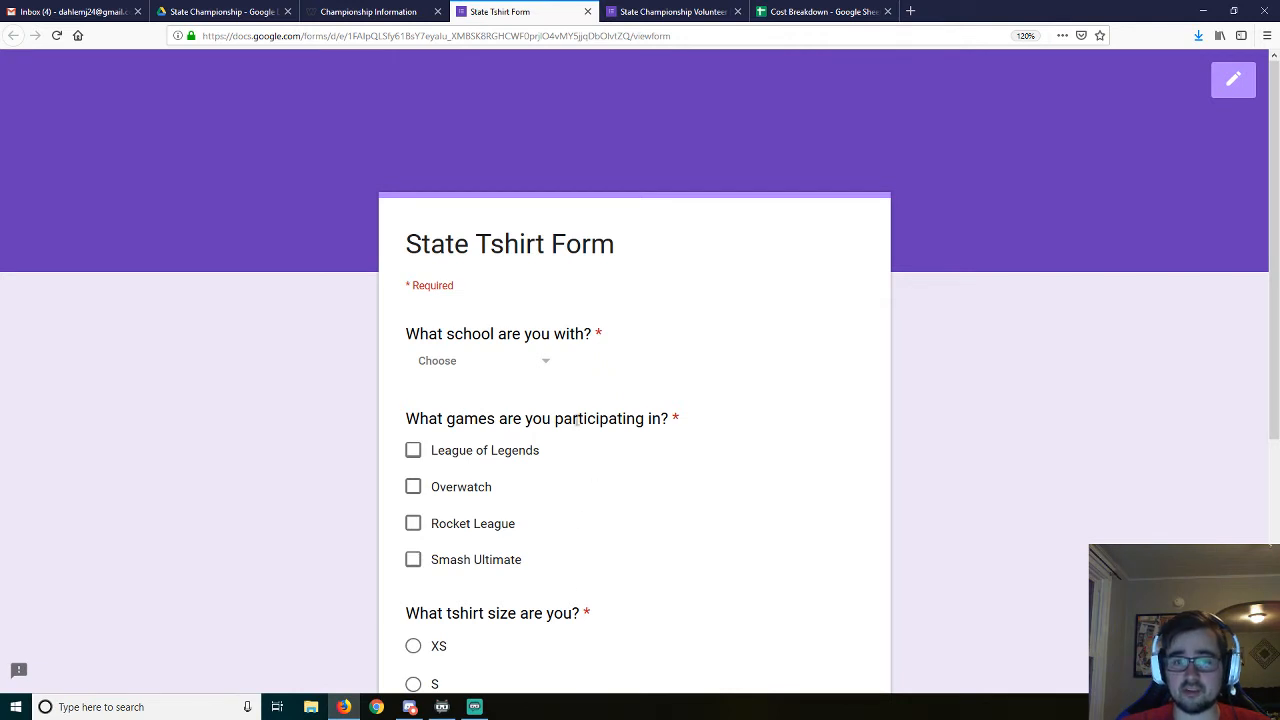
pyautogui.moveTo(379, 490)
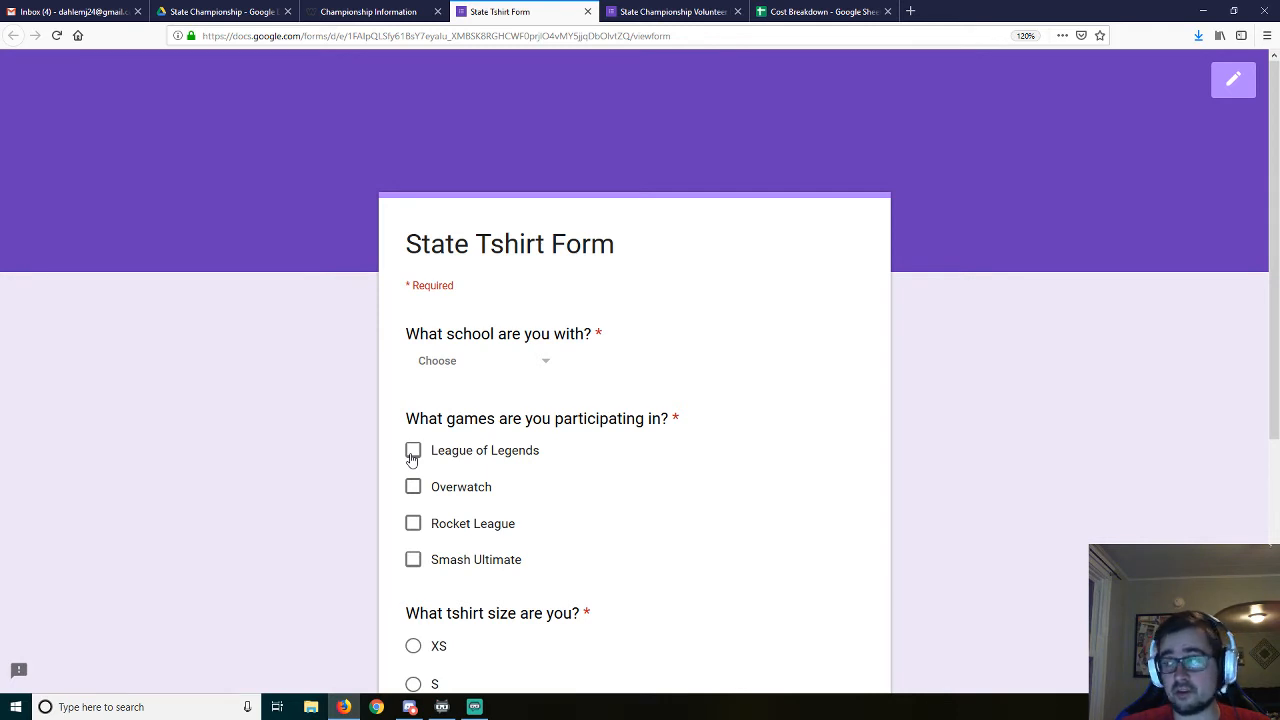
pyautogui.moveTo(398, 550)
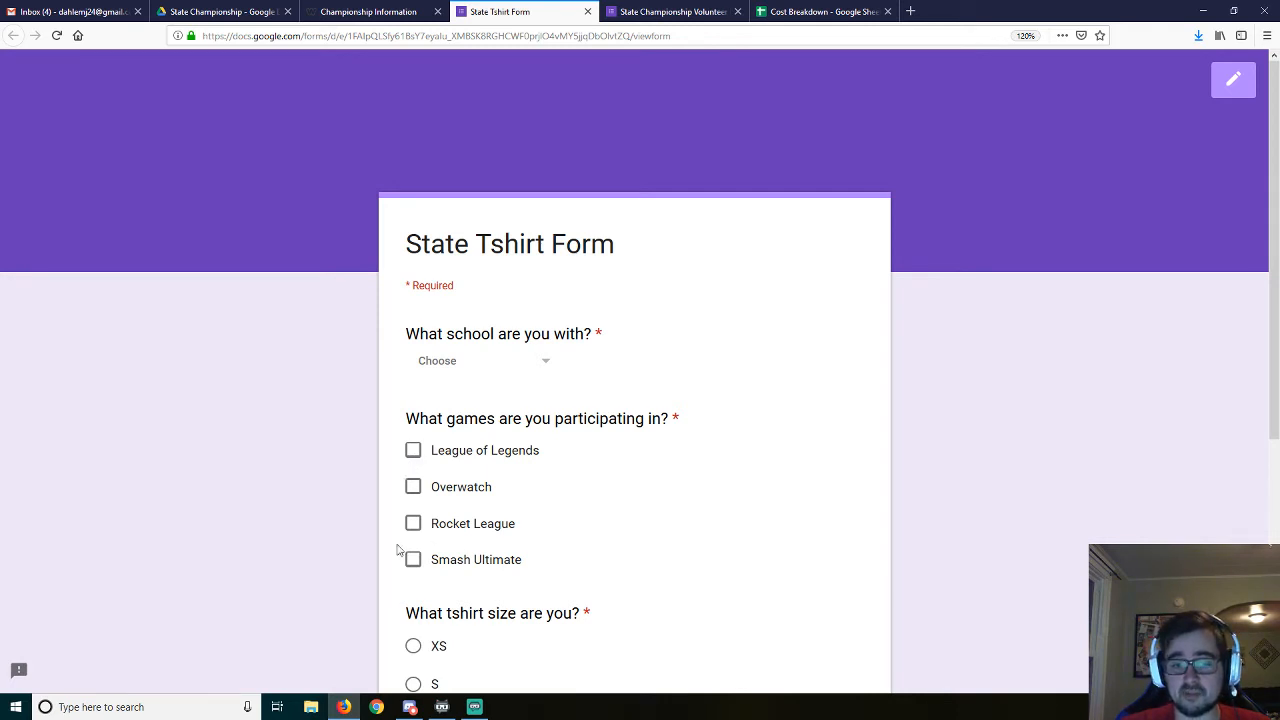
pyautogui.moveTo(408, 575)
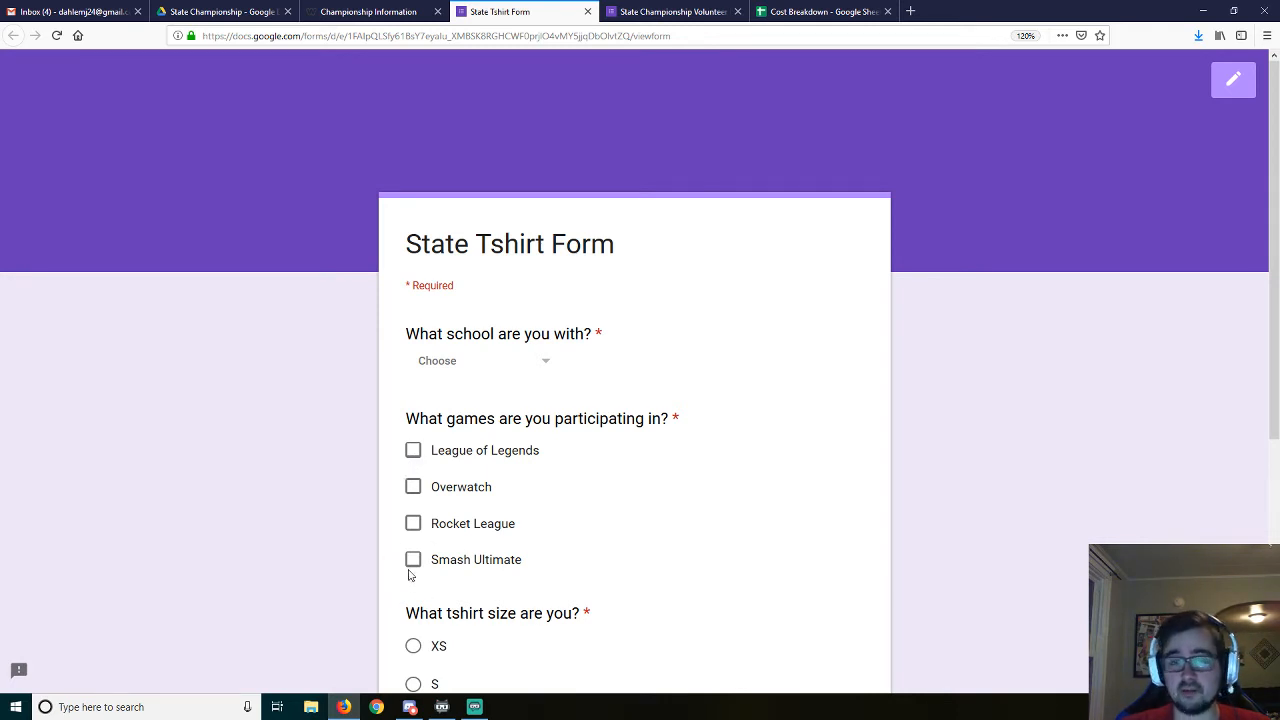
pyautogui.moveTo(351, 511)
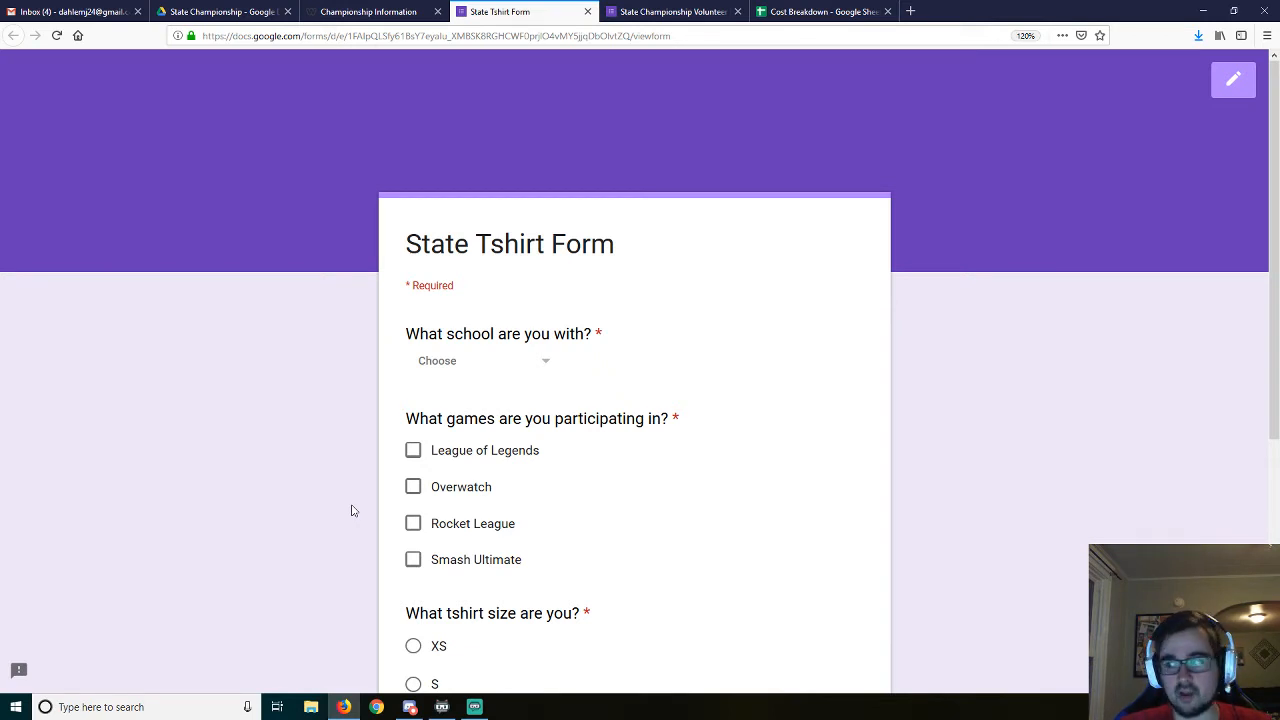
pyautogui.moveTo(497, 467)
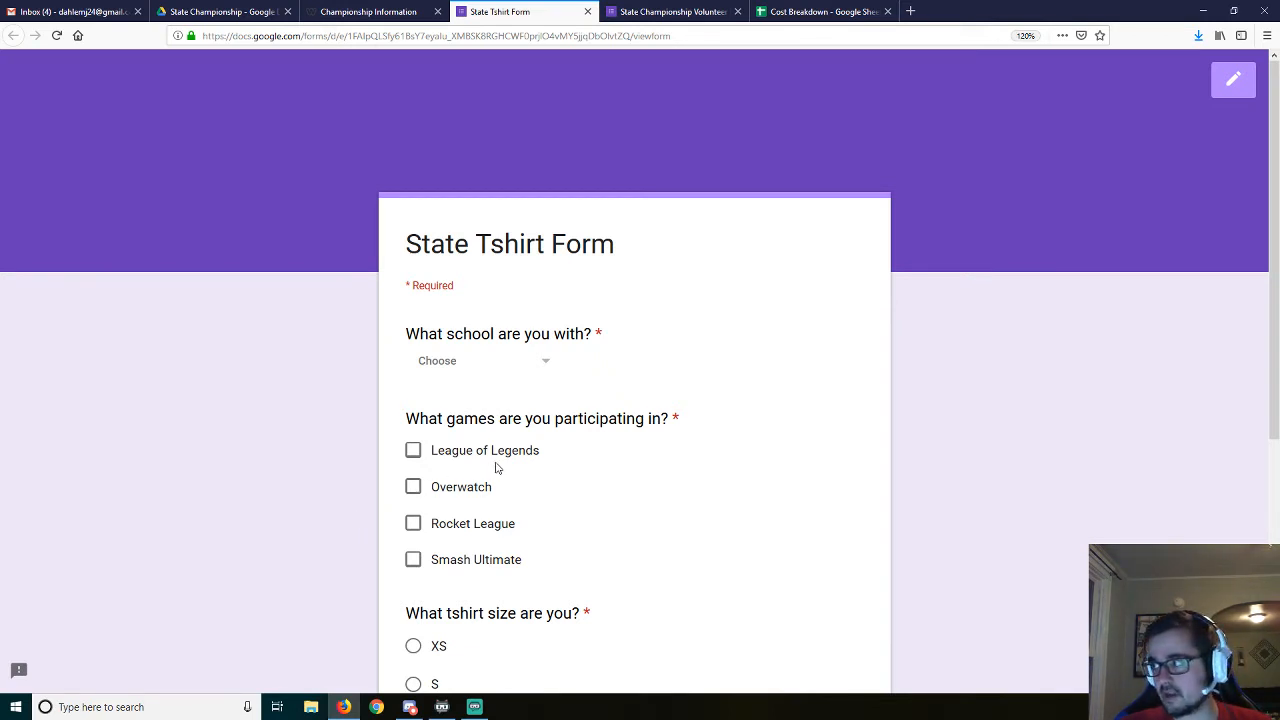
pyautogui.scroll(-3)
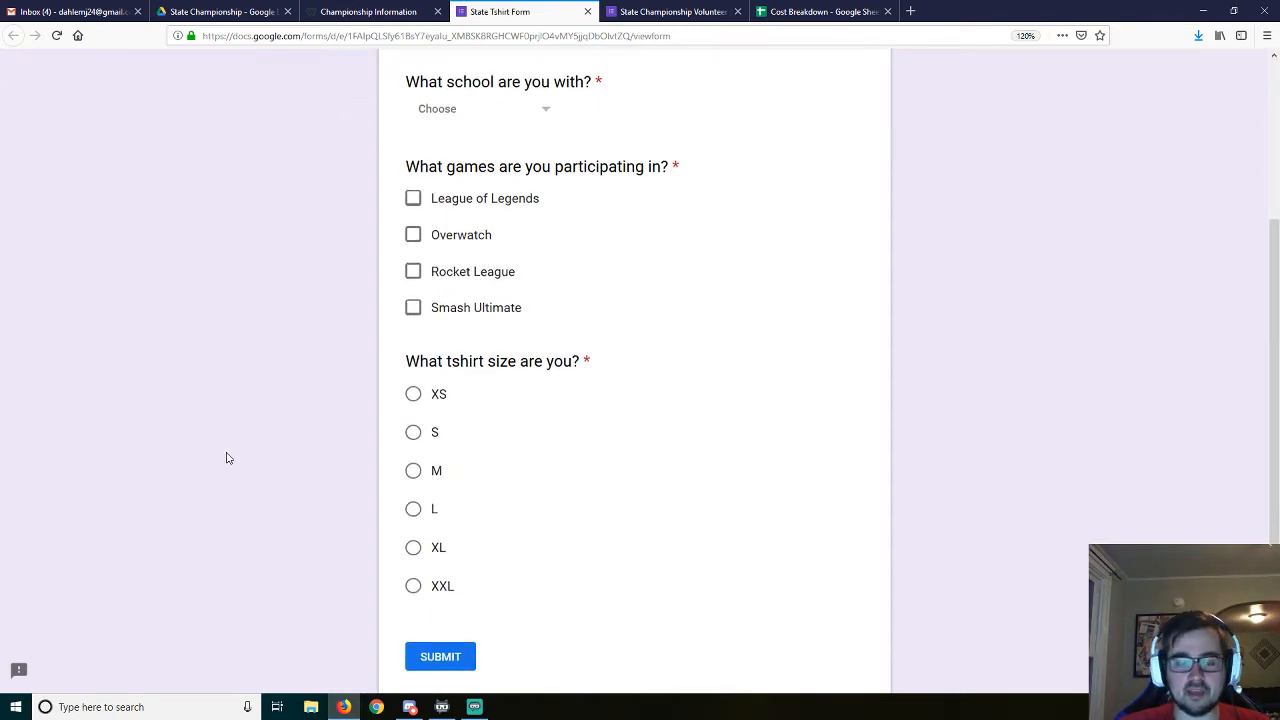
pyautogui.moveTo(435, 613)
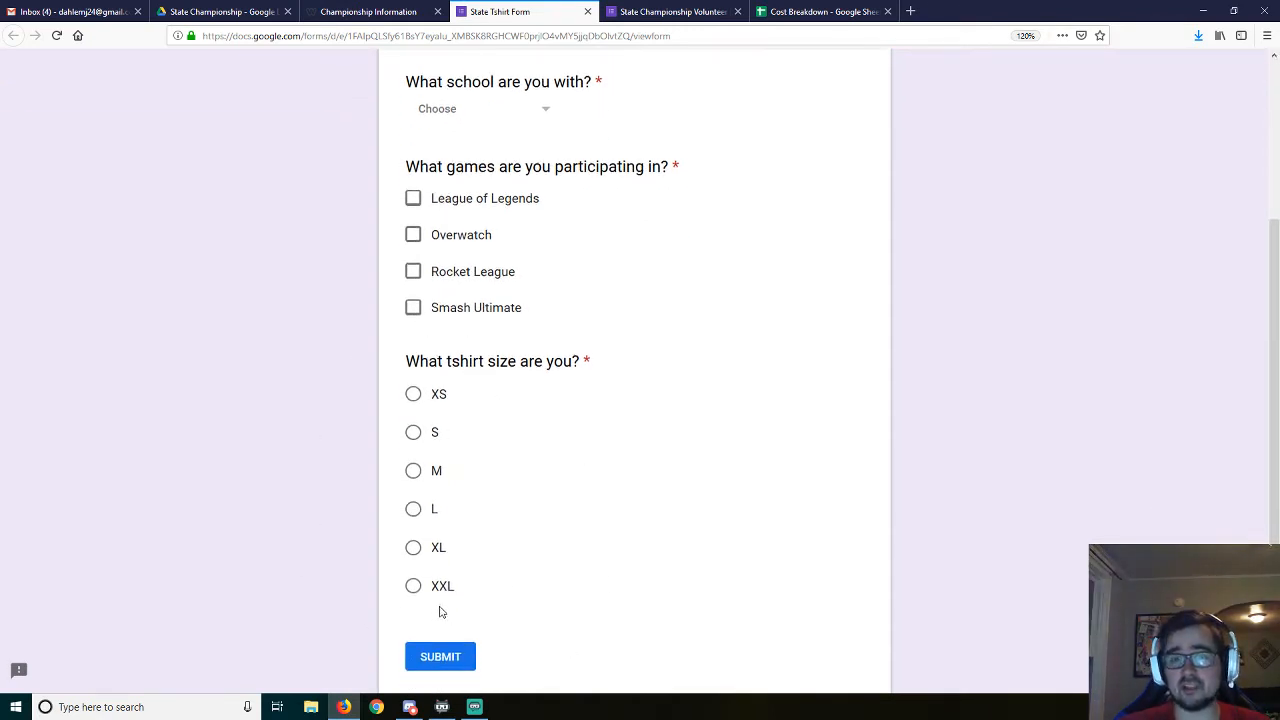
pyautogui.moveTo(476, 589)
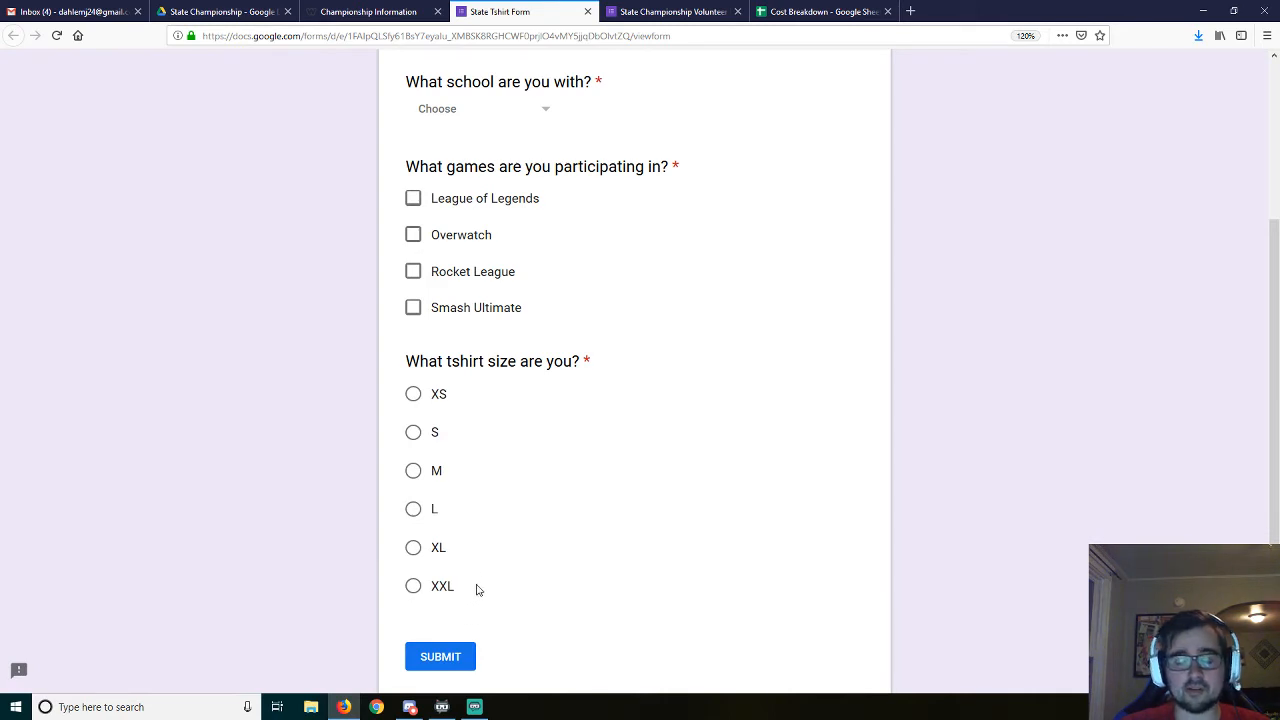
pyautogui.moveTo(311, 471)
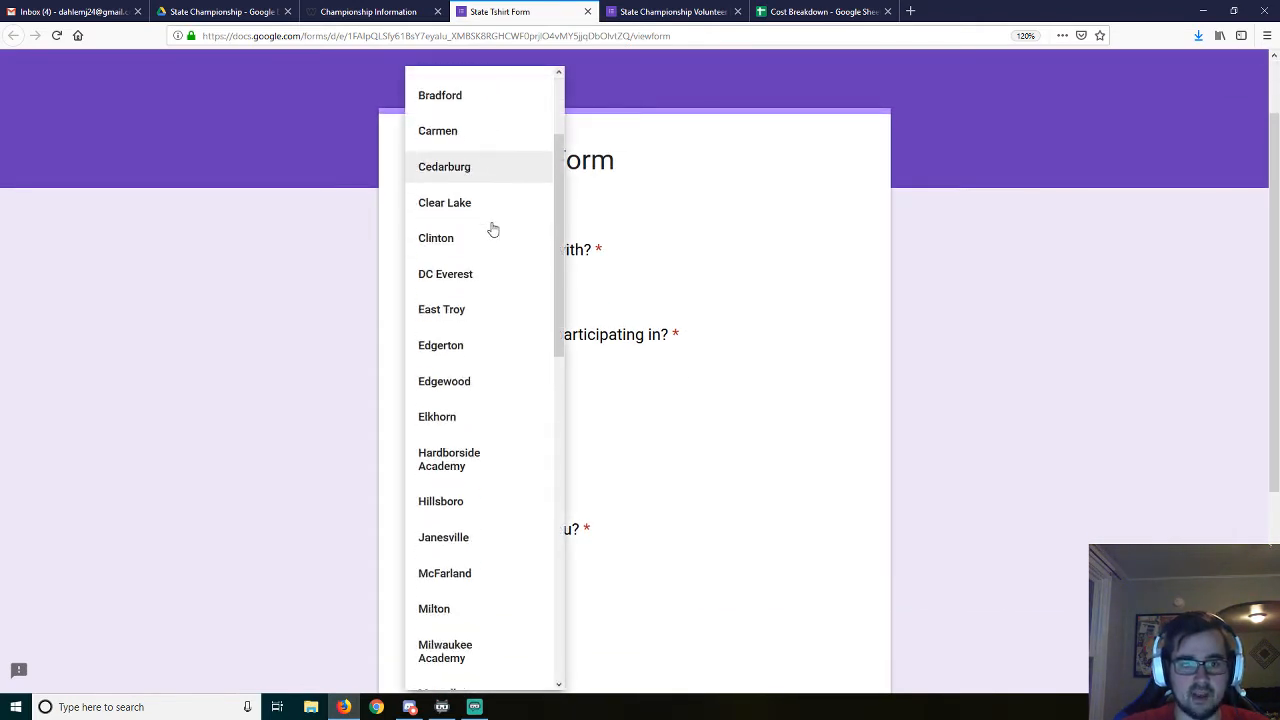
pyautogui.scroll(-3)
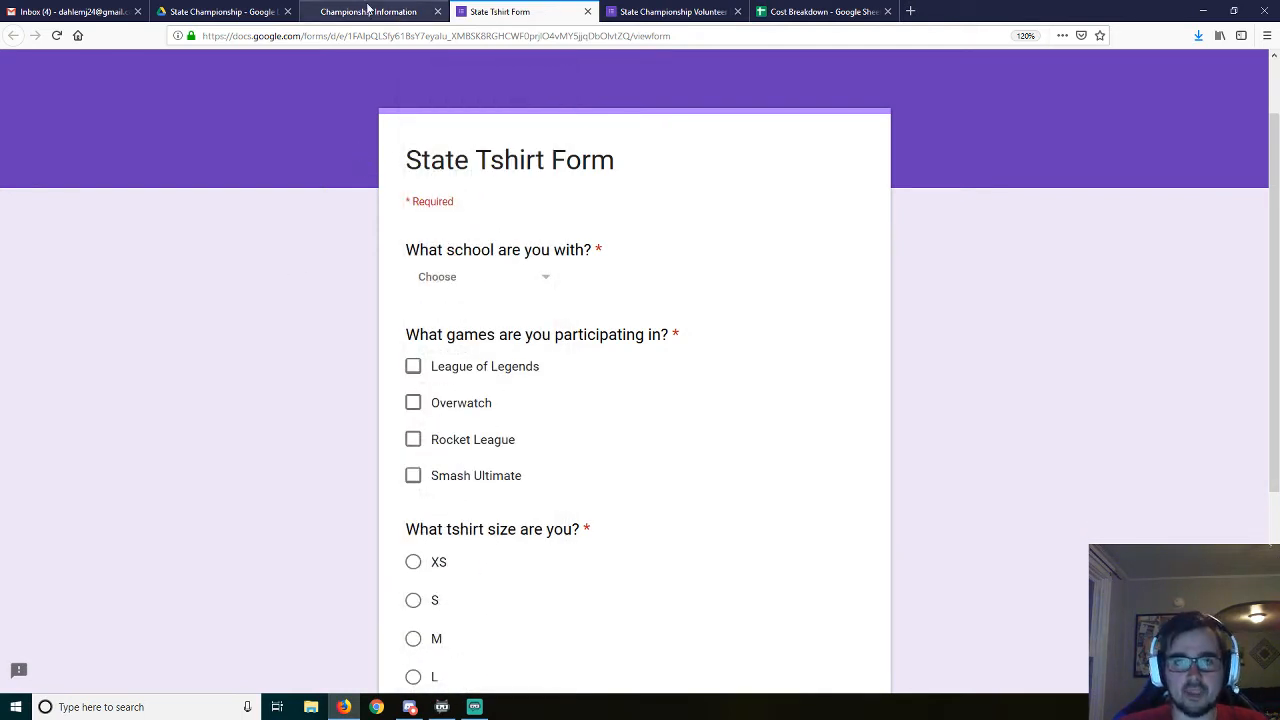
# Step: Return to the Championship Information browser tab showing the T-shirt and Volunteer form links
pyautogui.click(372, 11)
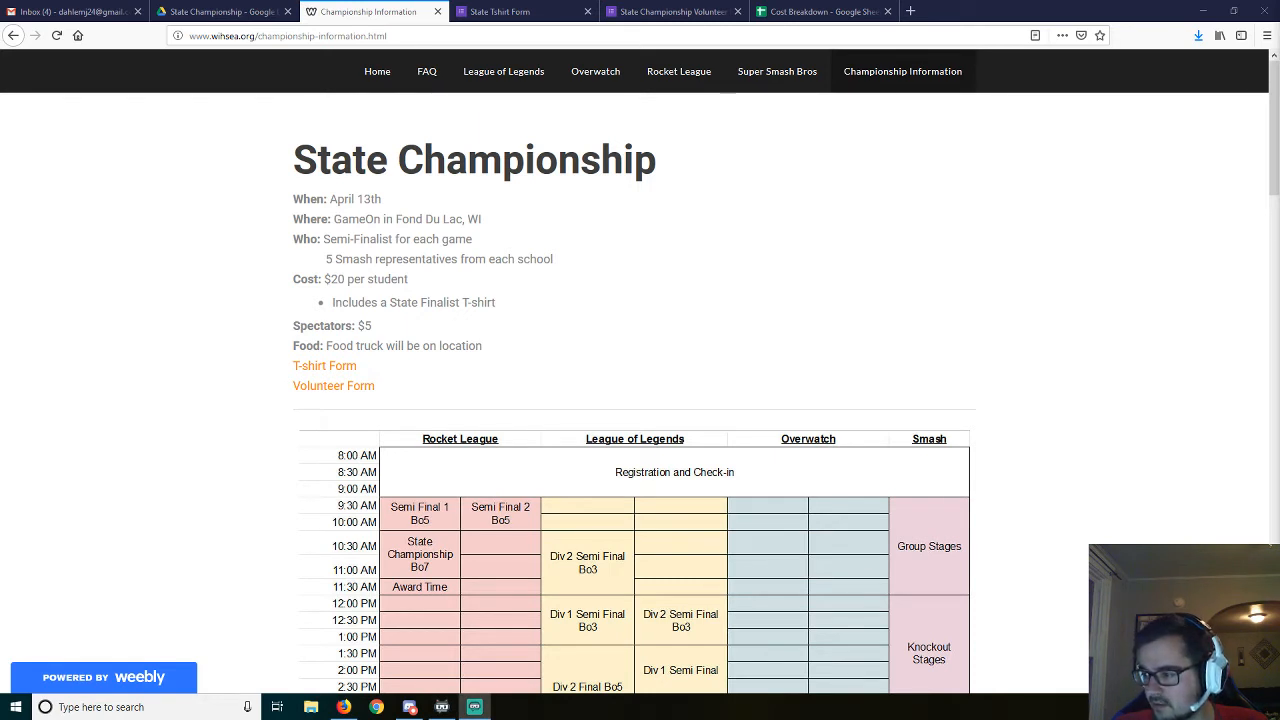
pyautogui.moveTo(822, 327)
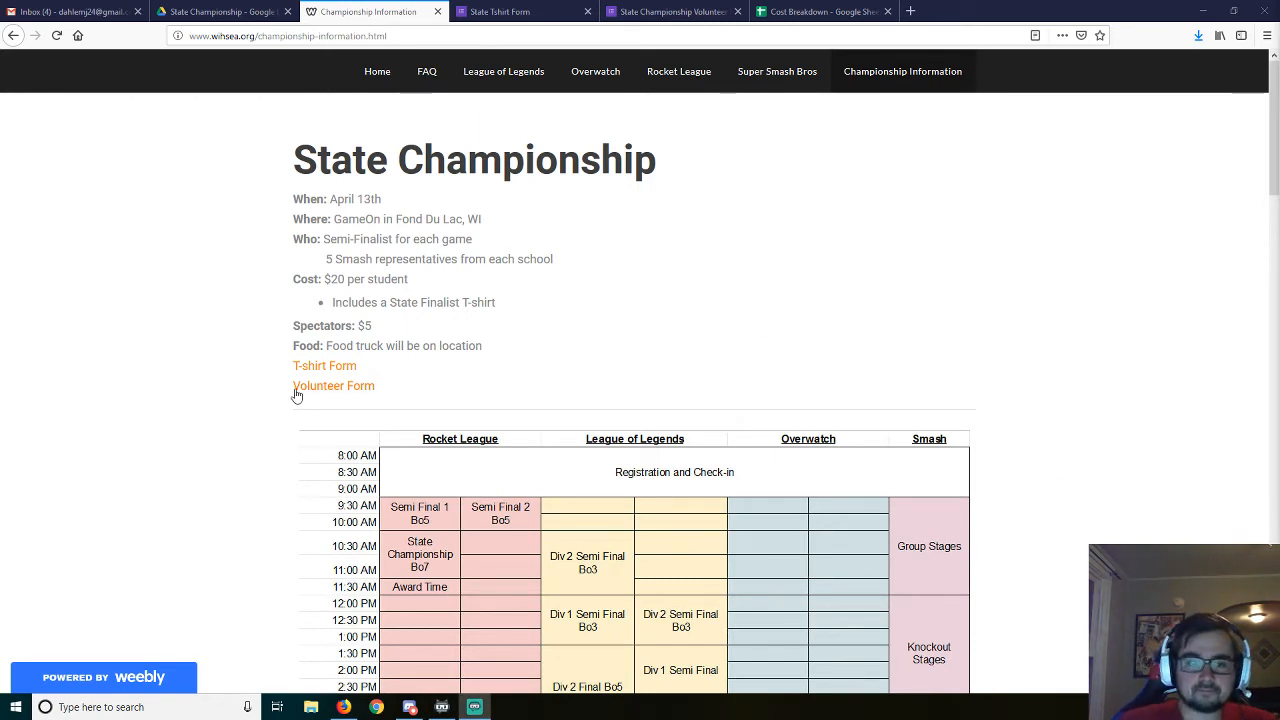
pyautogui.moveTo(566, 453)
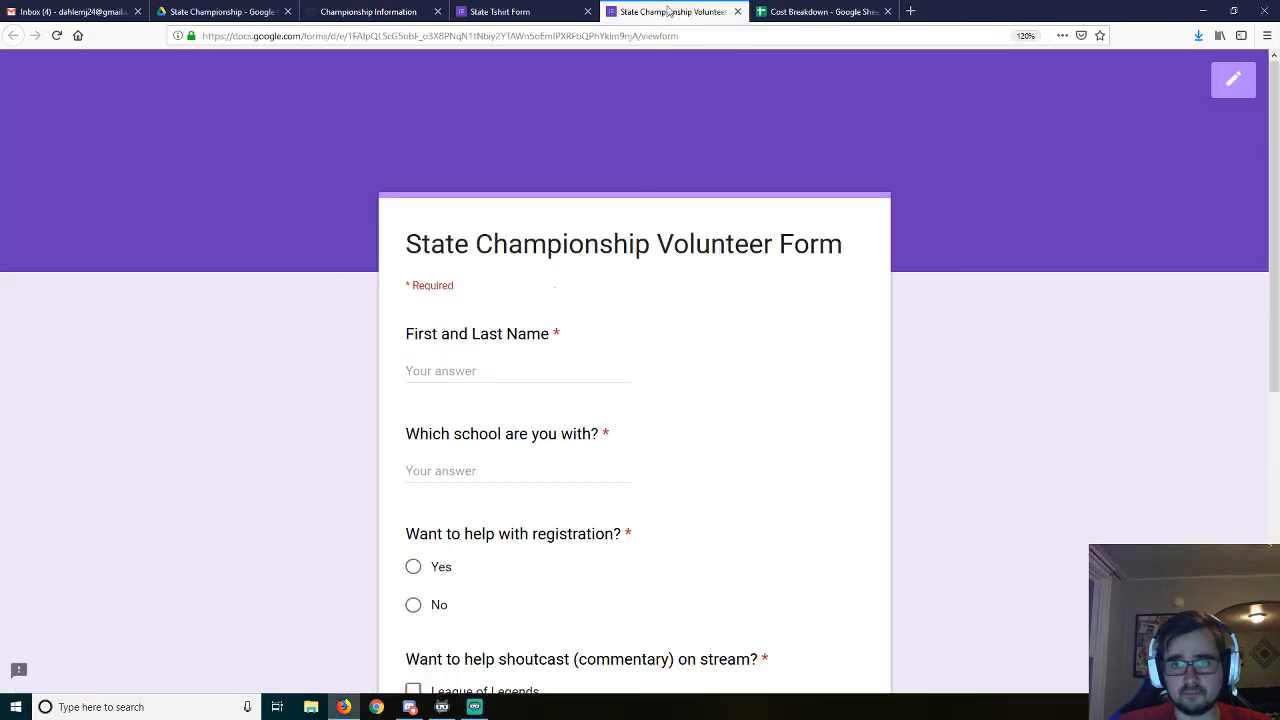
# Step: Scroll through the volunteer form's school, registration, shoutcasting and player-interview questions
pyautogui.scroll(-3)
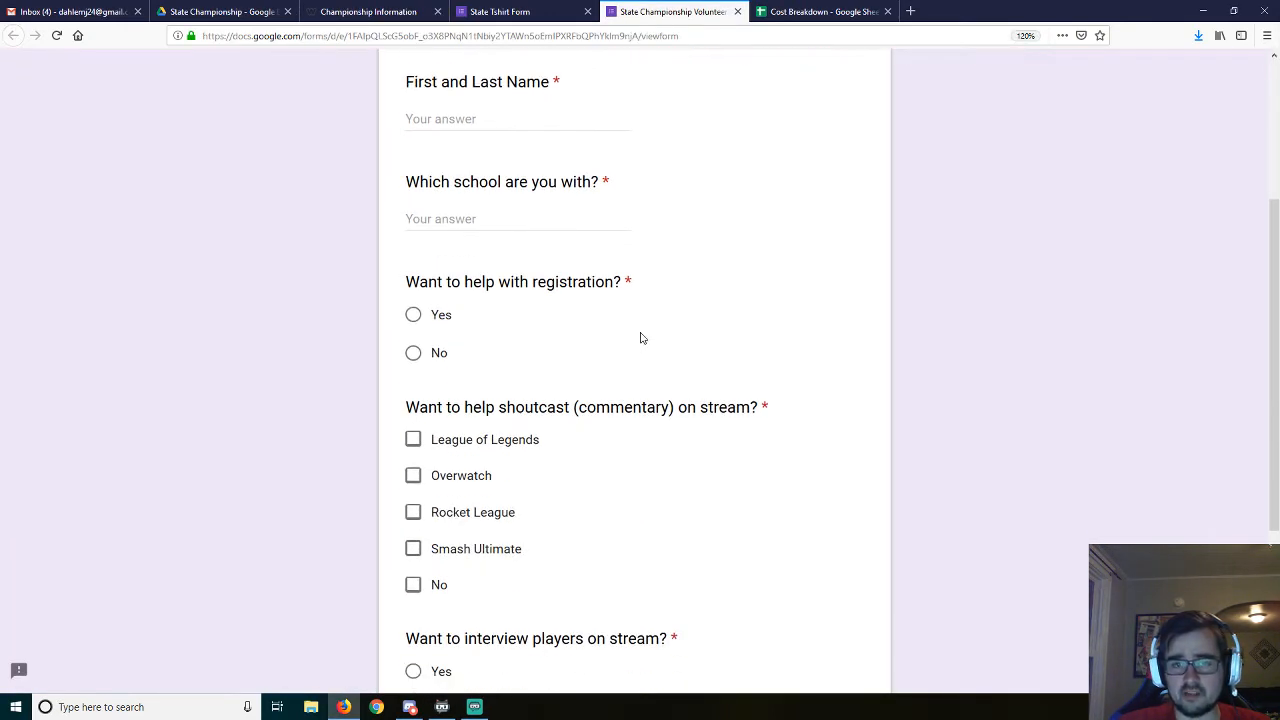
pyautogui.scroll(-3)
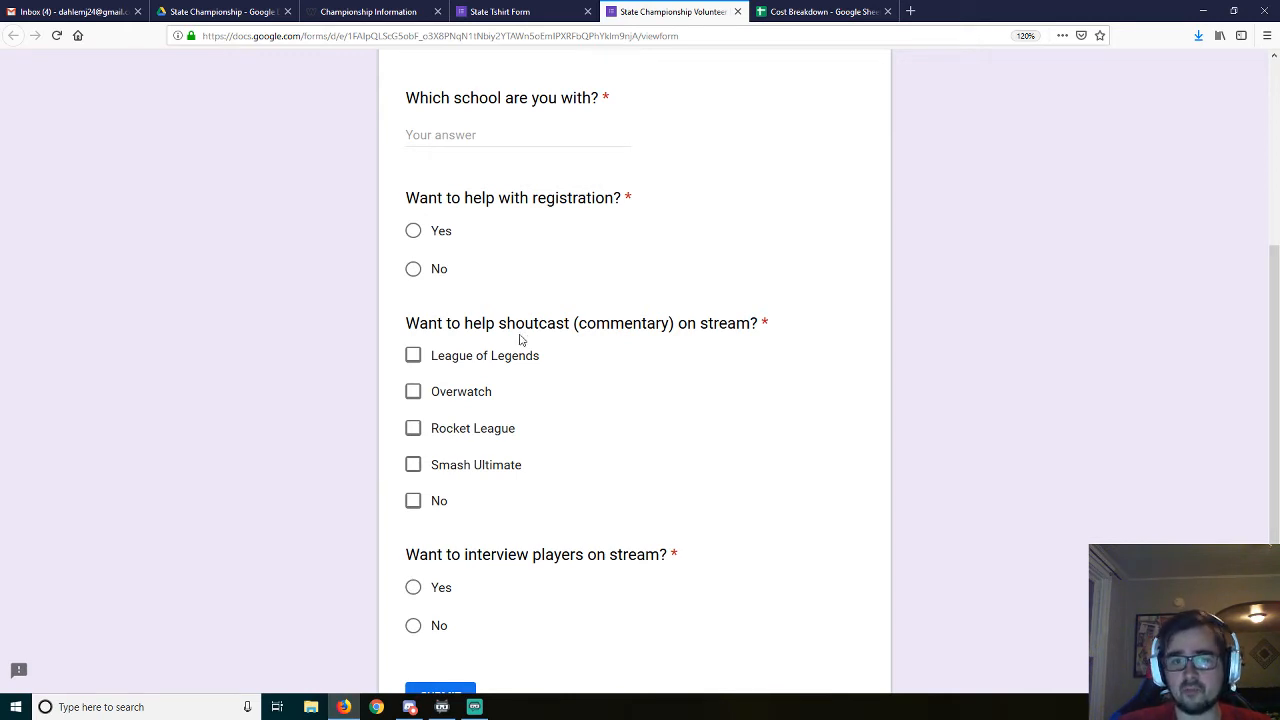
pyautogui.moveTo(517, 360)
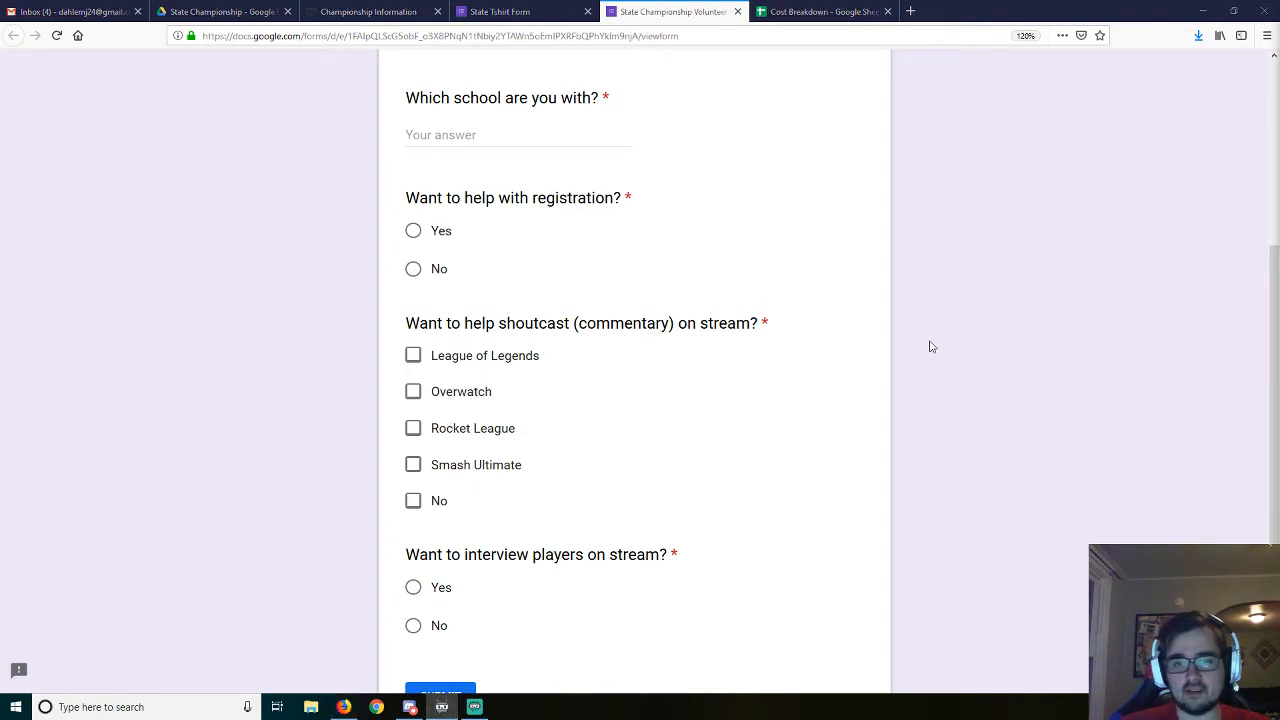
pyautogui.moveTo(378, 420)
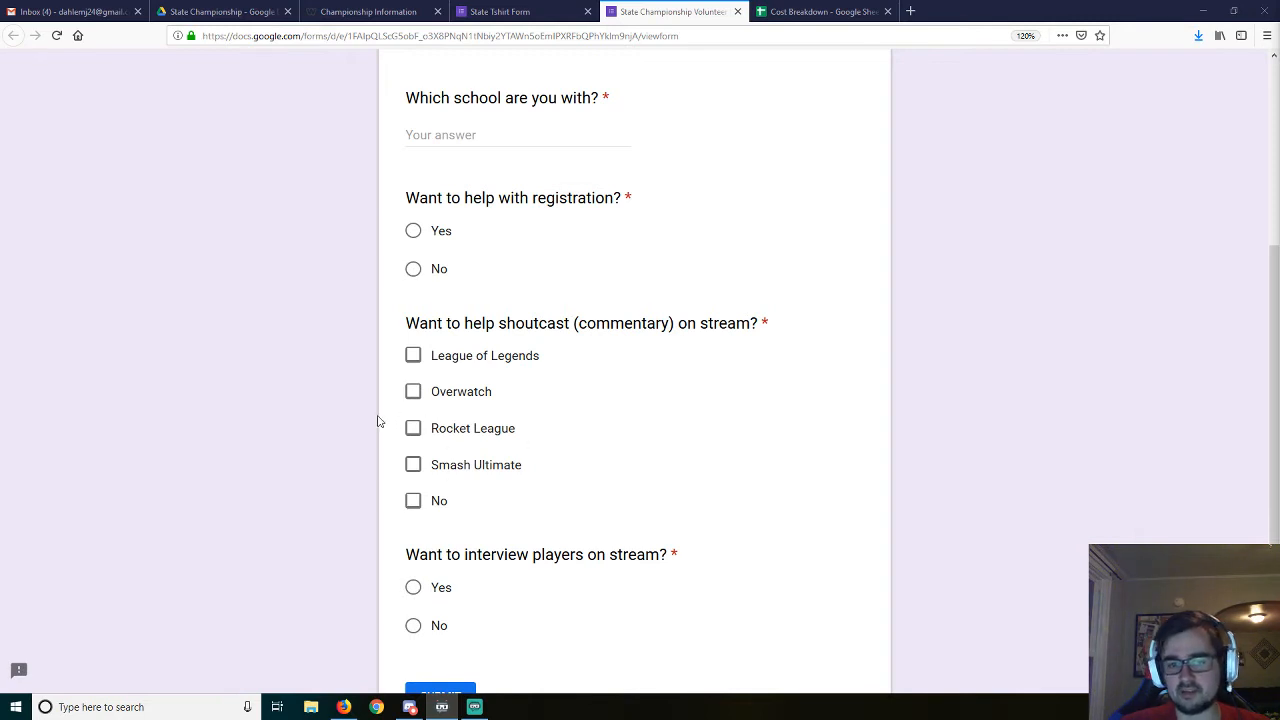
pyautogui.moveTo(444, 428)
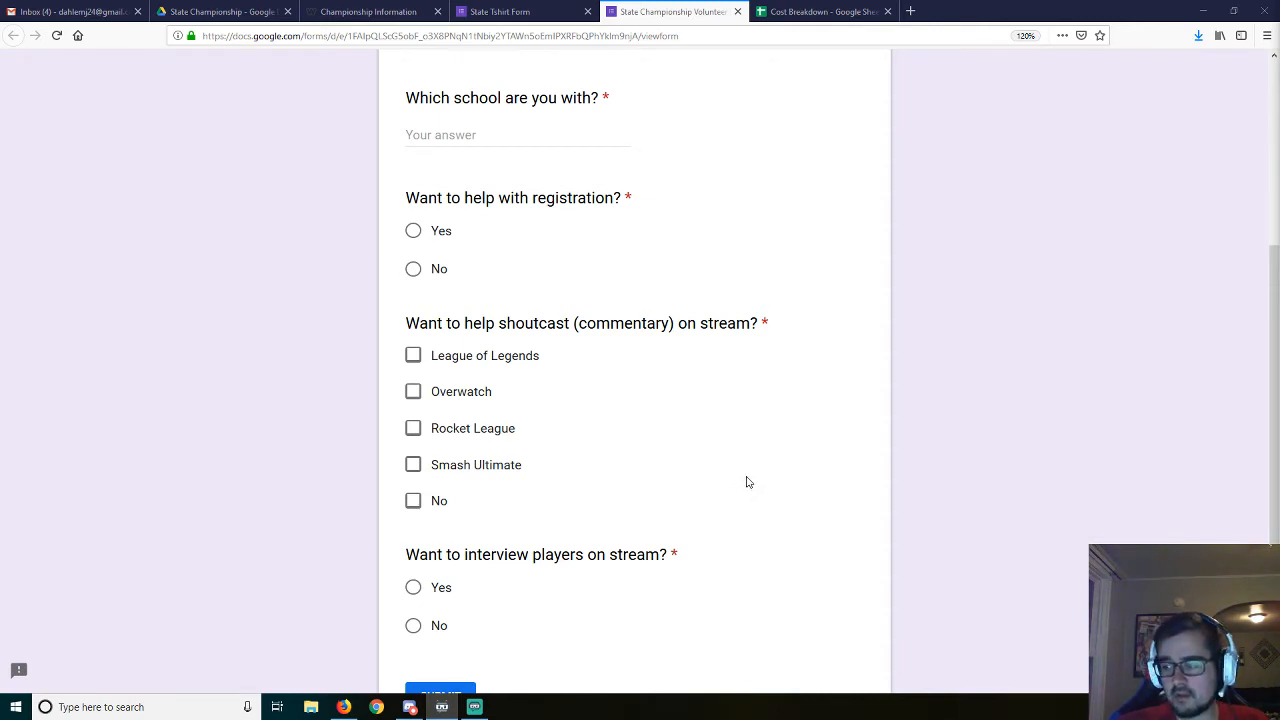
pyautogui.moveTo(283, 377)
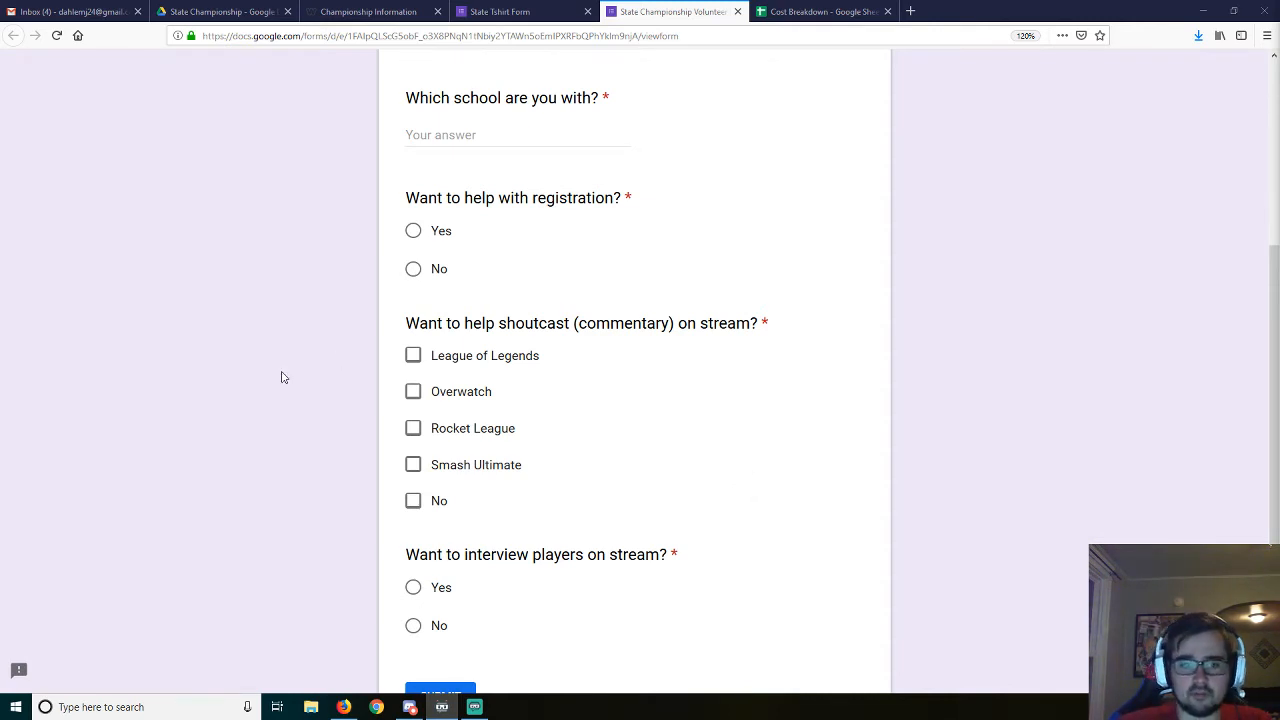
pyautogui.moveTo(380, 534)
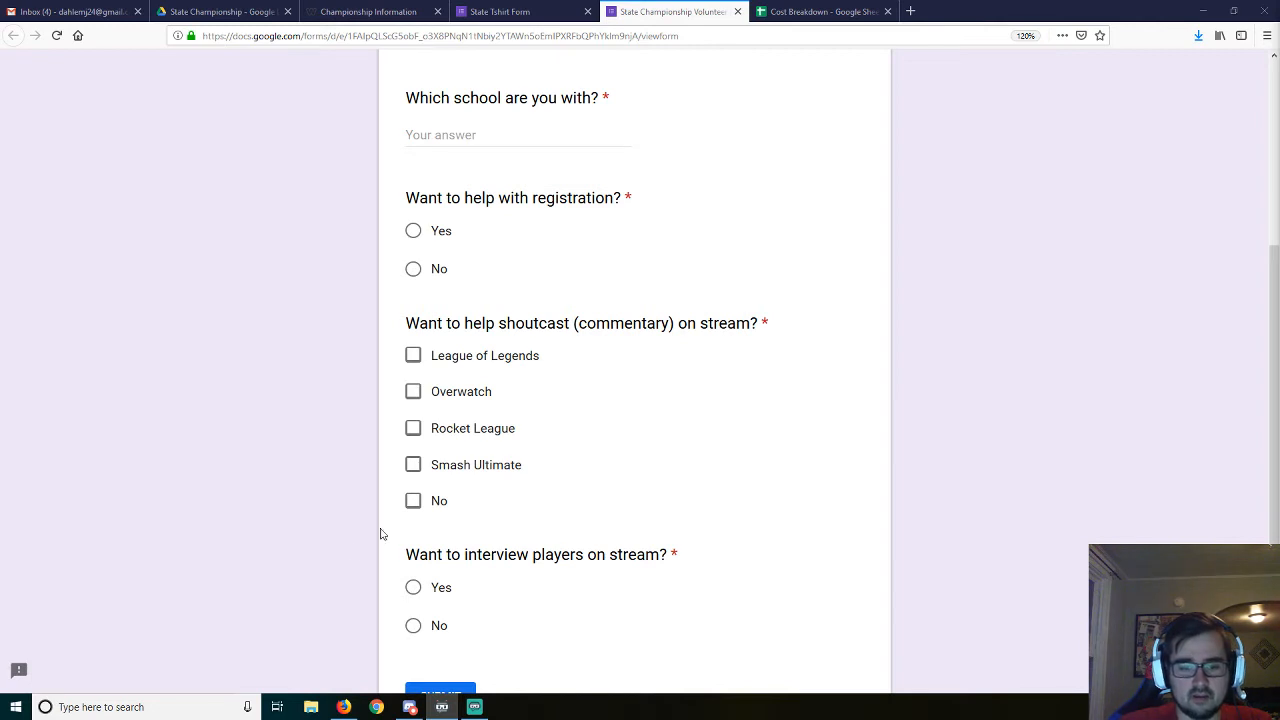
pyautogui.moveTo(578, 628)
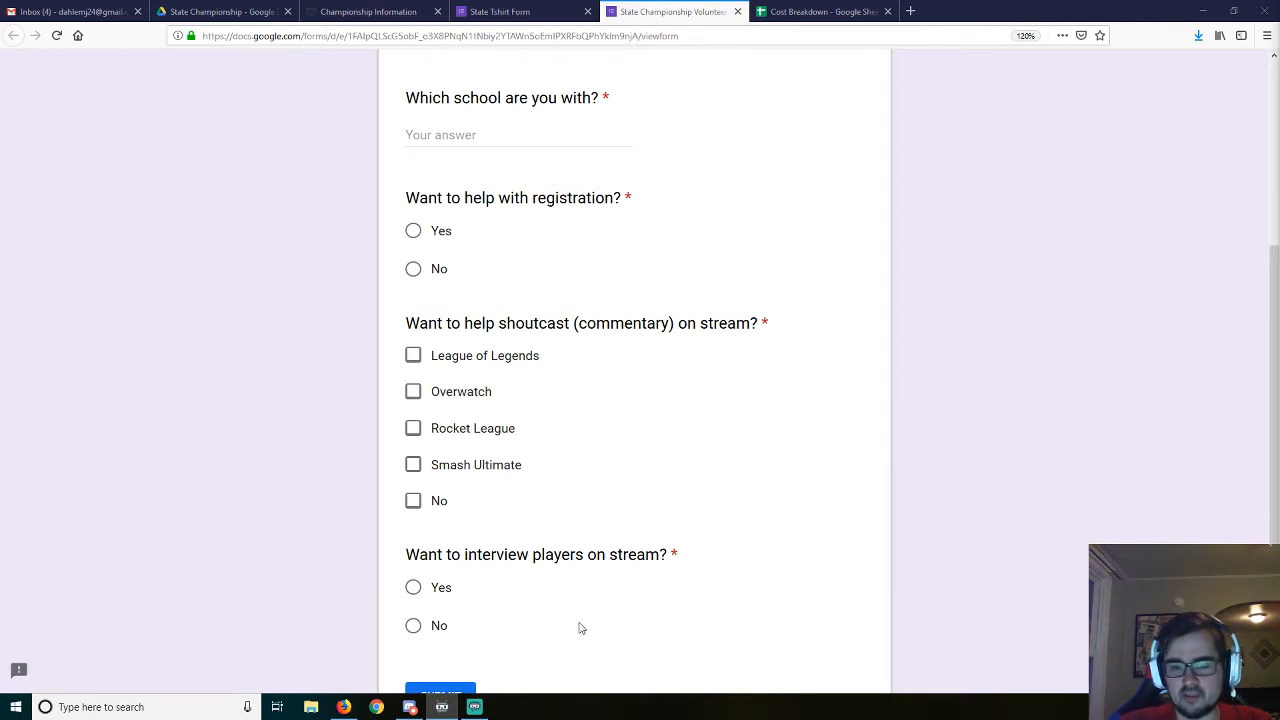
pyautogui.moveTo(578, 576)
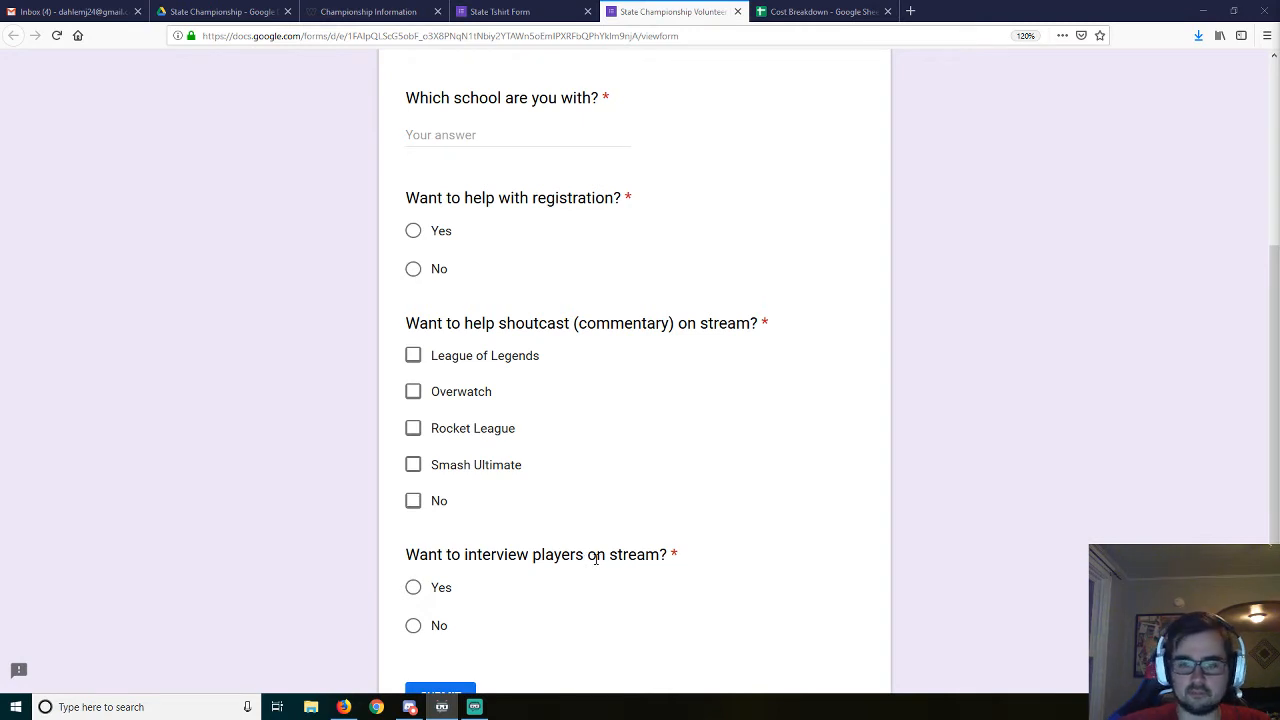
pyautogui.moveTo(636, 570)
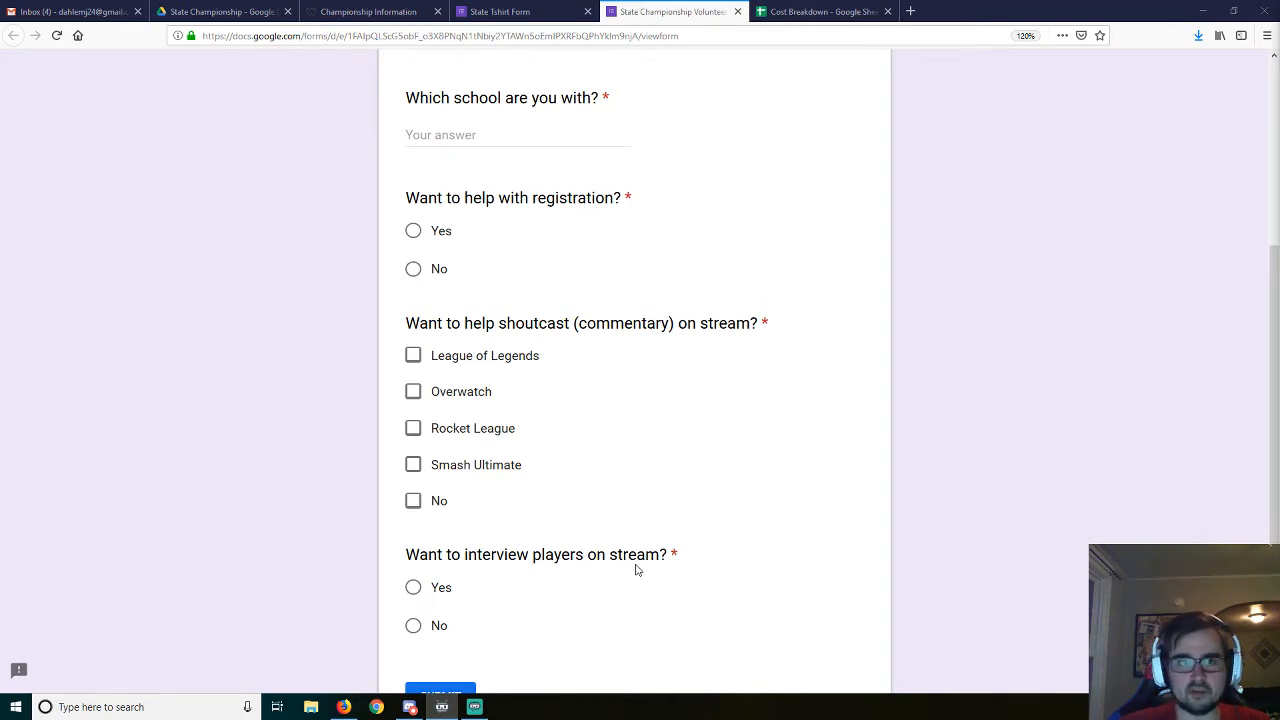
pyautogui.moveTo(670, 583)
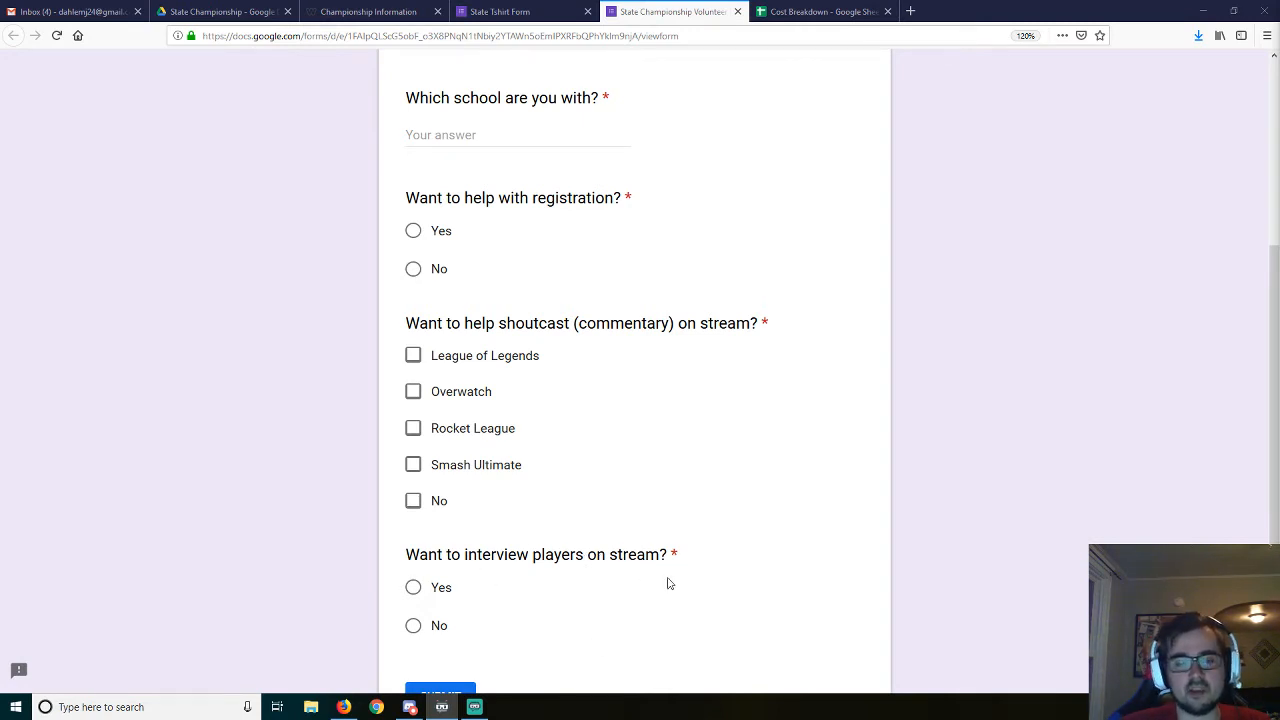
pyautogui.moveTo(602, 618)
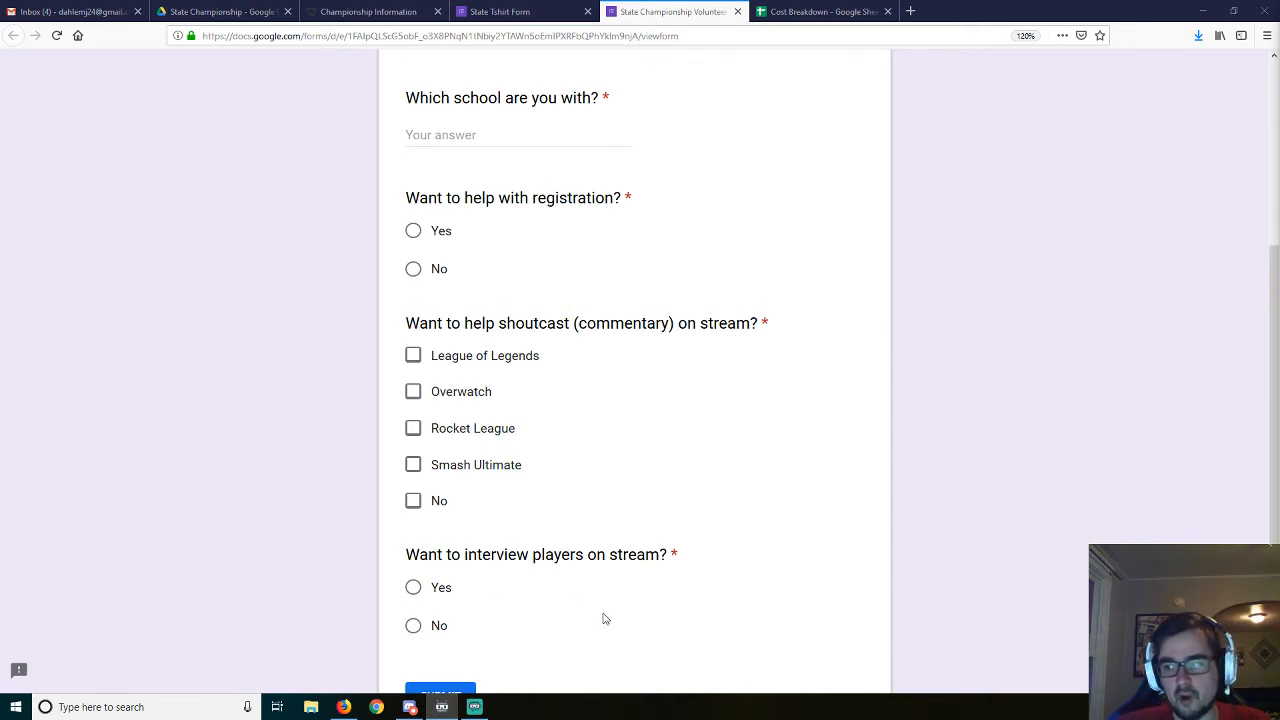
pyautogui.moveTo(650, 404)
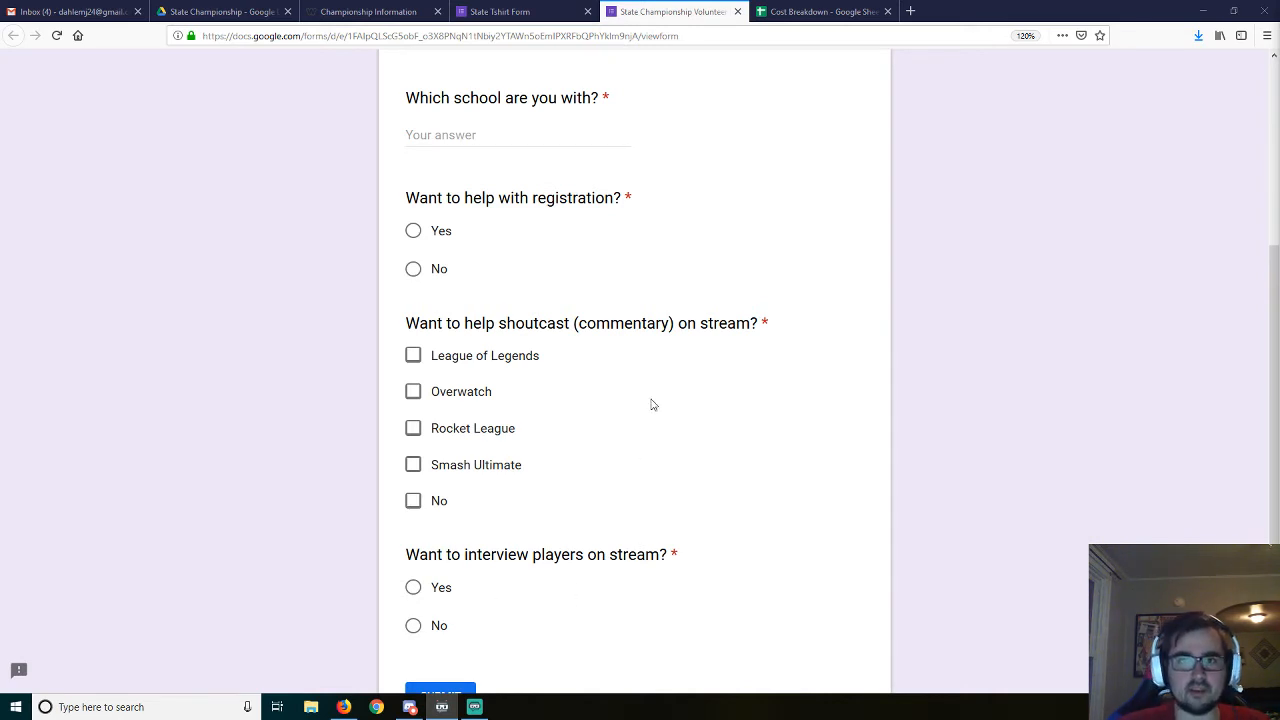
# Step: Go back to the Championship Information tab and scroll down to the game-day schedule grid
pyautogui.click(374, 11)
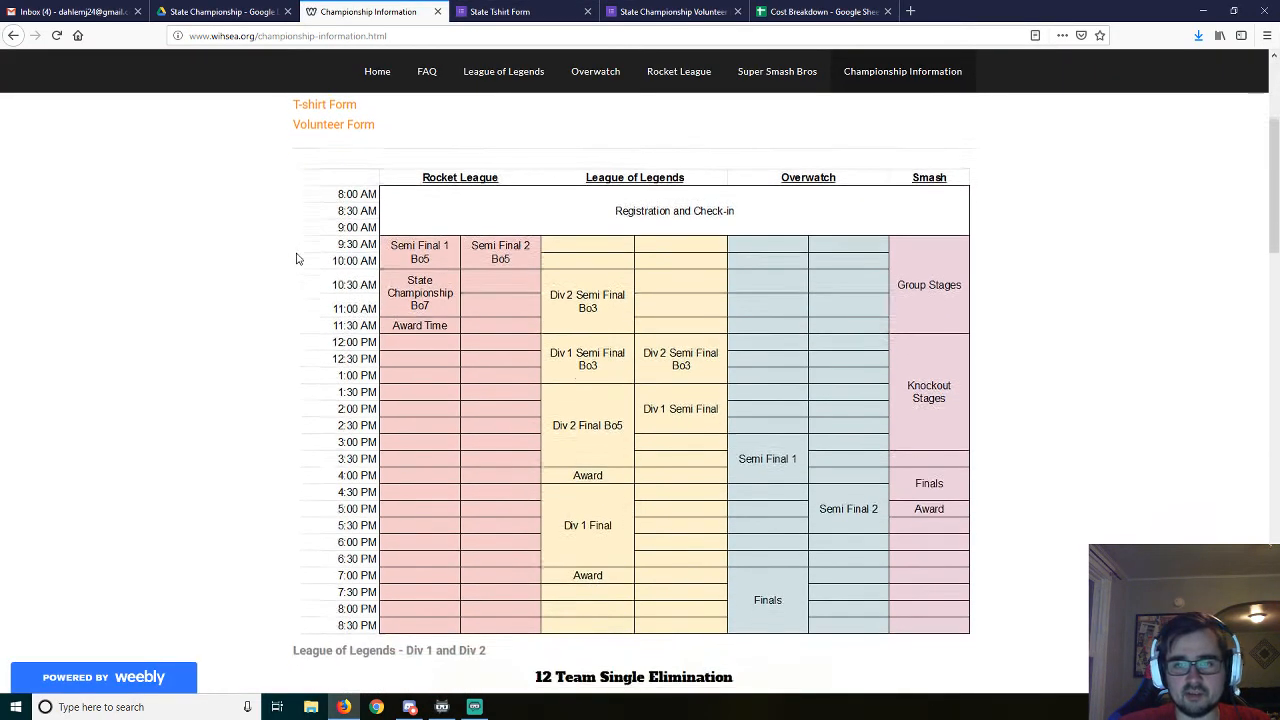
pyautogui.scroll(-3)
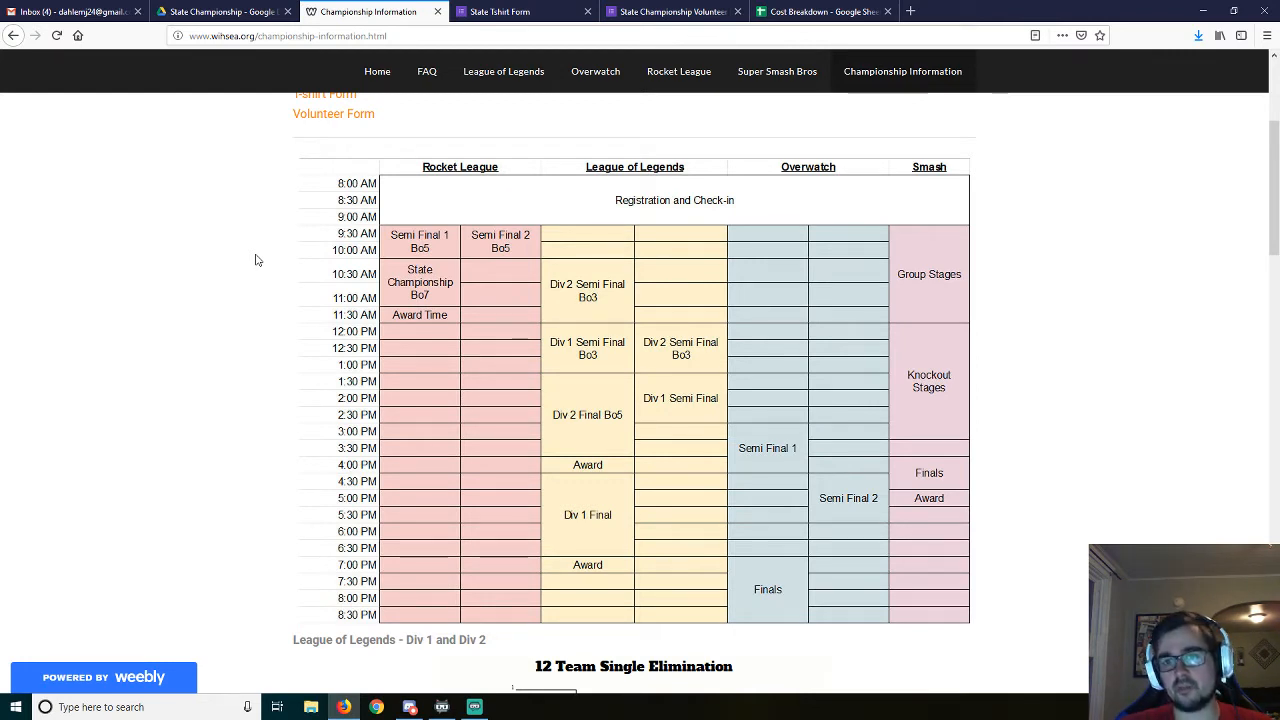
pyautogui.moveTo(965, 519)
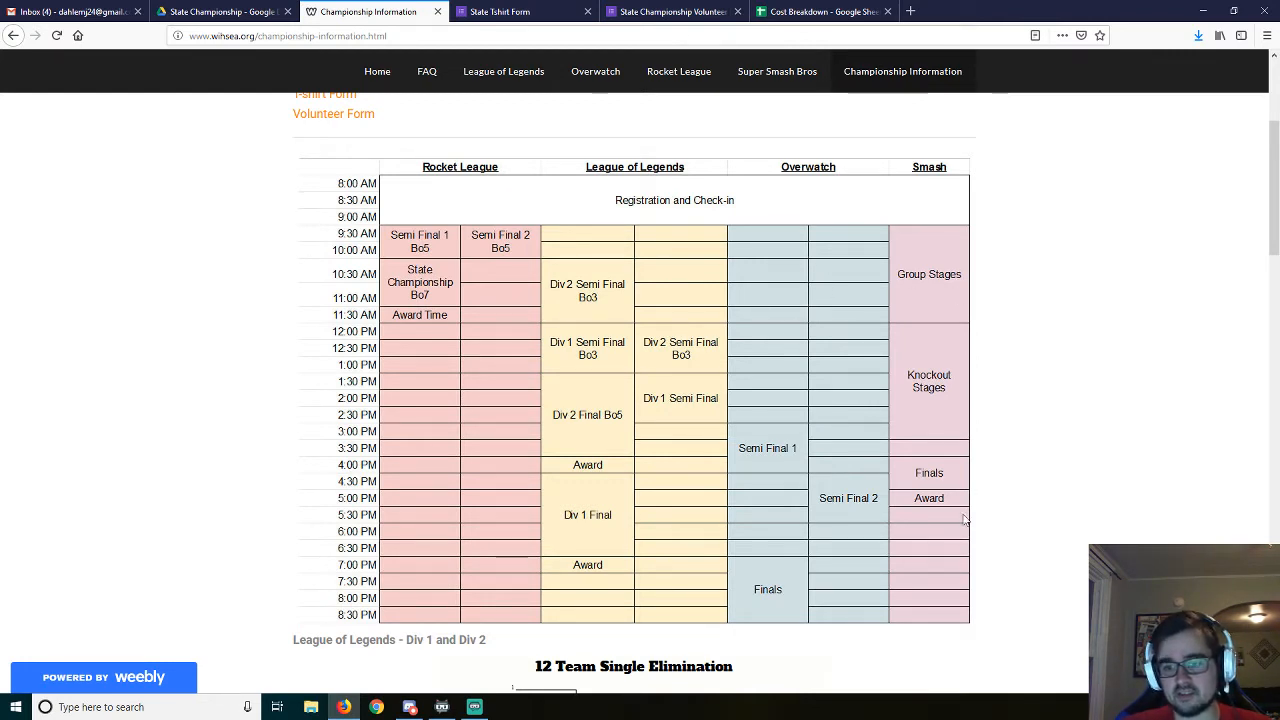
pyautogui.moveTo(847, 443)
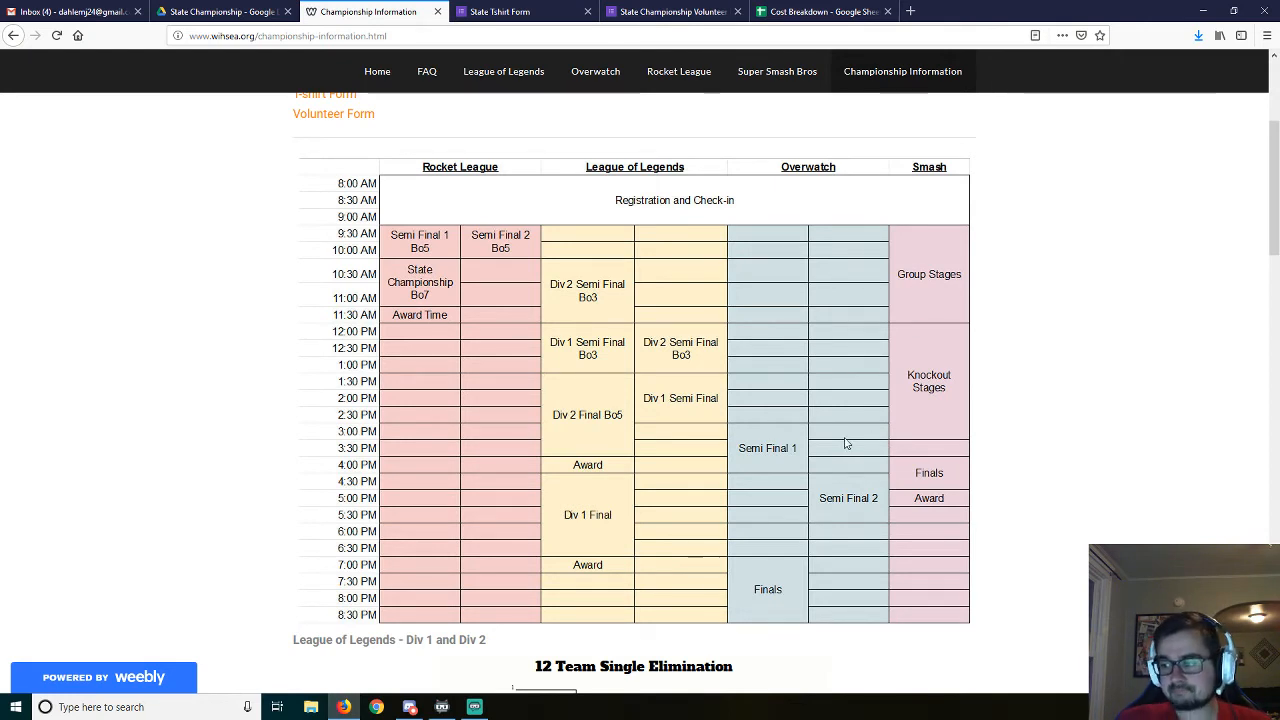
pyautogui.moveTo(783, 416)
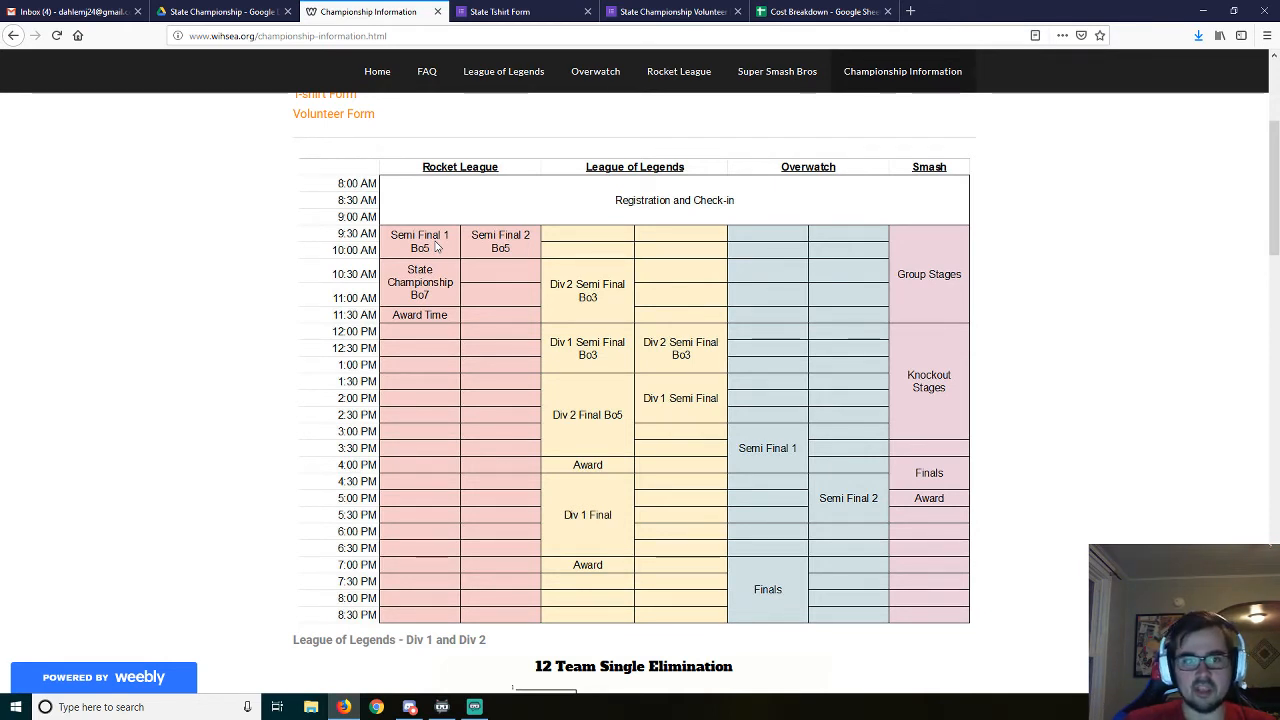
pyautogui.moveTo(470, 246)
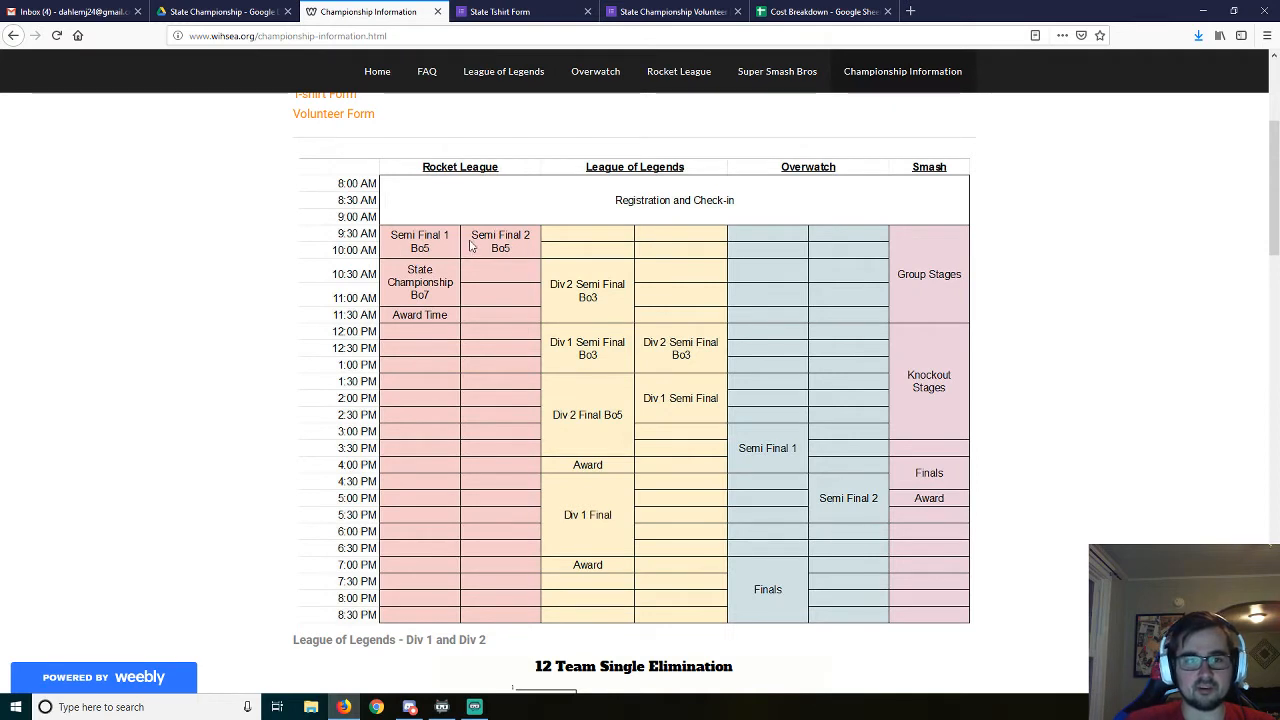
pyautogui.moveTo(425, 270)
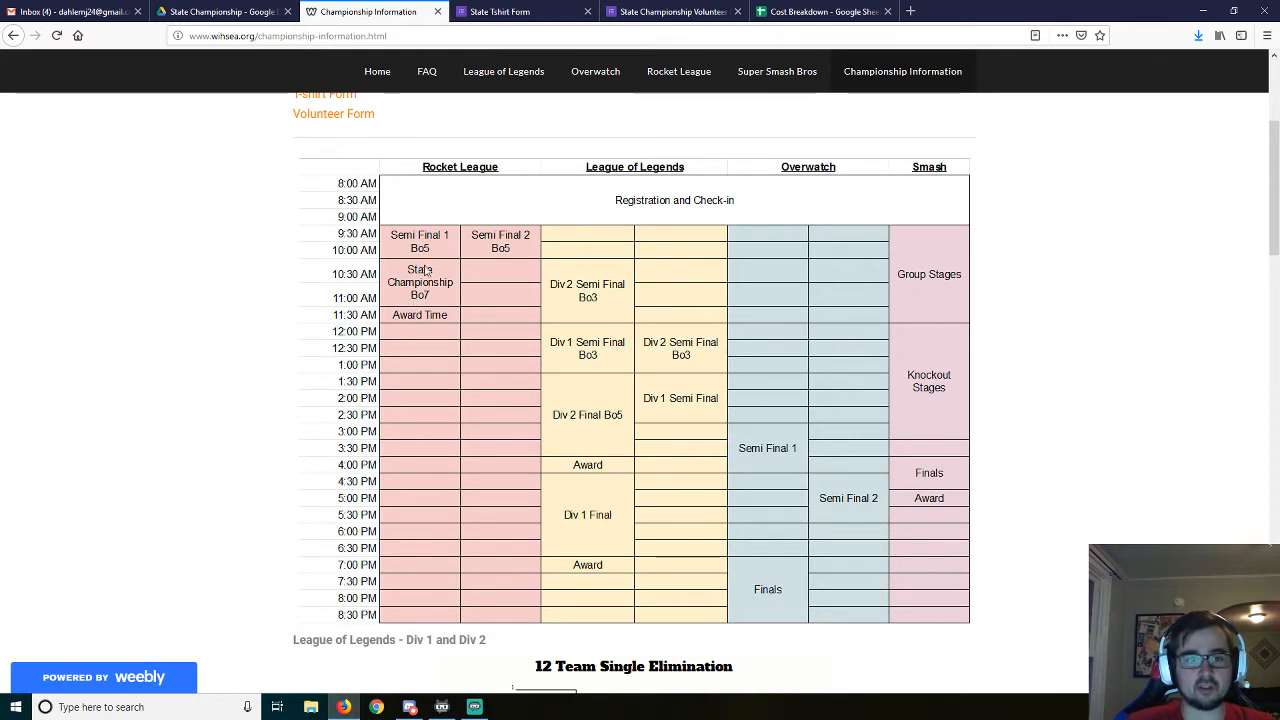
pyautogui.moveTo(415, 293)
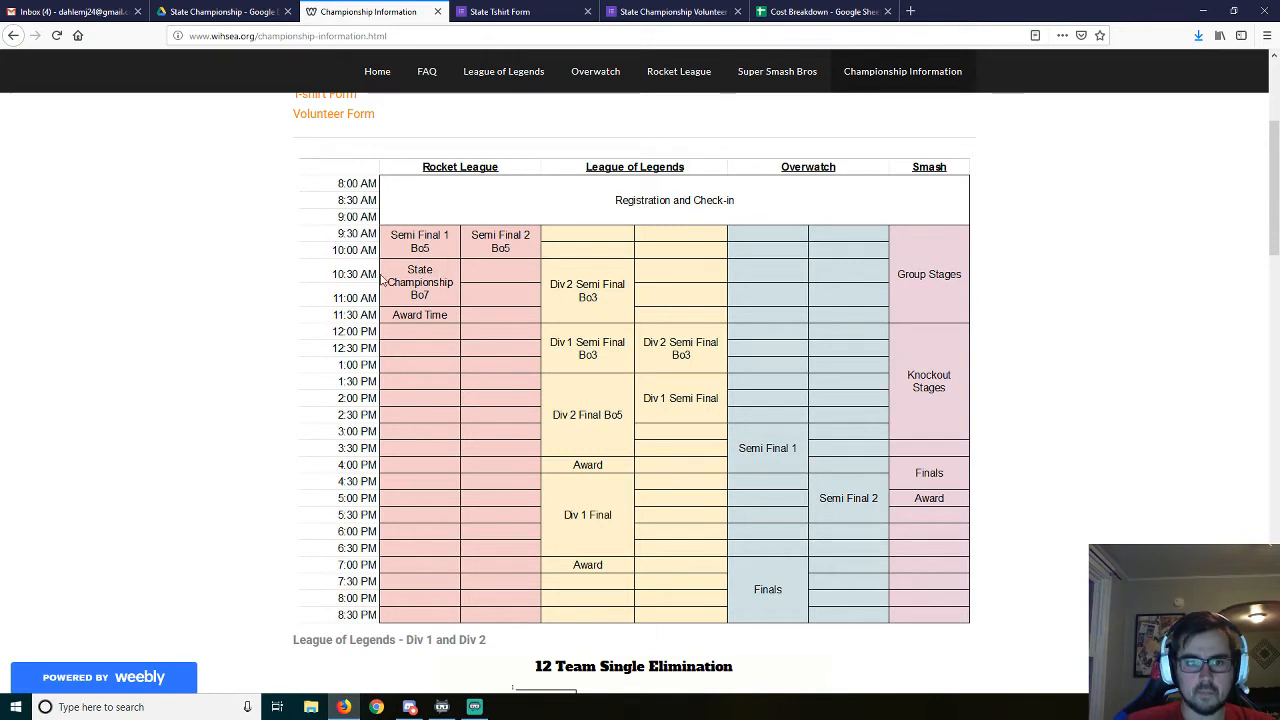
pyautogui.moveTo(417, 318)
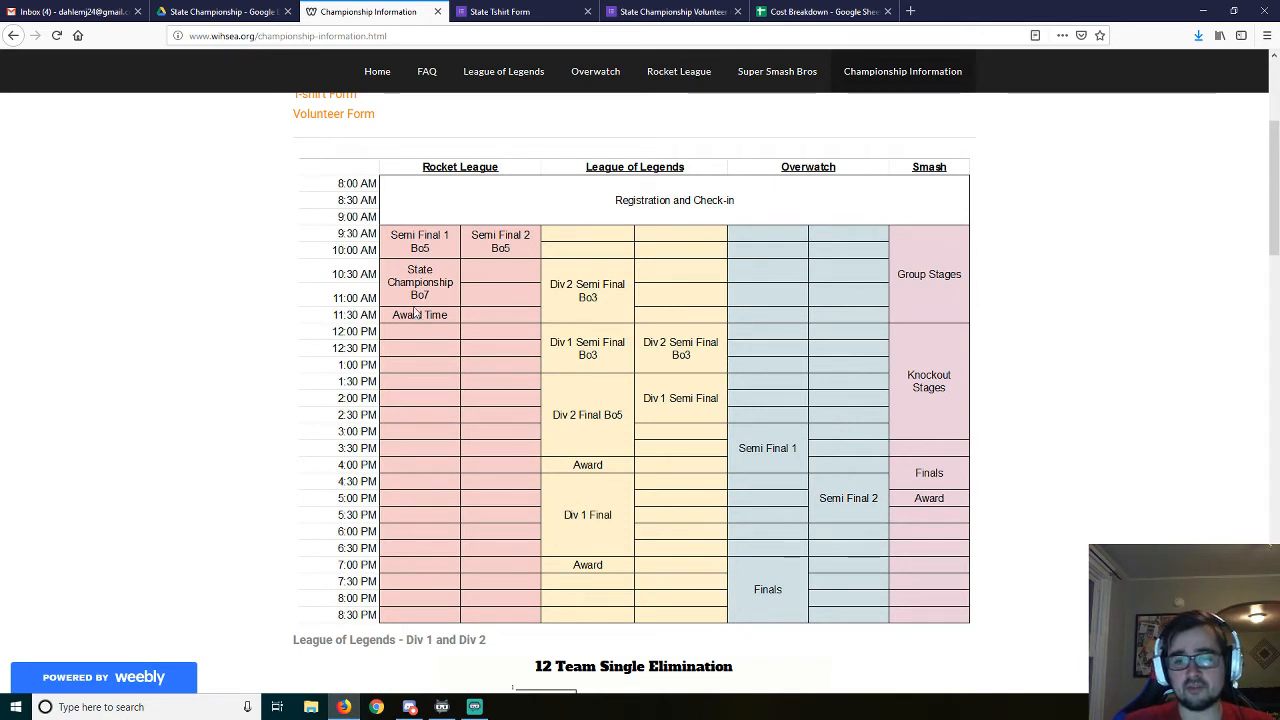
pyautogui.moveTo(847, 448)
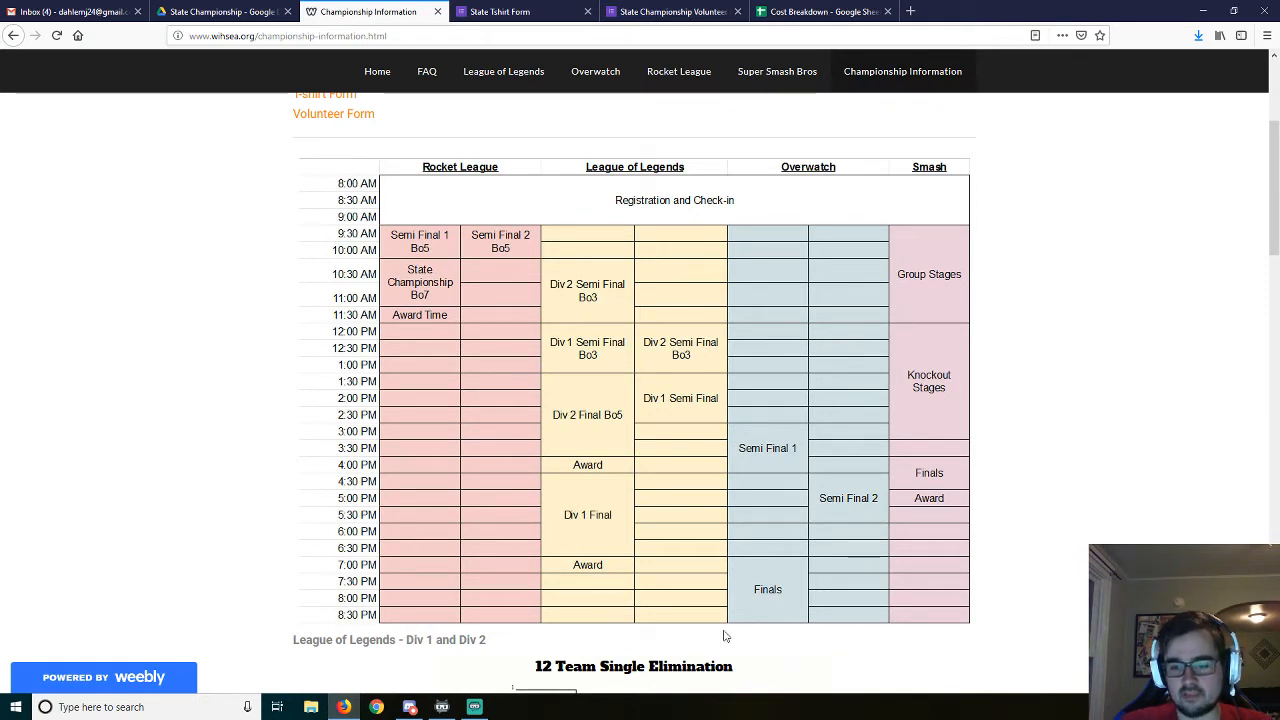
pyautogui.moveTo(758, 632)
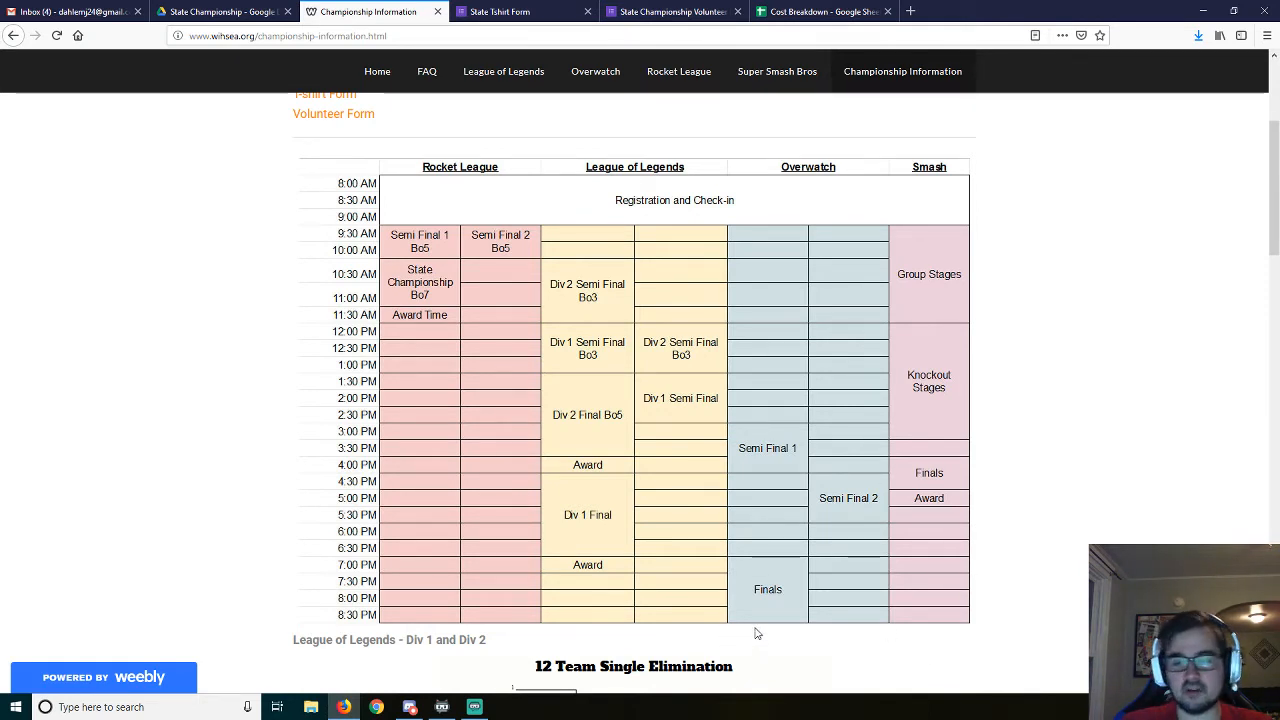
pyautogui.moveTo(785, 627)
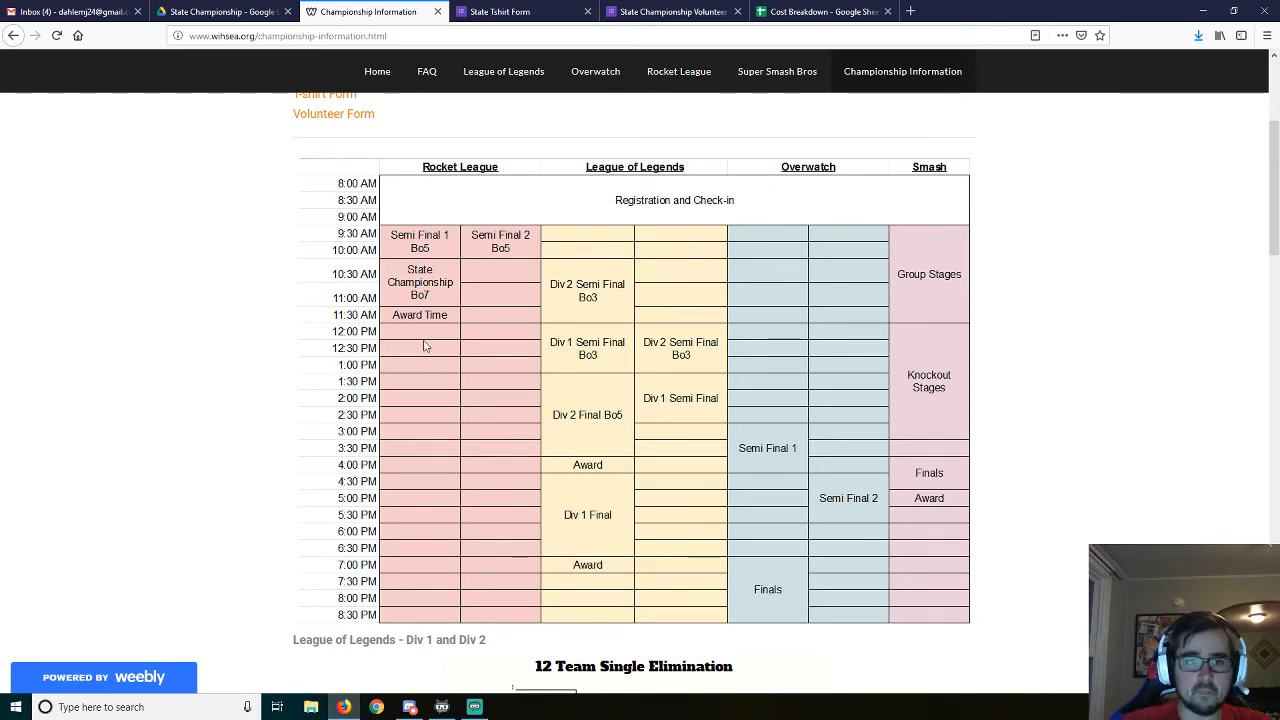
pyautogui.moveTo(413, 322)
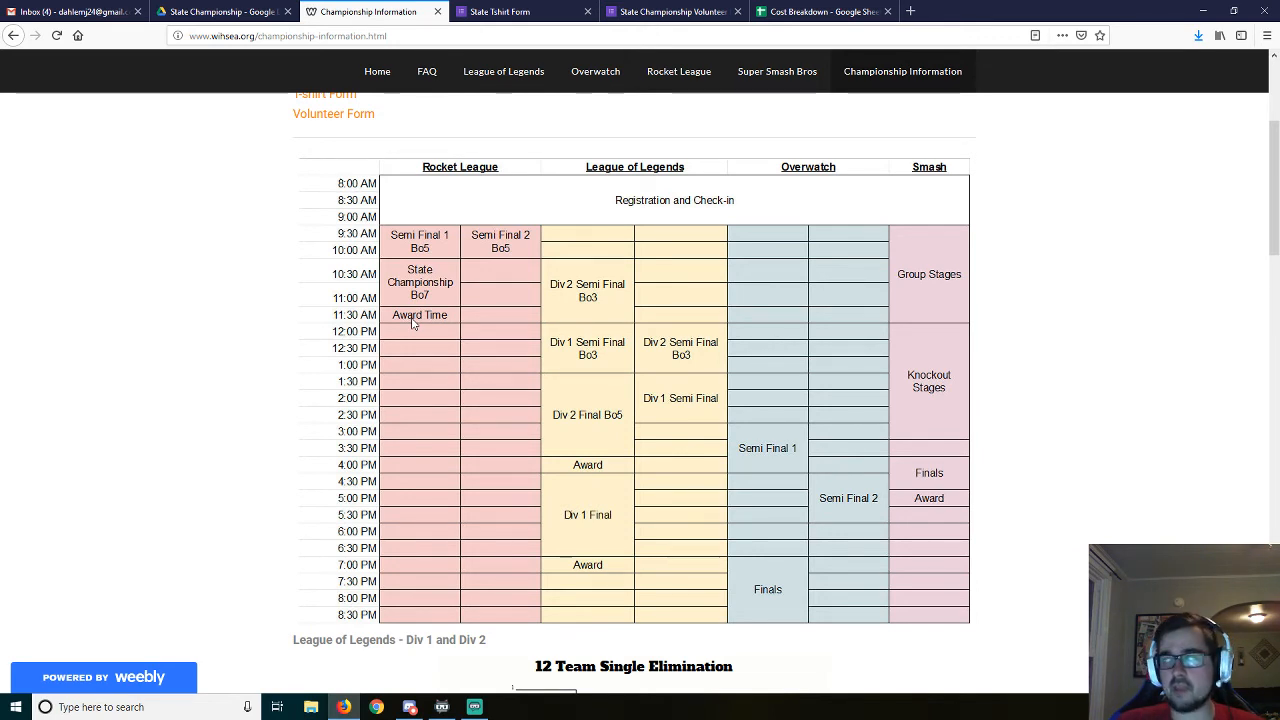
pyautogui.moveTo(420, 335)
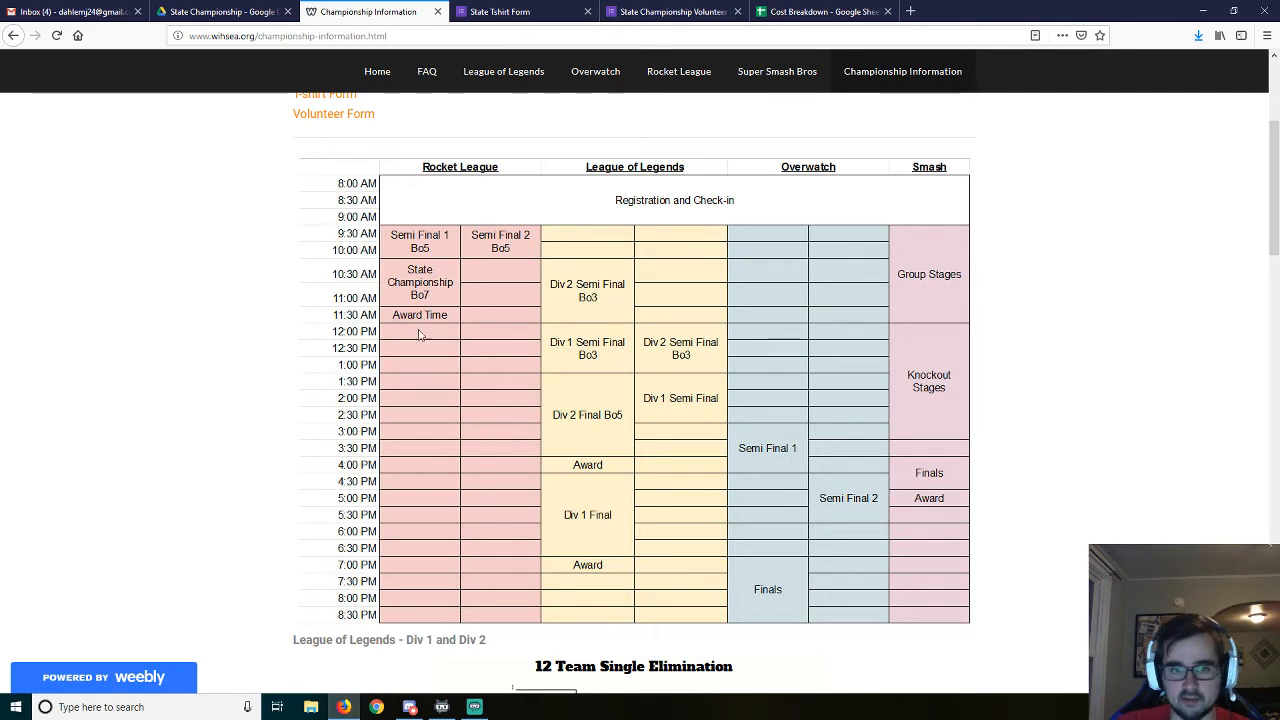
pyautogui.moveTo(415, 336)
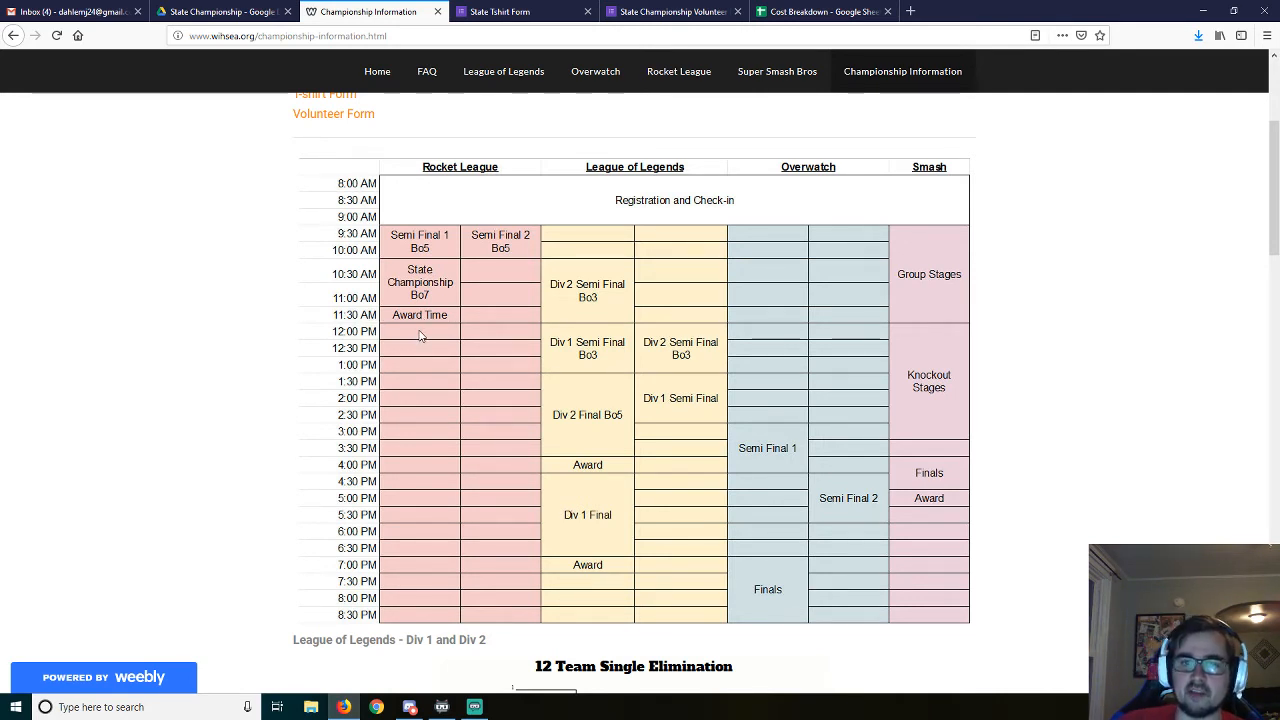
pyautogui.moveTo(430, 348)
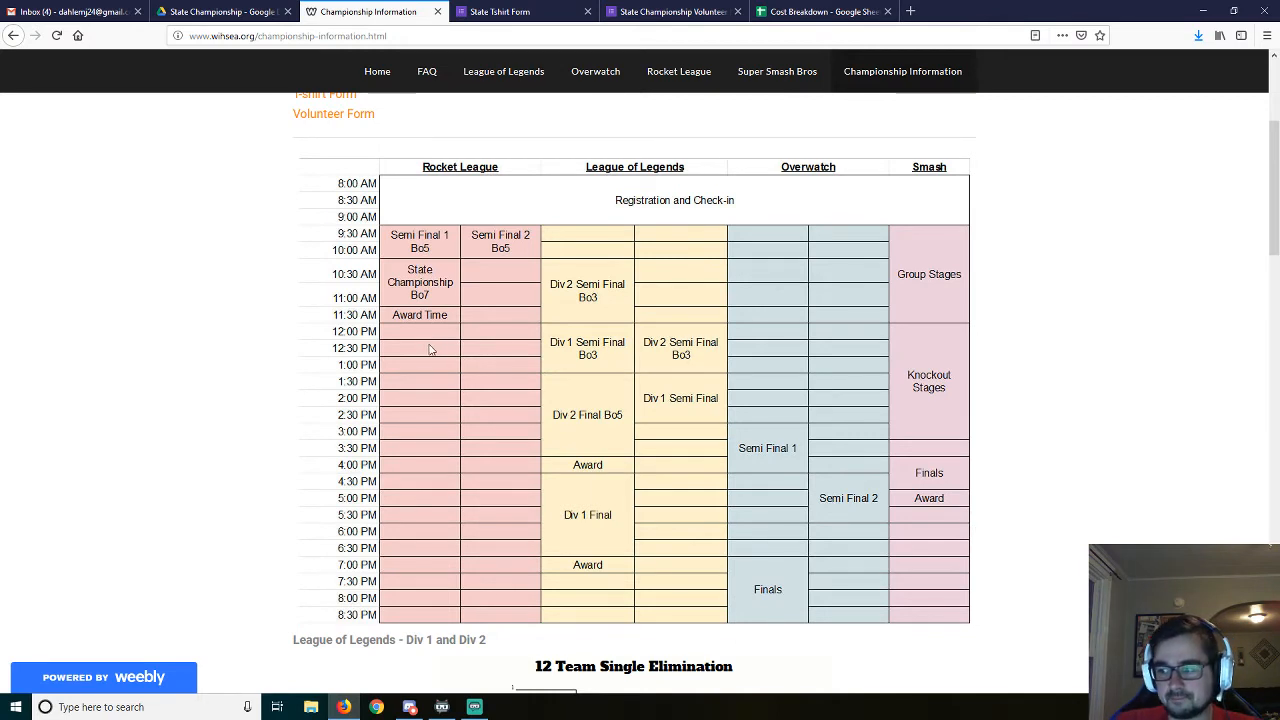
pyautogui.moveTo(419, 356)
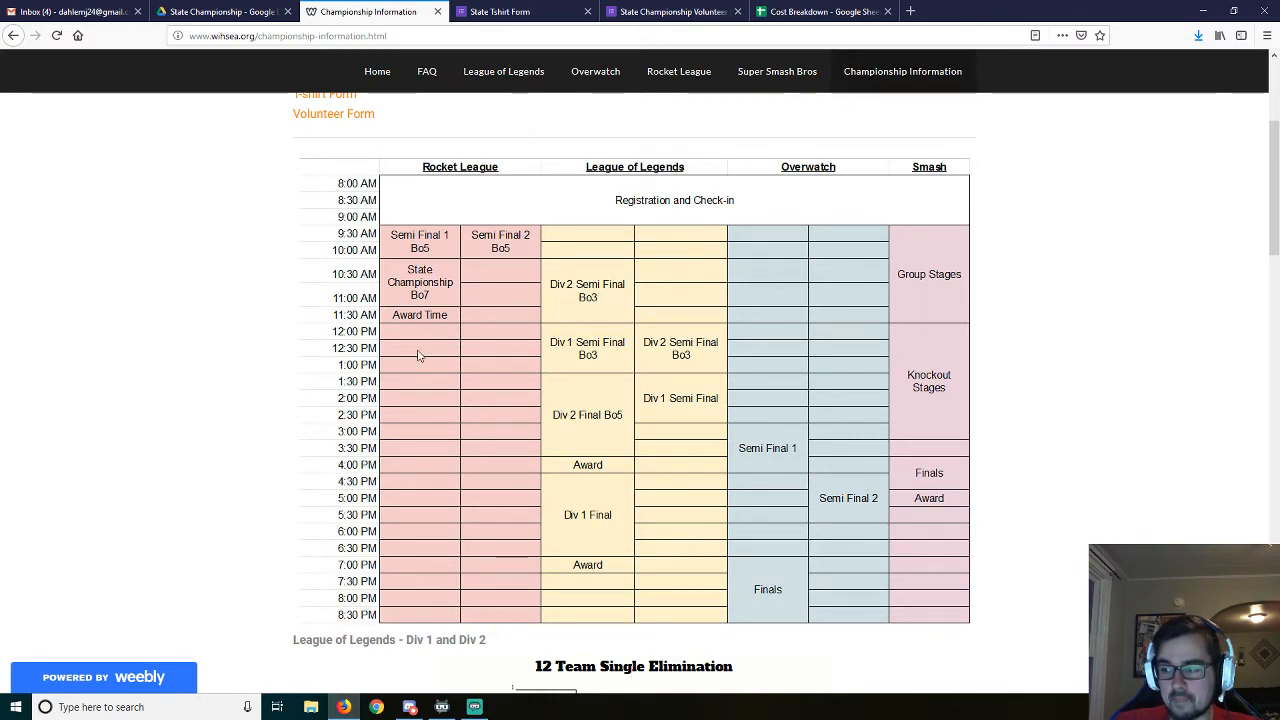
pyautogui.moveTo(652, 393)
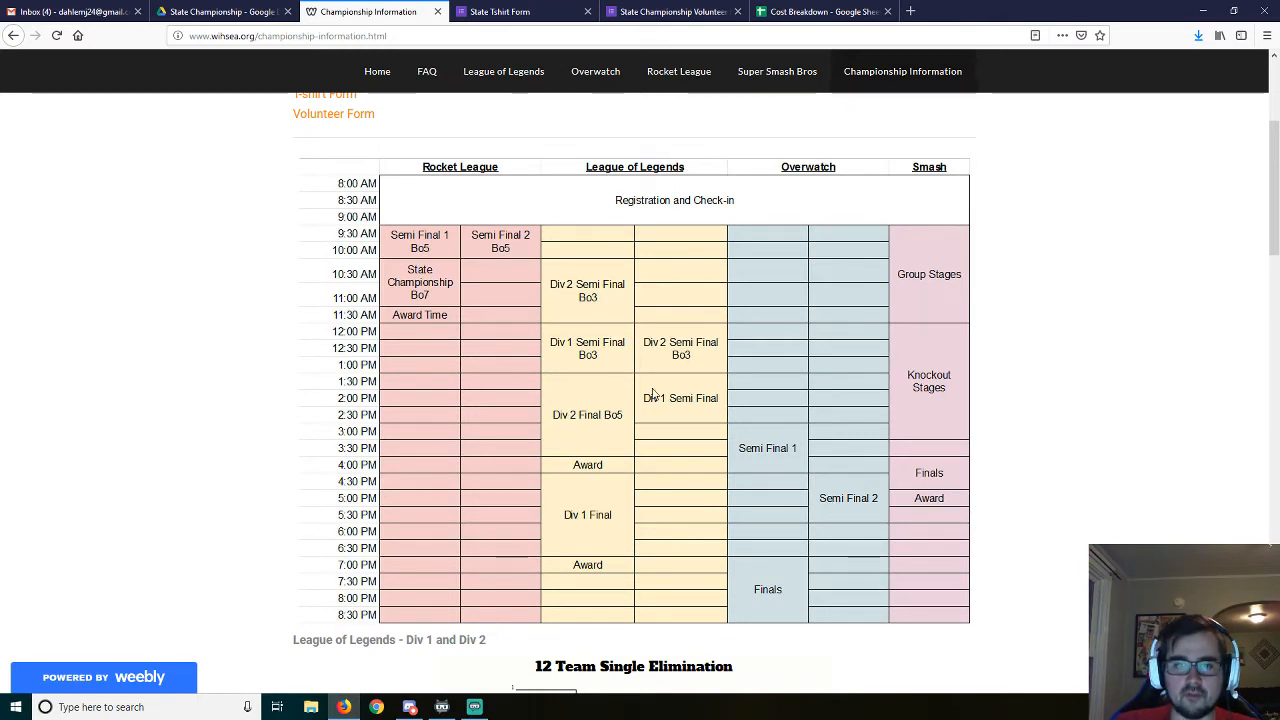
pyautogui.moveTo(590, 313)
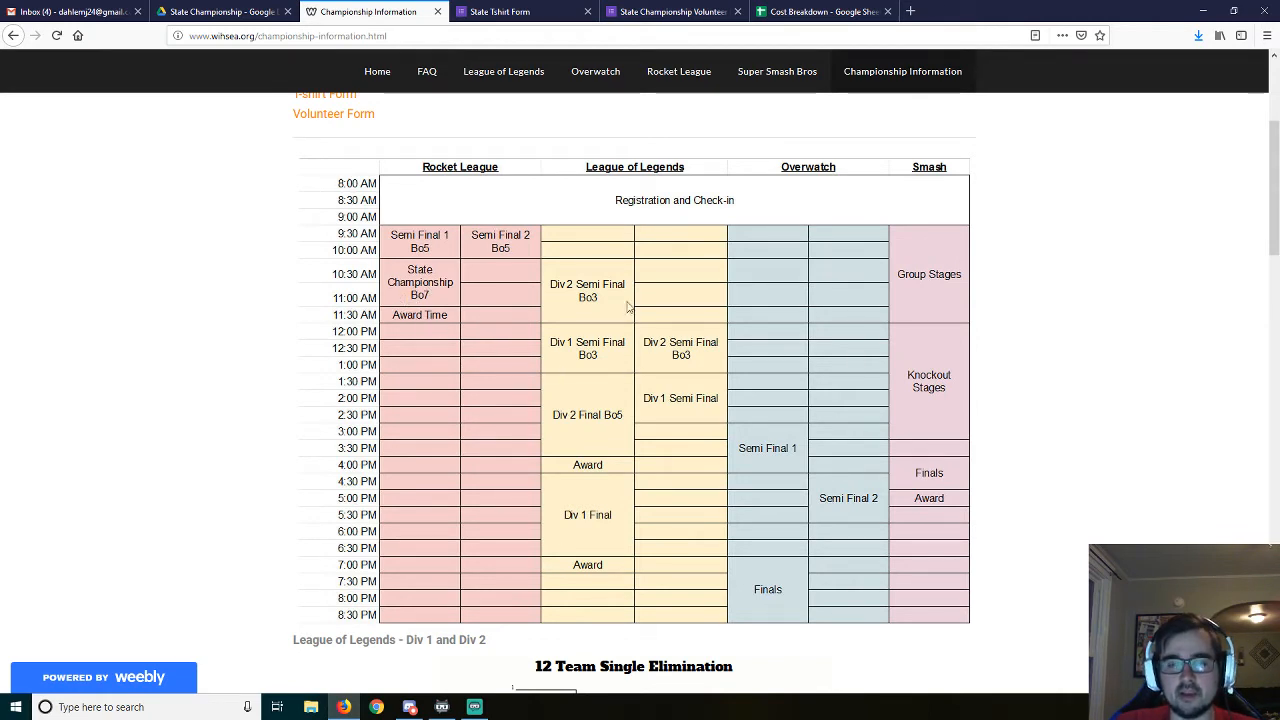
pyautogui.moveTo(603, 299)
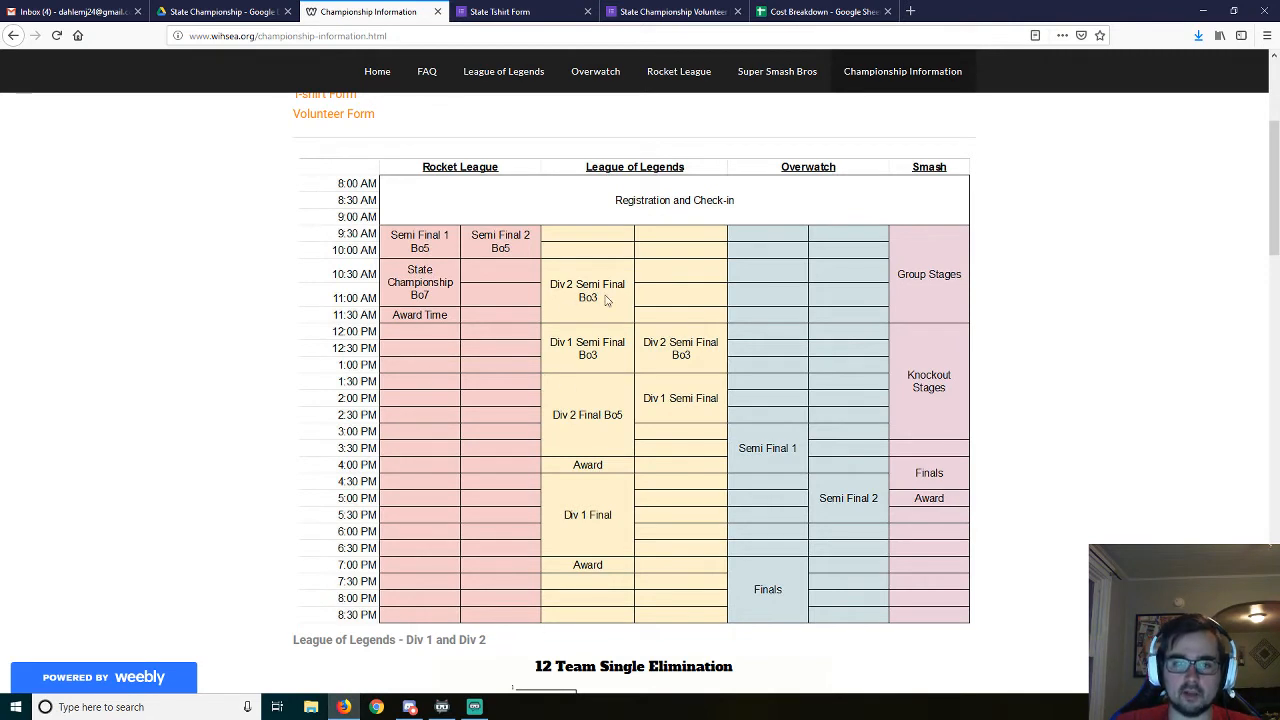
pyautogui.moveTo(694, 421)
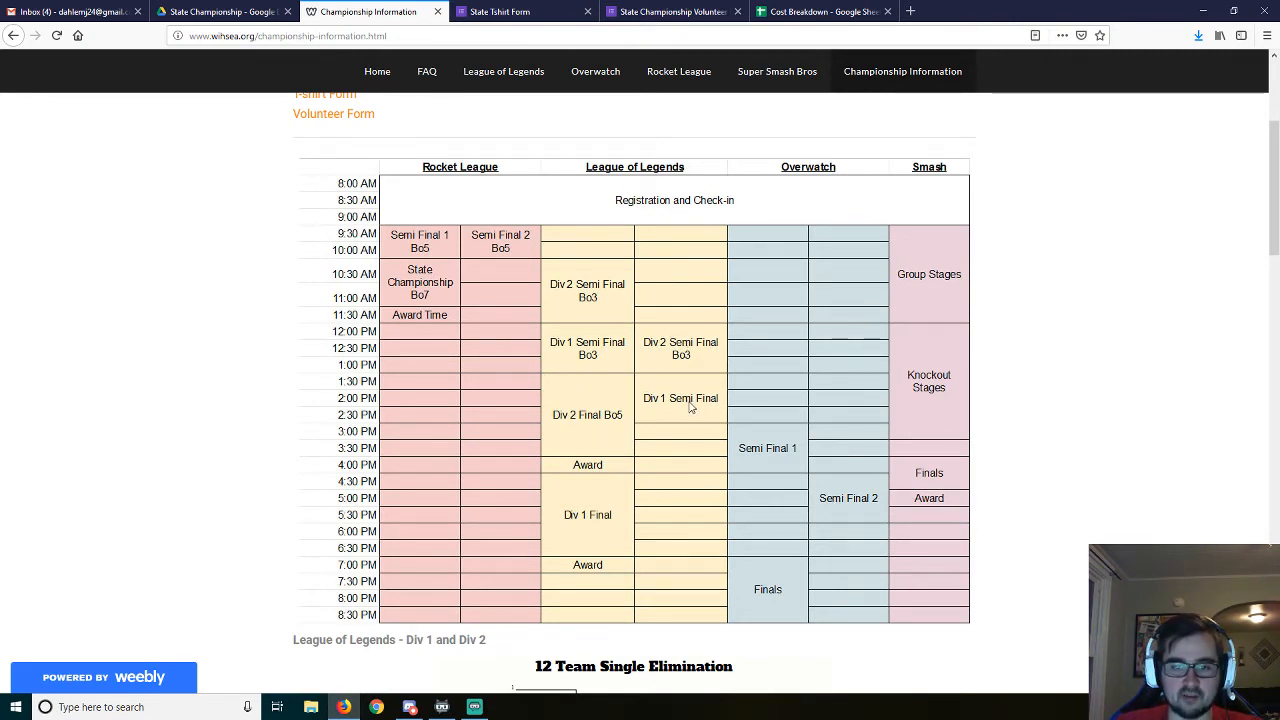
pyautogui.moveTo(535, 402)
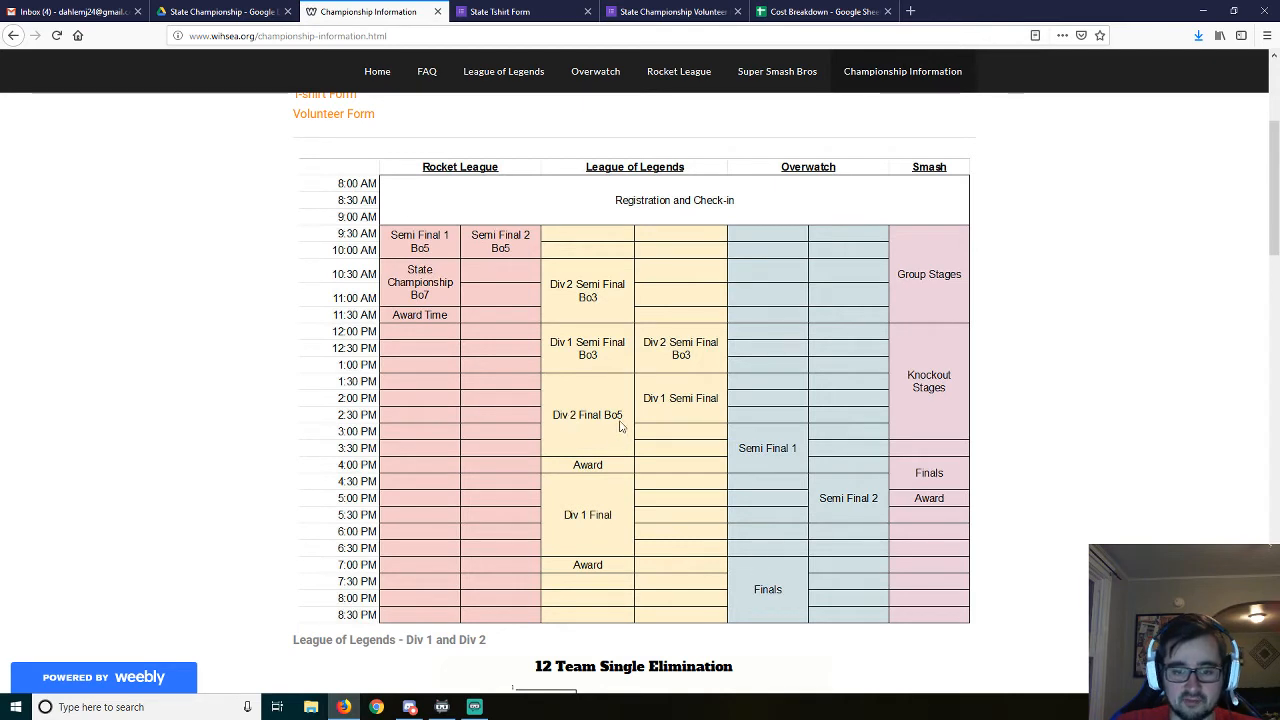
pyautogui.moveTo(592, 405)
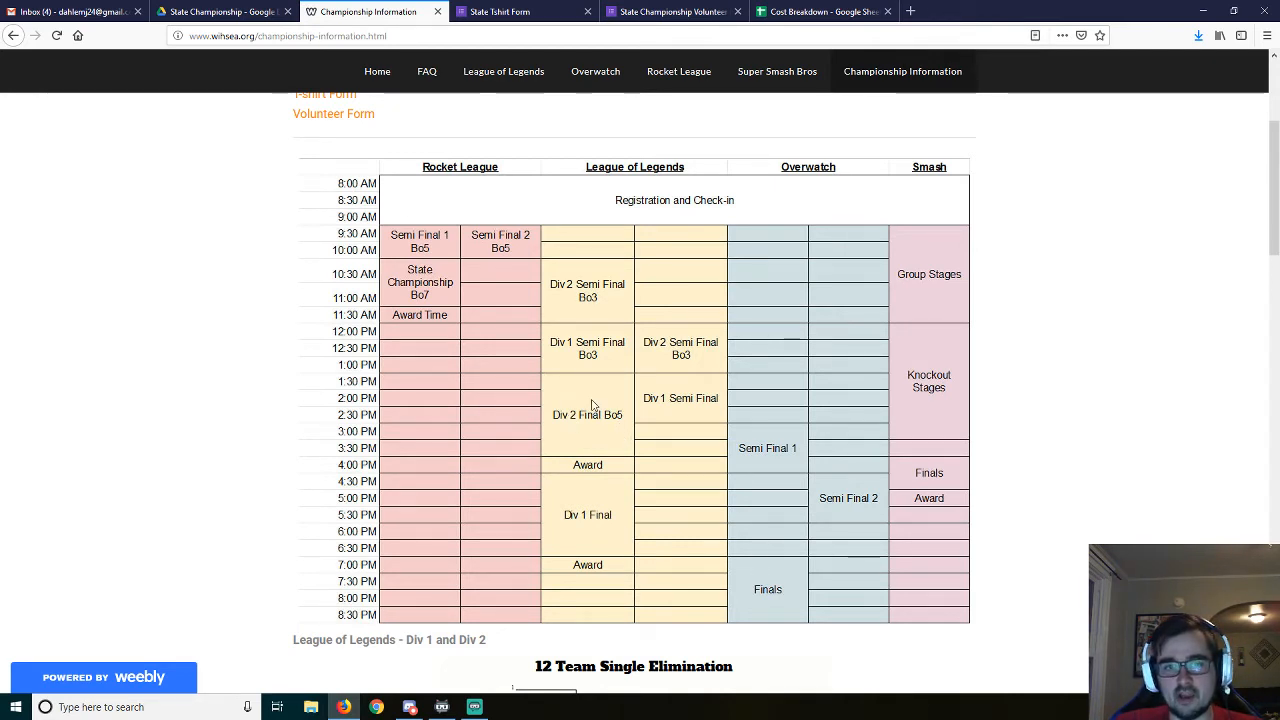
pyautogui.moveTo(578, 393)
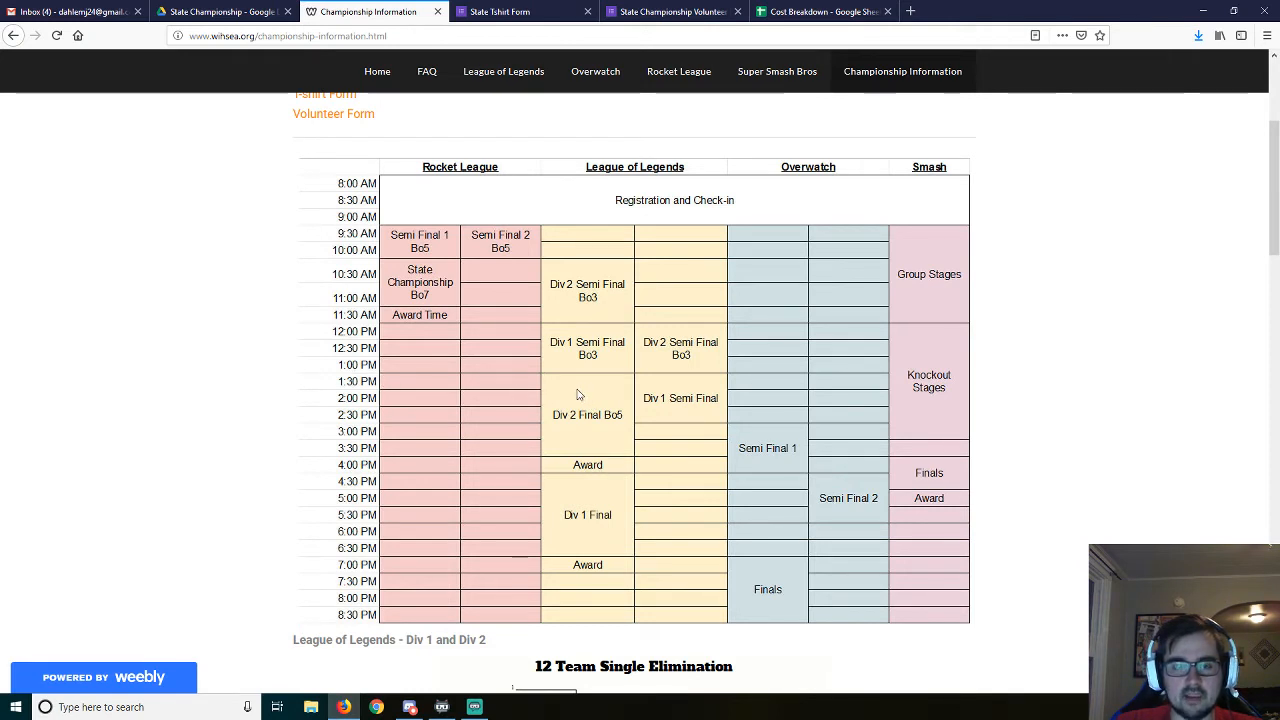
pyautogui.moveTo(568, 383)
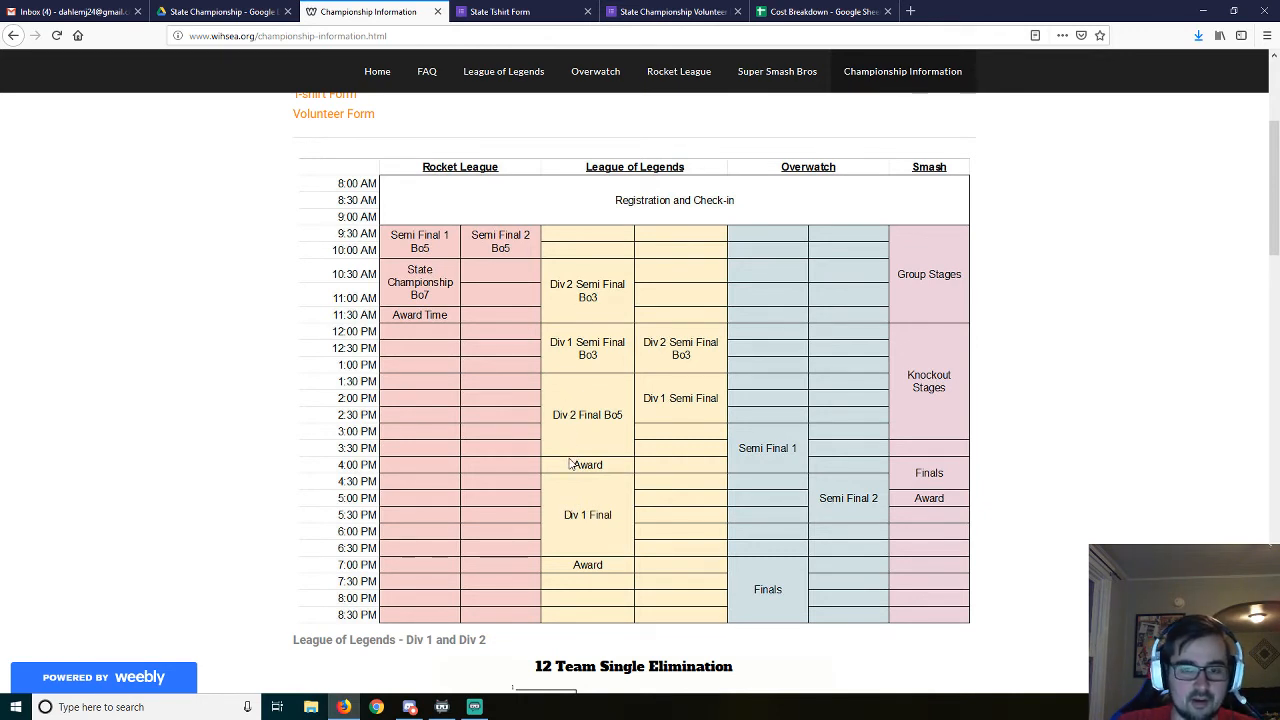
pyautogui.moveTo(607, 453)
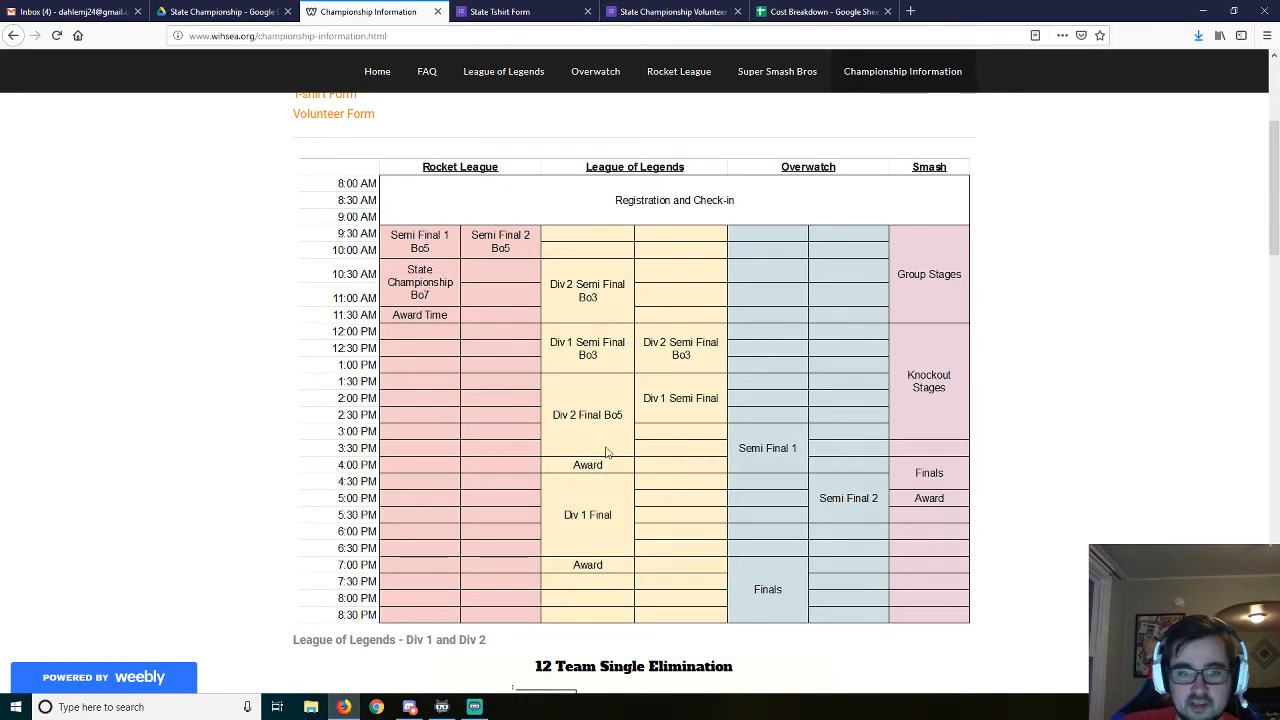
pyautogui.moveTo(623, 465)
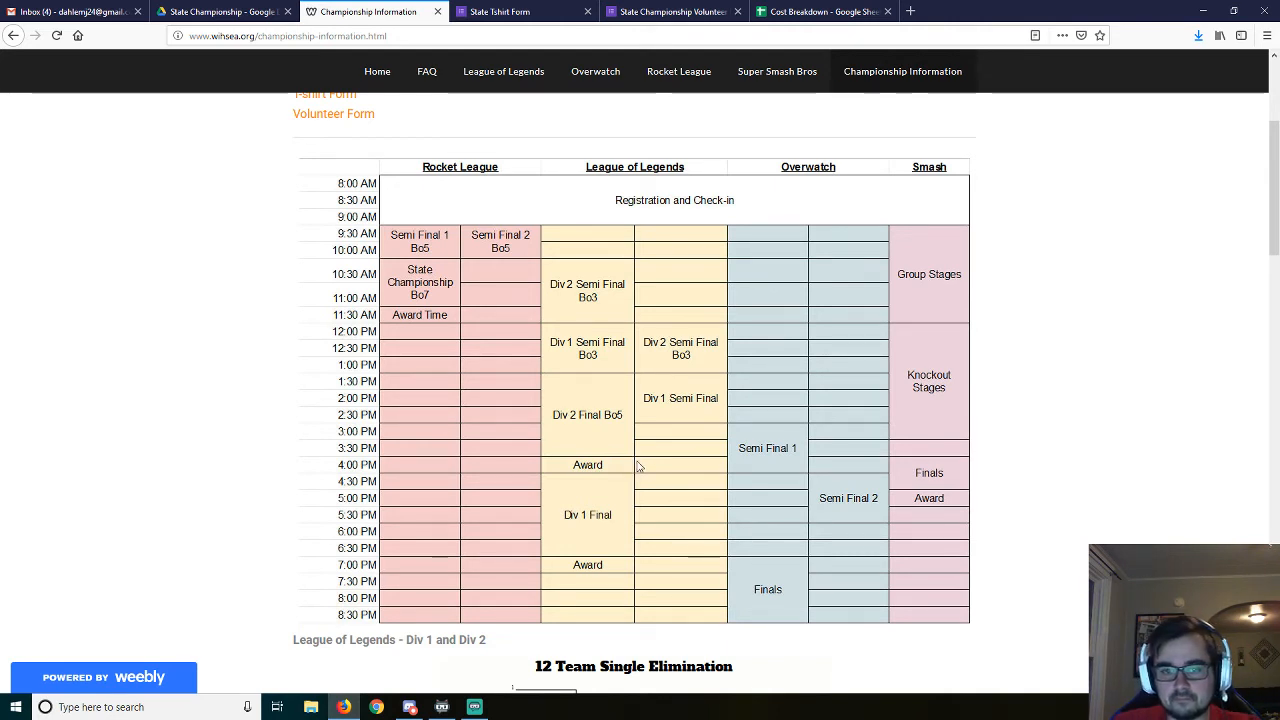
pyautogui.moveTo(640, 544)
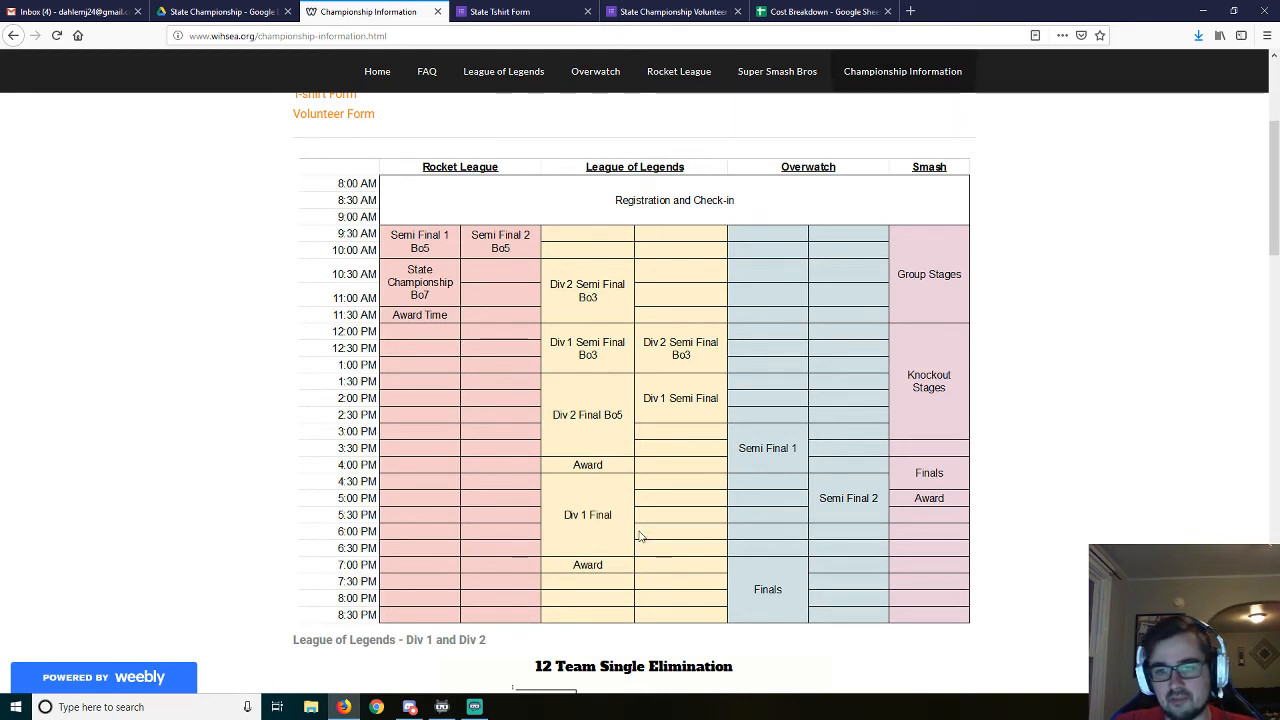
pyautogui.moveTo(686, 476)
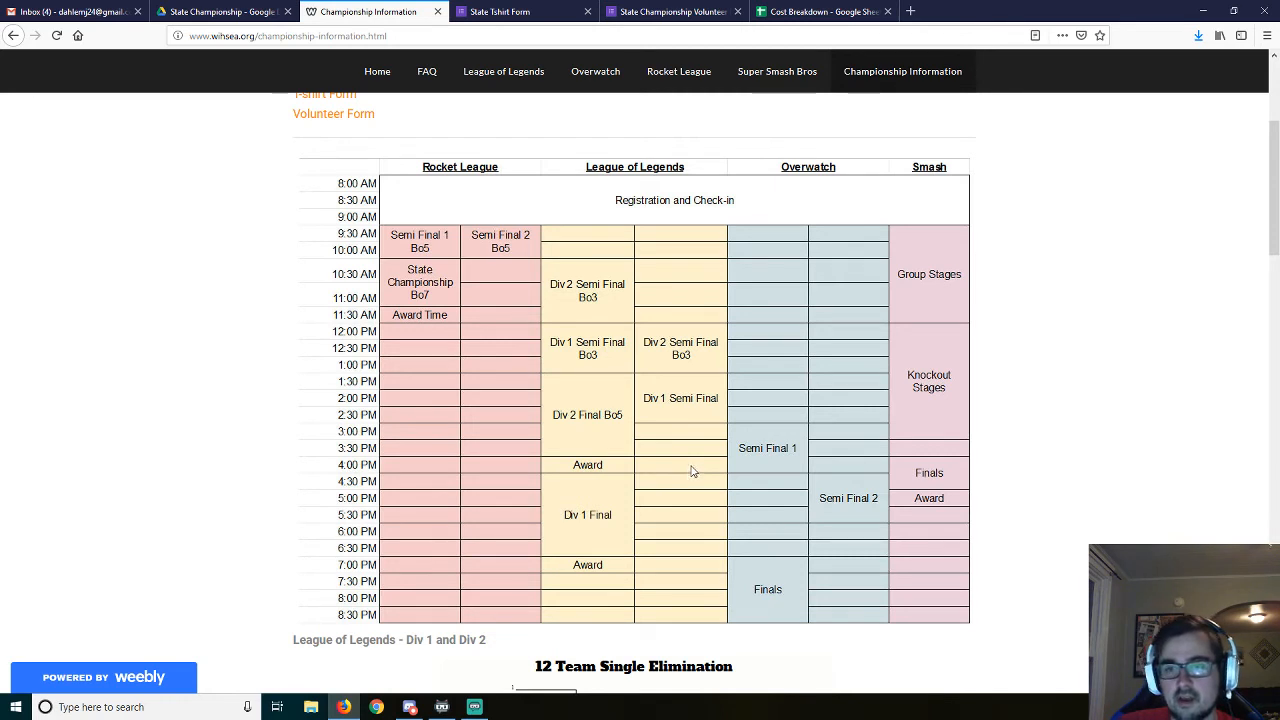
pyautogui.moveTo(617, 556)
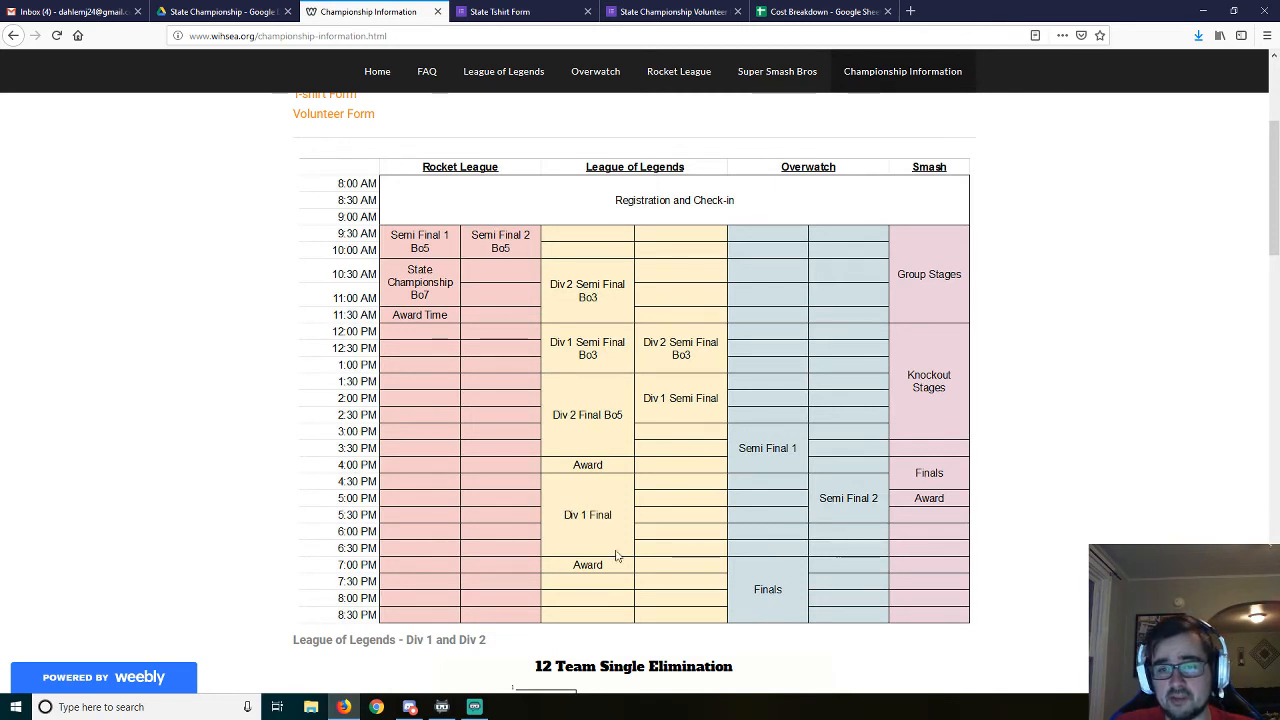
pyautogui.moveTo(658, 531)
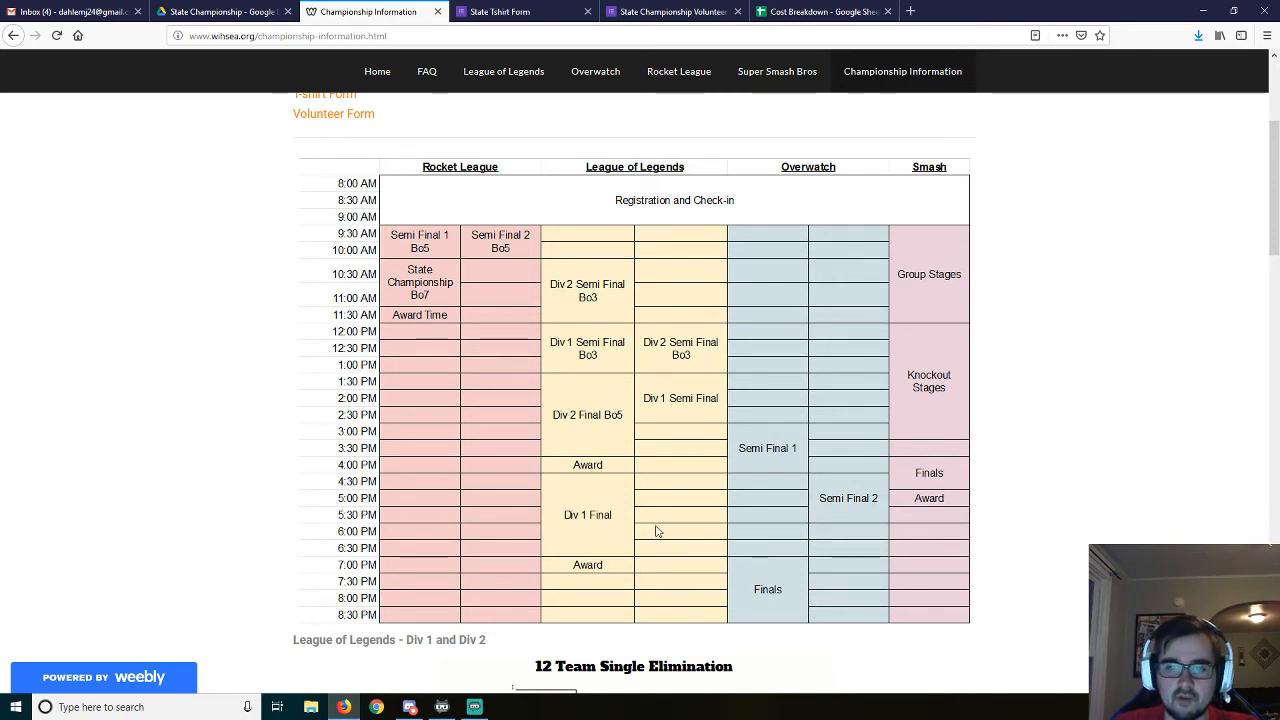
pyautogui.moveTo(758, 625)
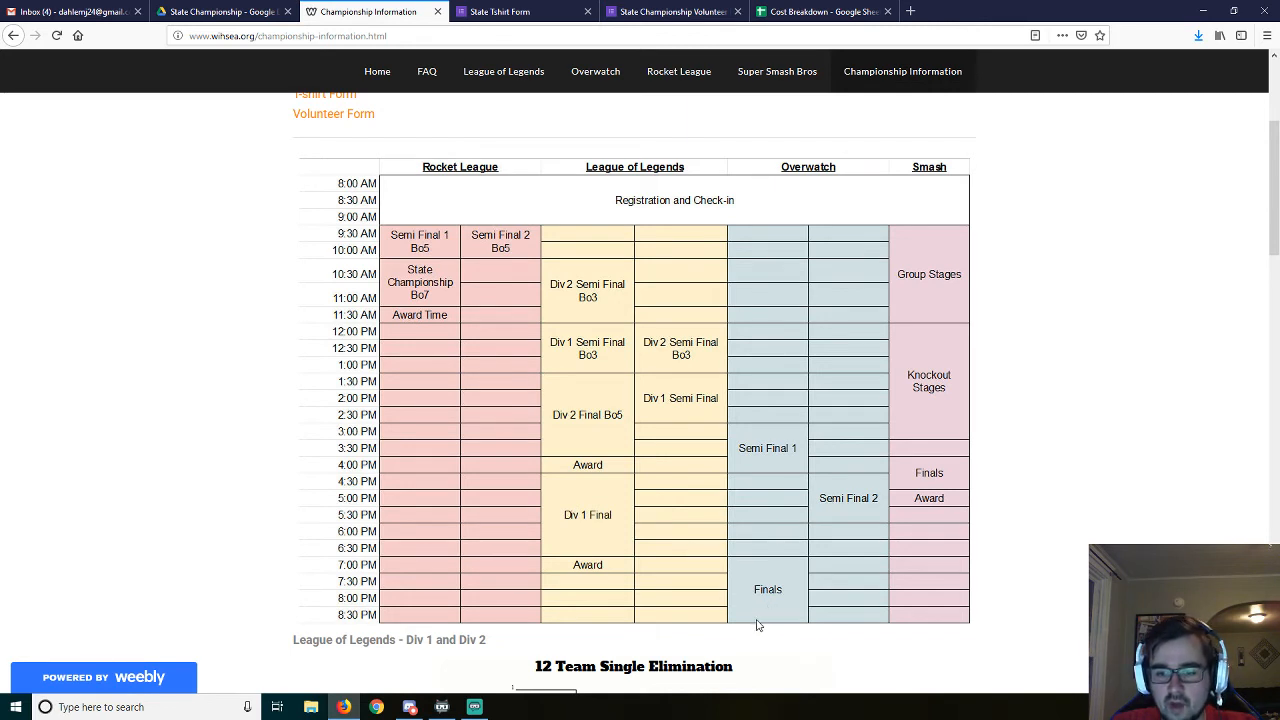
pyautogui.moveTo(755, 637)
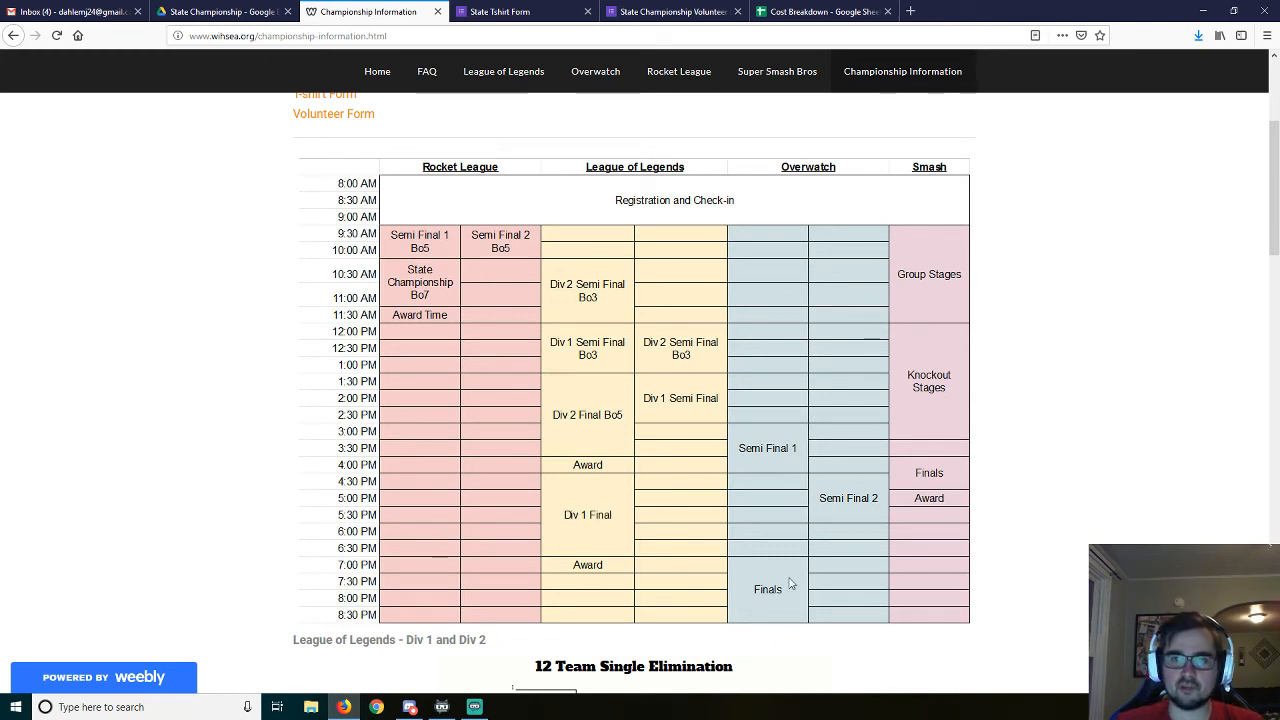
pyautogui.moveTo(818, 501)
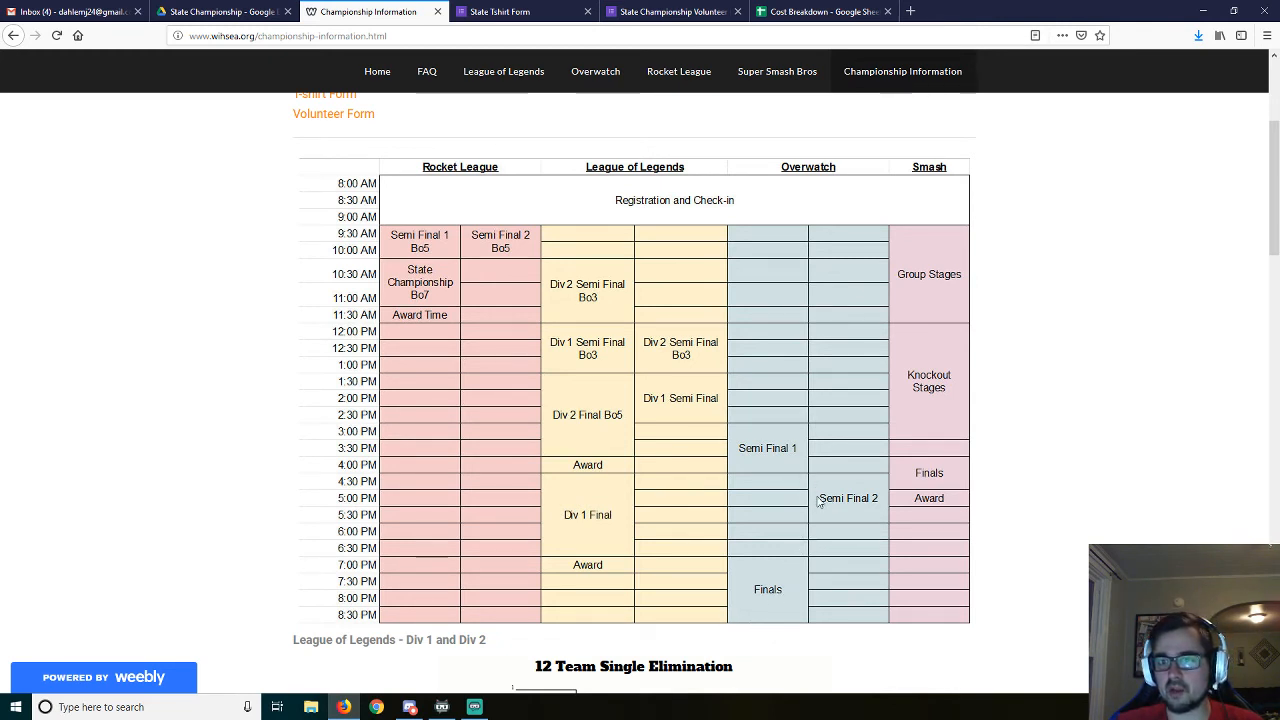
pyautogui.moveTo(805, 372)
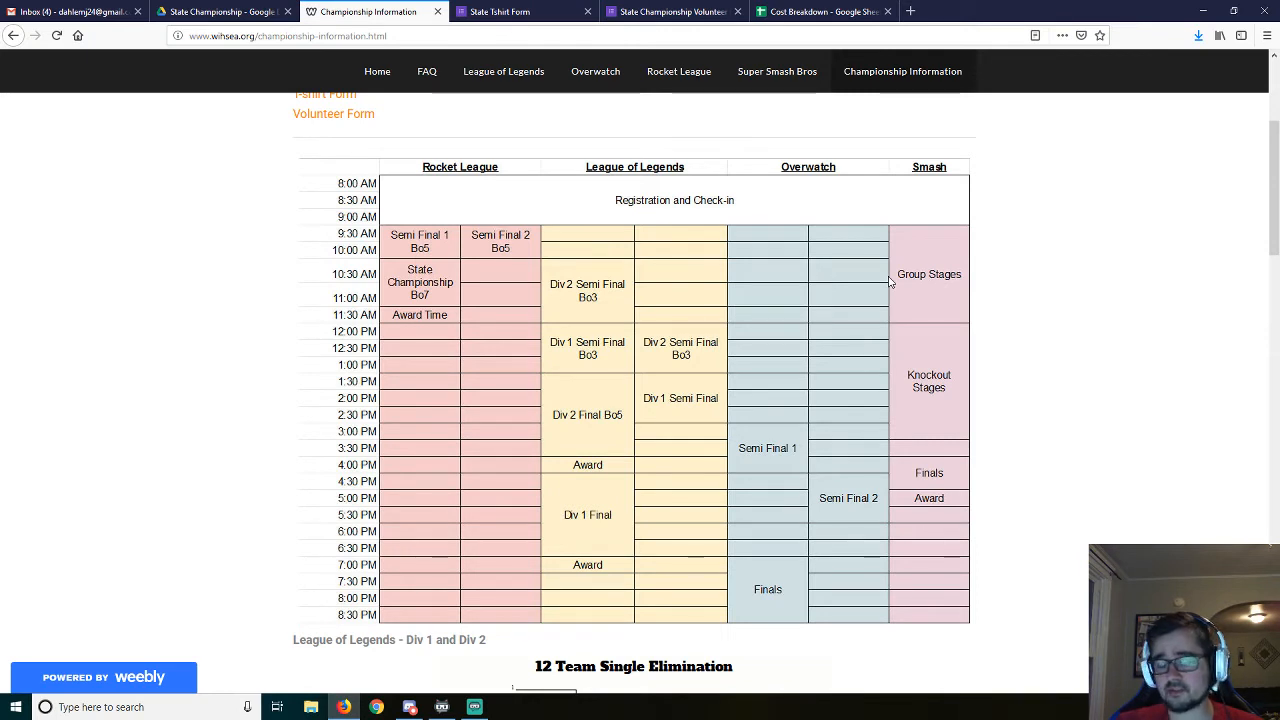
pyautogui.moveTo(765, 107)
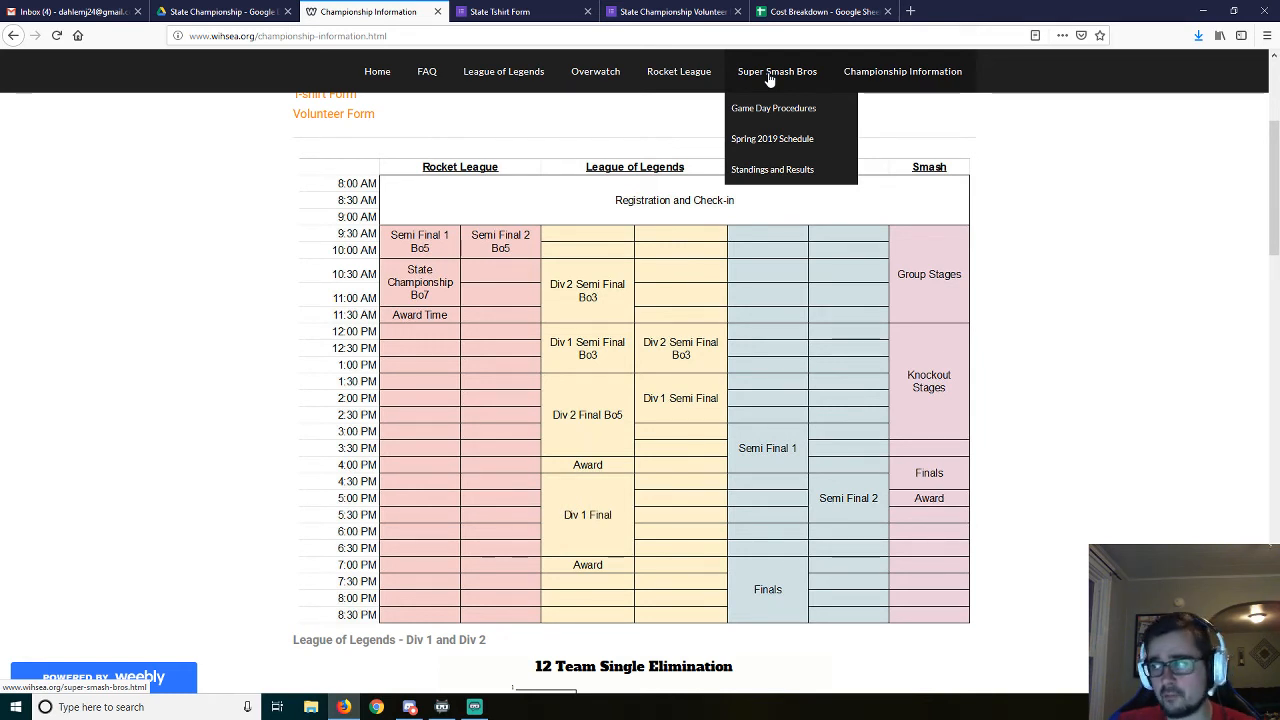
pyautogui.moveTo(960, 259)
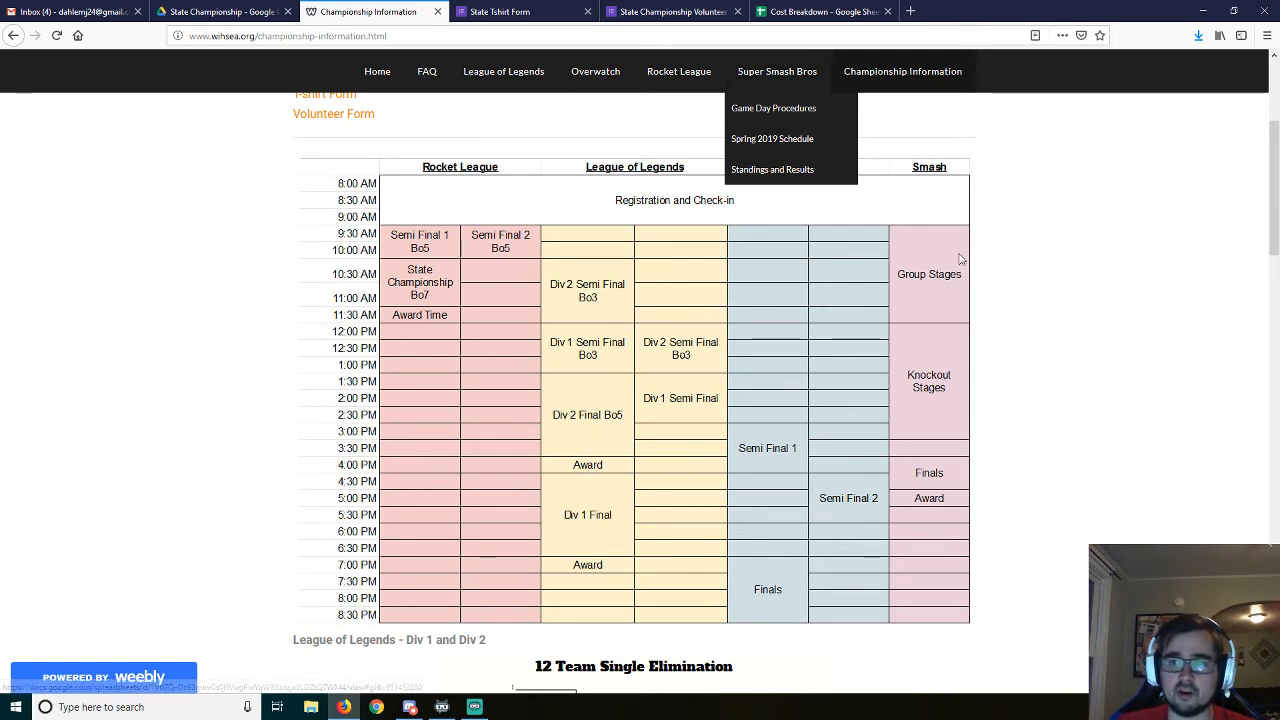
pyautogui.moveTo(938, 253)
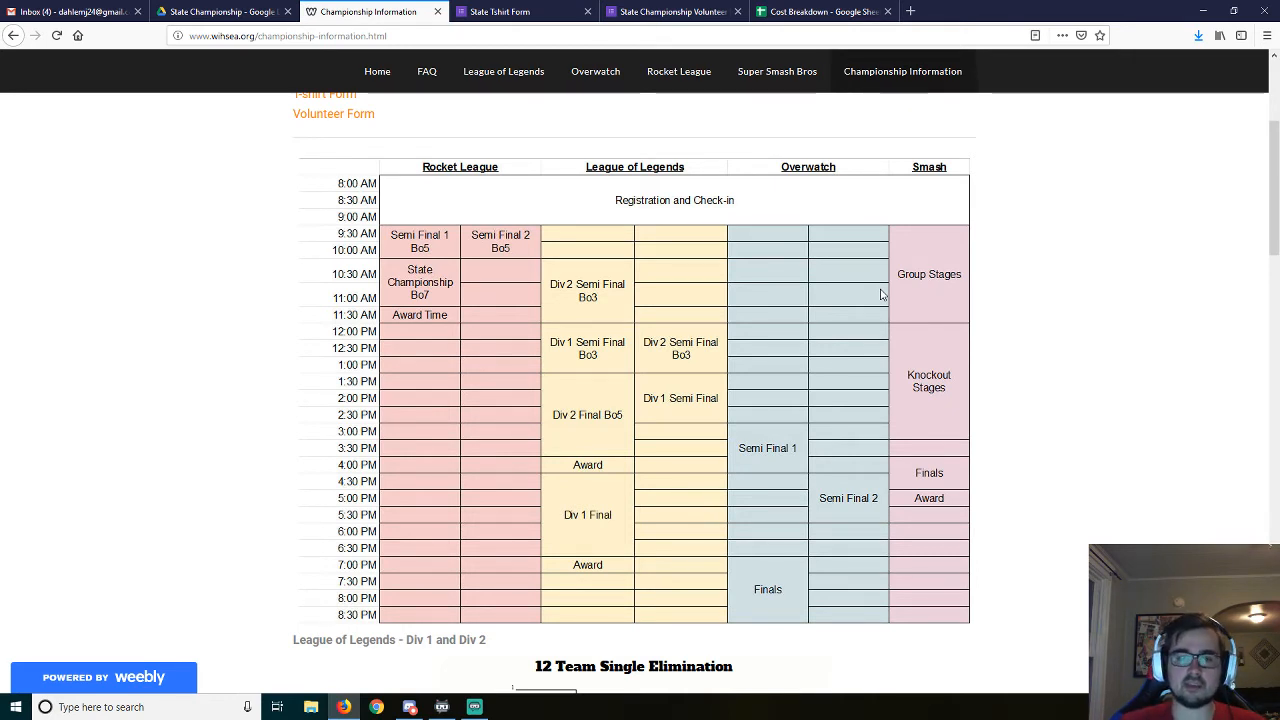
pyautogui.moveTo(961, 324)
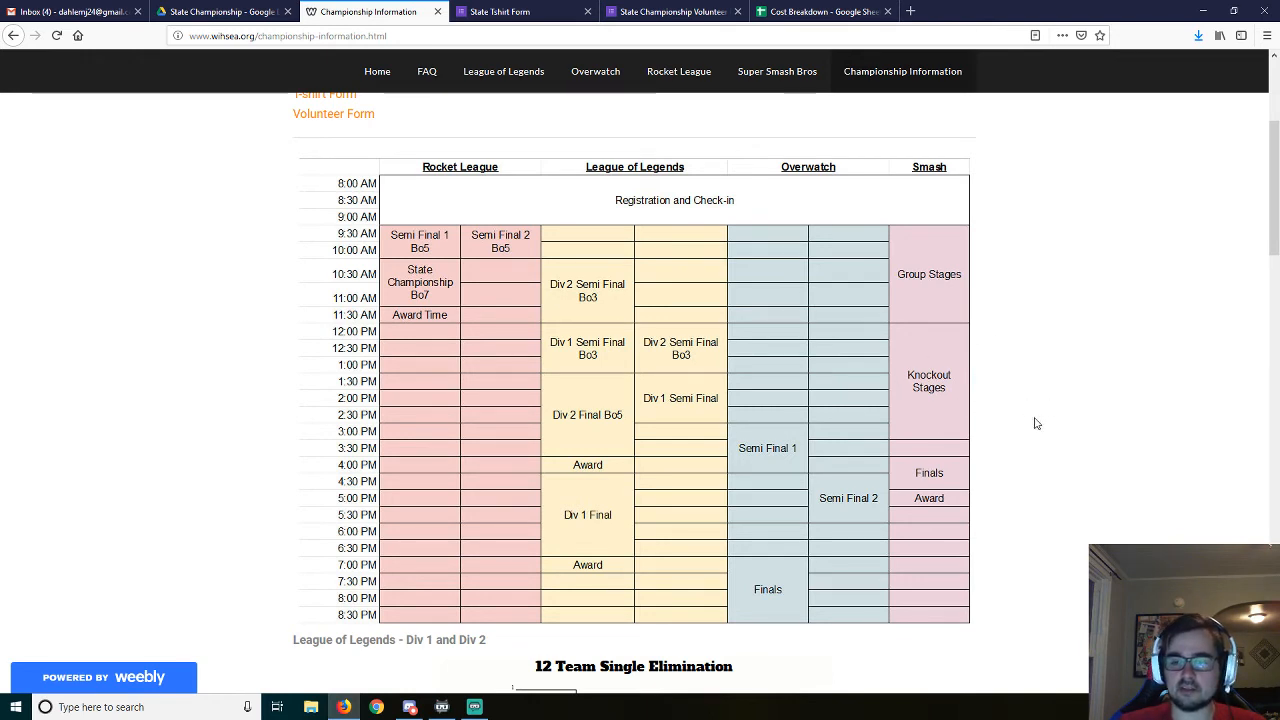
pyautogui.moveTo(957, 377)
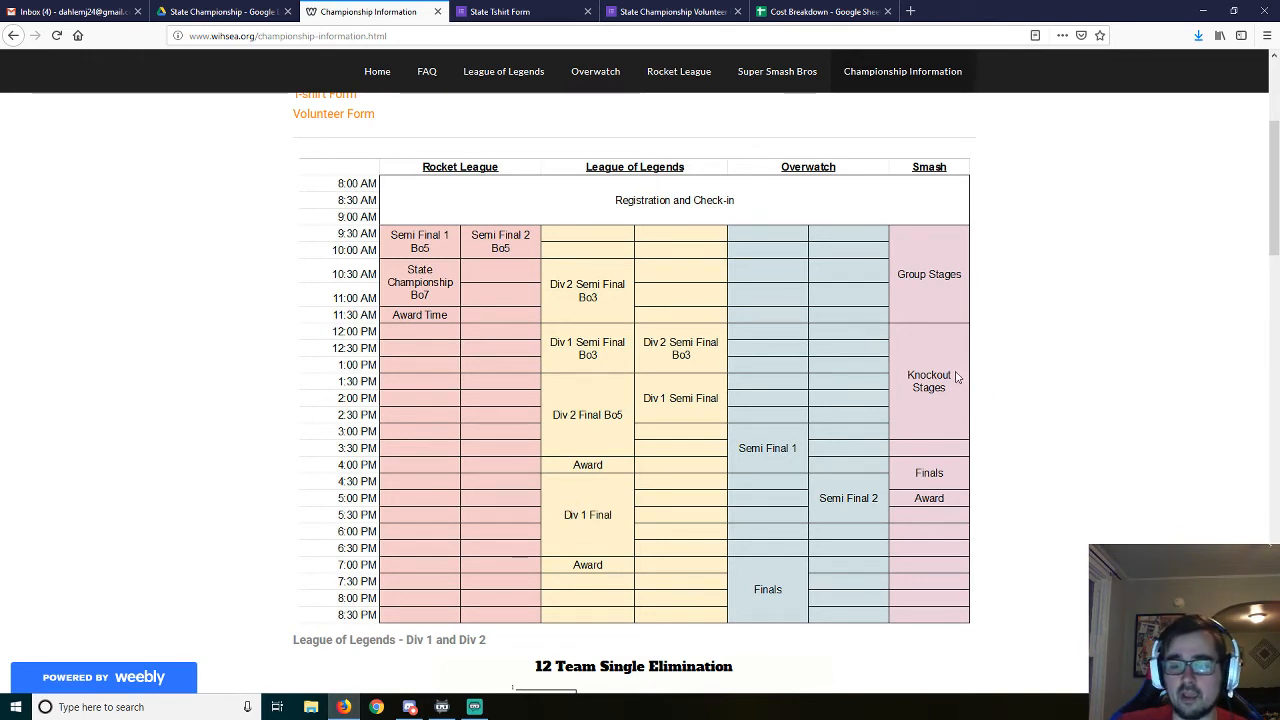
pyautogui.moveTo(615, 470)
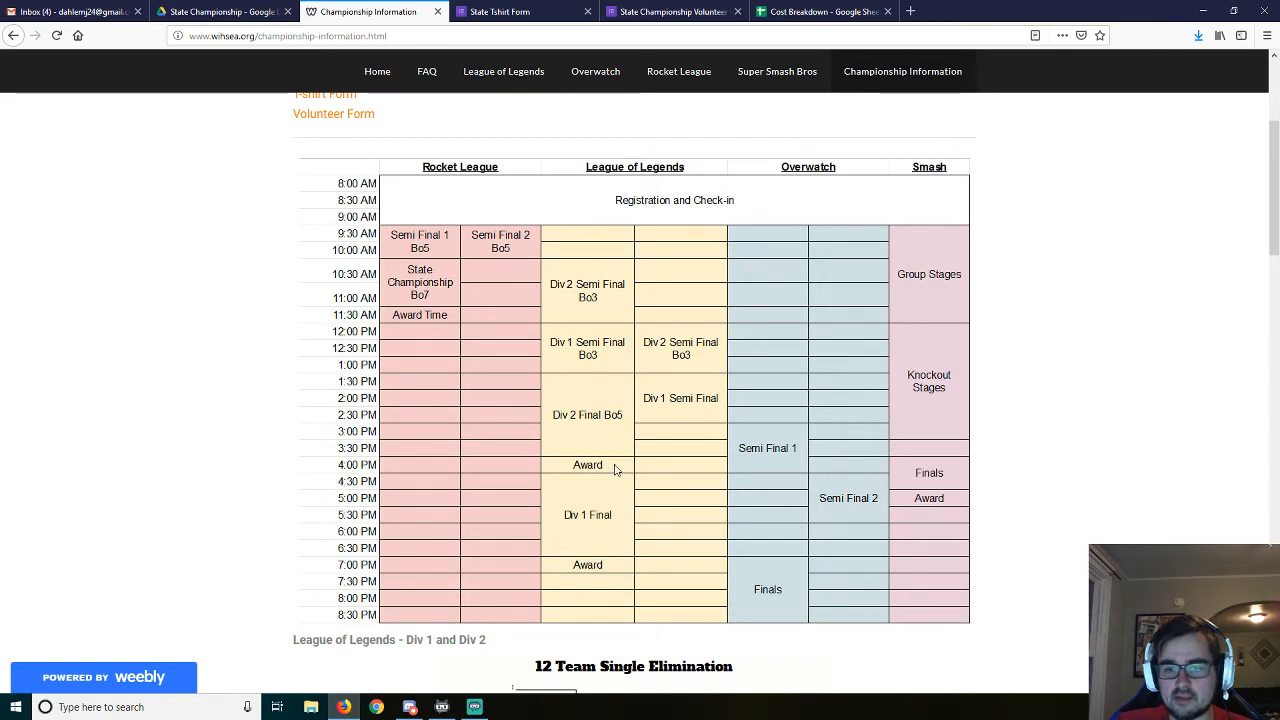
pyautogui.moveTo(650, 471)
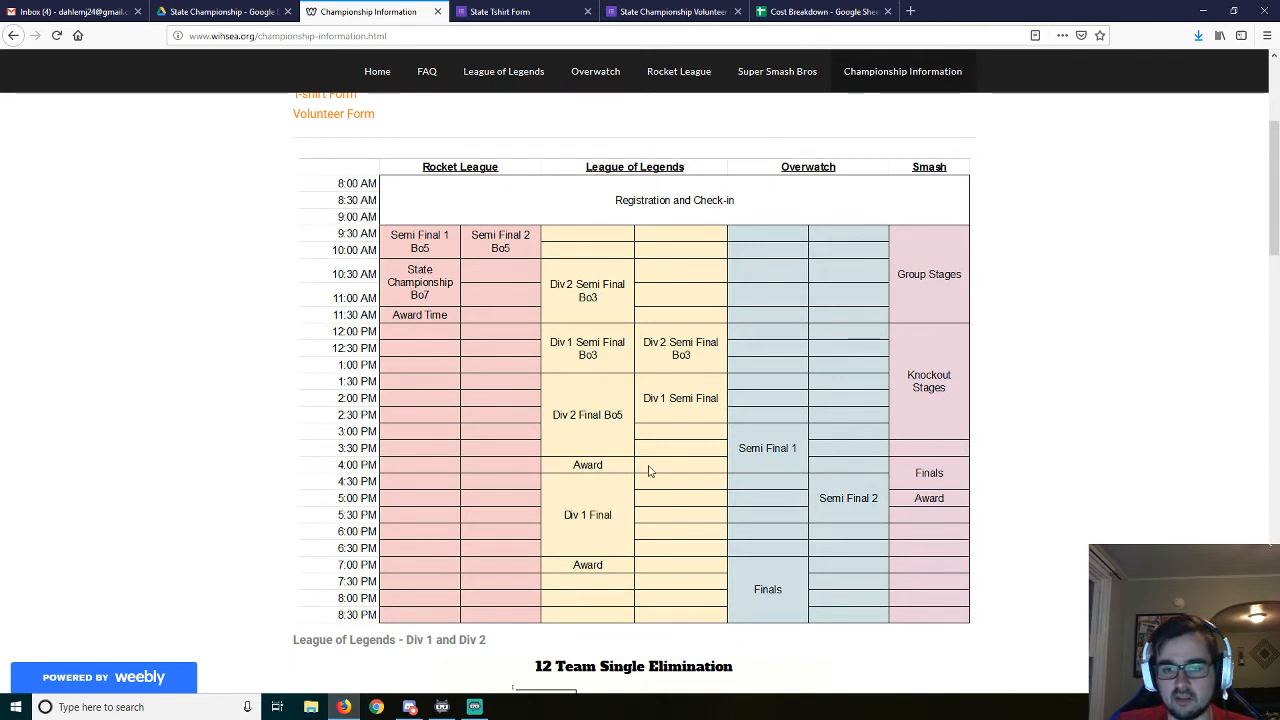
pyautogui.moveTo(967, 515)
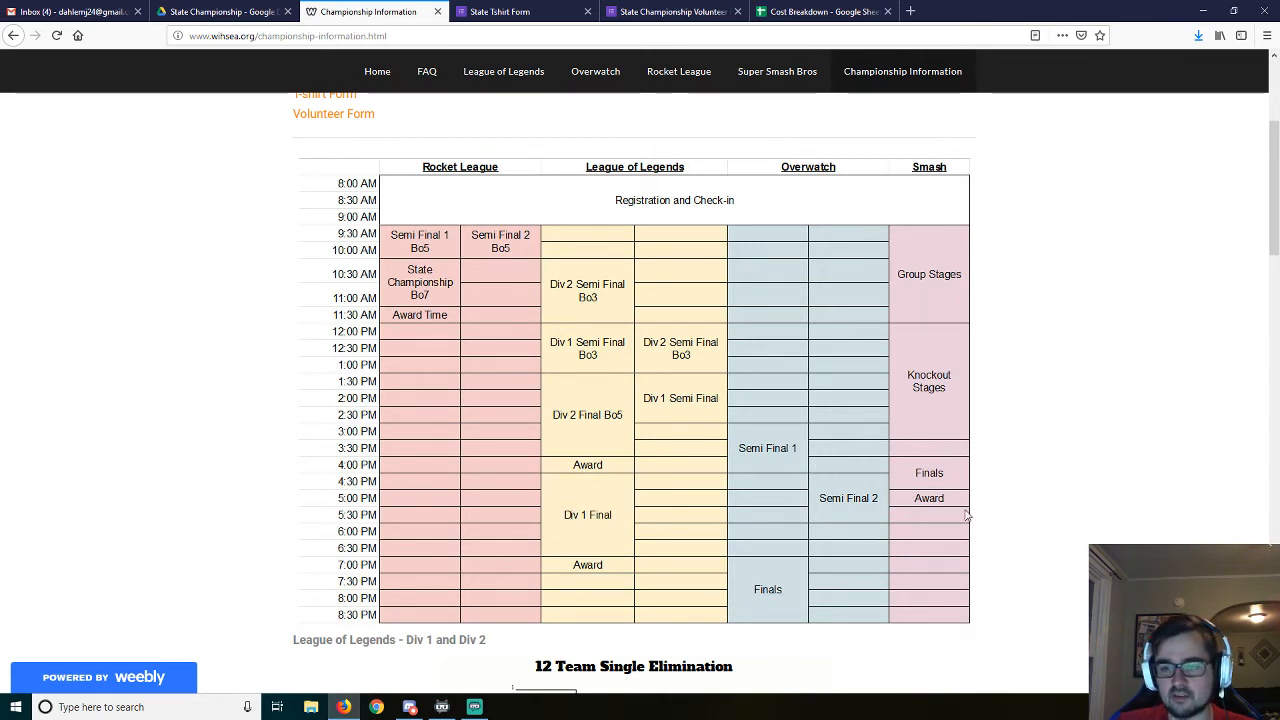
pyautogui.moveTo(953, 494)
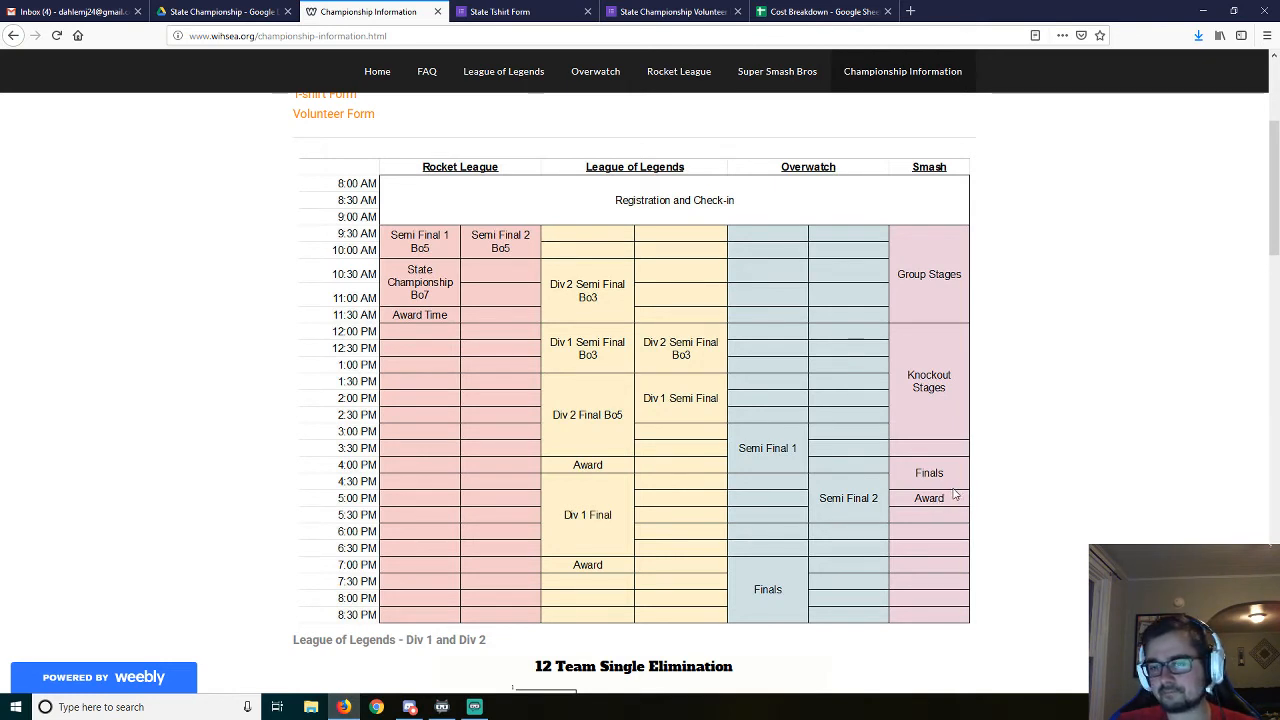
pyautogui.moveTo(929, 462)
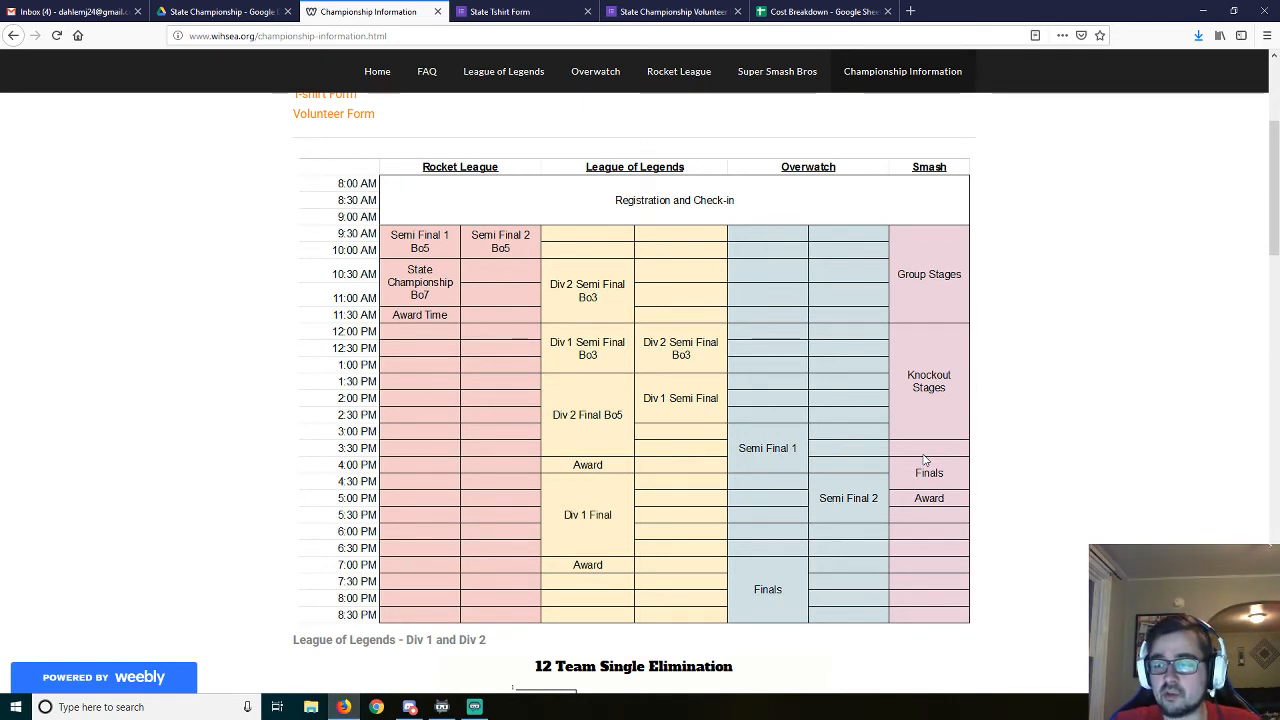
pyautogui.moveTo(862, 456)
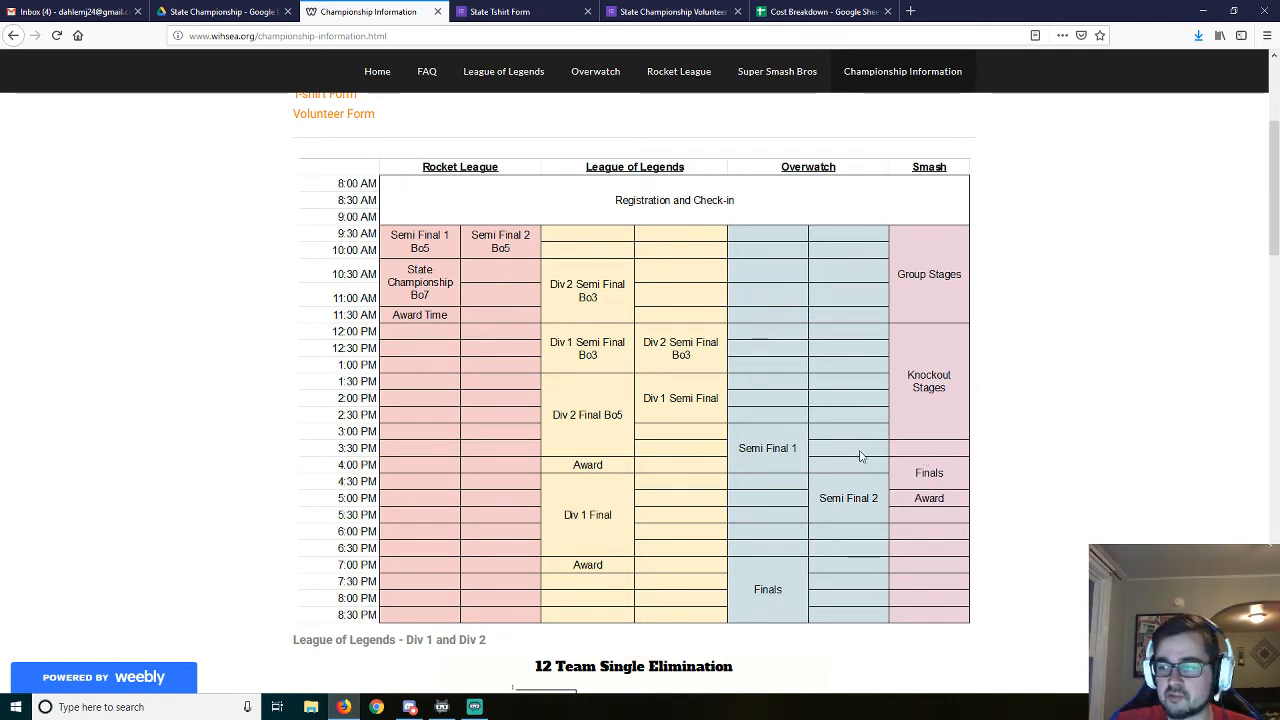
pyautogui.moveTo(733, 463)
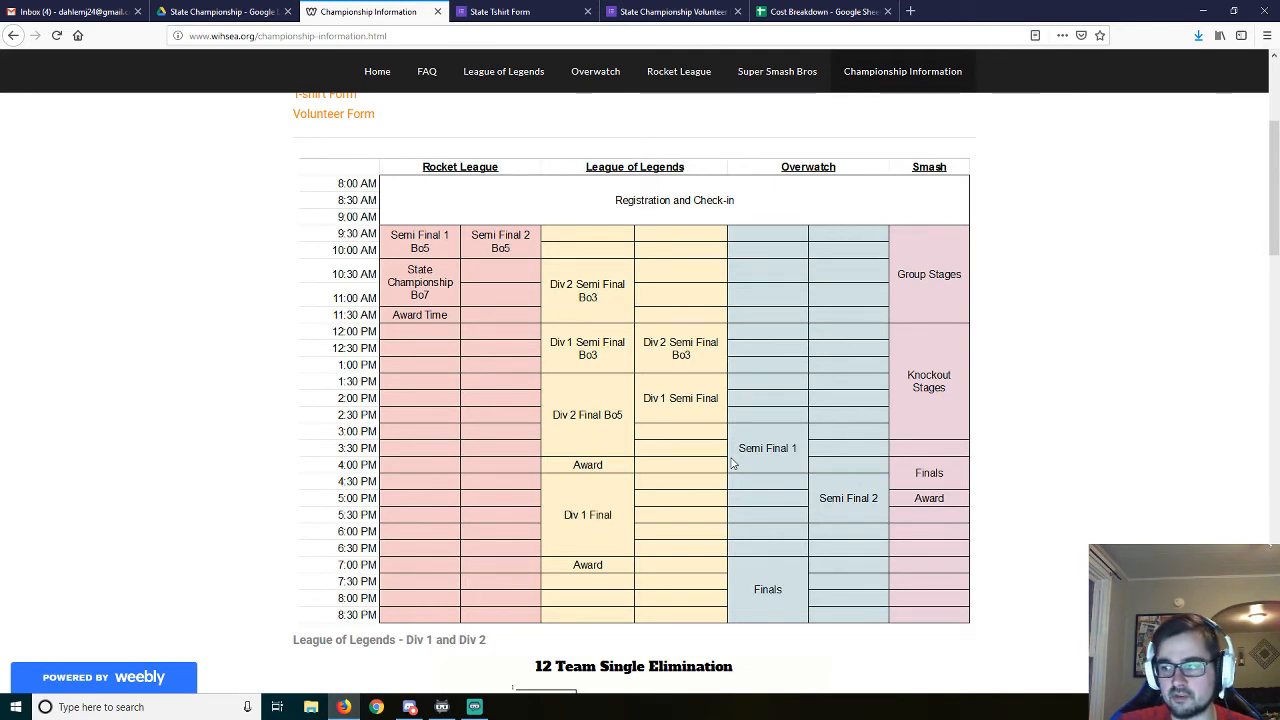
# Step: Scroll to the League of Legends 12-team bracket and highlight the Round 2 date '11th'
pyautogui.scroll(-3)
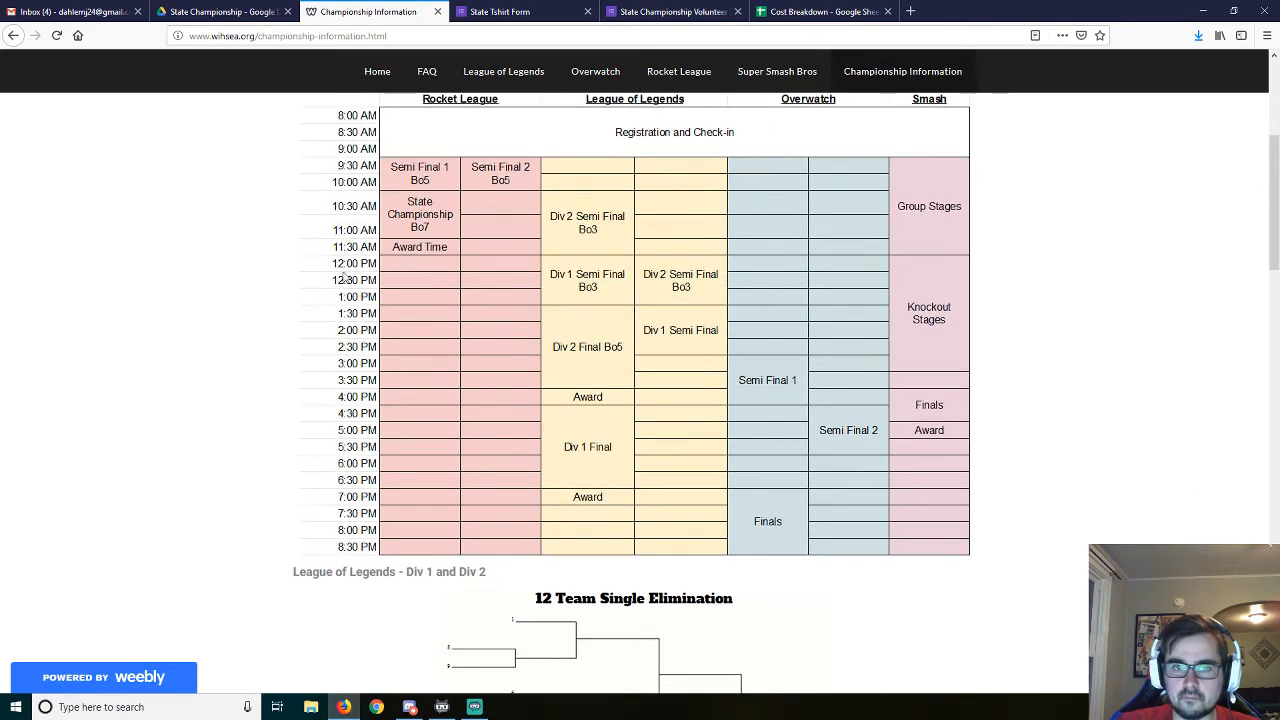
pyautogui.scroll(-3)
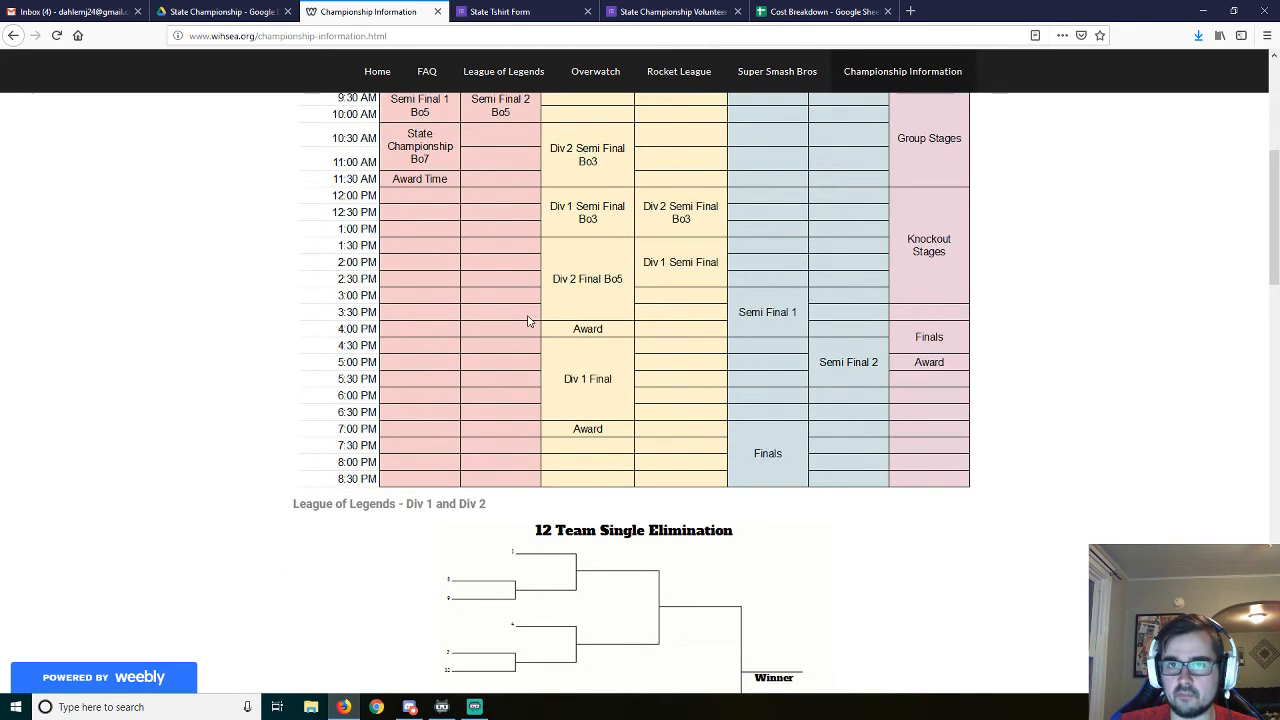
pyautogui.scroll(-3)
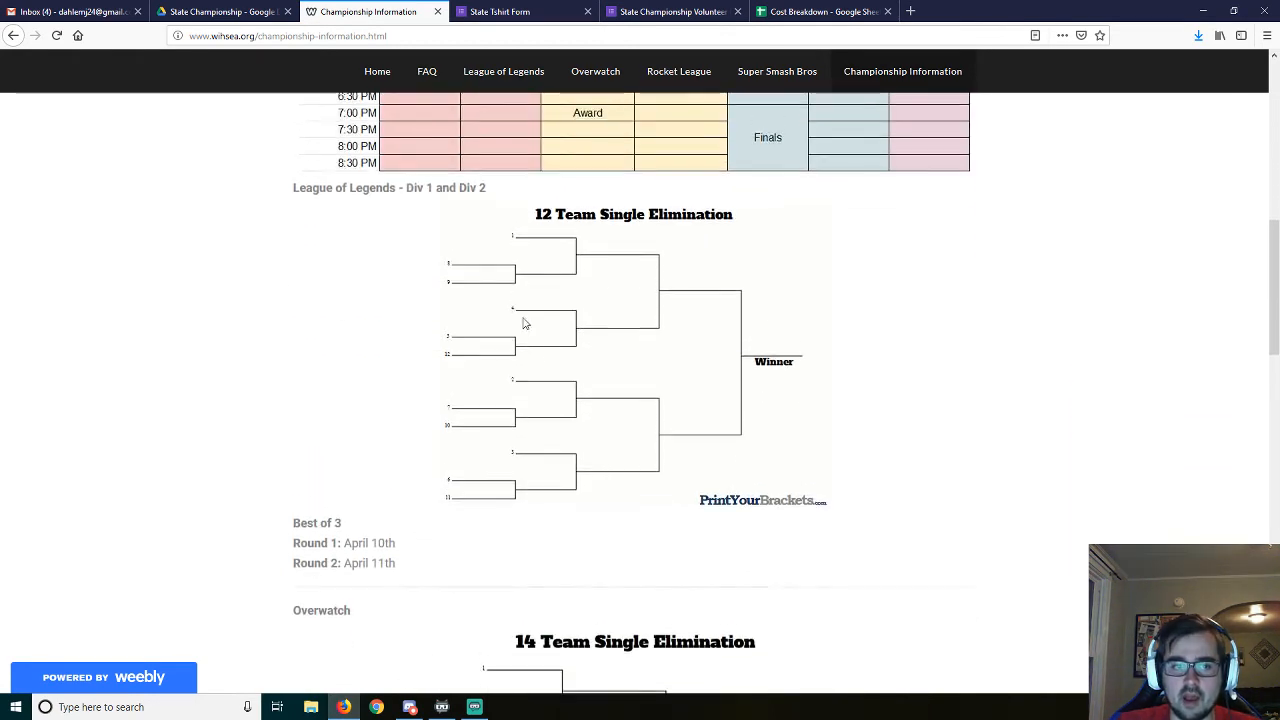
pyautogui.scroll(-3)
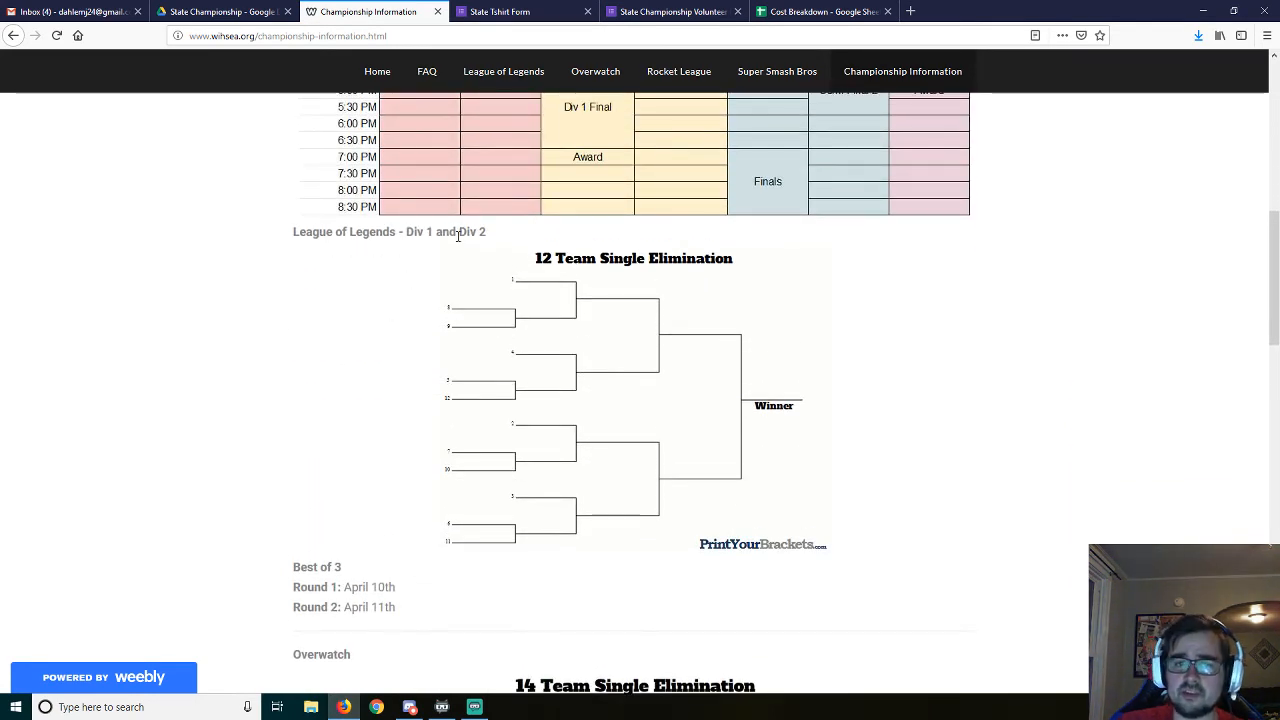
pyautogui.moveTo(485, 320)
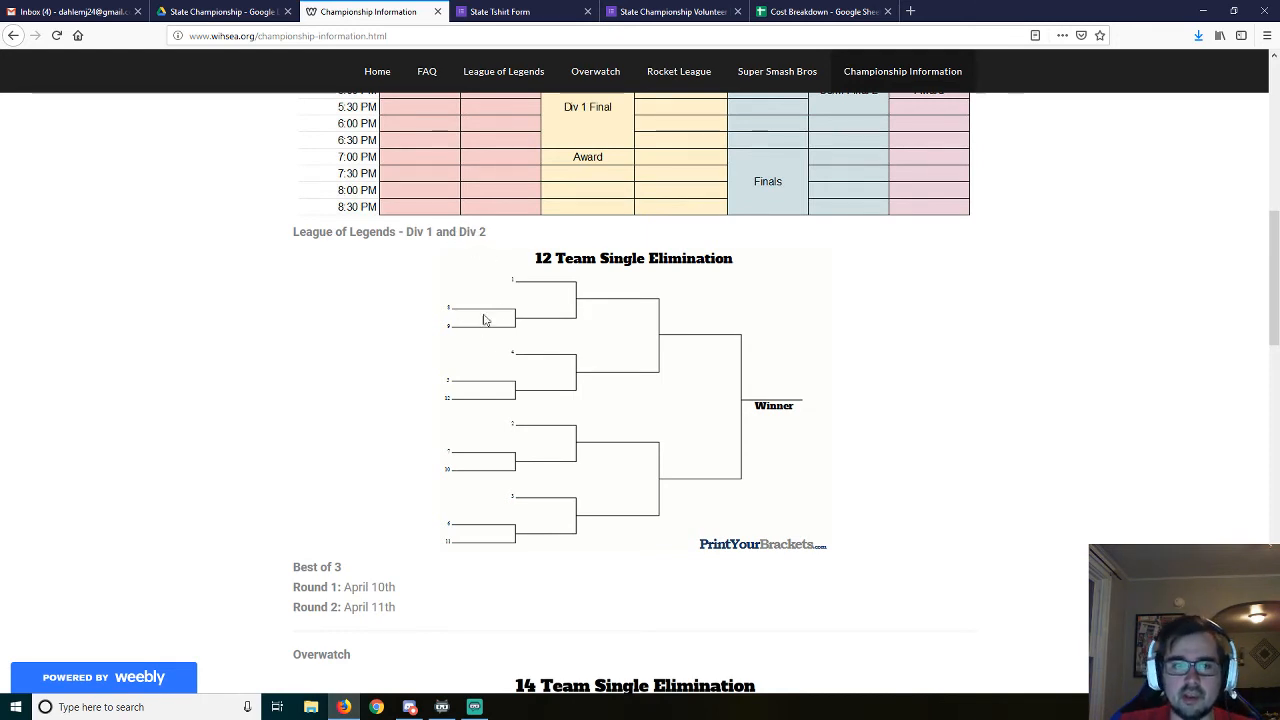
pyautogui.moveTo(578, 268)
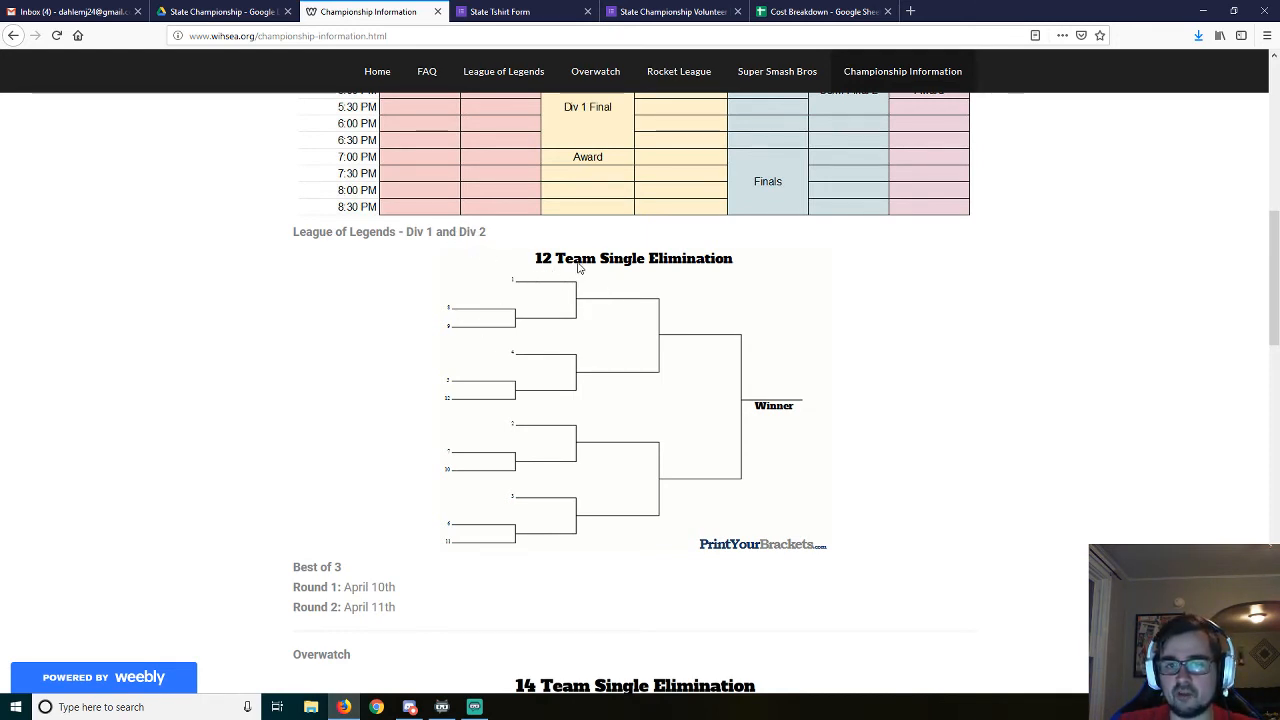
pyautogui.moveTo(547, 520)
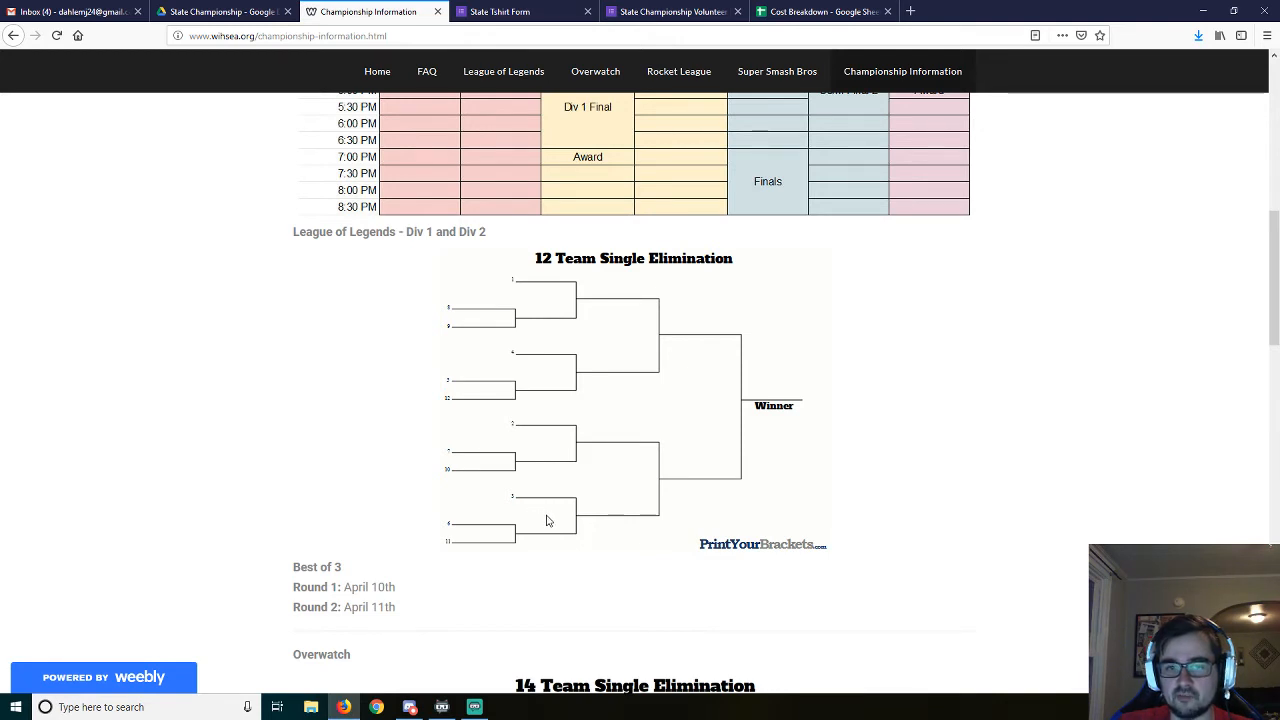
pyautogui.moveTo(528, 295)
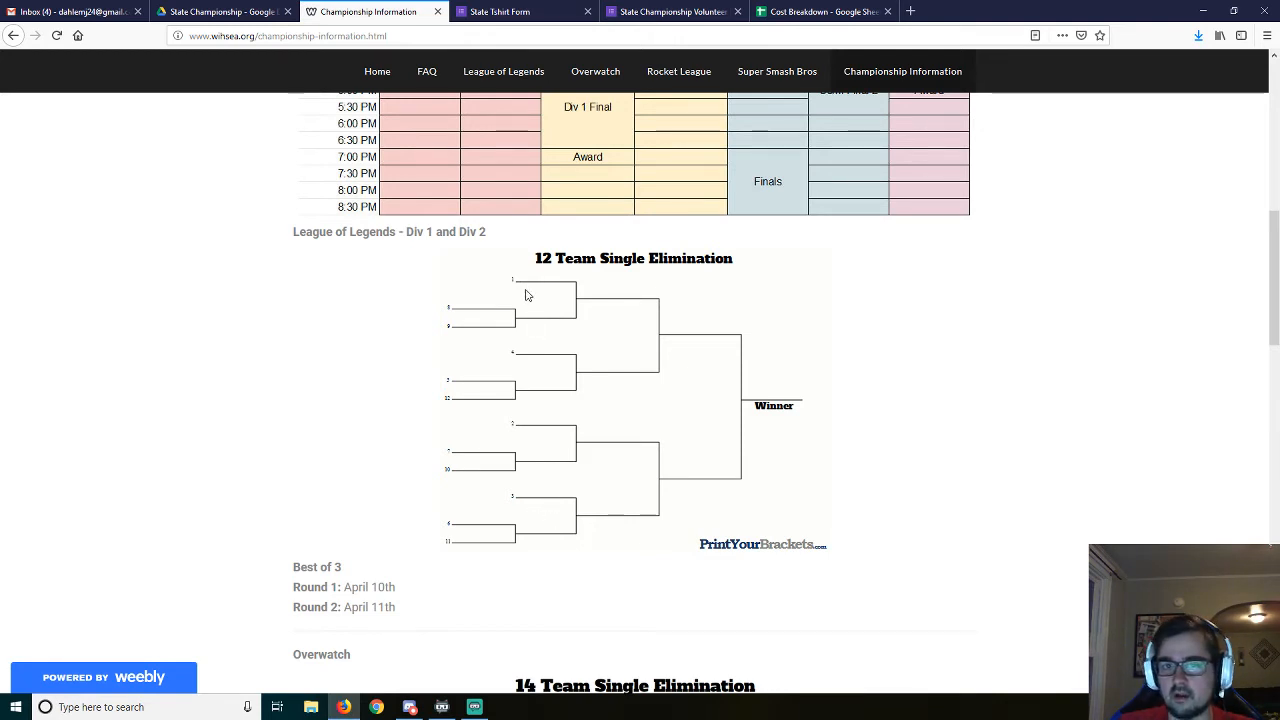
pyautogui.moveTo(487, 293)
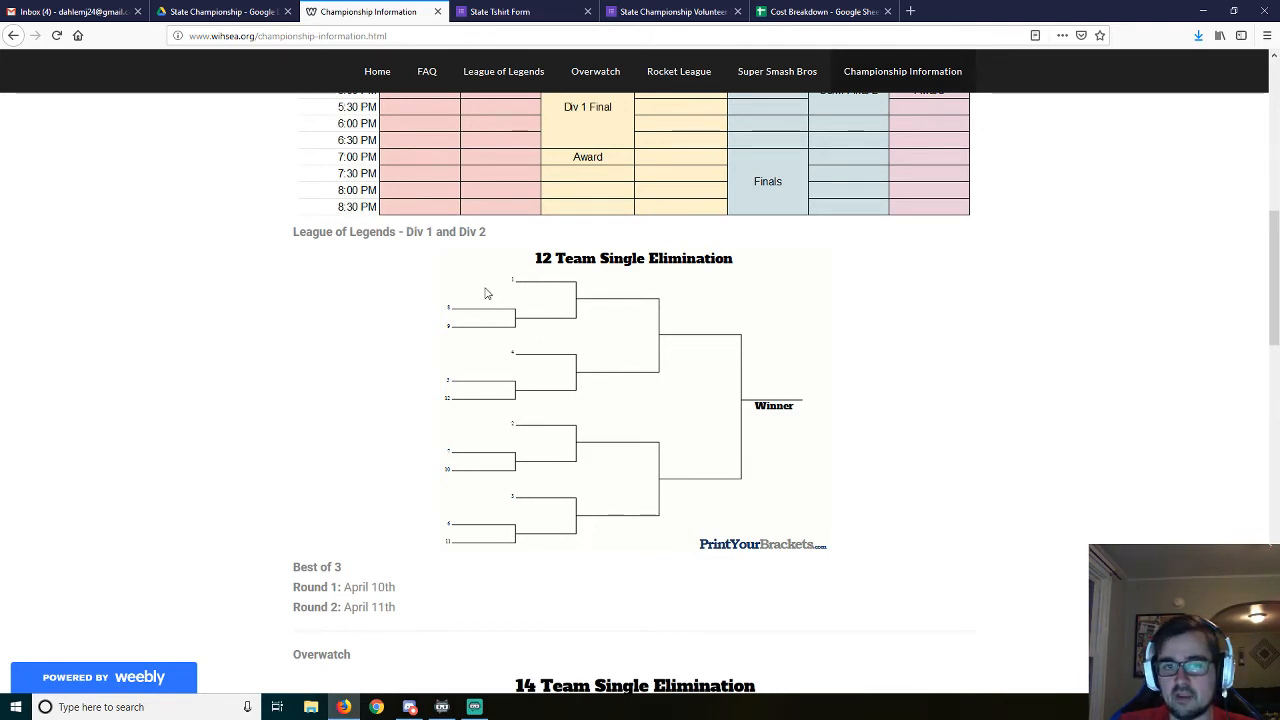
pyautogui.moveTo(472, 318)
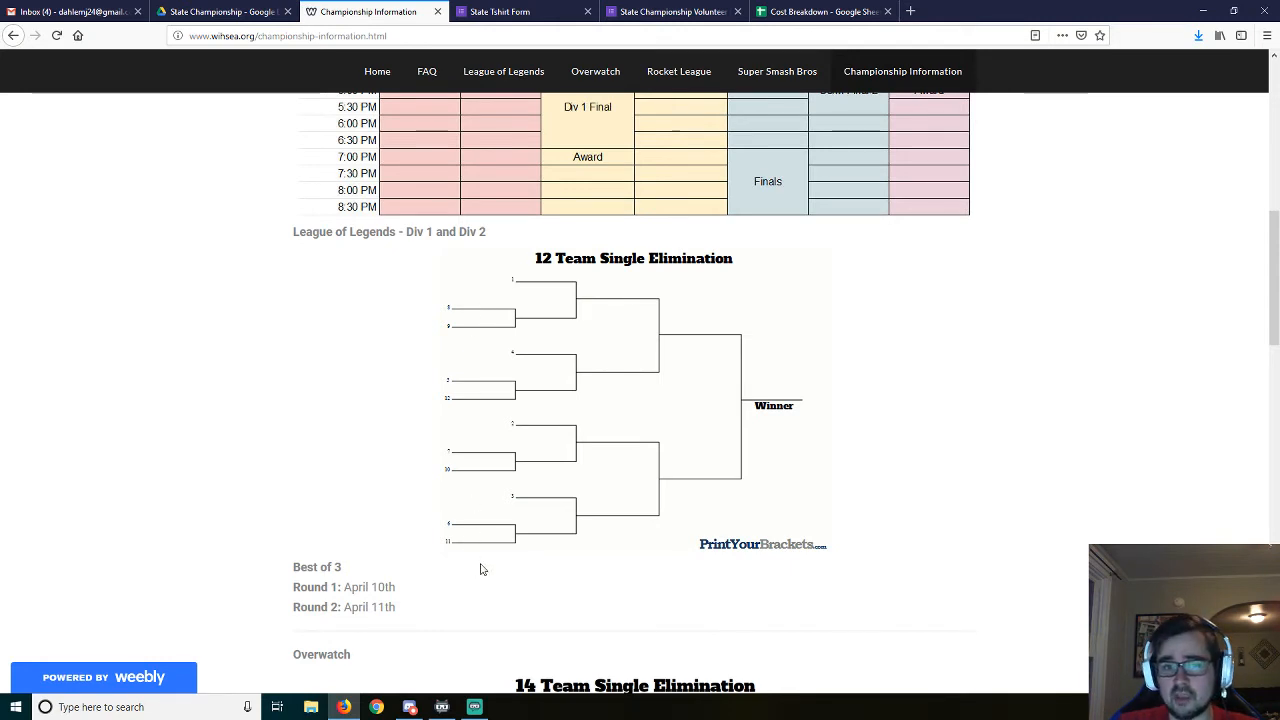
pyautogui.moveTo(494, 338)
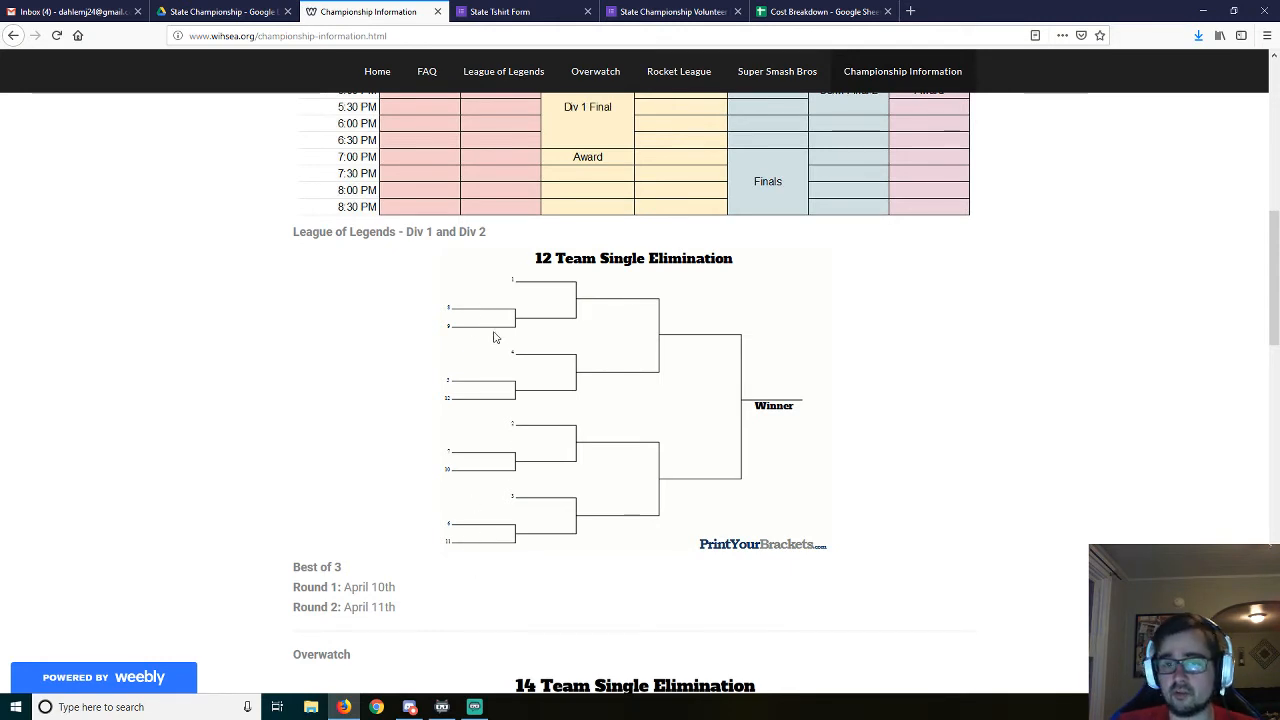
pyautogui.moveTo(477, 323)
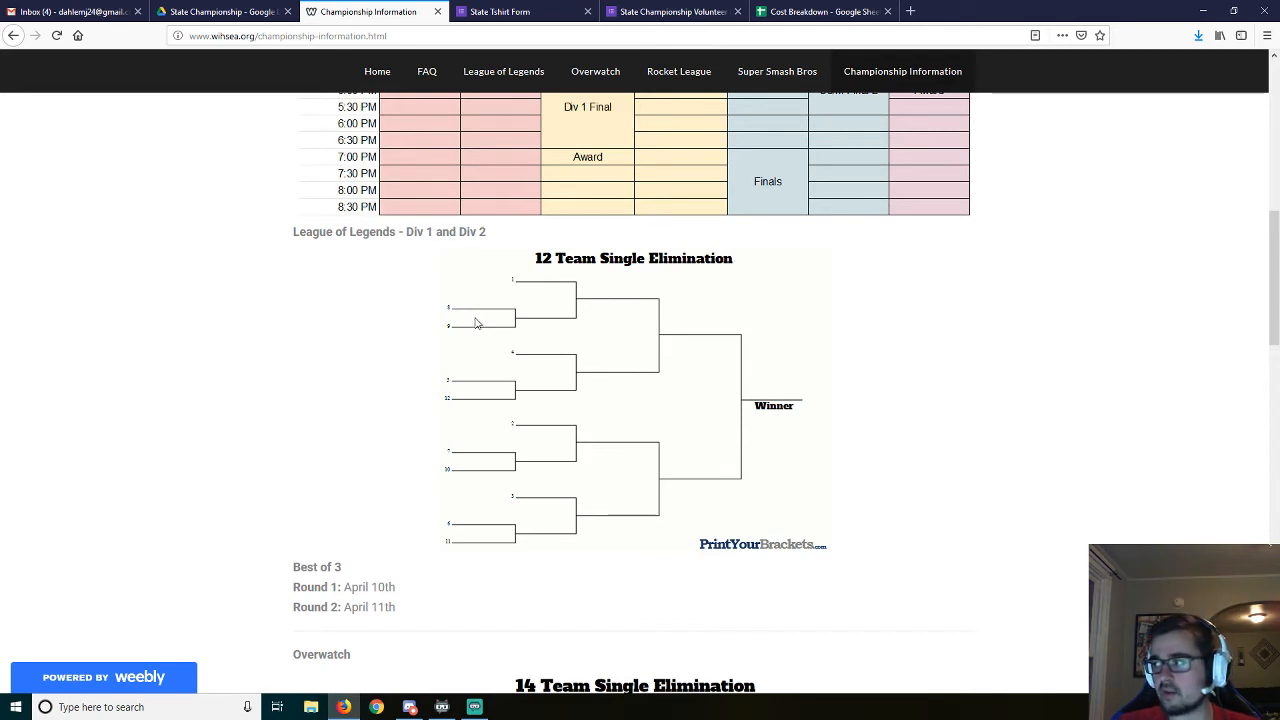
pyautogui.moveTo(463, 323)
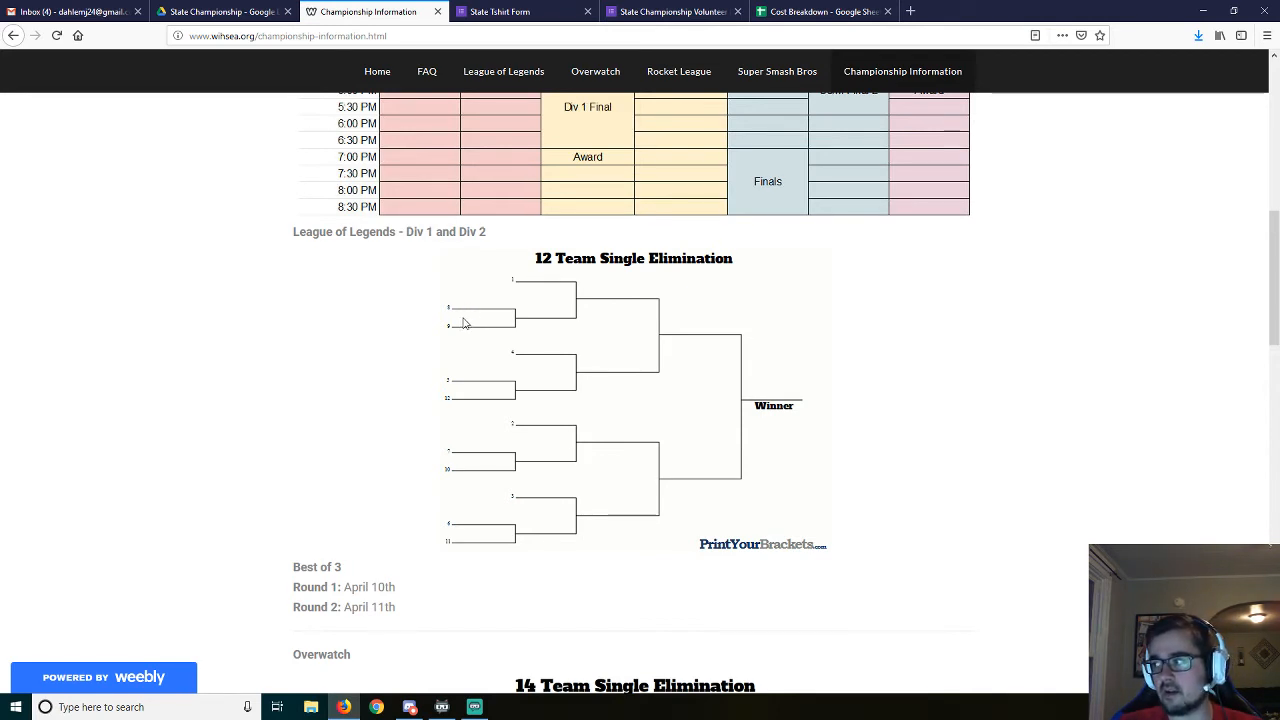
pyautogui.moveTo(477, 314)
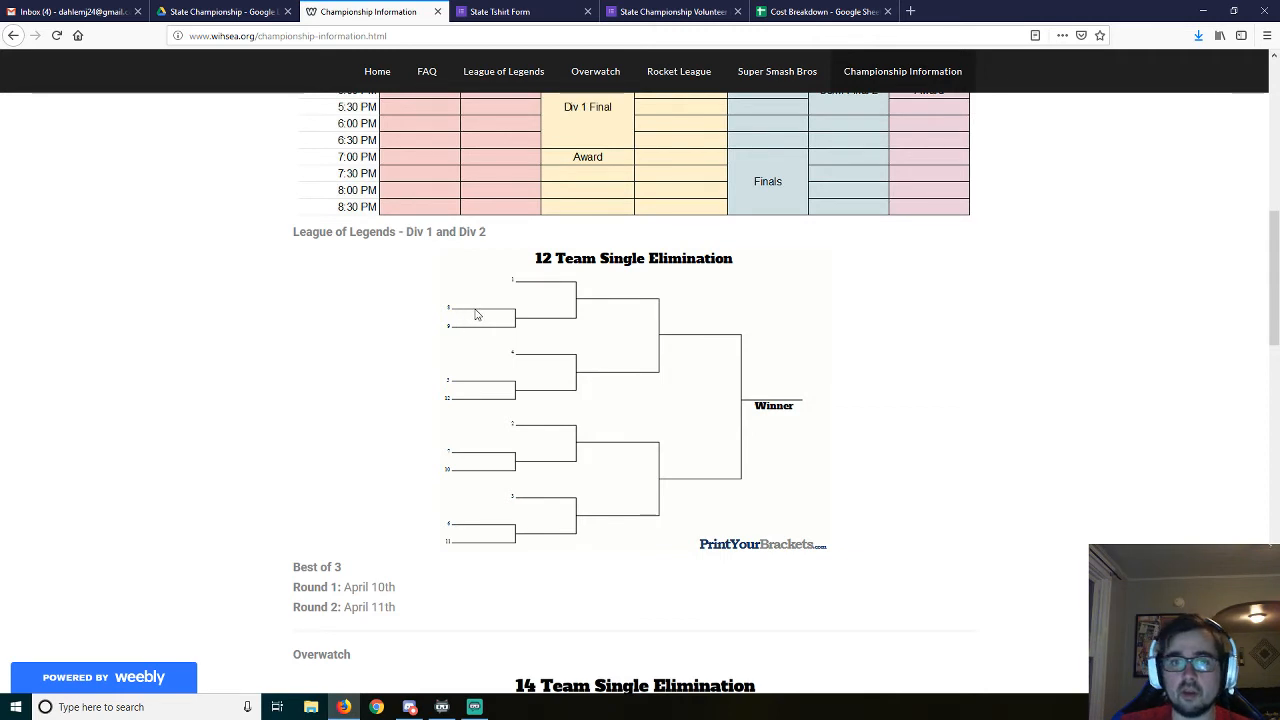
pyautogui.moveTo(453, 376)
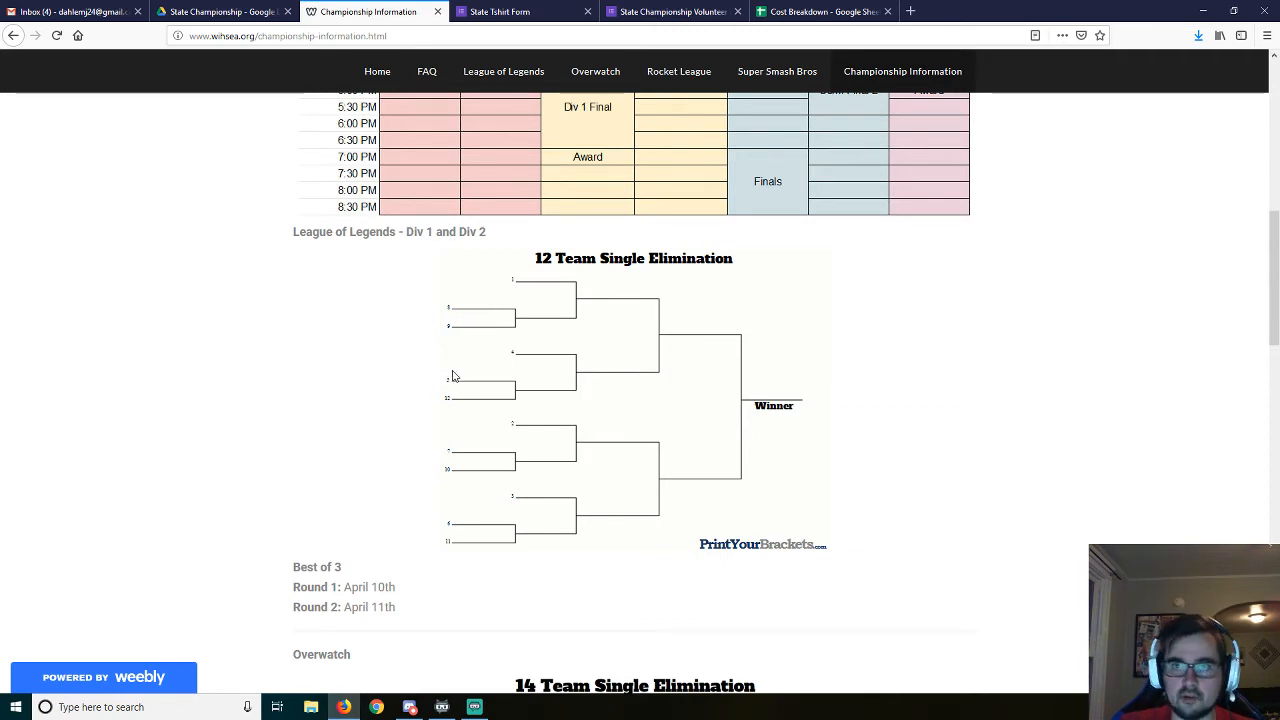
pyautogui.moveTo(457, 373)
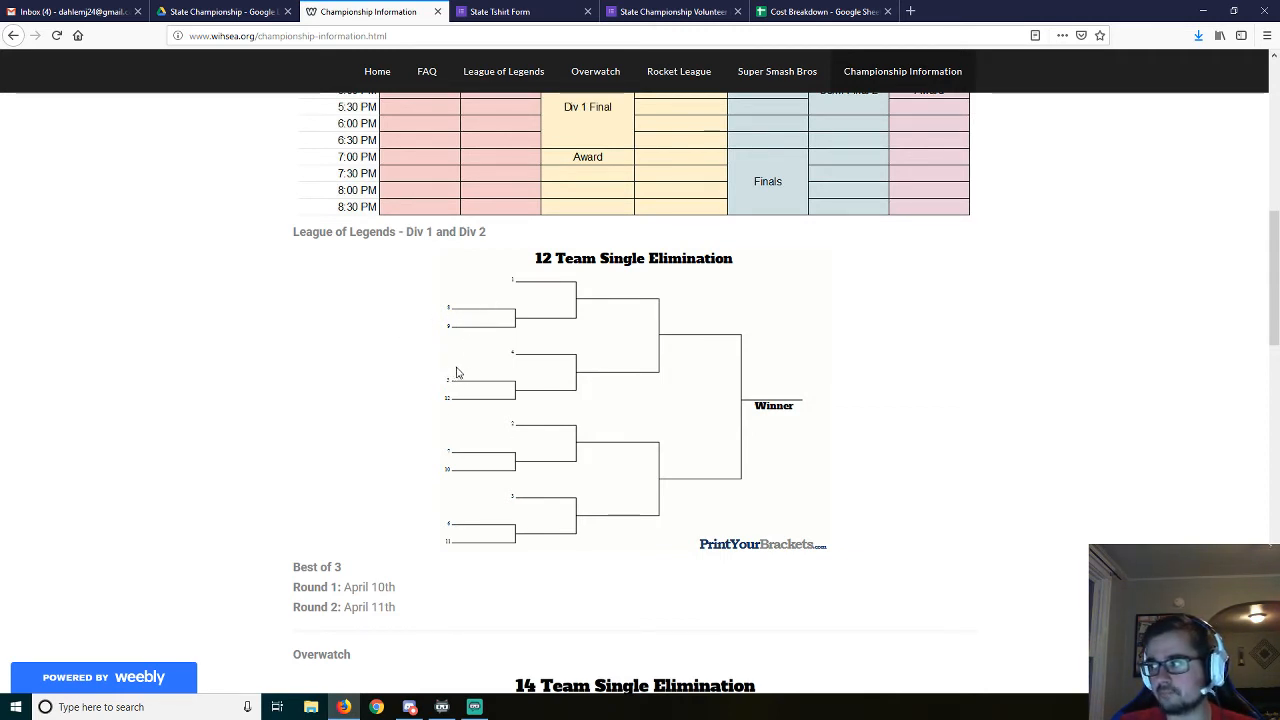
pyautogui.moveTo(422, 446)
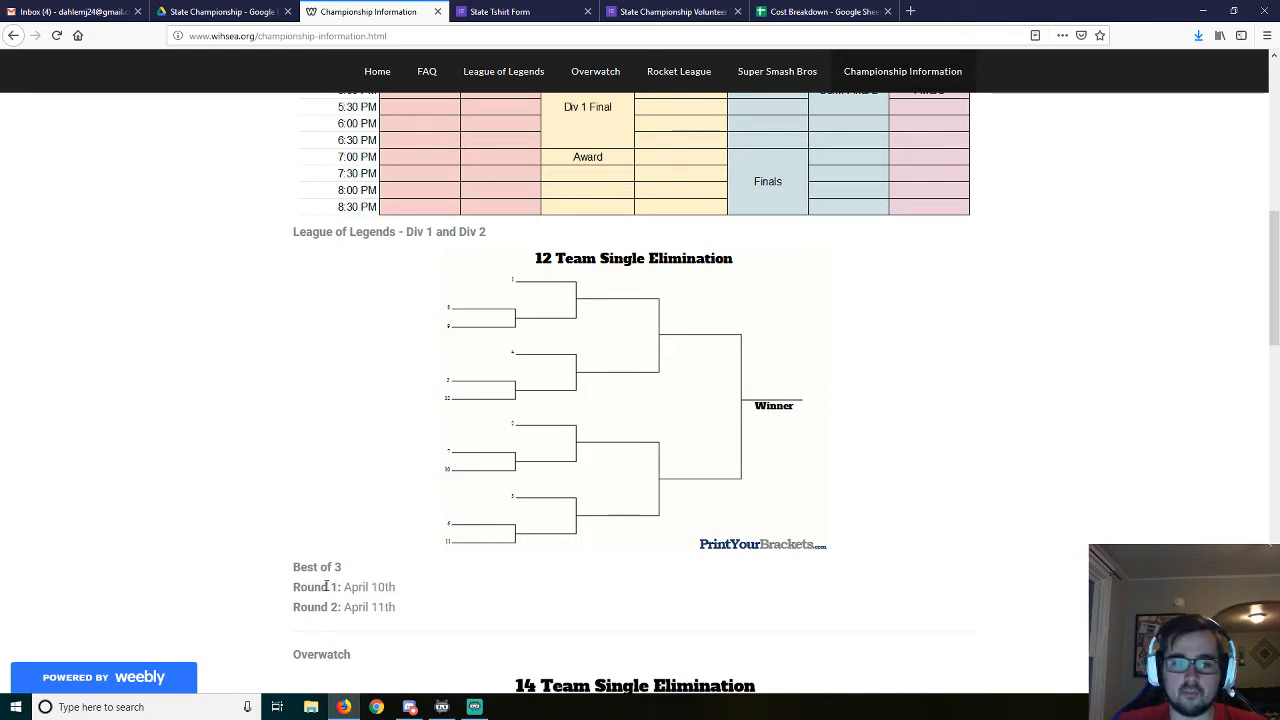
pyautogui.doubleClick(371, 587)
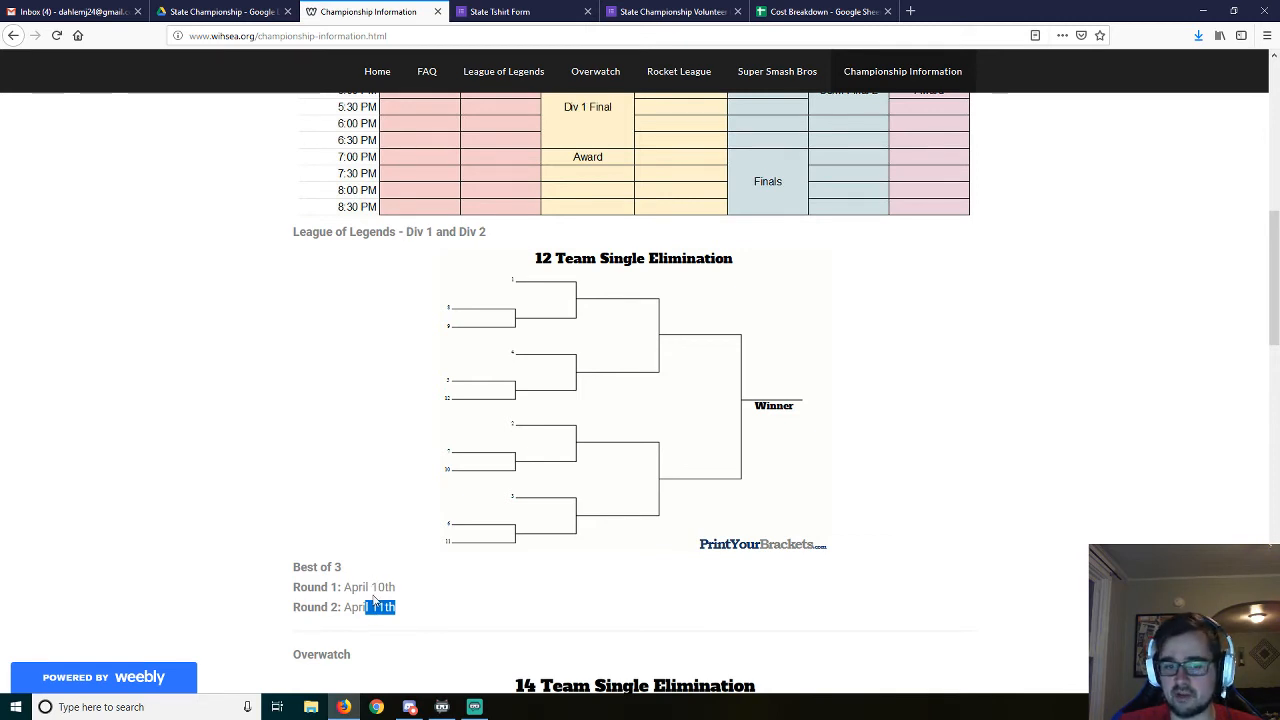
pyautogui.scroll(-3)
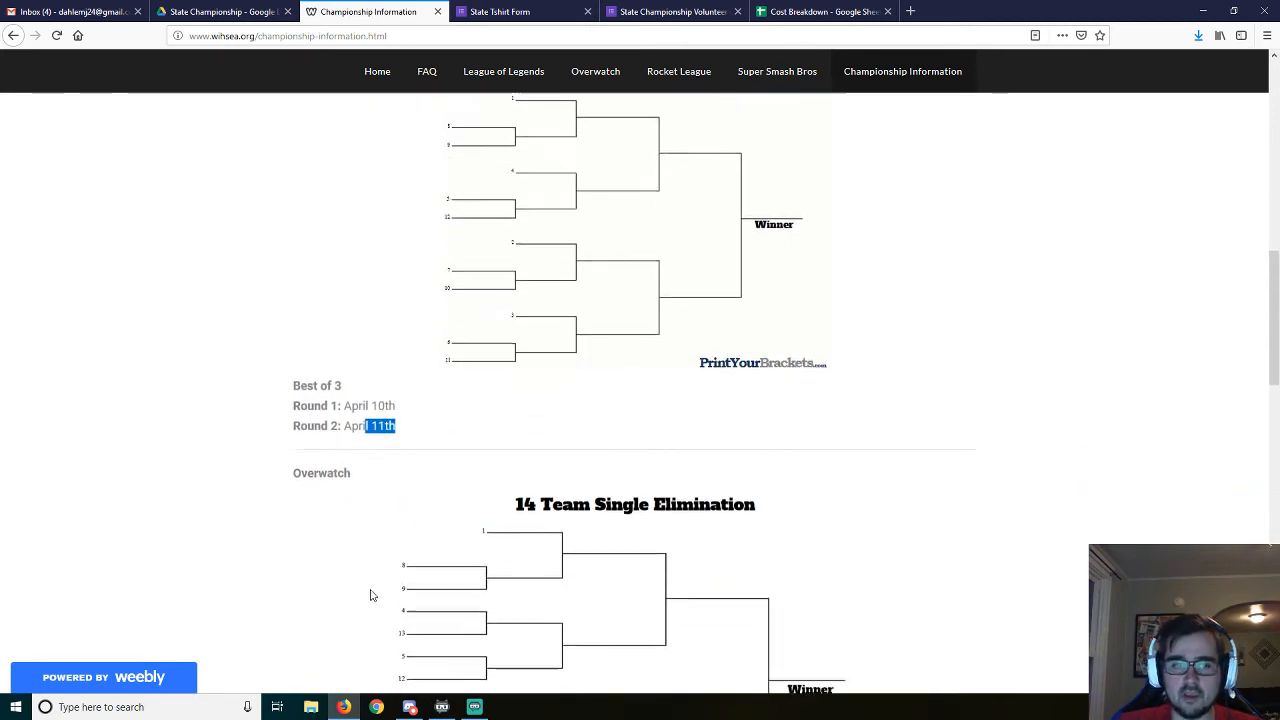
pyautogui.scroll(-3)
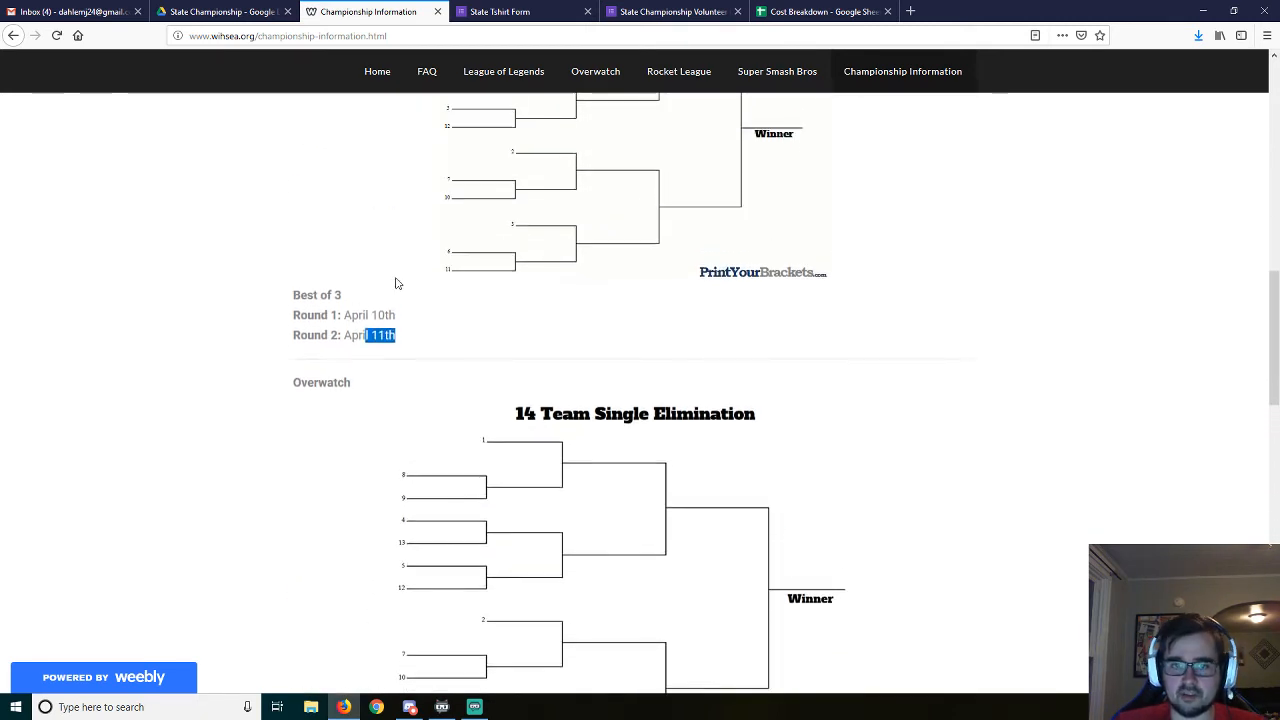
pyautogui.scroll(3)
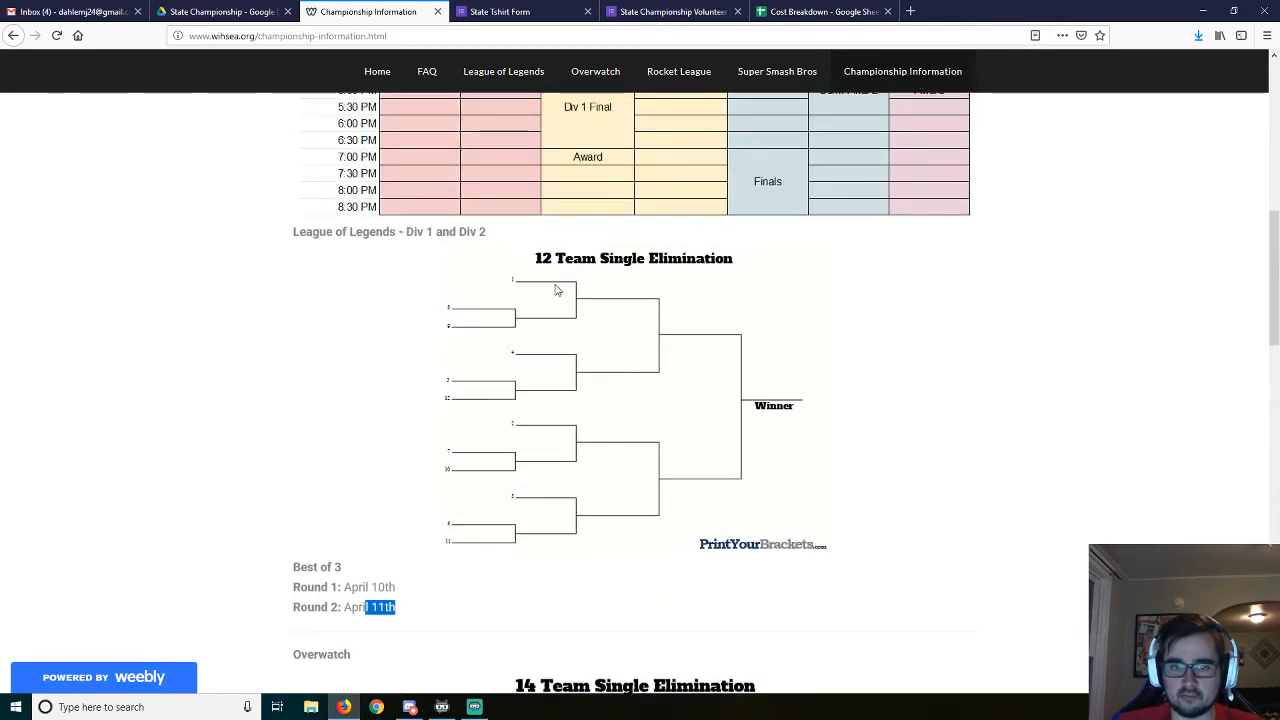
pyautogui.moveTo(623, 300)
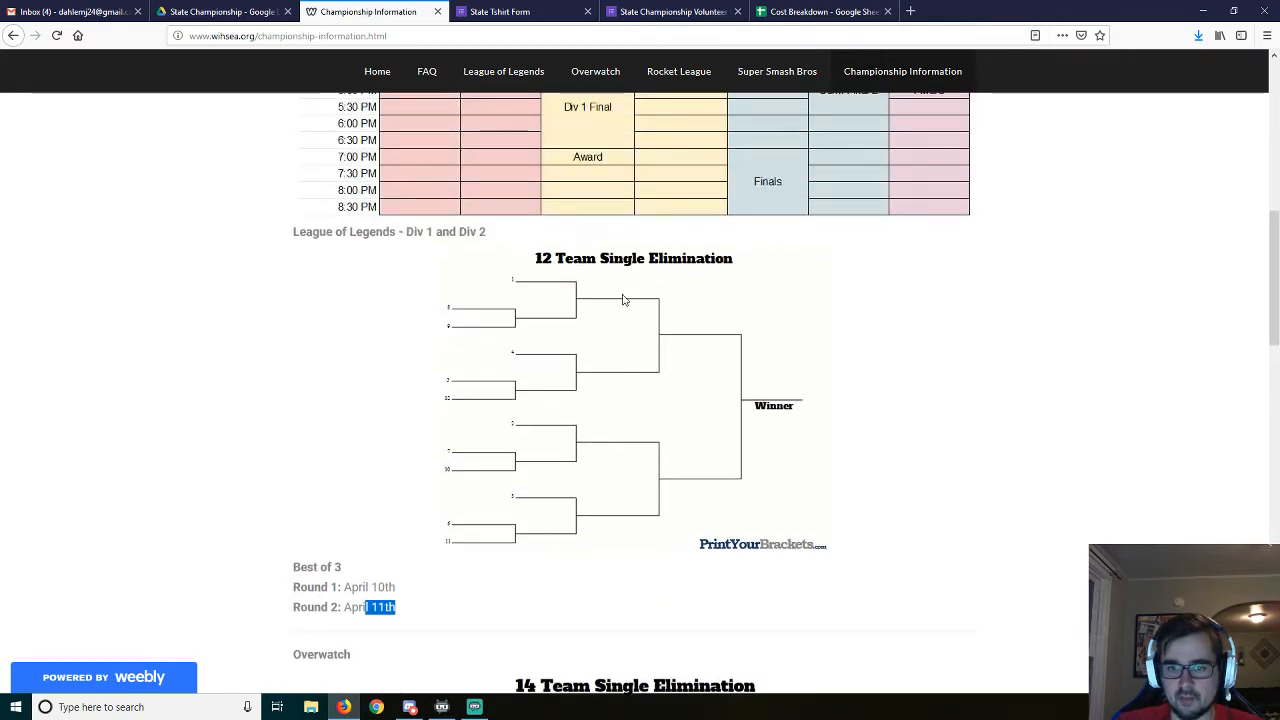
pyautogui.moveTo(689, 384)
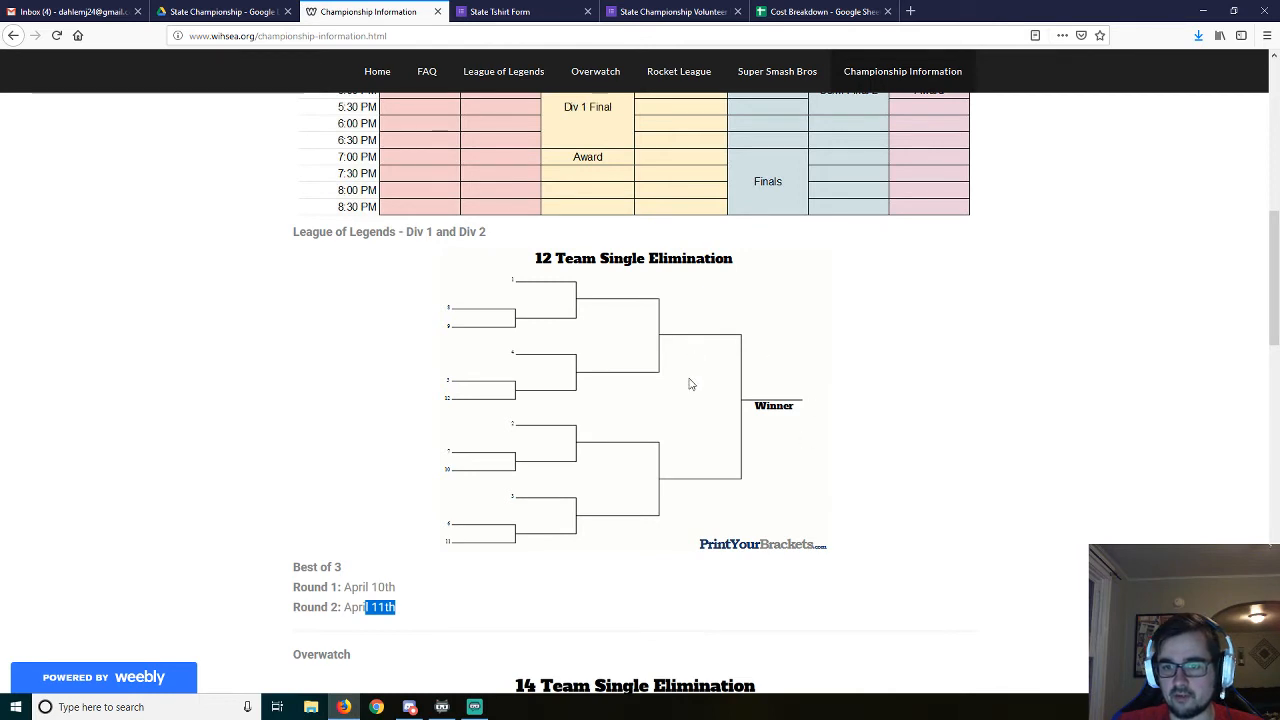
pyautogui.moveTo(681, 354)
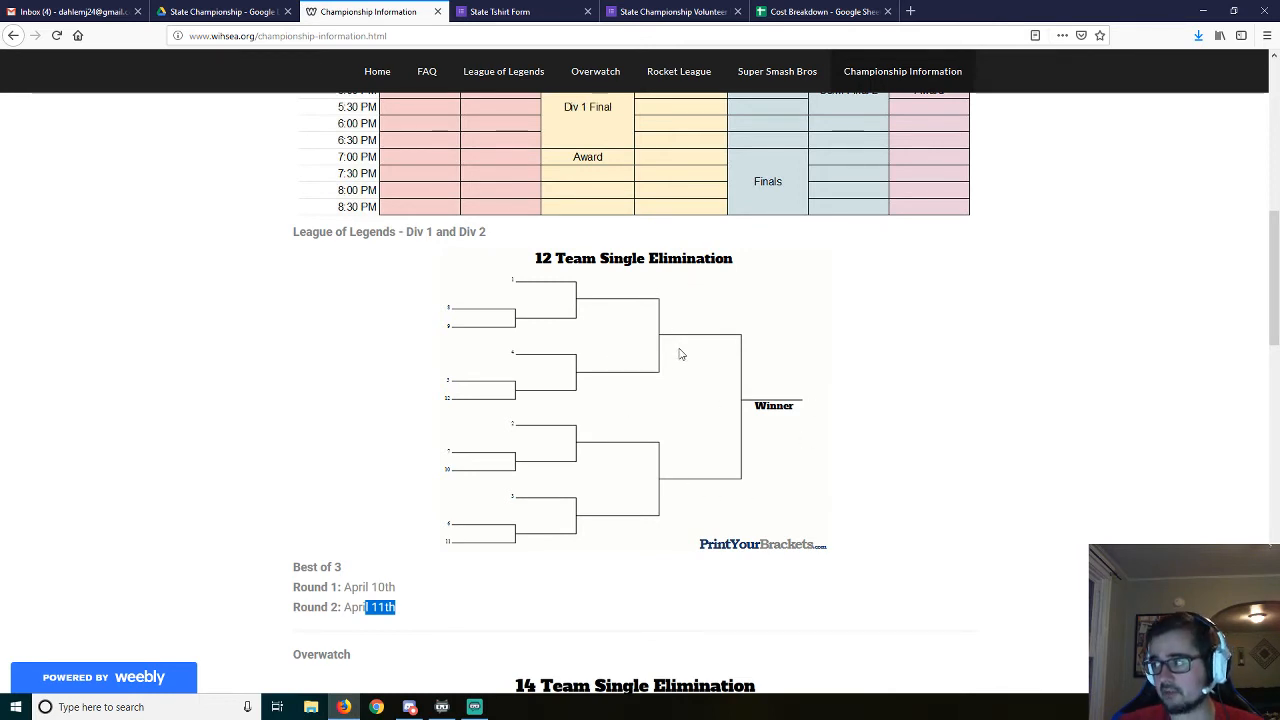
pyautogui.scroll(-3)
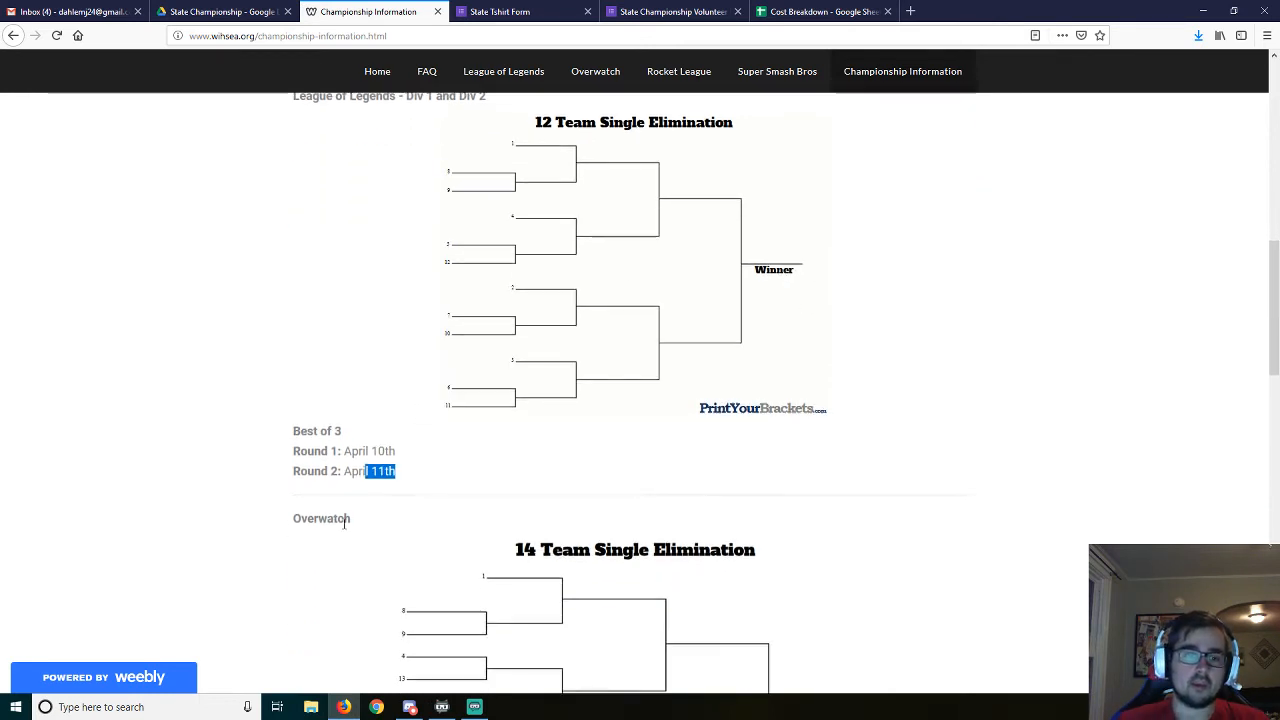
# Step: Scroll down to the Overwatch 14-team single-elimination bracket, best of 5, Round 1 April 8th
pyautogui.scroll(-3)
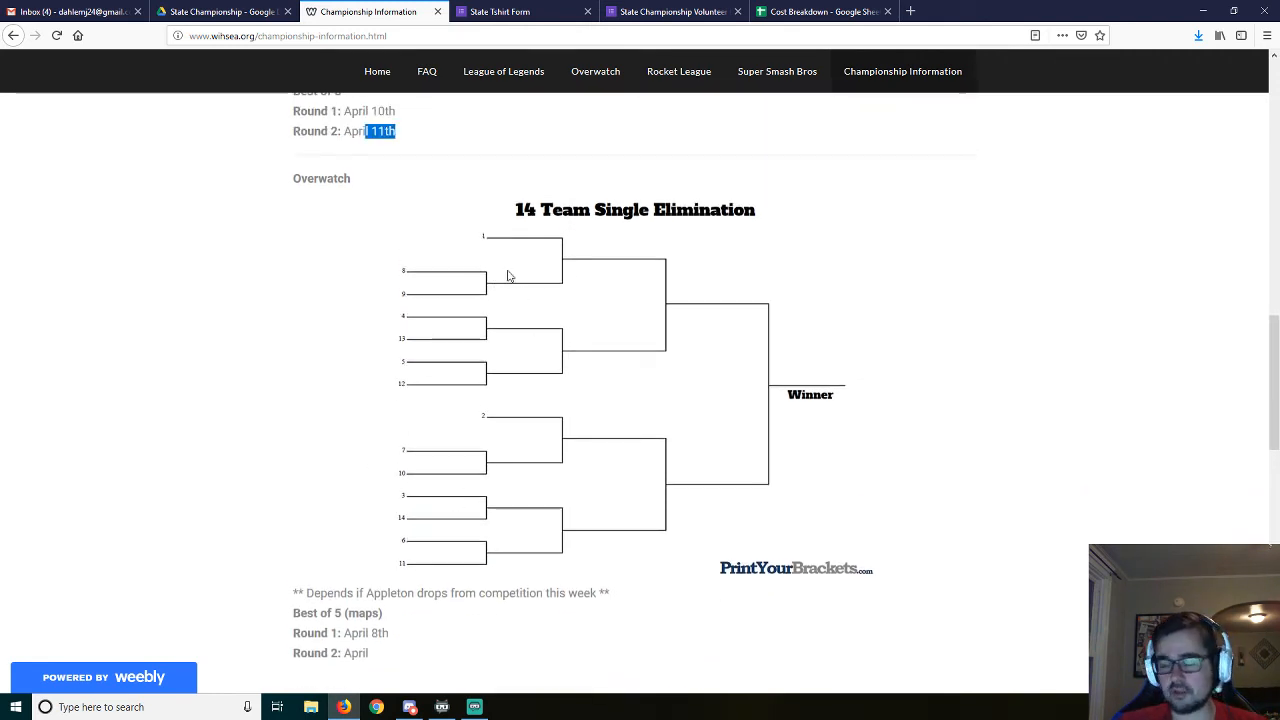
pyautogui.moveTo(360, 588)
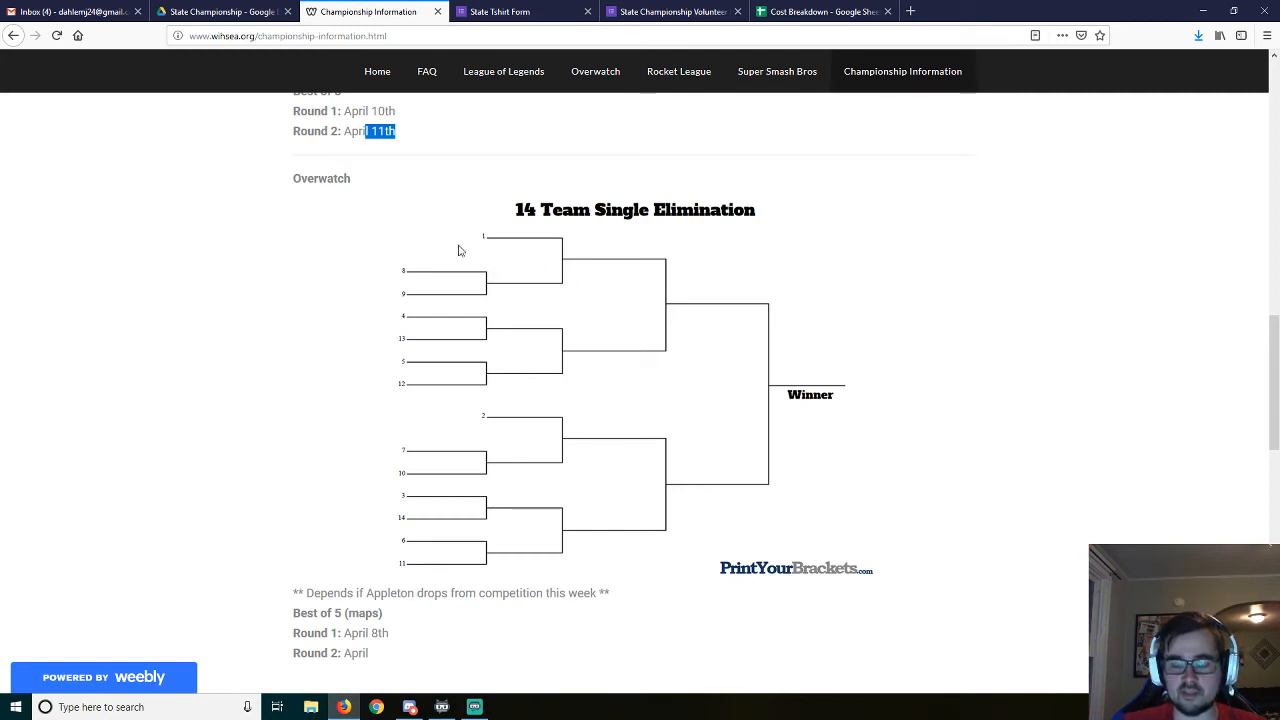
pyautogui.moveTo(290, 375)
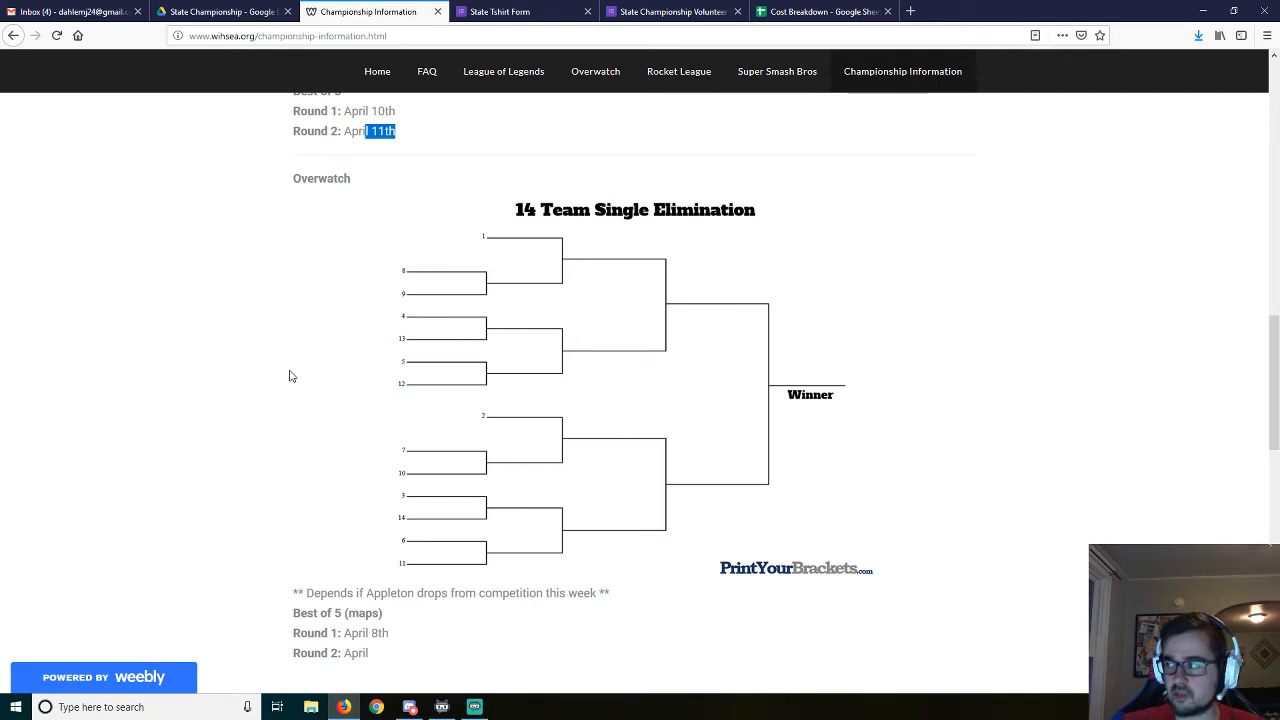
pyautogui.moveTo(280, 372)
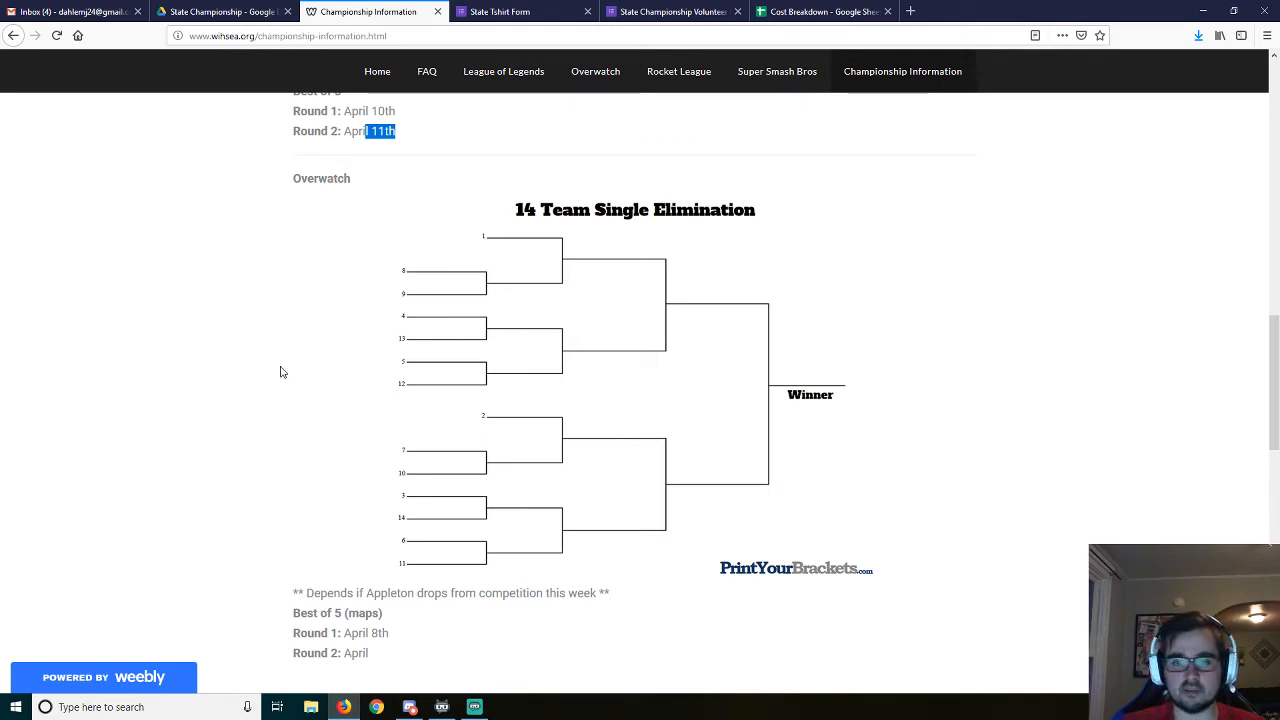
pyautogui.moveTo(290, 367)
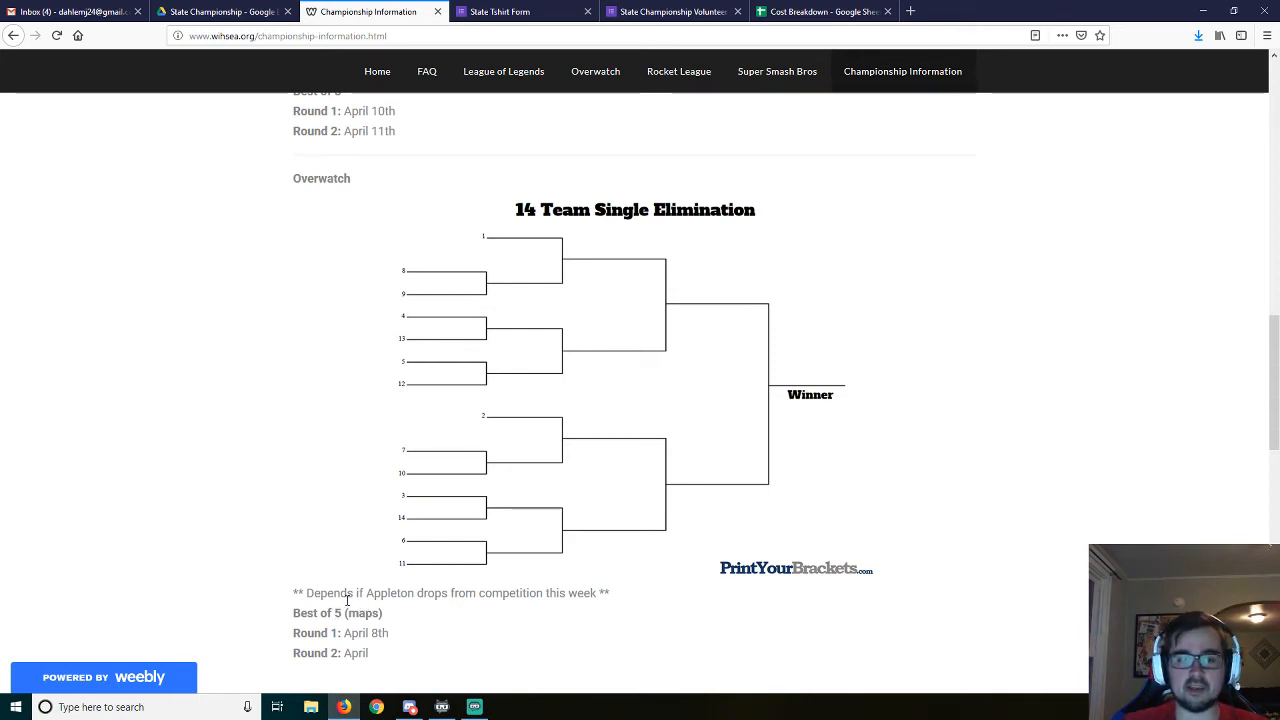
pyautogui.doubleClick(316, 613)
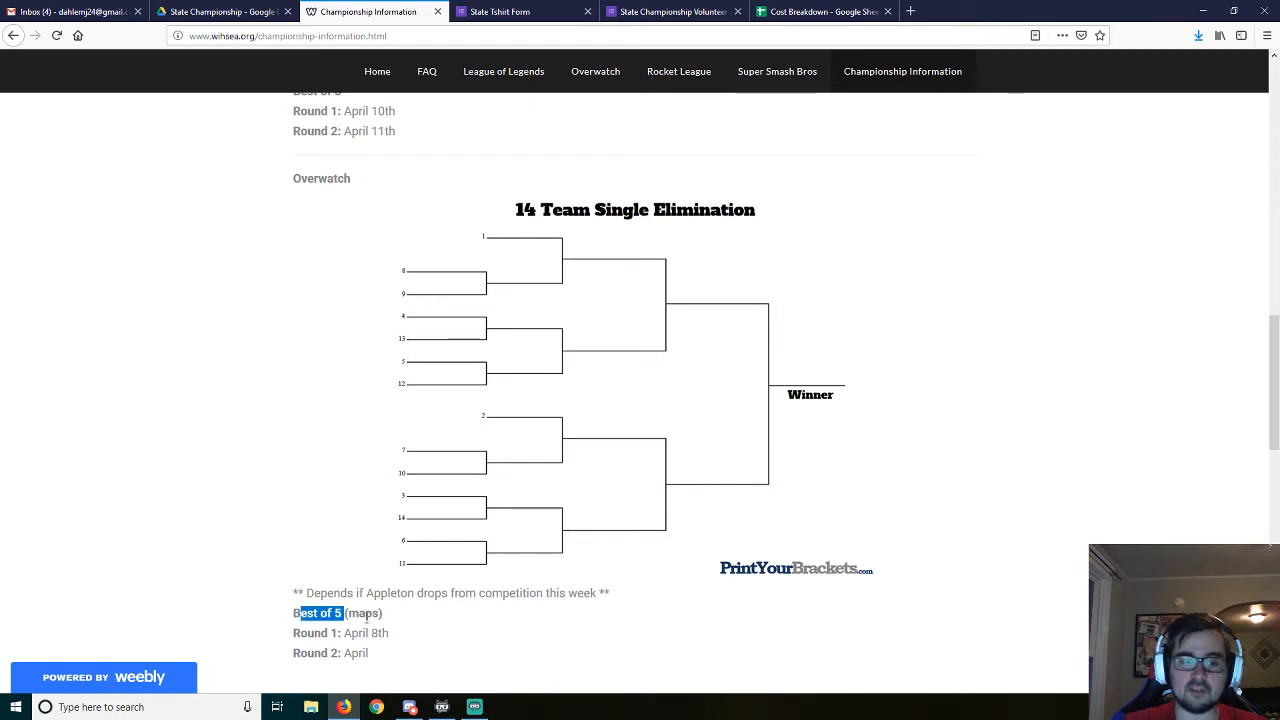
pyautogui.click(388, 617)
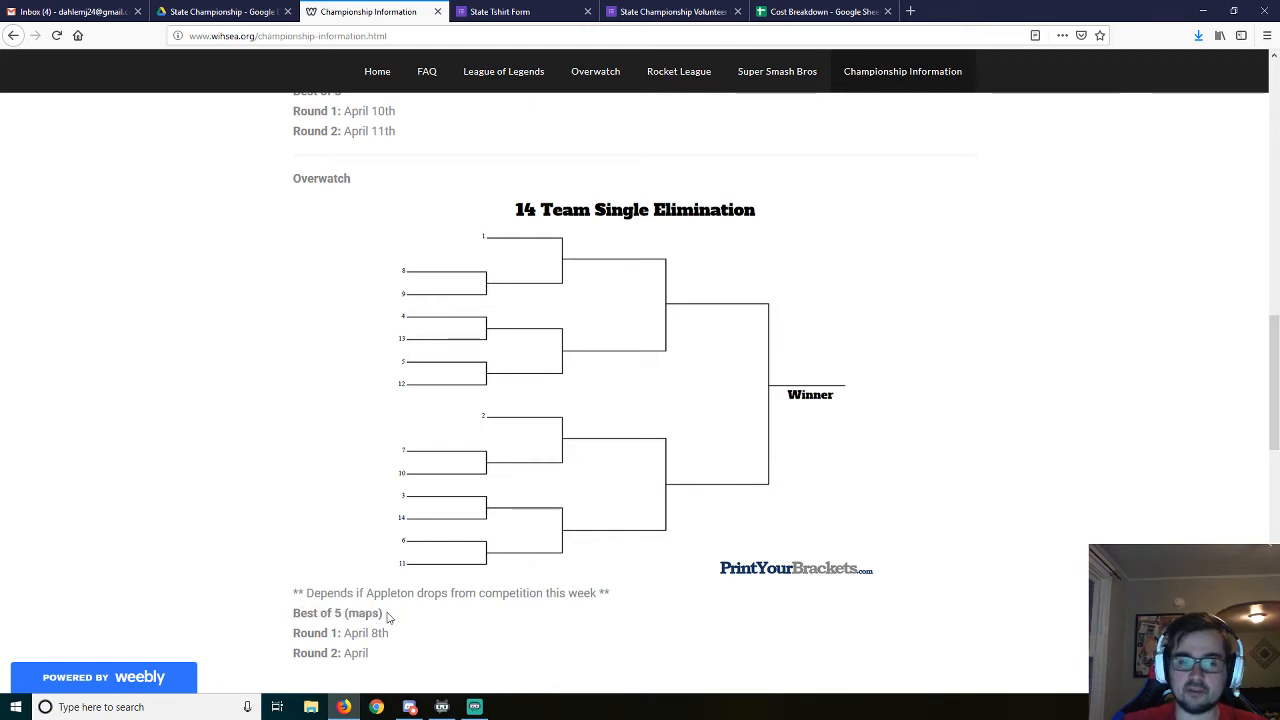
pyautogui.moveTo(390, 648)
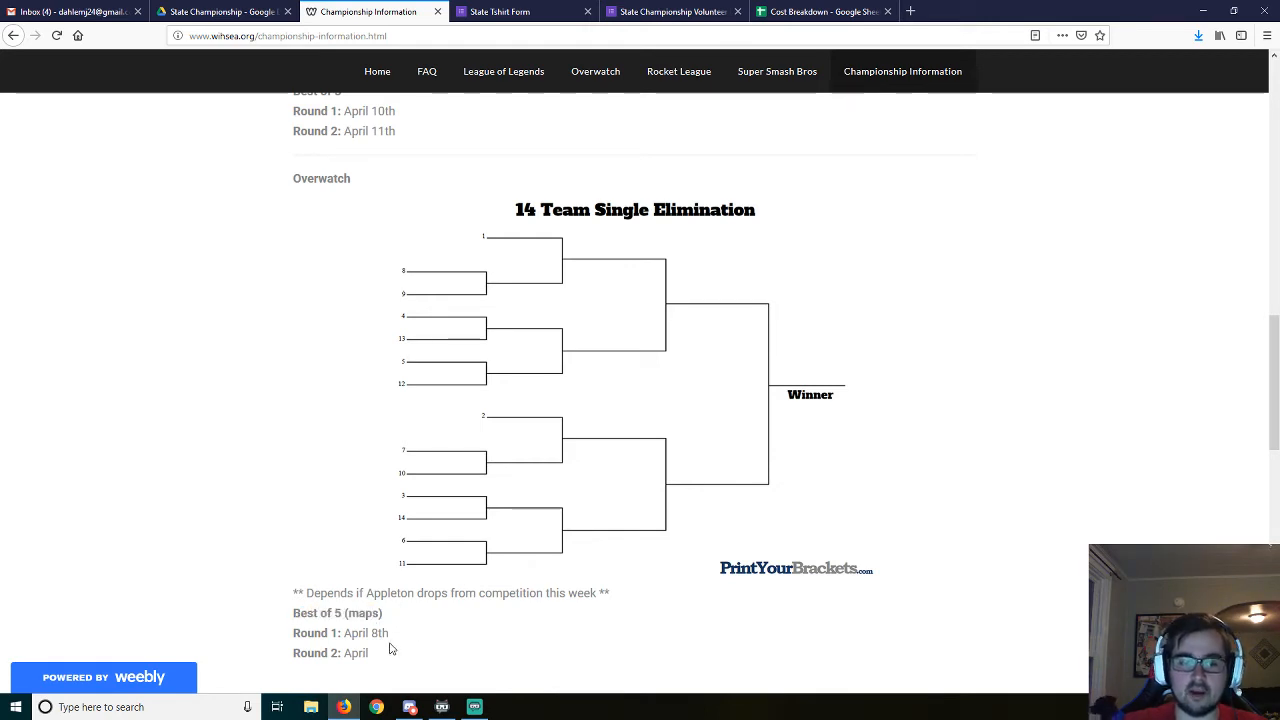
pyautogui.moveTo(375, 657)
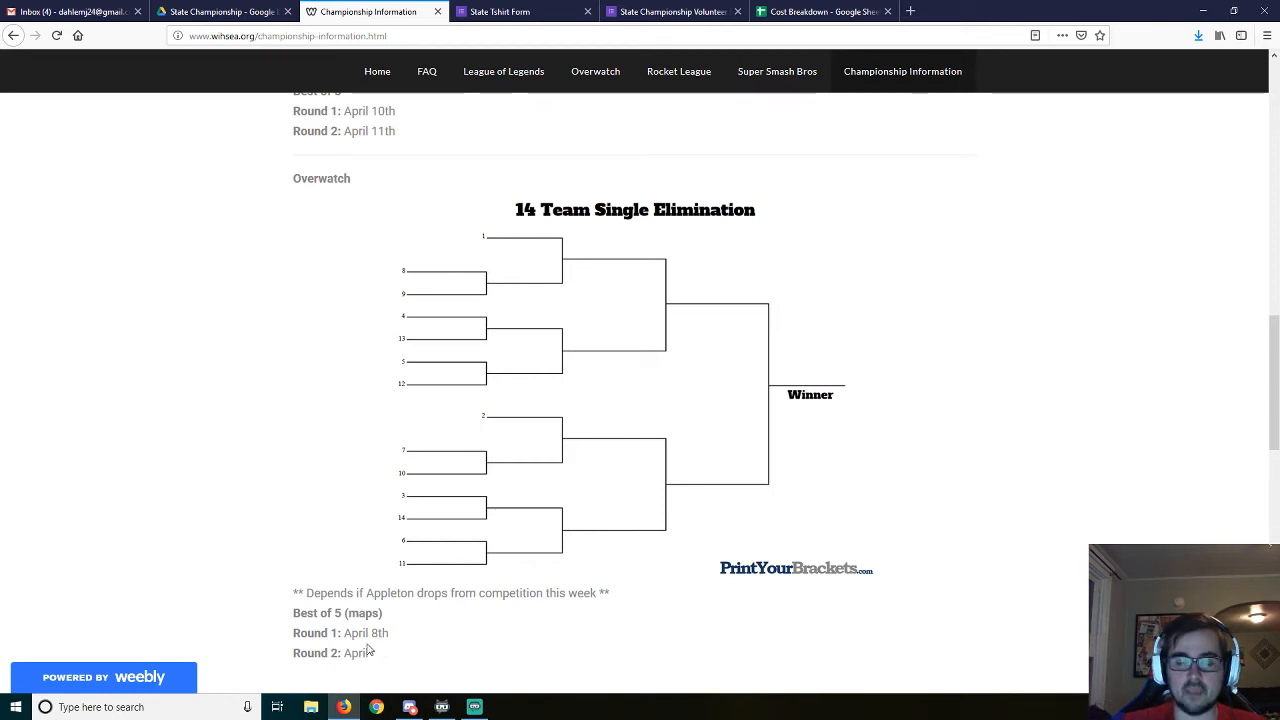
pyautogui.scroll(-3)
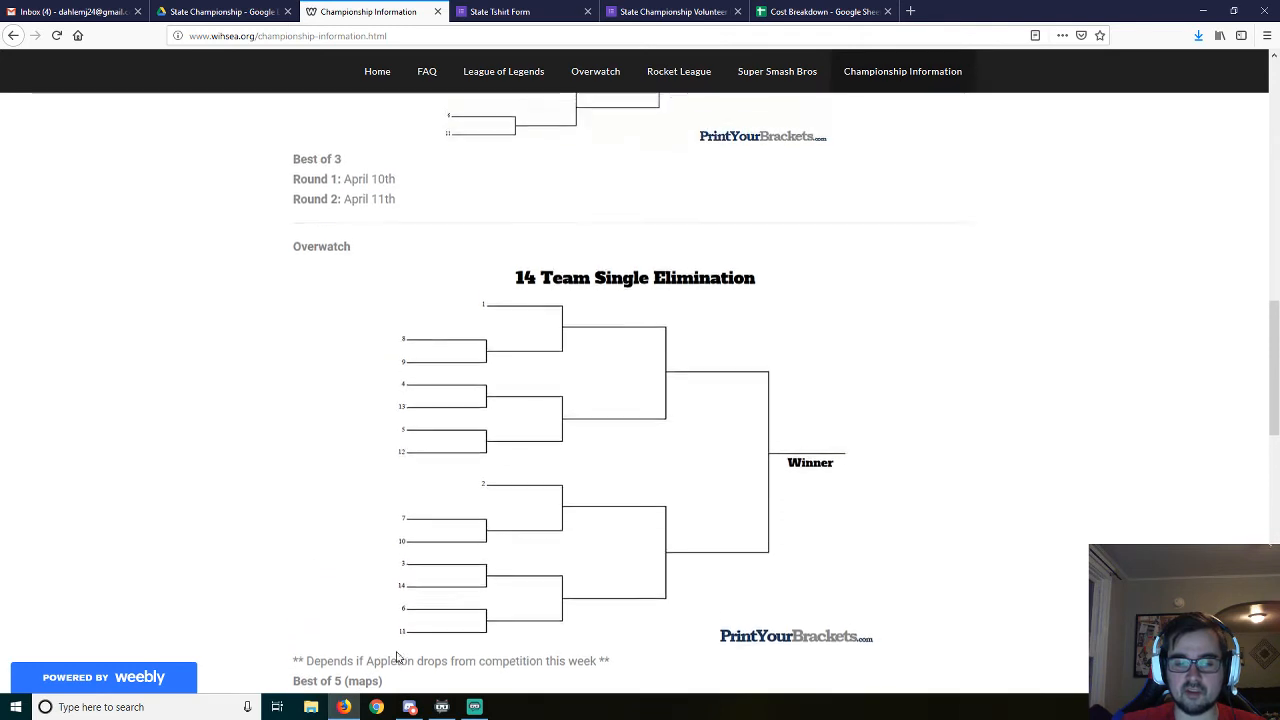
pyautogui.scroll(-3)
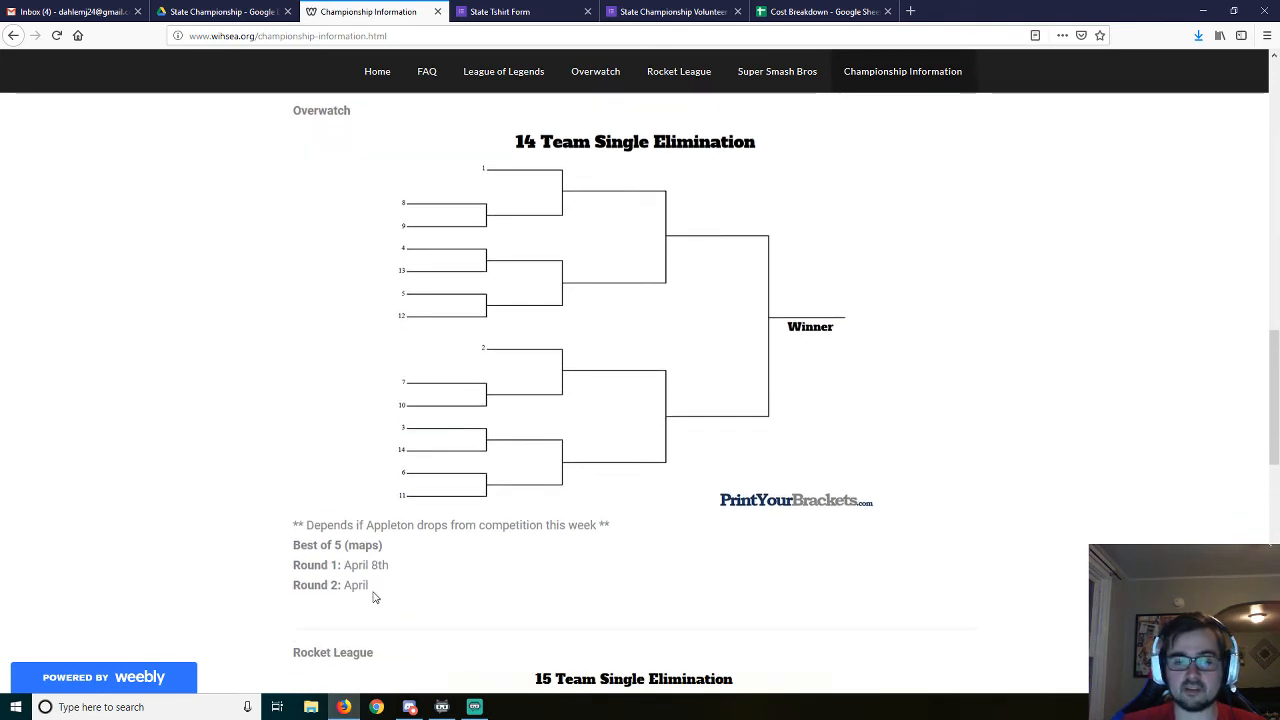
pyautogui.doubleClick(366, 565)
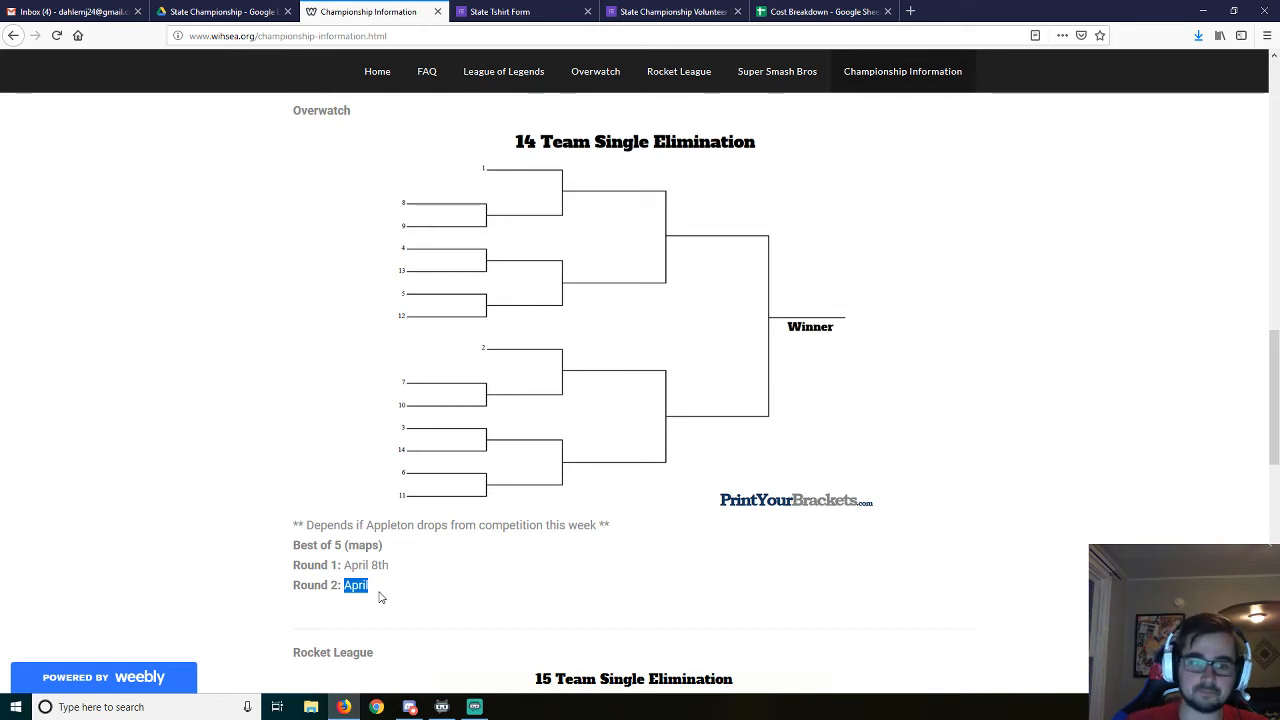
# Step: Scroll down to the Rocket League 15-team bracket with rounds on April 9th and 10th
pyautogui.scroll(-3)
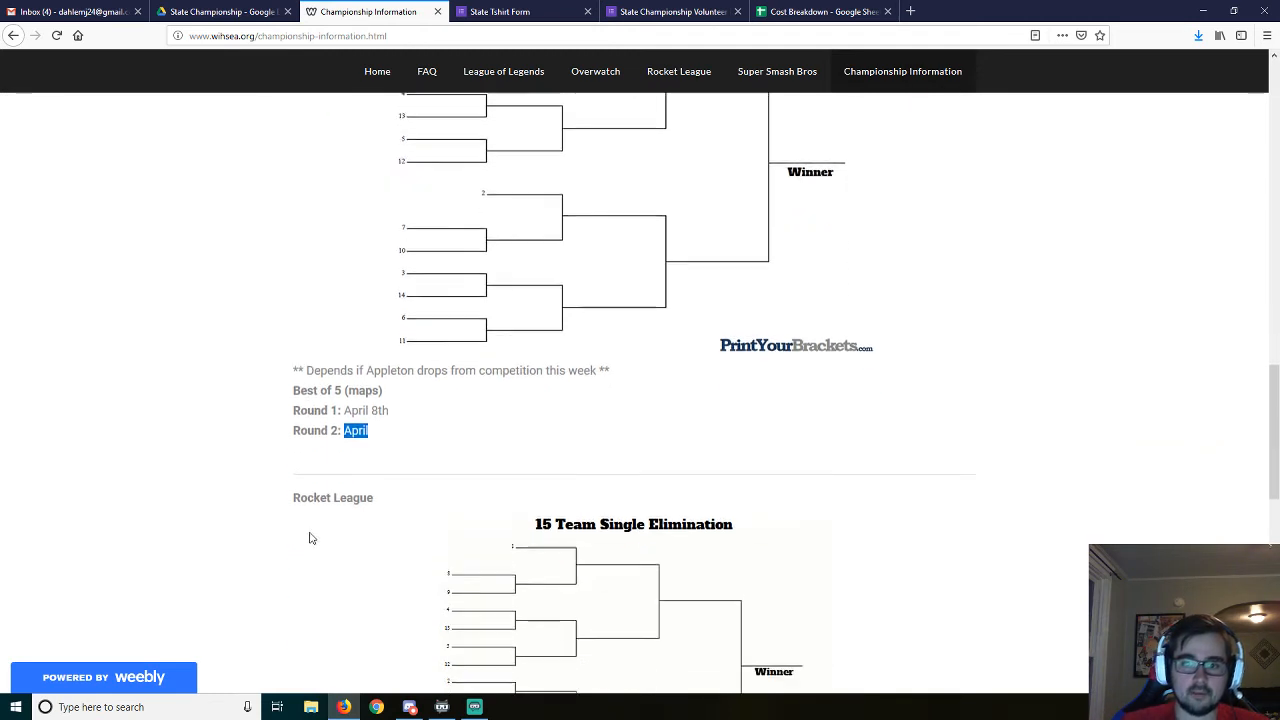
pyautogui.scroll(-3)
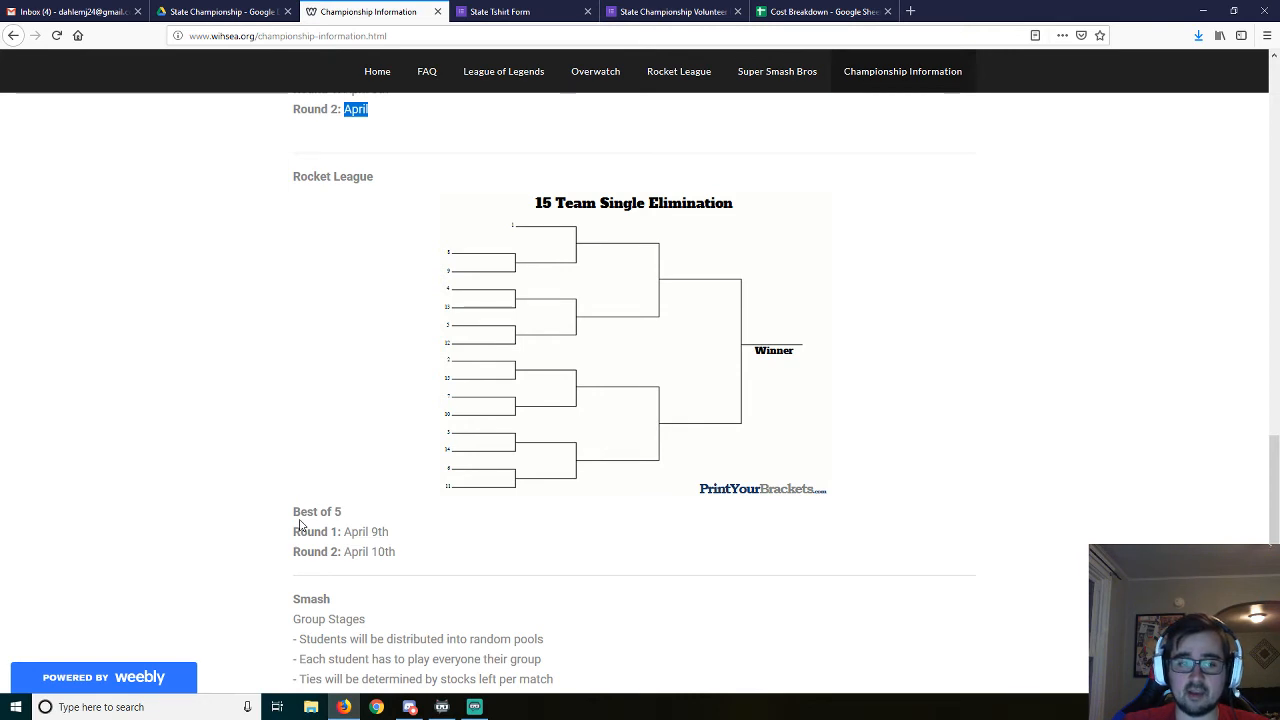
pyautogui.moveTo(497, 265)
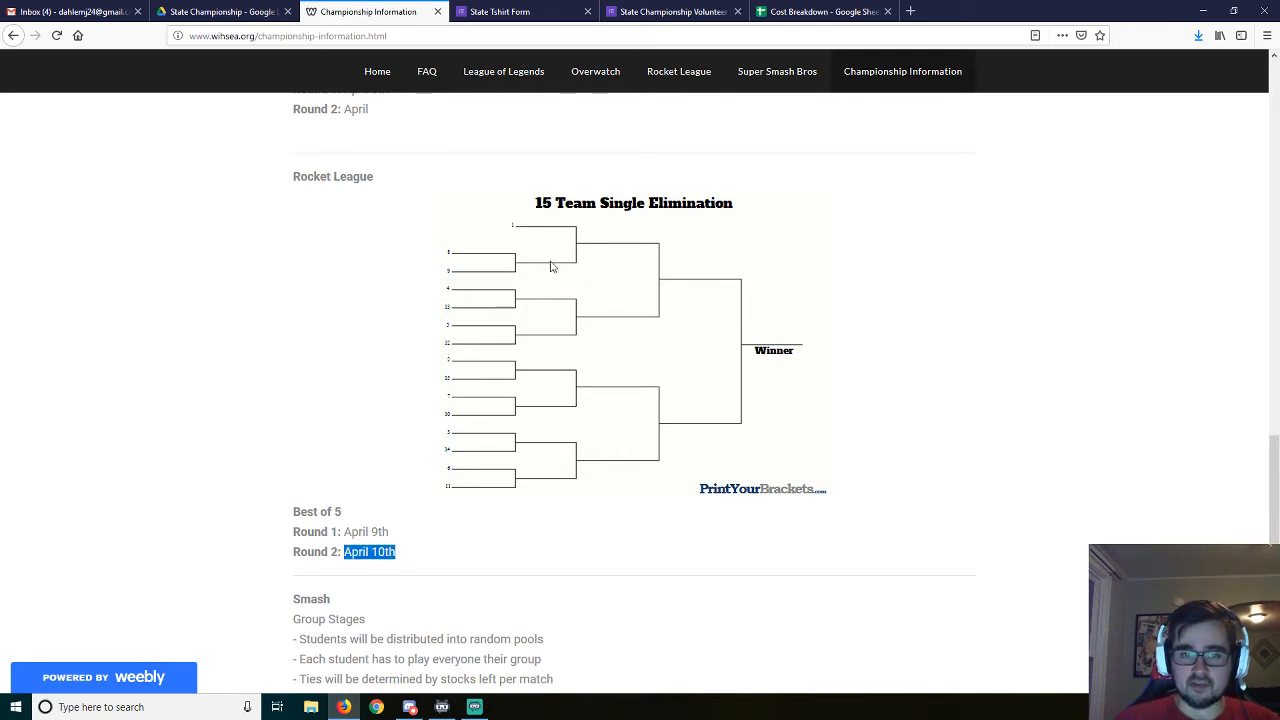
pyautogui.moveTo(615, 358)
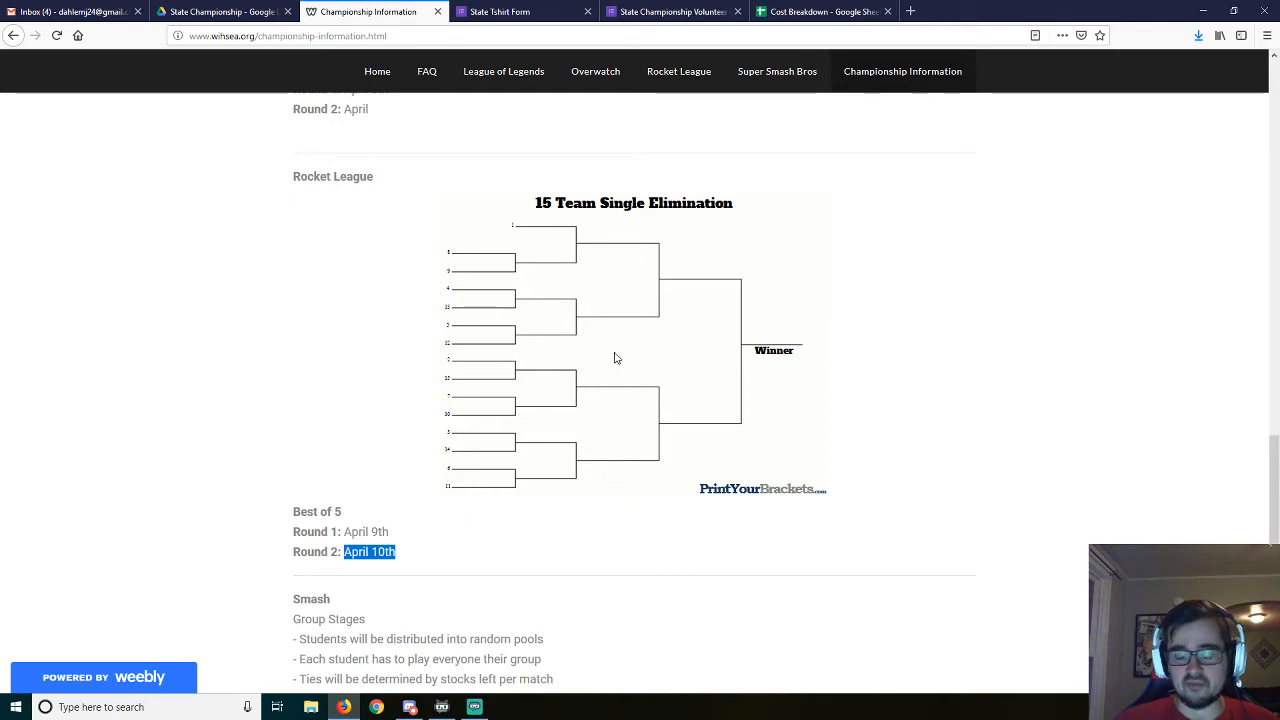
pyautogui.moveTo(278, 568)
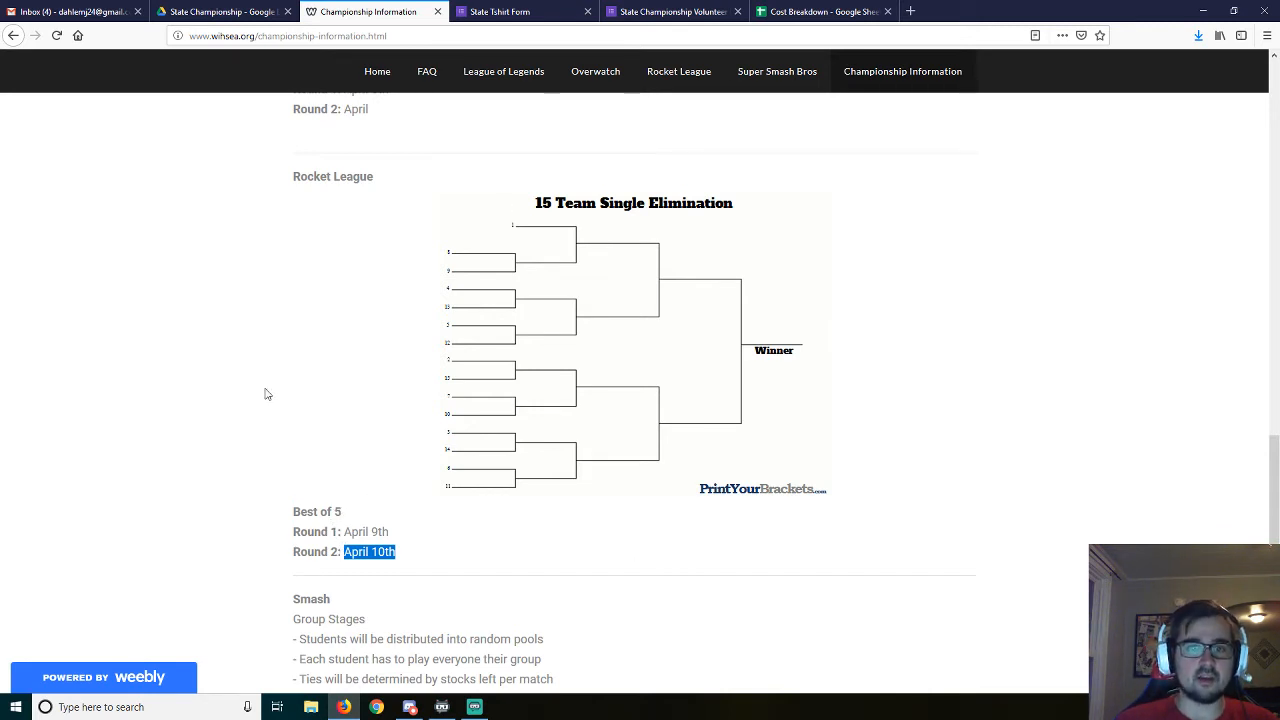
pyautogui.moveTo(389, 432)
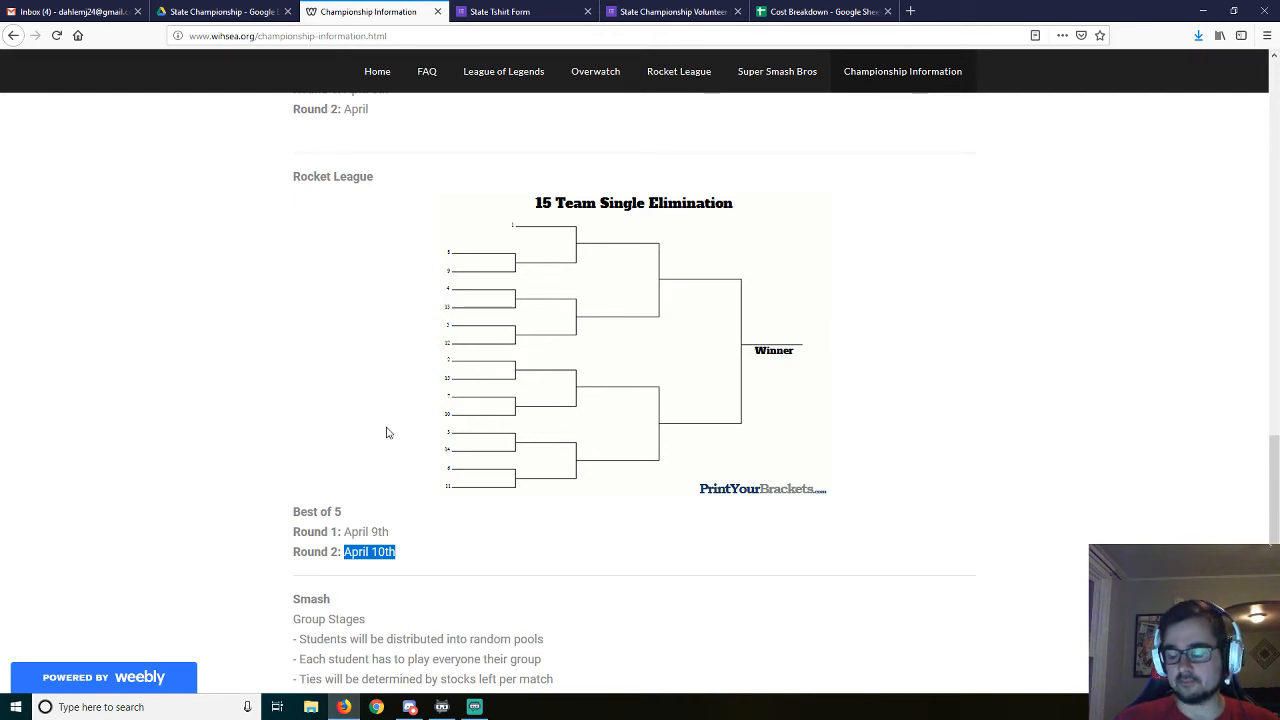
pyautogui.moveTo(314, 442)
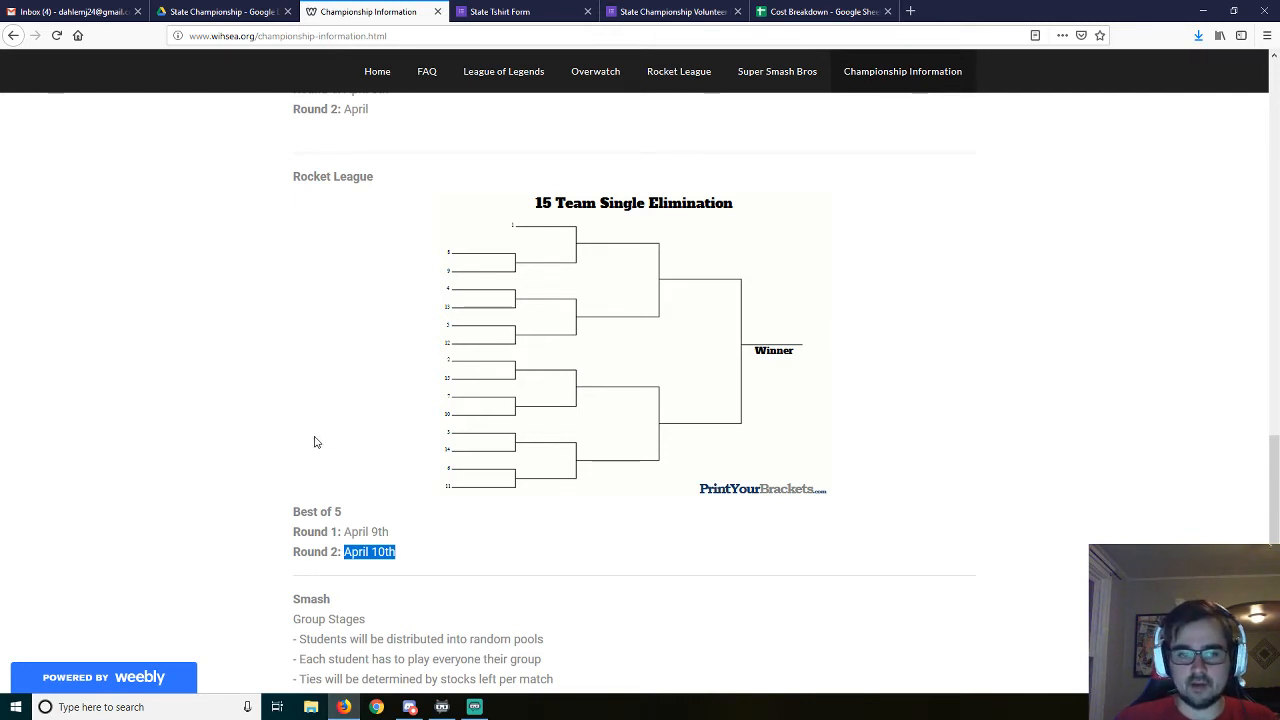
pyautogui.scroll(-3)
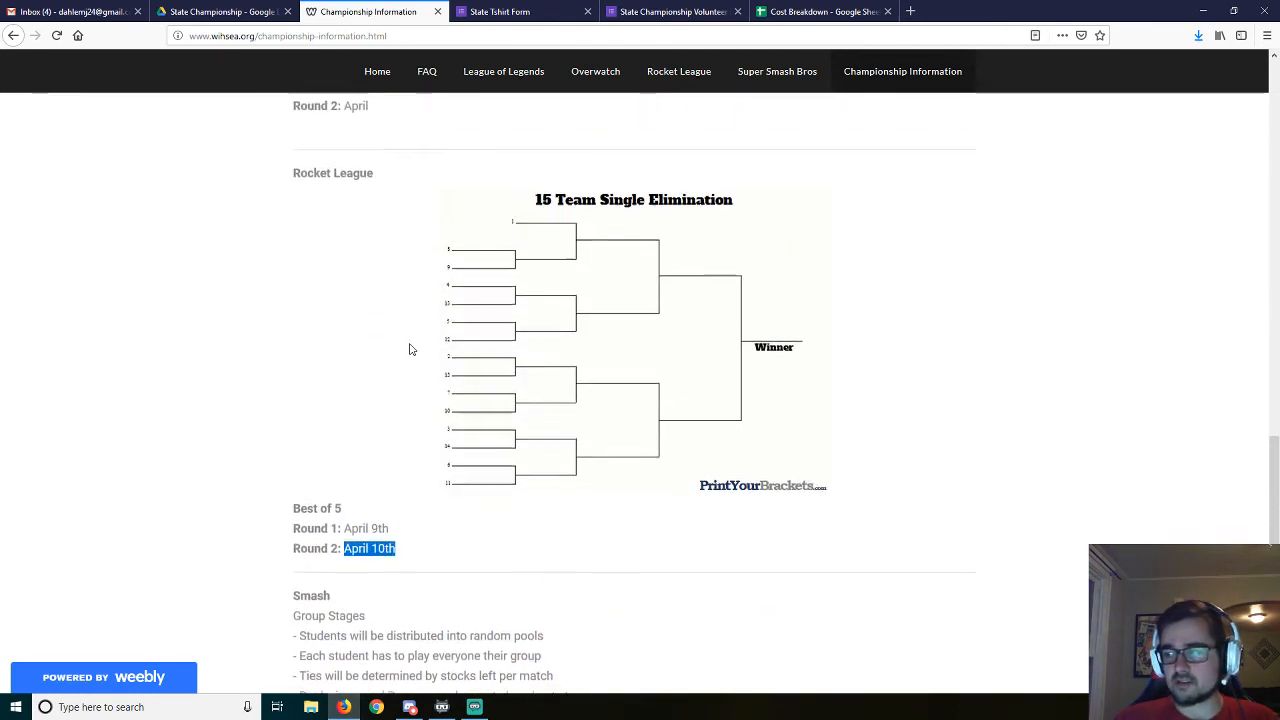
pyautogui.scroll(-3)
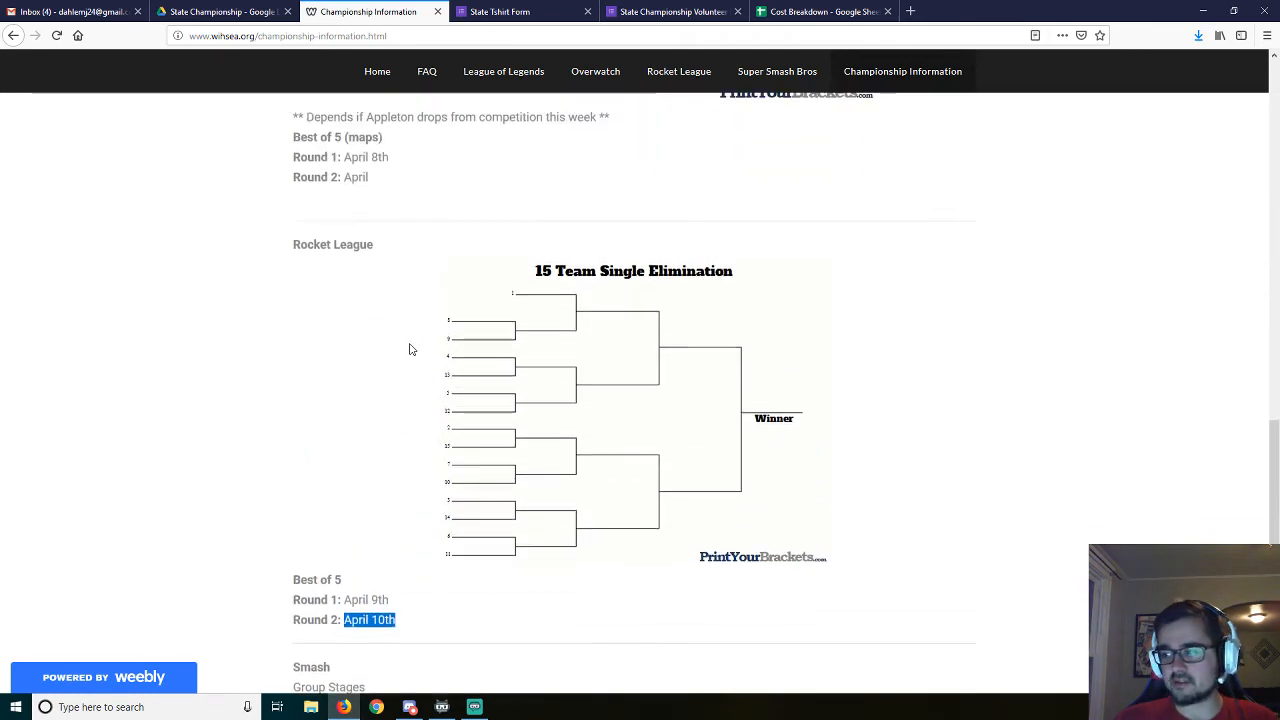
pyautogui.scroll(-3)
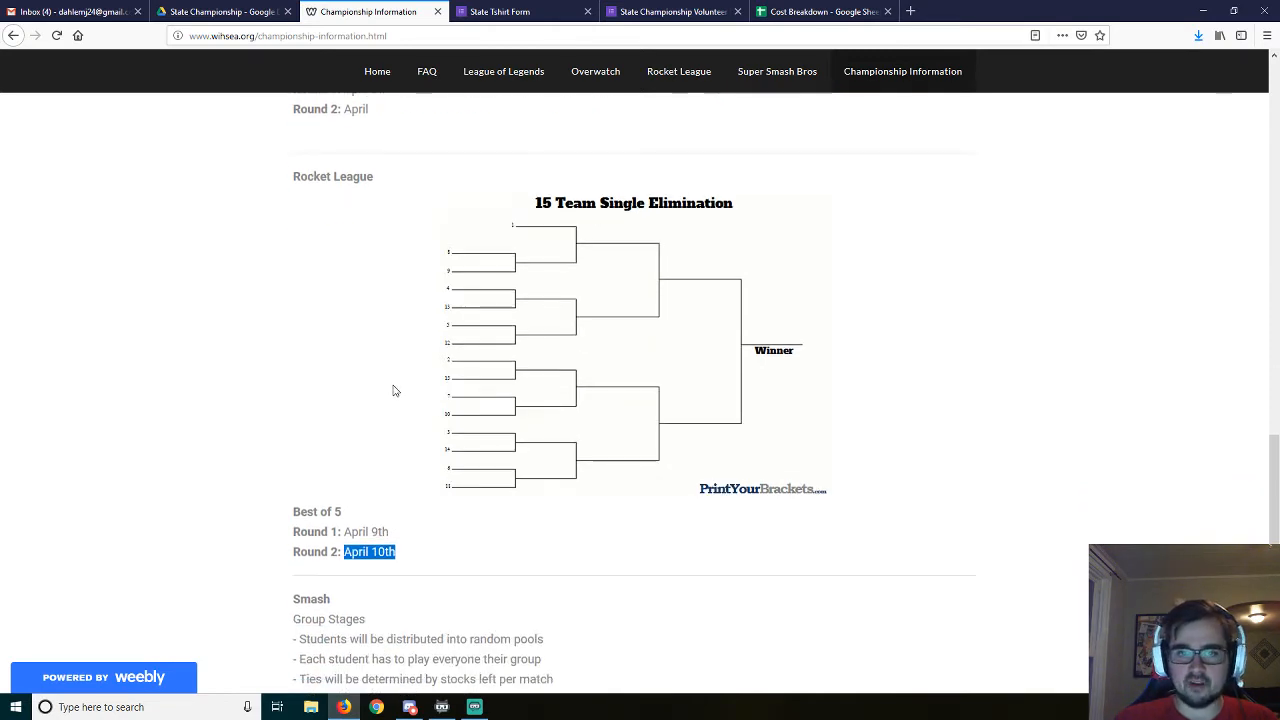
pyautogui.moveTo(531, 211)
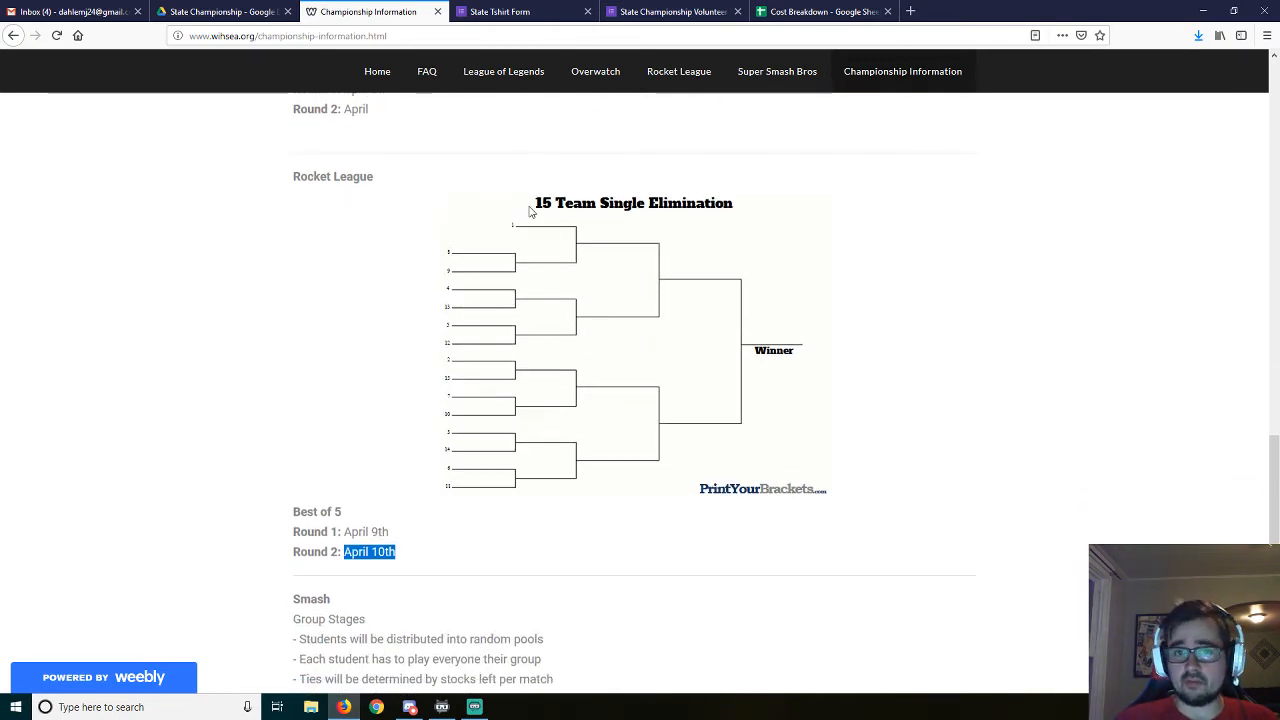
pyautogui.moveTo(586, 499)
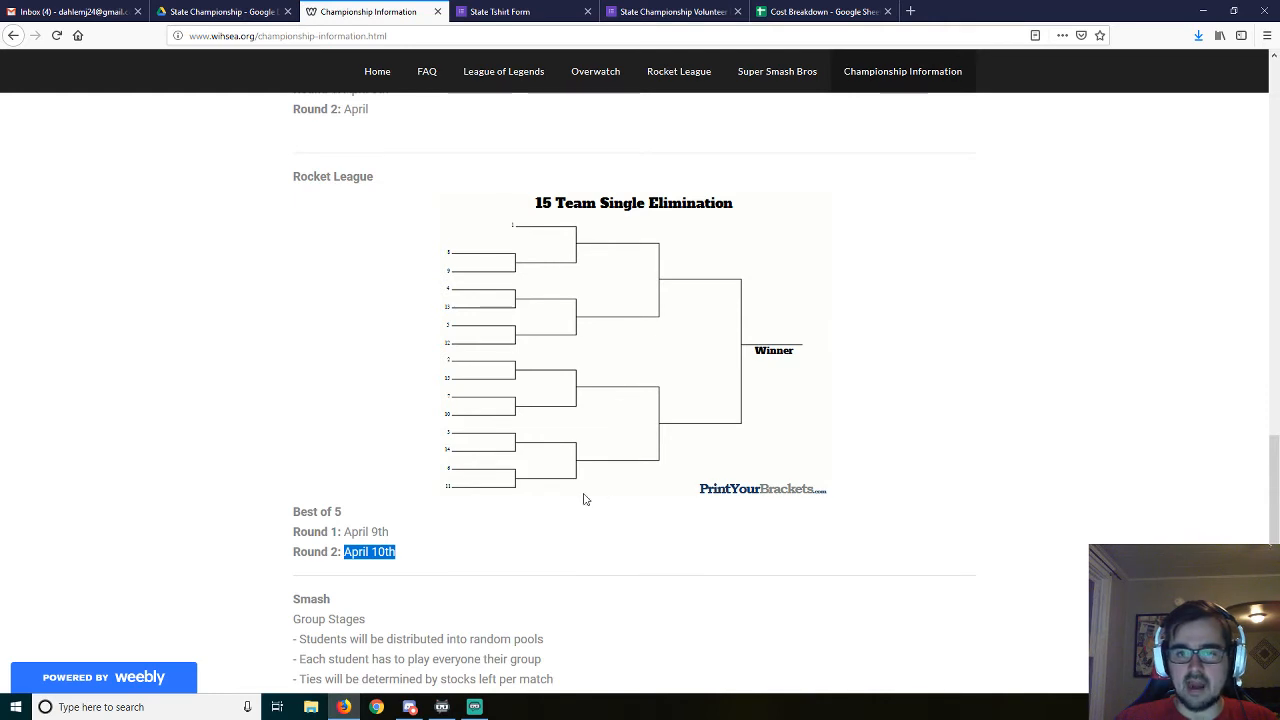
pyautogui.moveTo(599, 492)
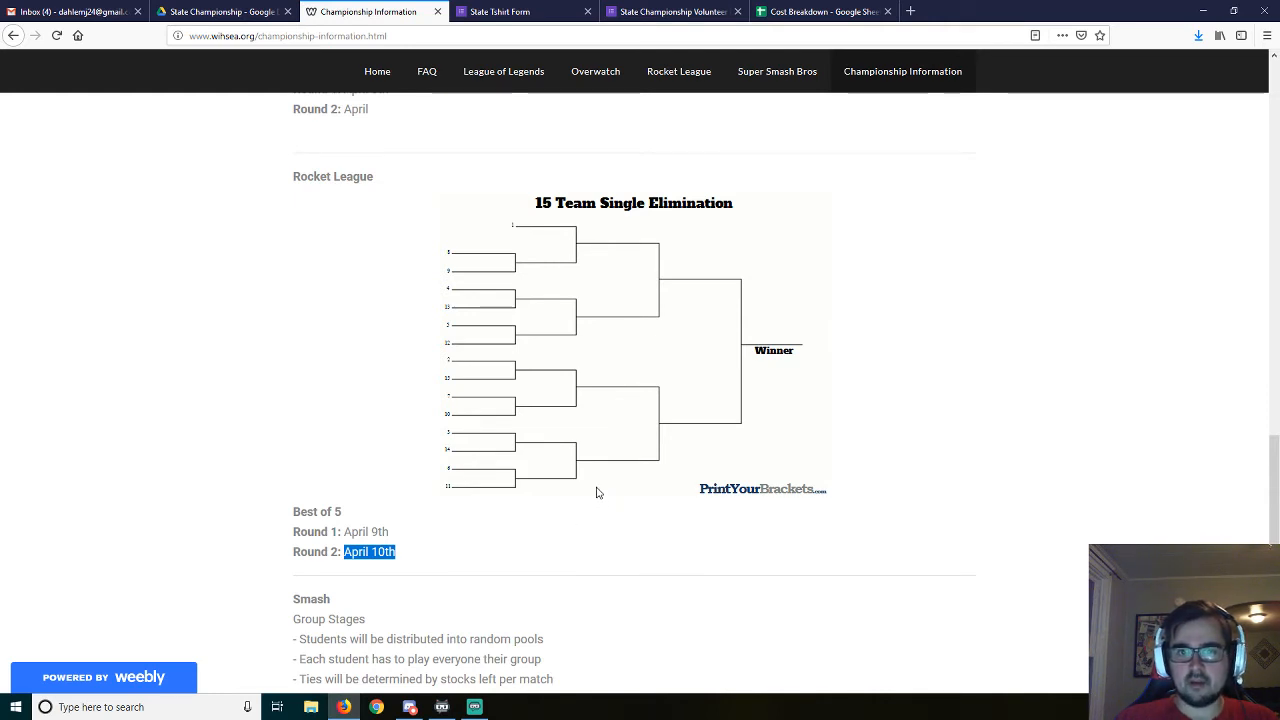
pyautogui.moveTo(465, 504)
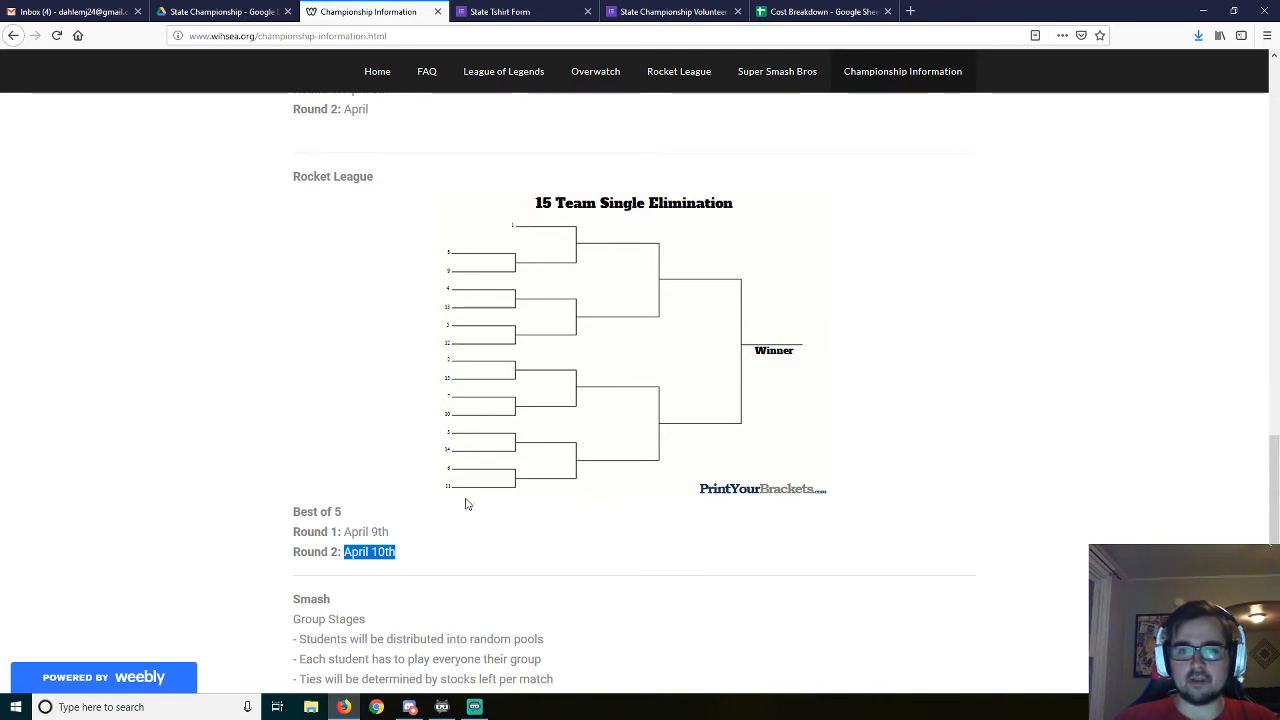
pyautogui.moveTo(505, 425)
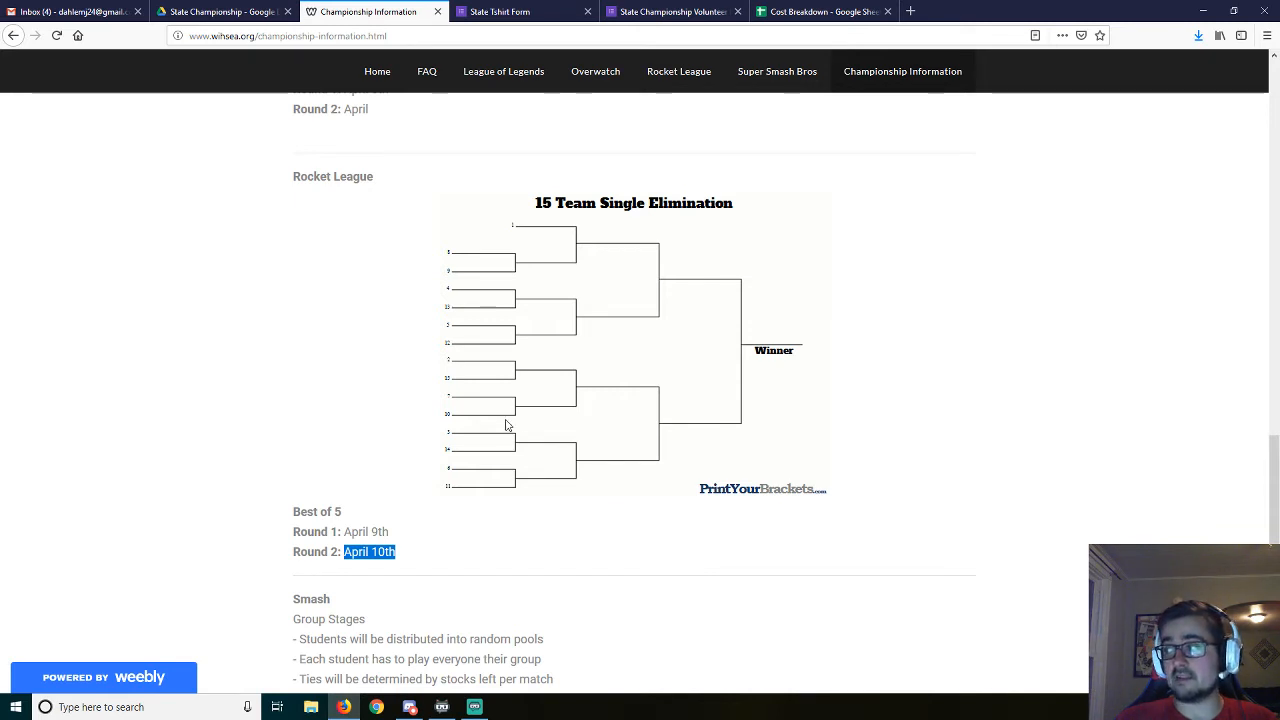
pyautogui.moveTo(512, 423)
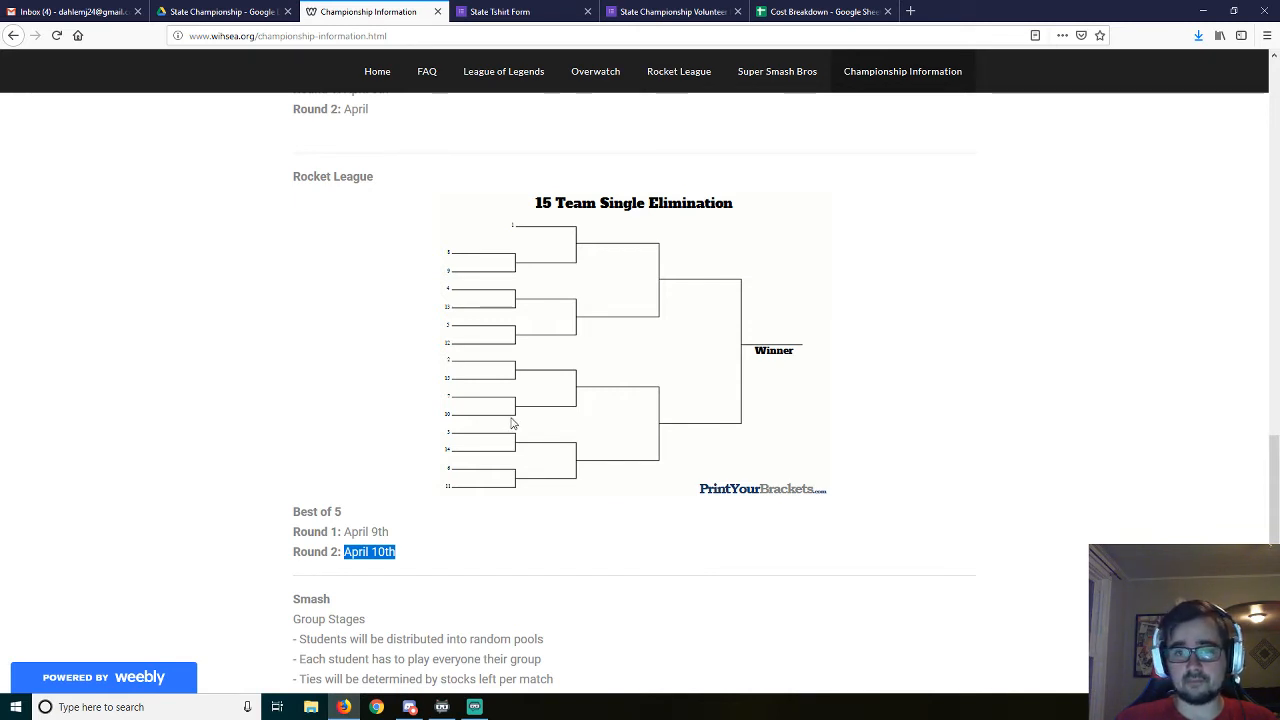
pyautogui.moveTo(536, 442)
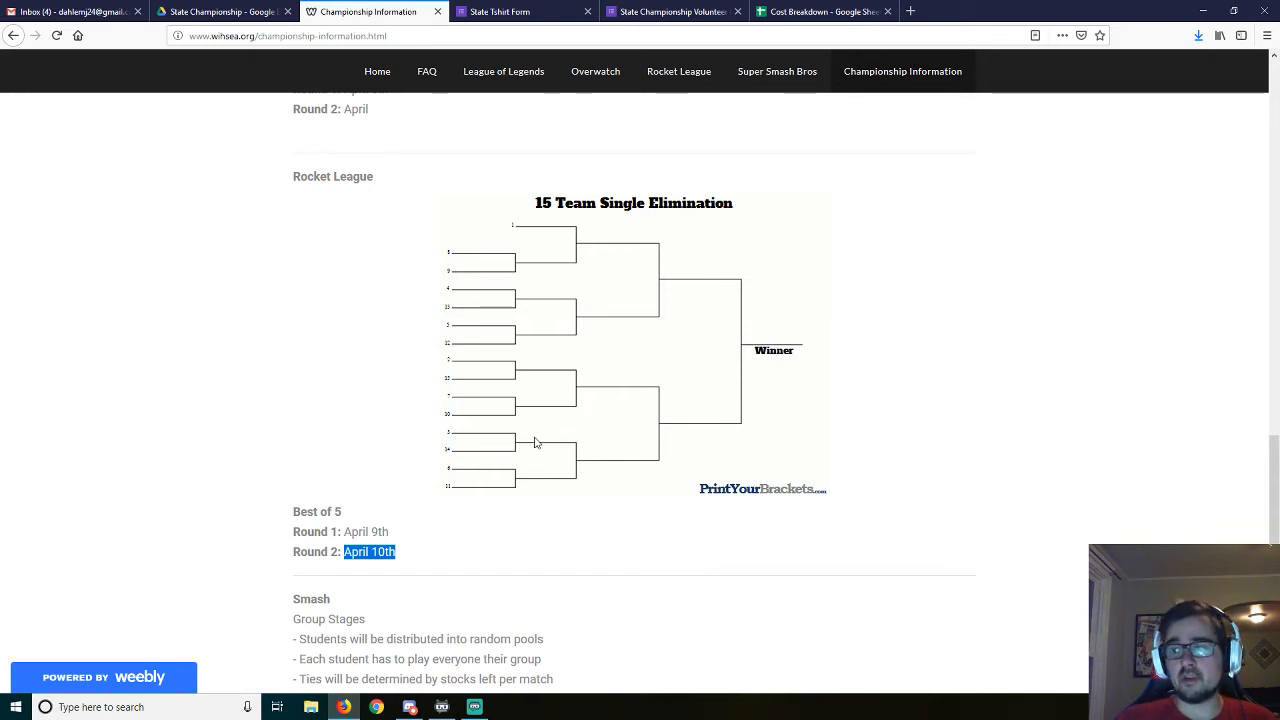
pyautogui.moveTo(615, 230)
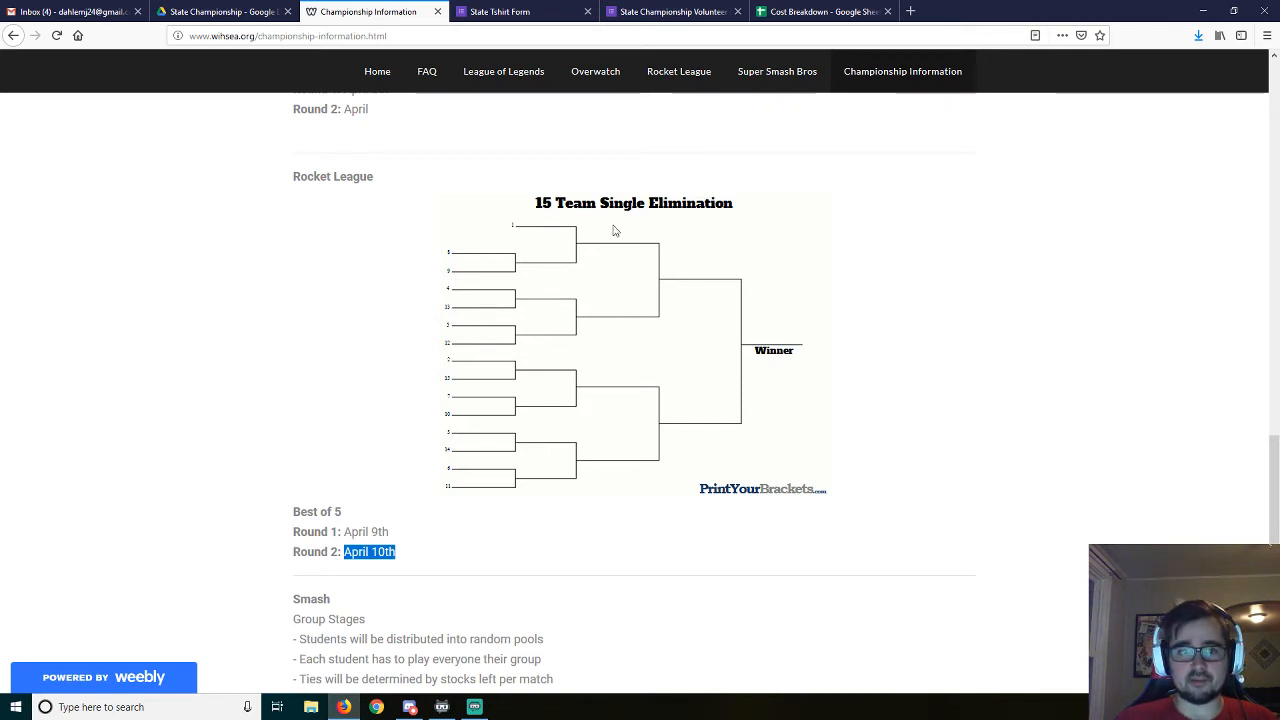
pyautogui.moveTo(483, 387)
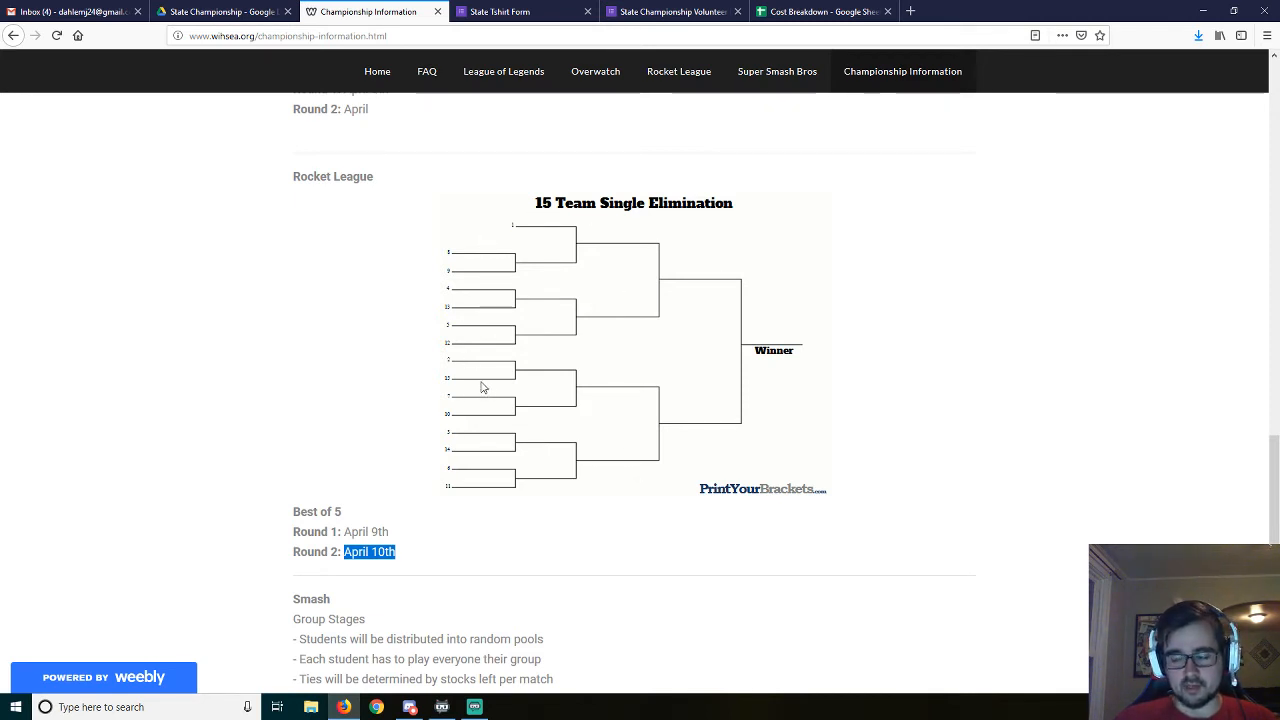
pyautogui.moveTo(512, 314)
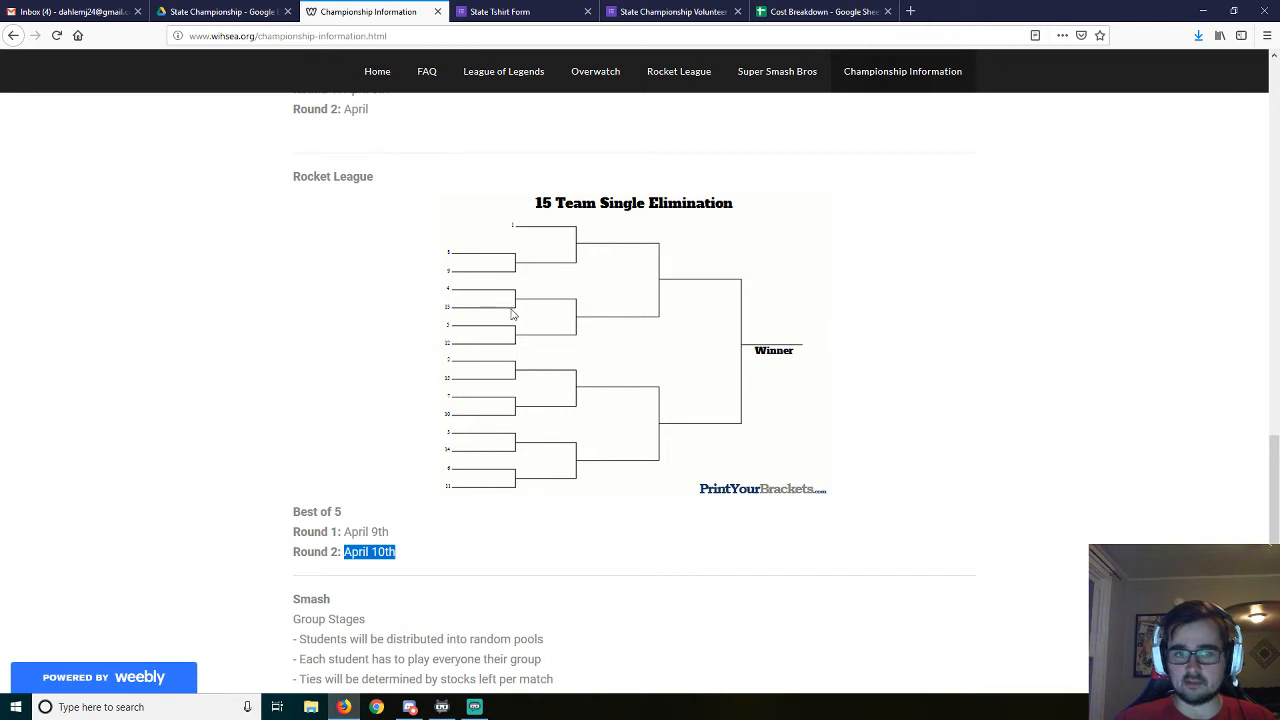
pyautogui.moveTo(465, 250)
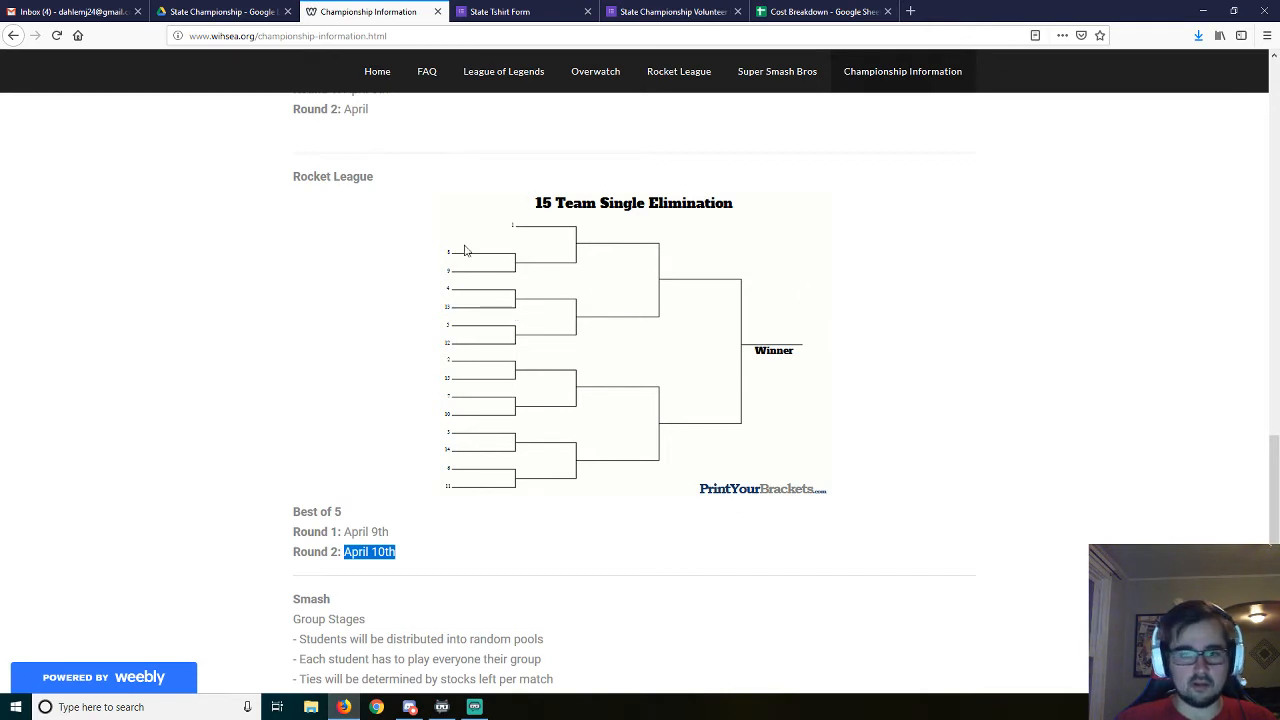
pyautogui.moveTo(468, 262)
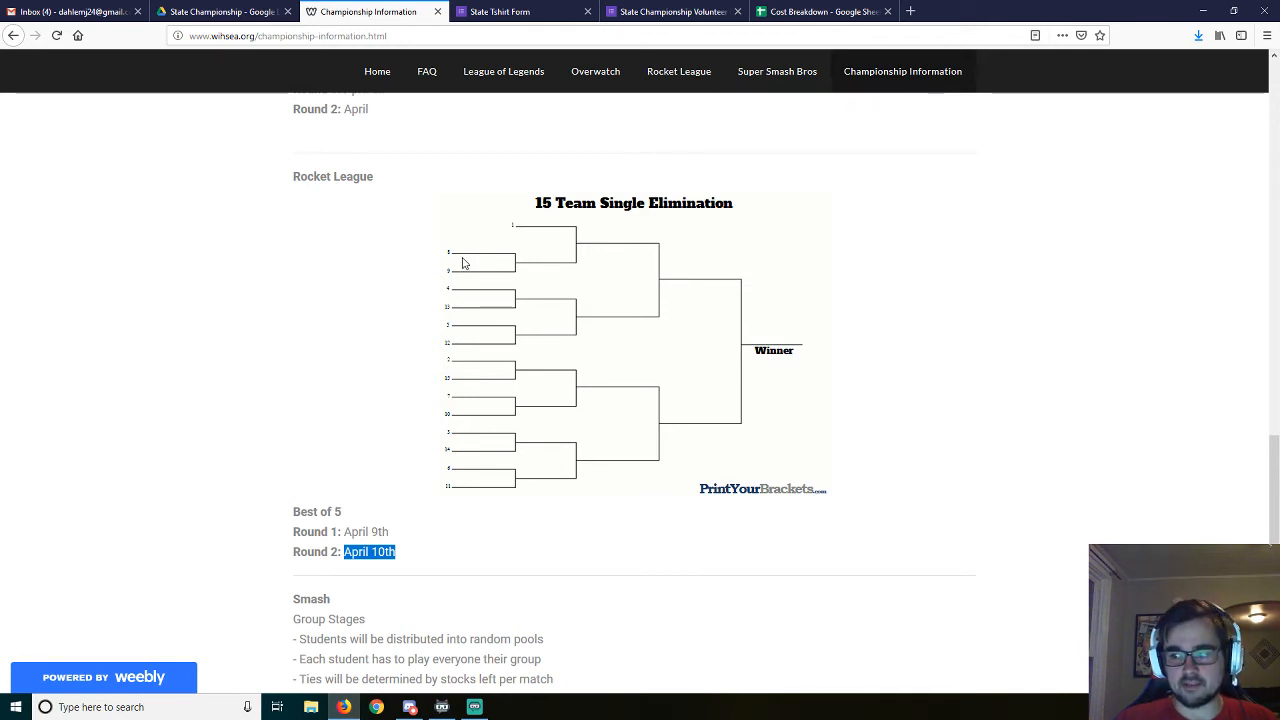
pyautogui.scroll(-3)
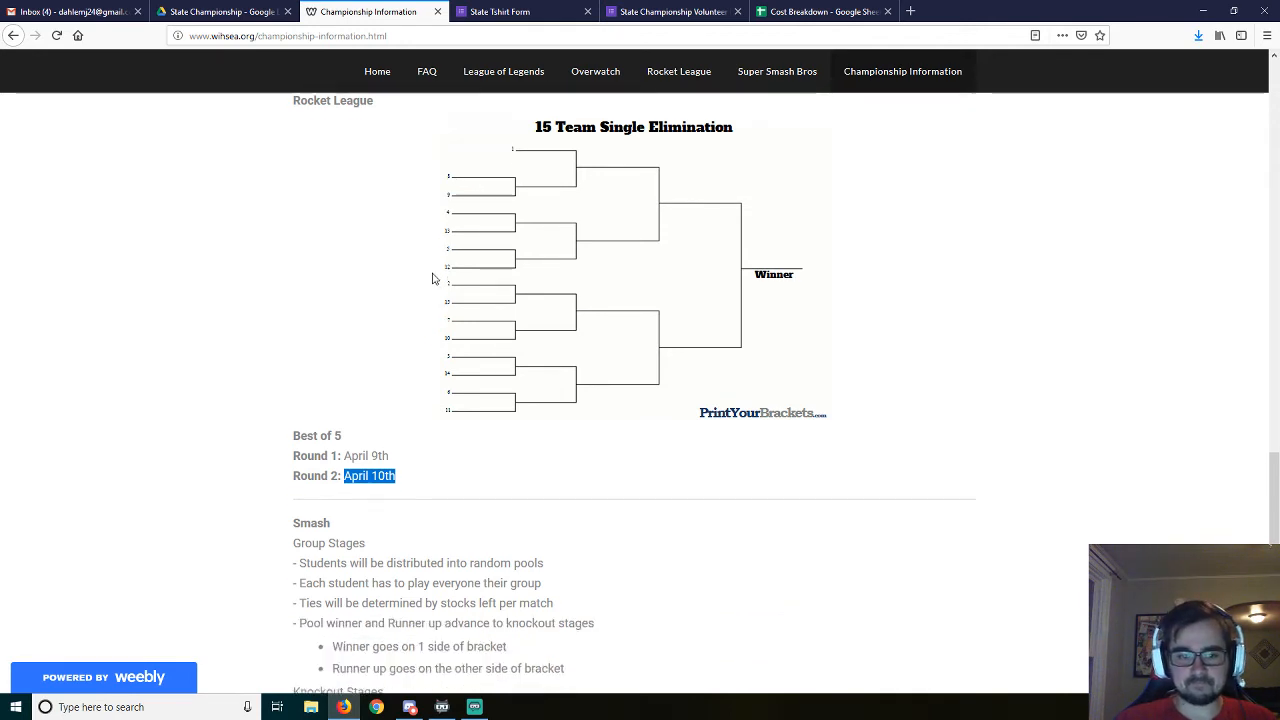
pyautogui.scroll(-3)
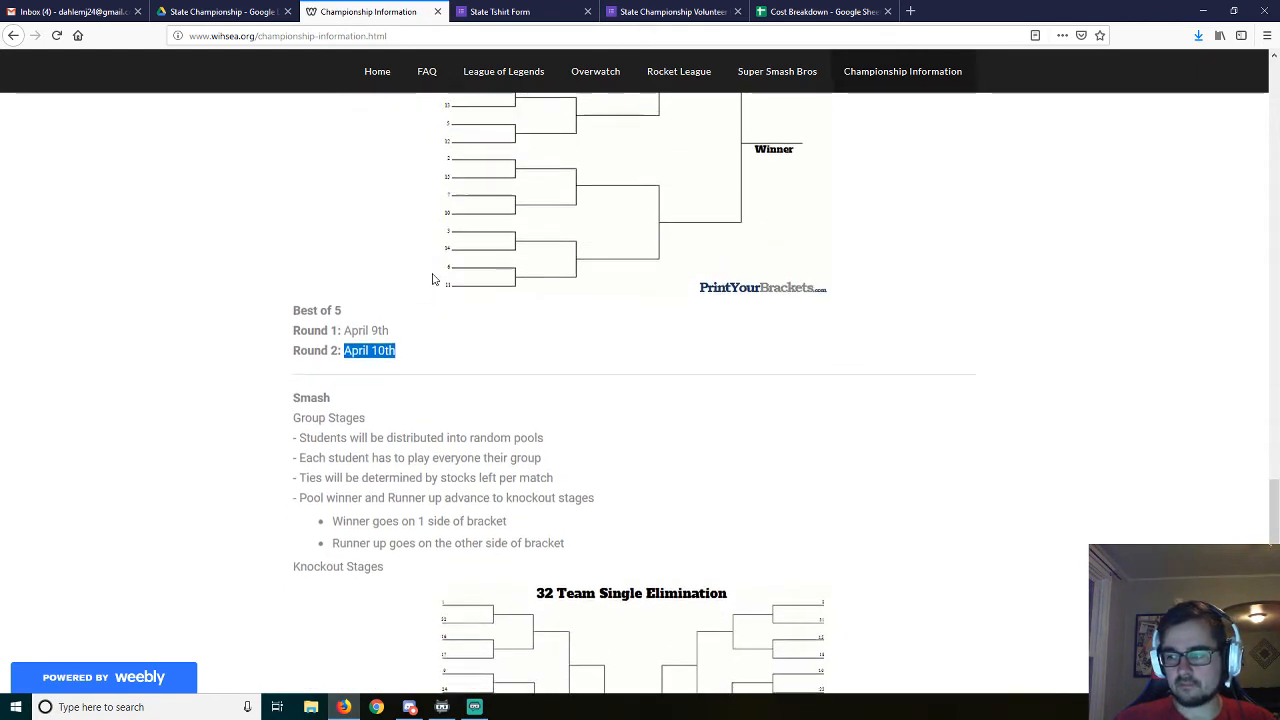
pyautogui.scroll(-3)
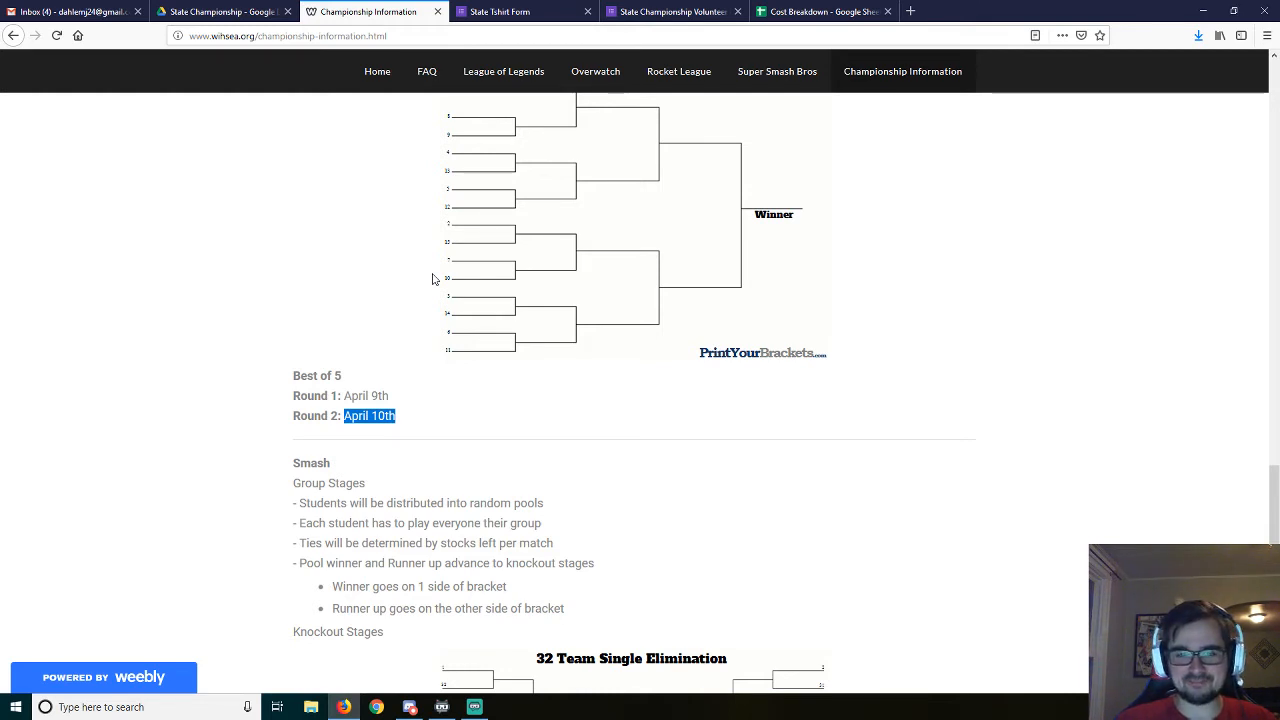
pyautogui.scroll(-3)
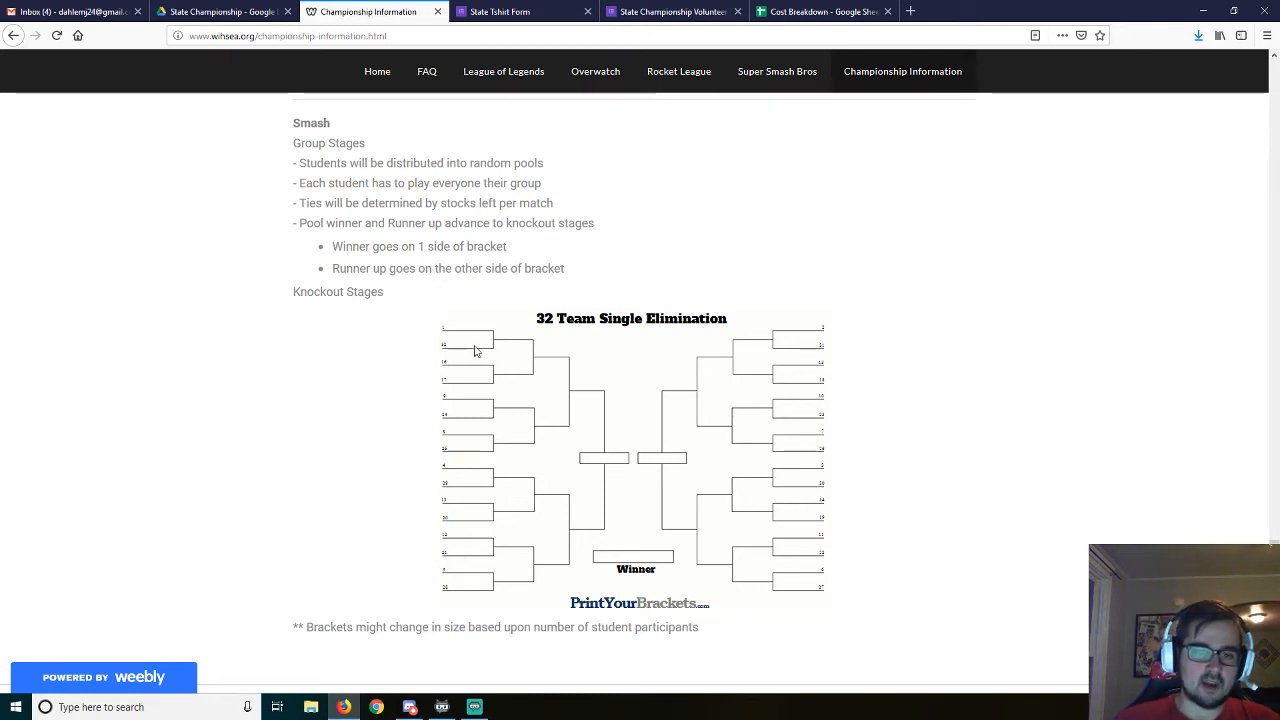
pyautogui.moveTo(848, 351)
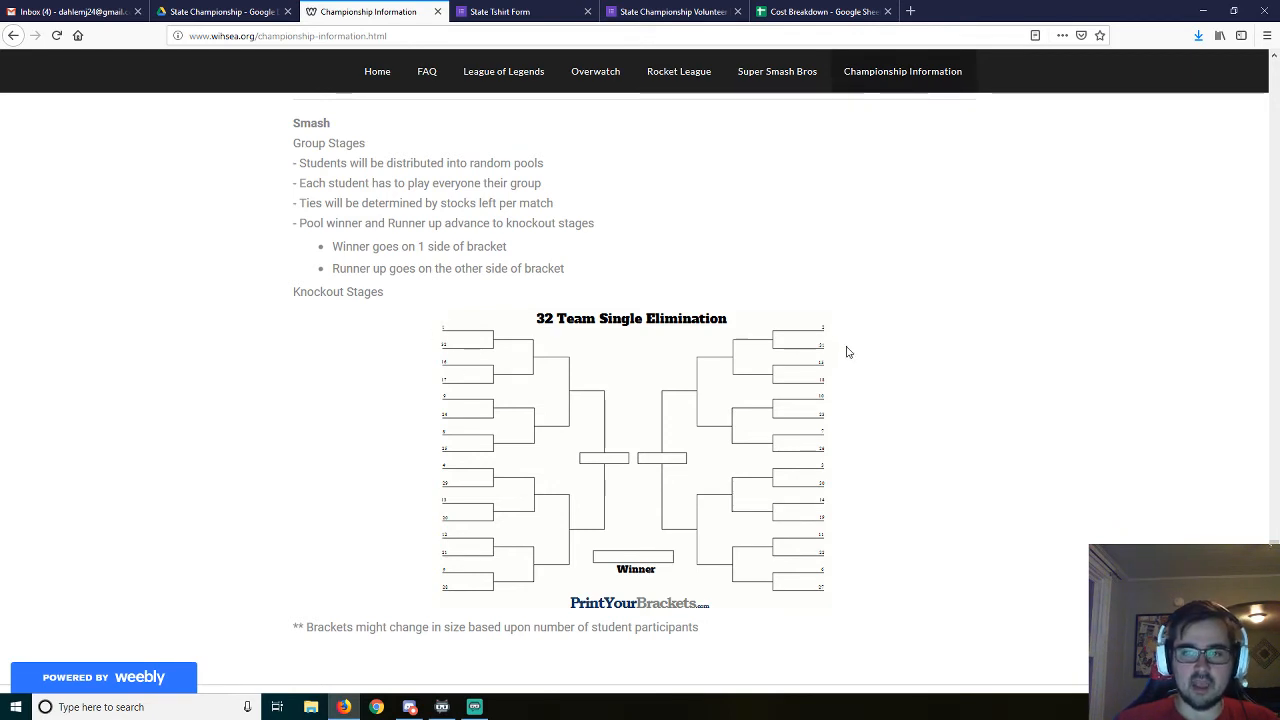
pyautogui.moveTo(831, 390)
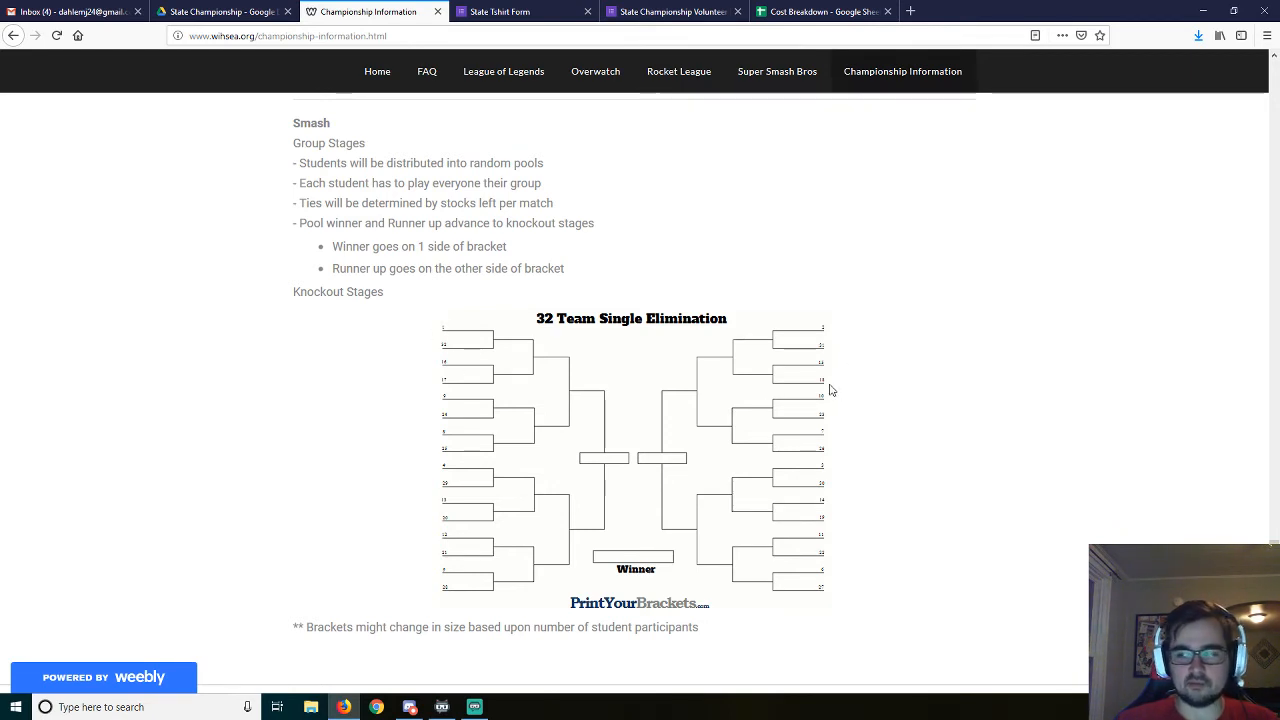
pyautogui.moveTo(613, 353)
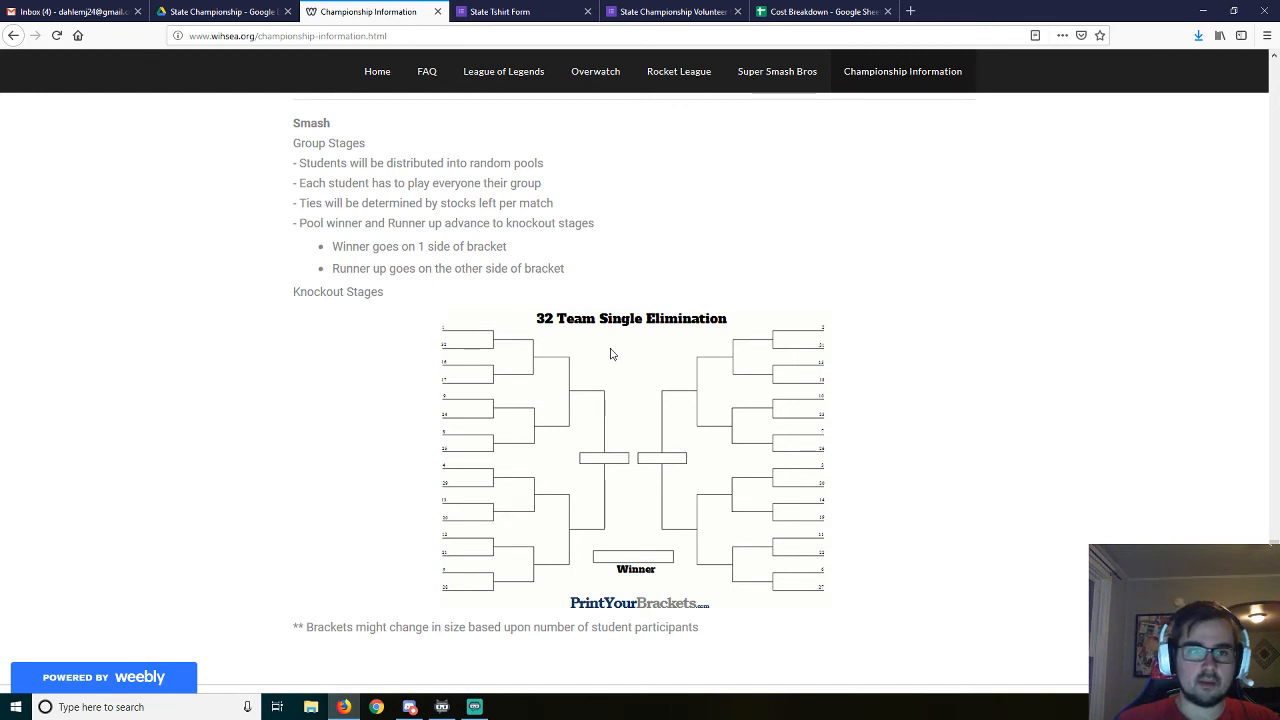
pyautogui.moveTo(305, 238)
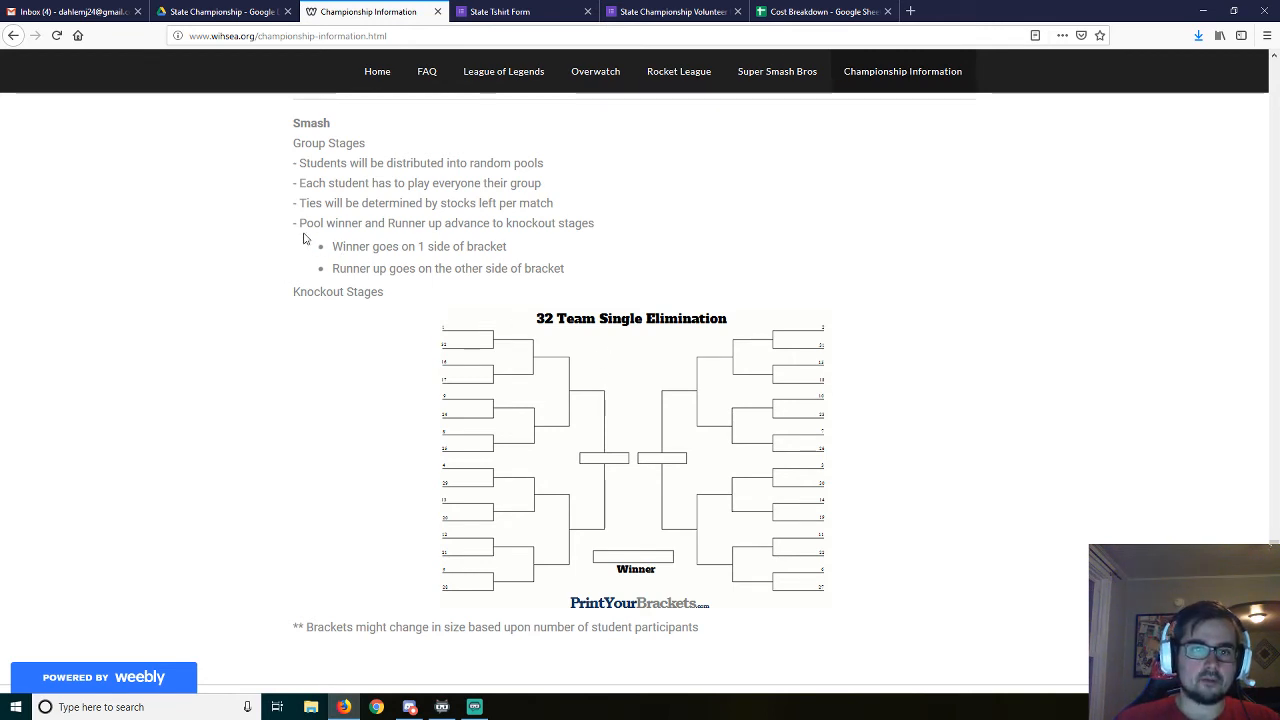
pyautogui.moveTo(435, 332)
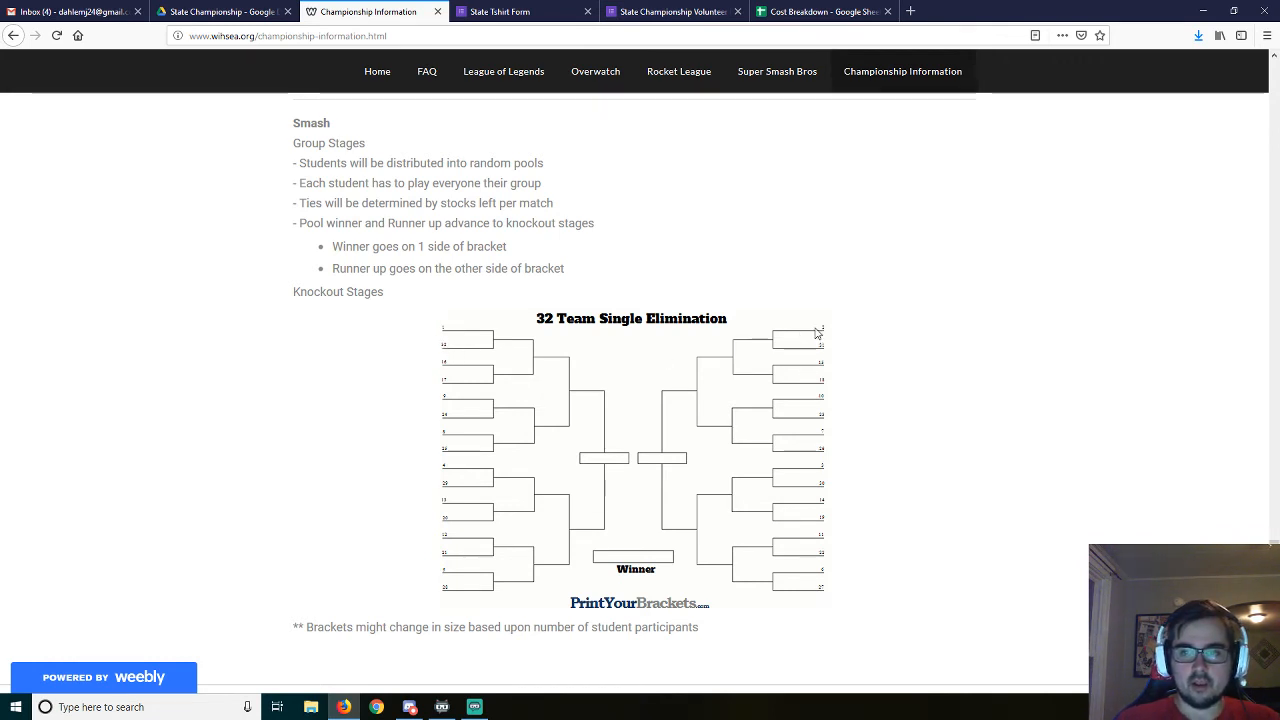
pyautogui.moveTo(810, 330)
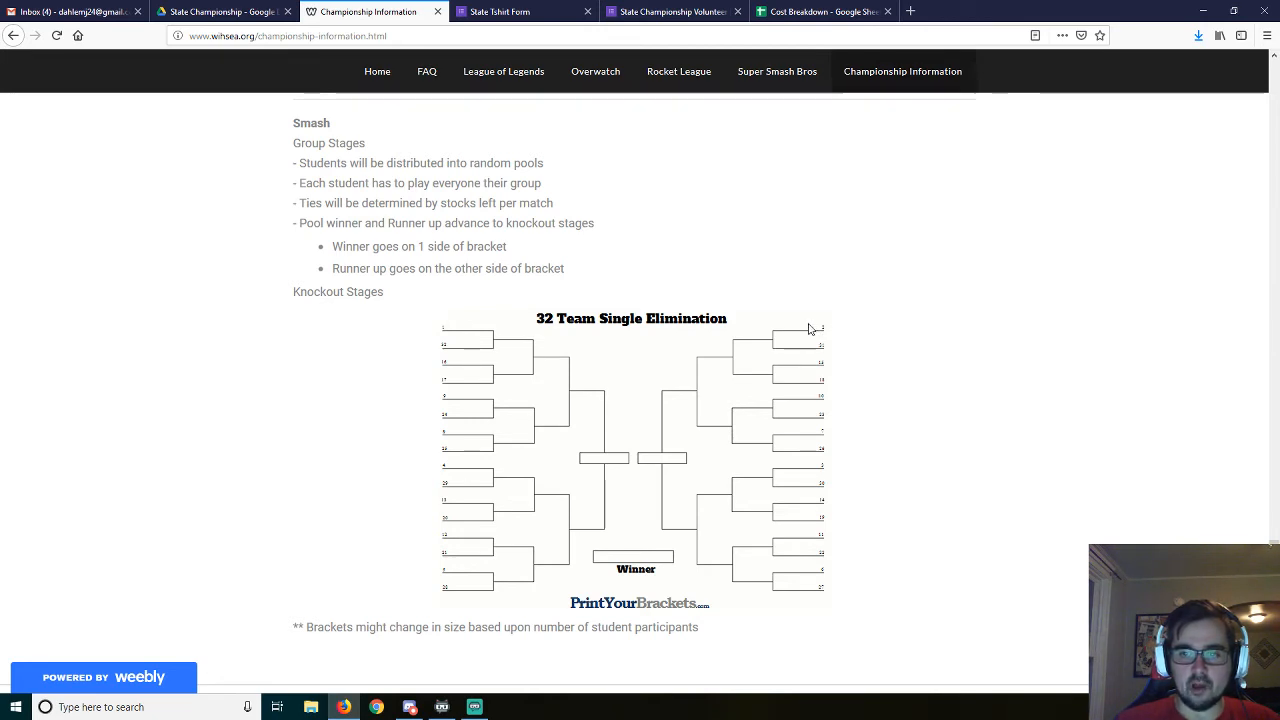
pyautogui.moveTo(827, 350)
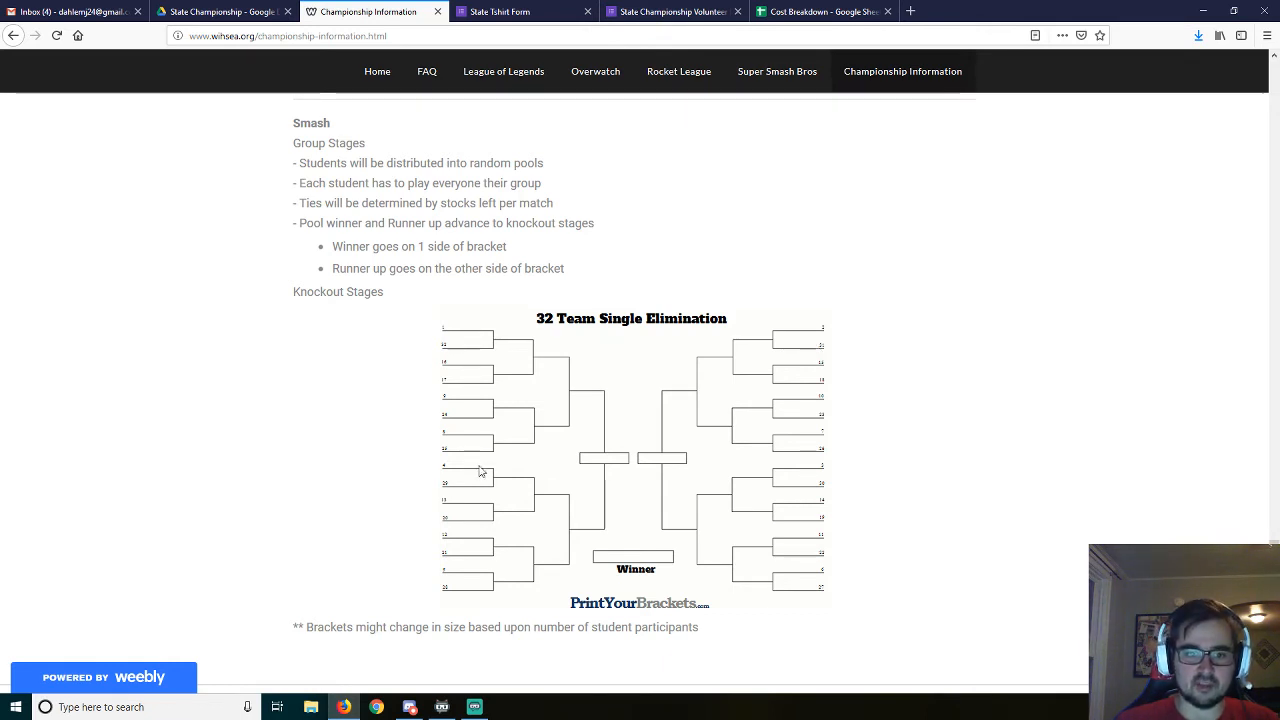
pyautogui.moveTo(740, 510)
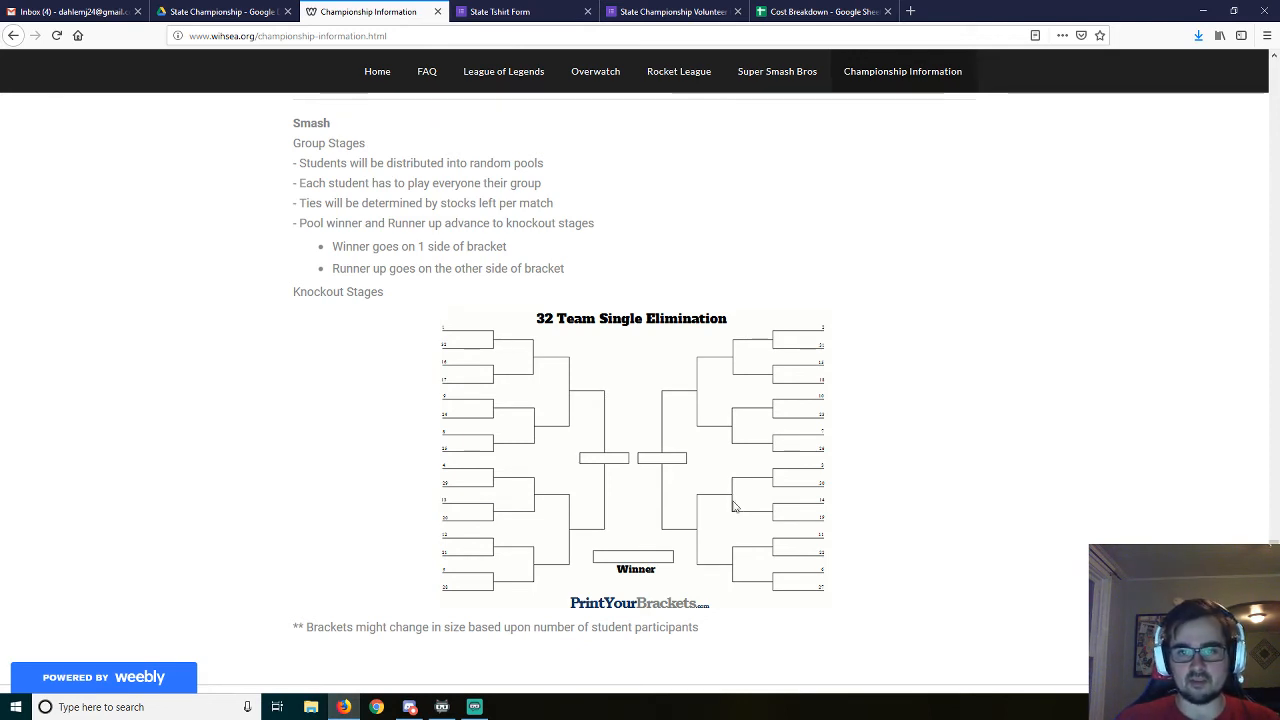
pyautogui.moveTo(645, 411)
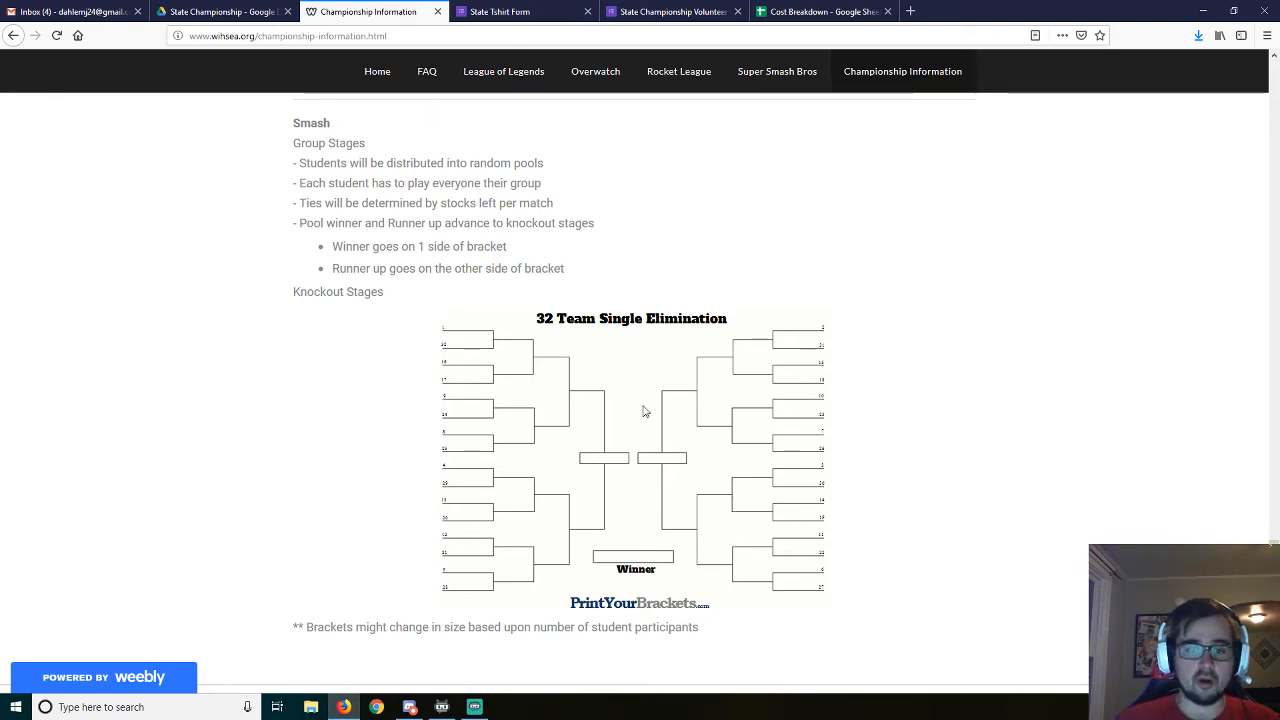
pyautogui.moveTo(558, 520)
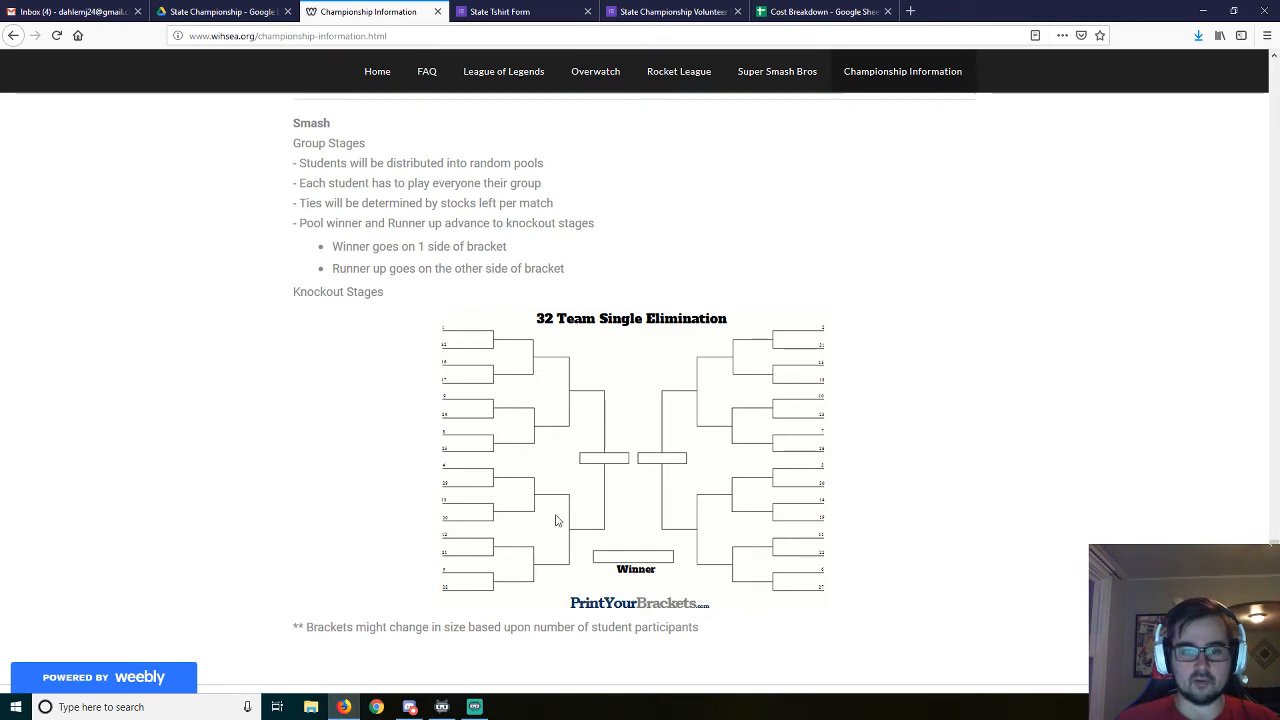
pyautogui.moveTo(669, 423)
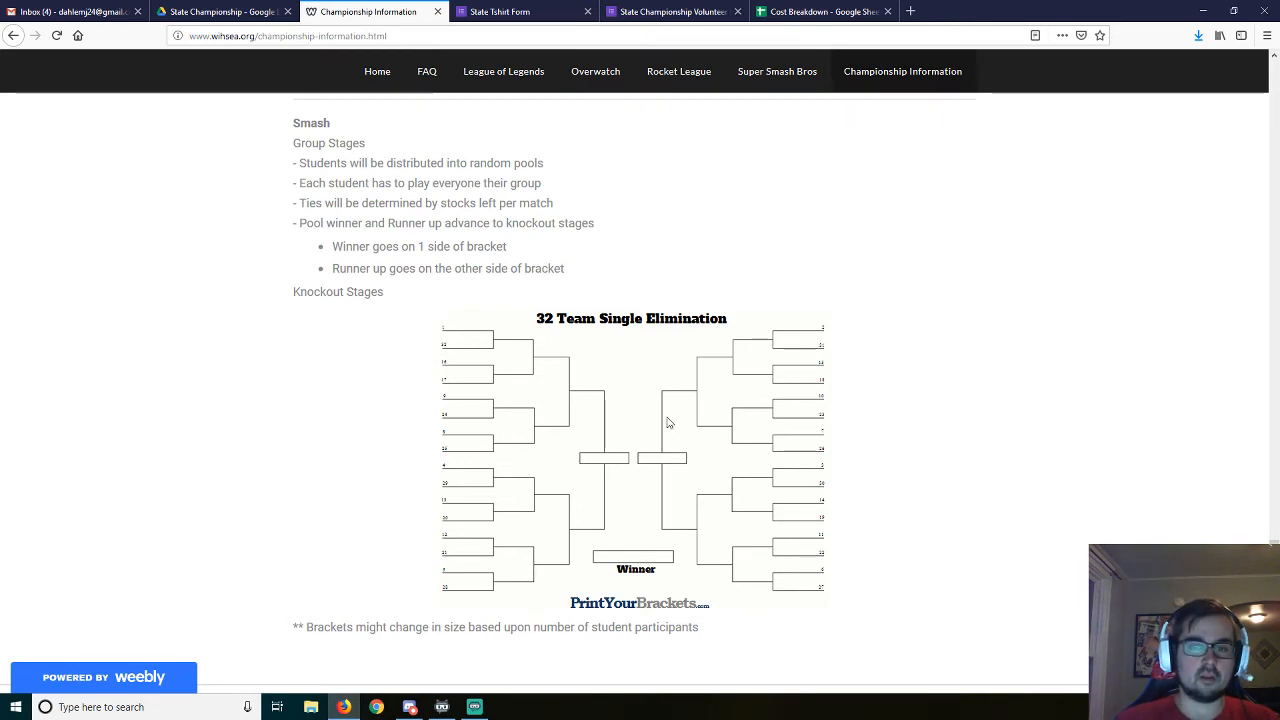
pyautogui.moveTo(673, 447)
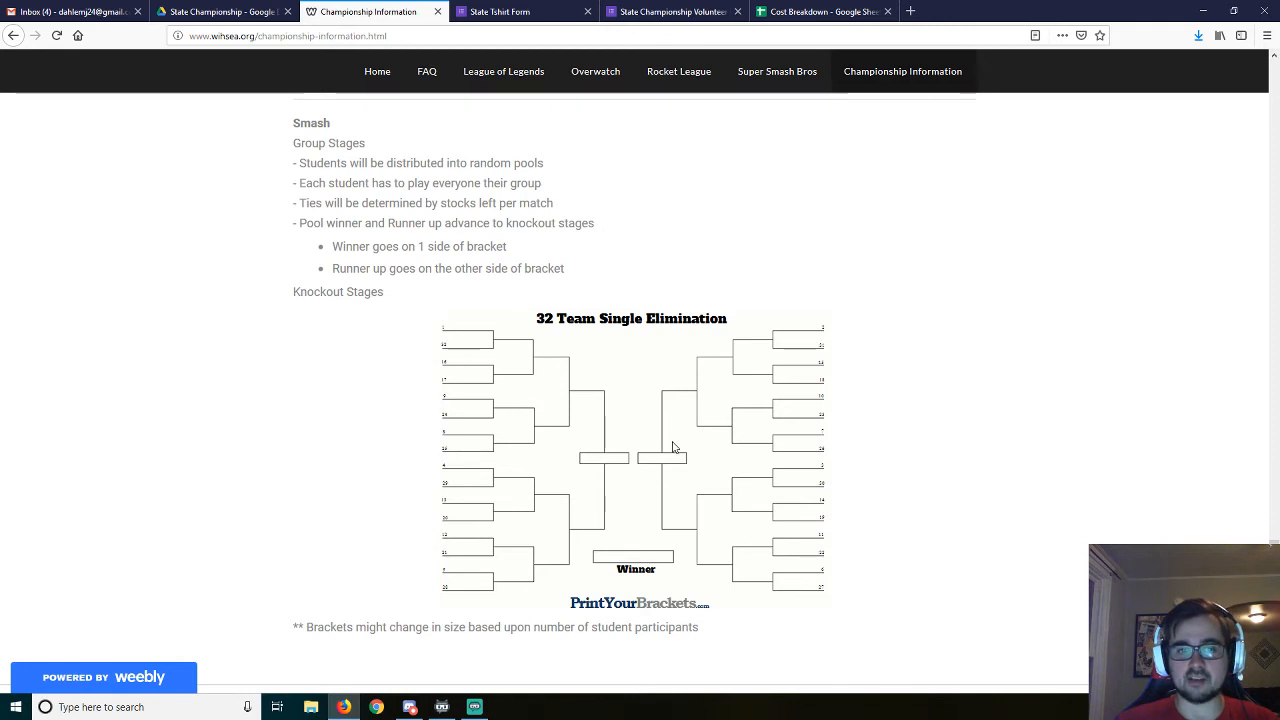
pyautogui.moveTo(667, 455)
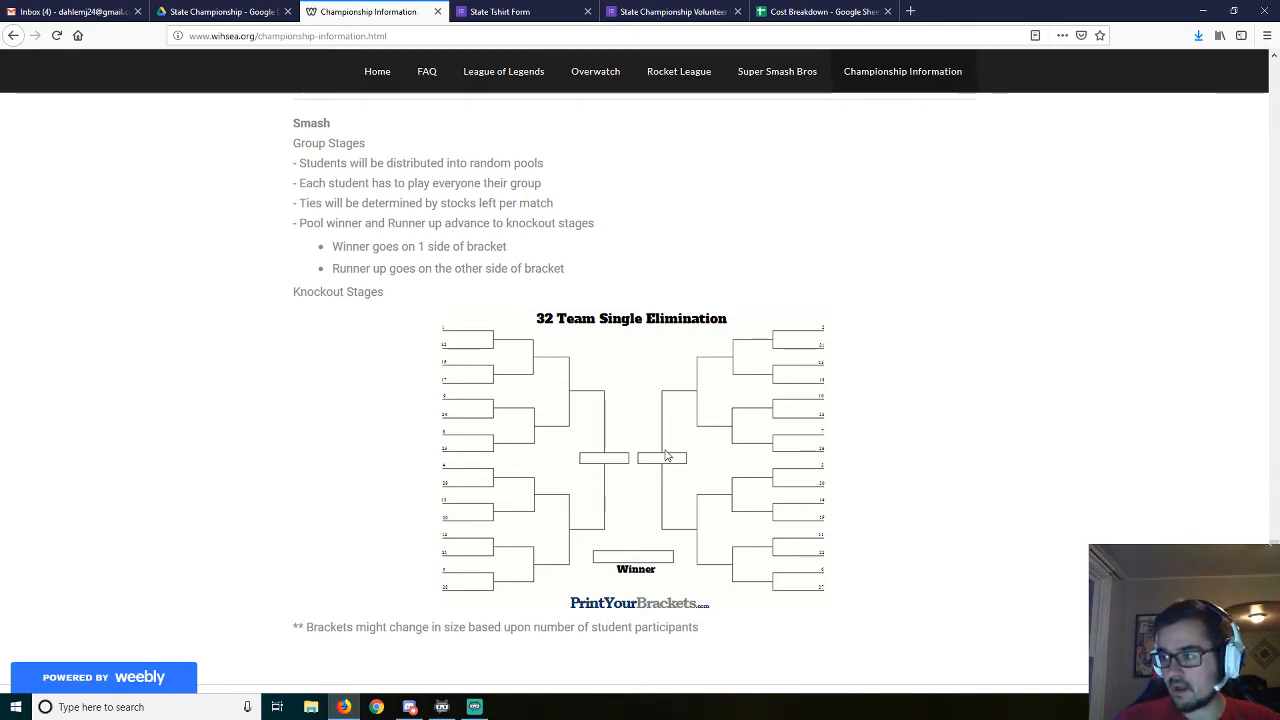
pyautogui.moveTo(692, 450)
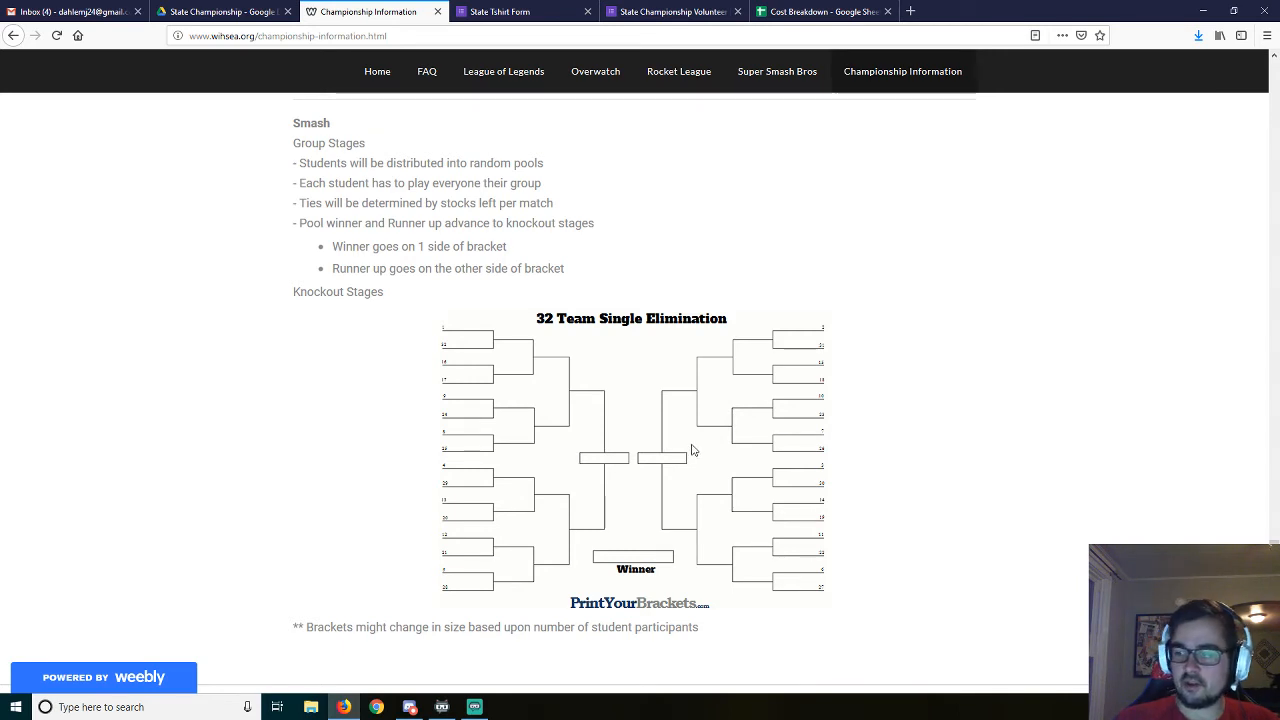
pyautogui.moveTo(654, 342)
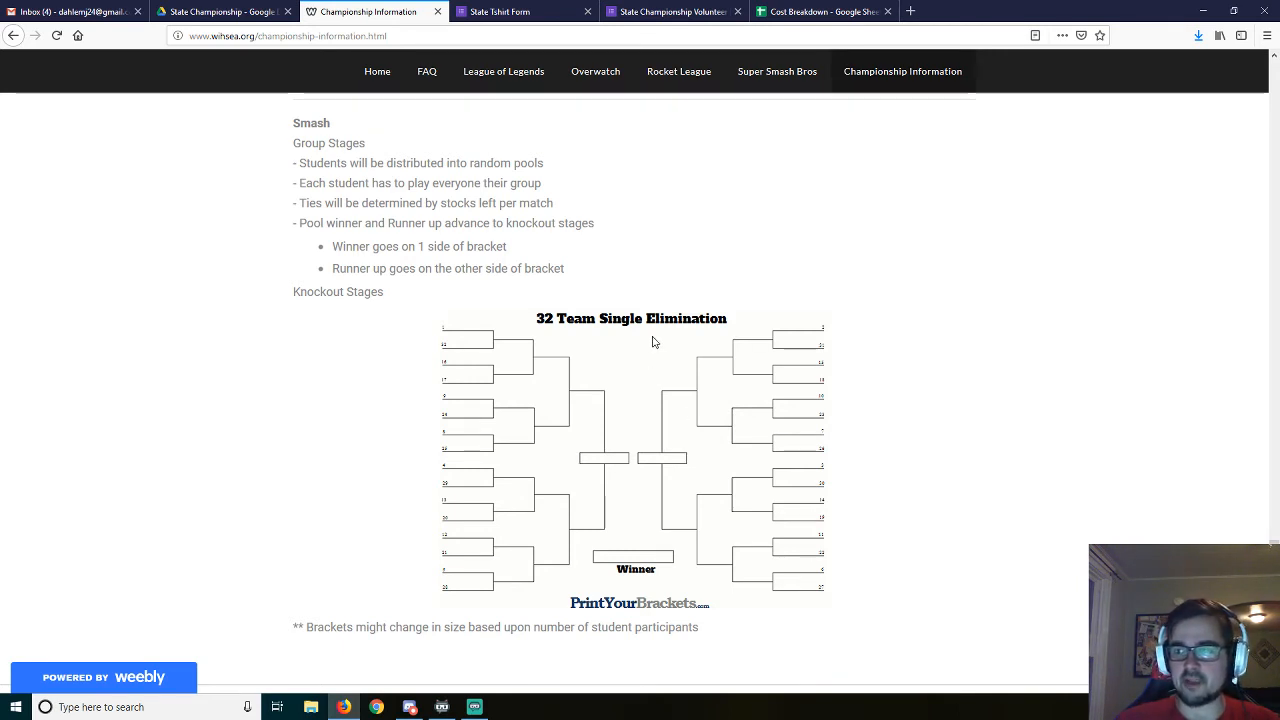
pyautogui.moveTo(650, 338)
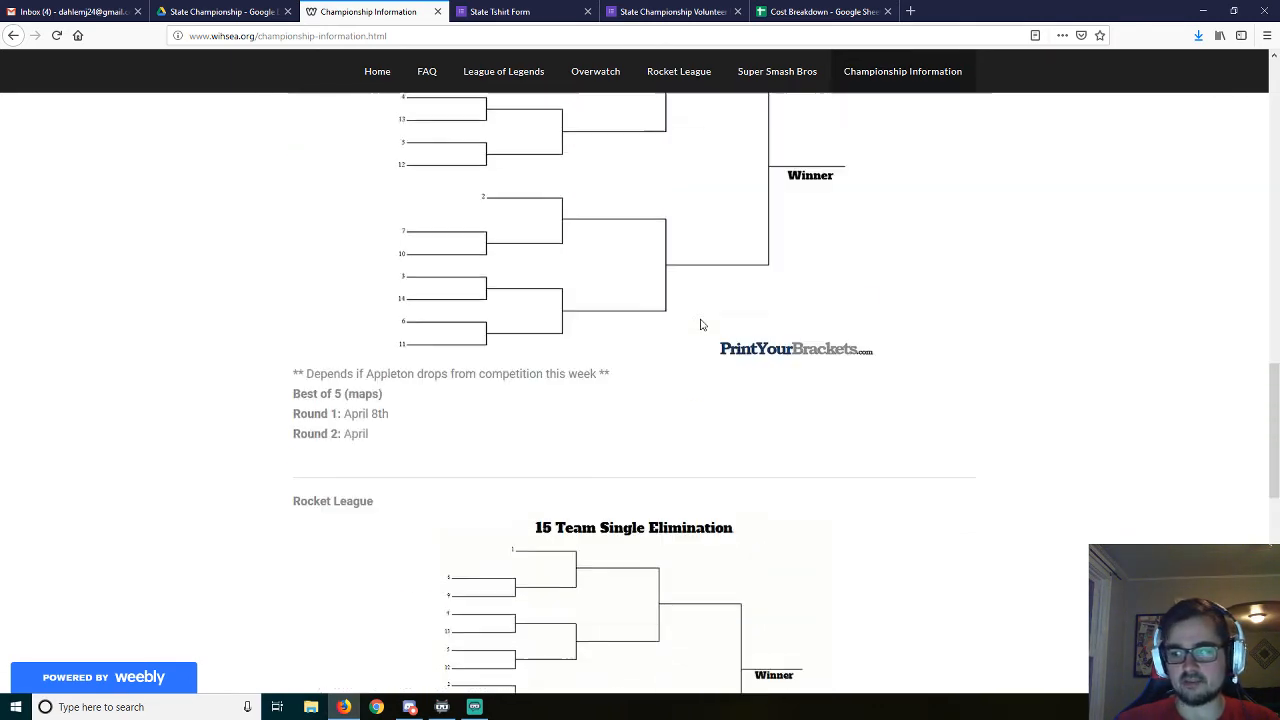
# Step: Scroll back to the top and switch to the Cost Breakdown spreadsheet tab
pyautogui.scroll(3)
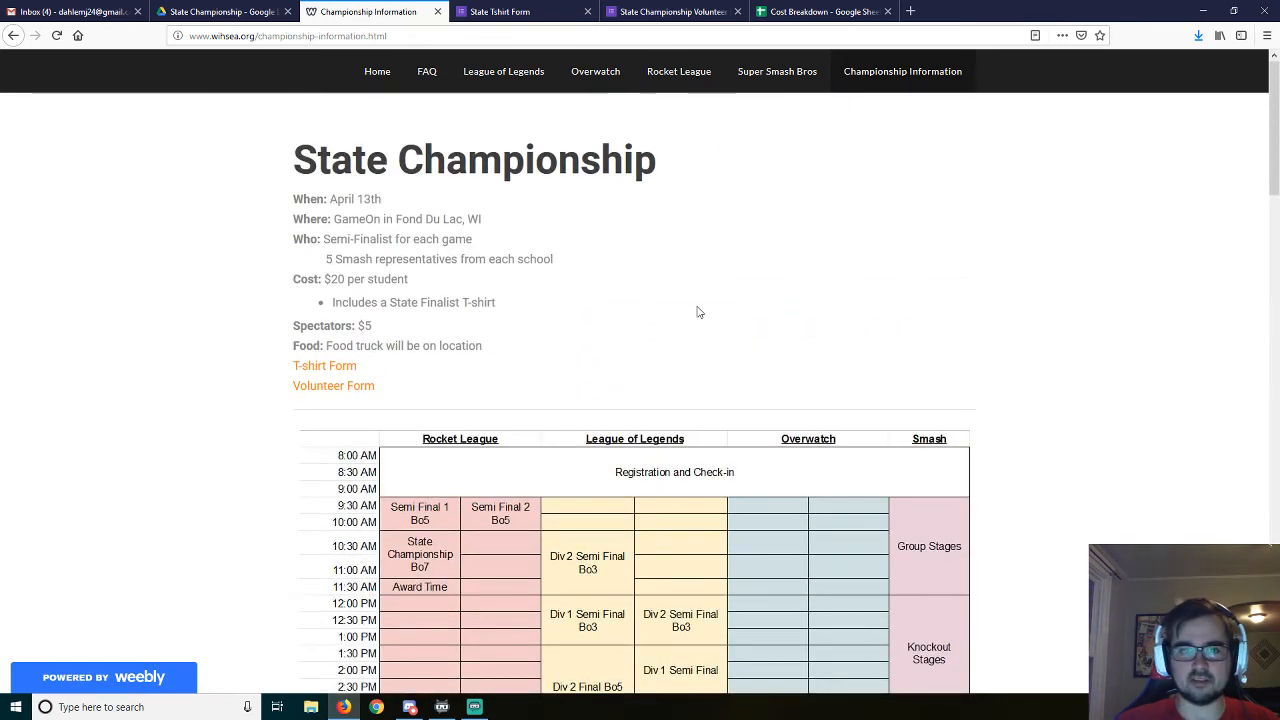
pyautogui.moveTo(849, 128)
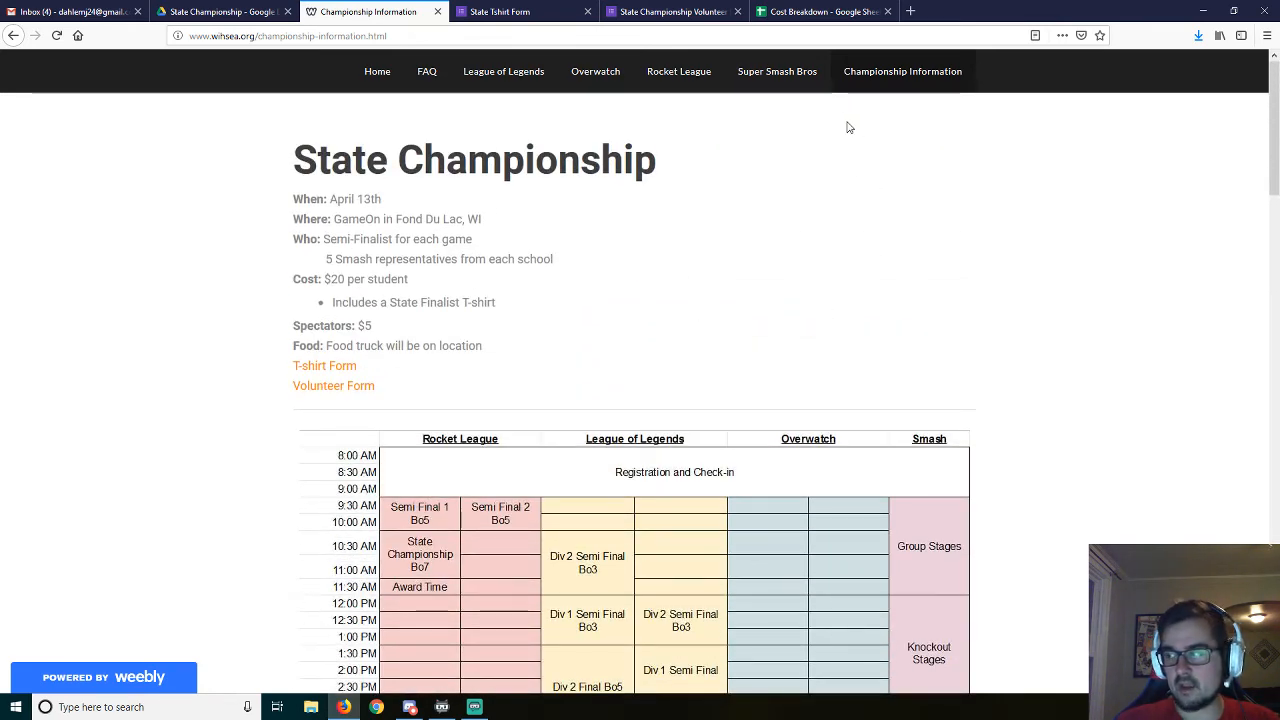
pyautogui.click(822, 11)
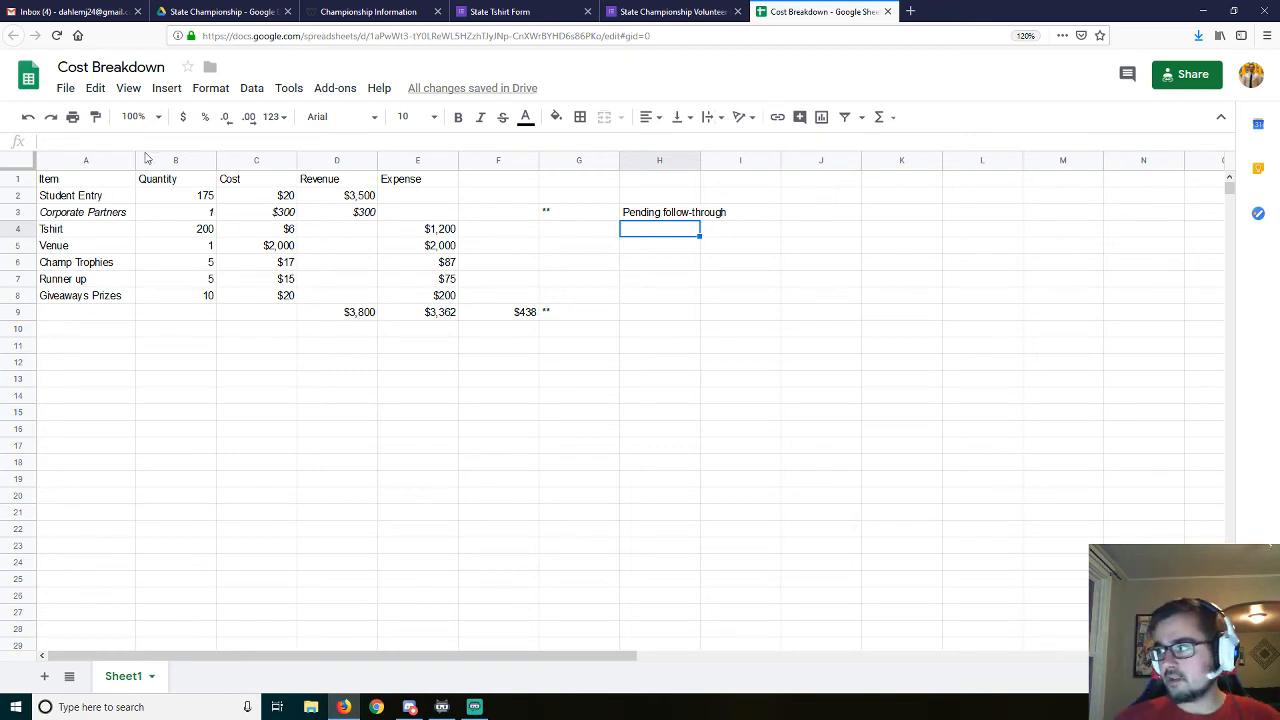
# Step: Inspect the Student Entry cells: quantity 175 and the formula behind $3,500 revenue
pyautogui.click(498, 378)
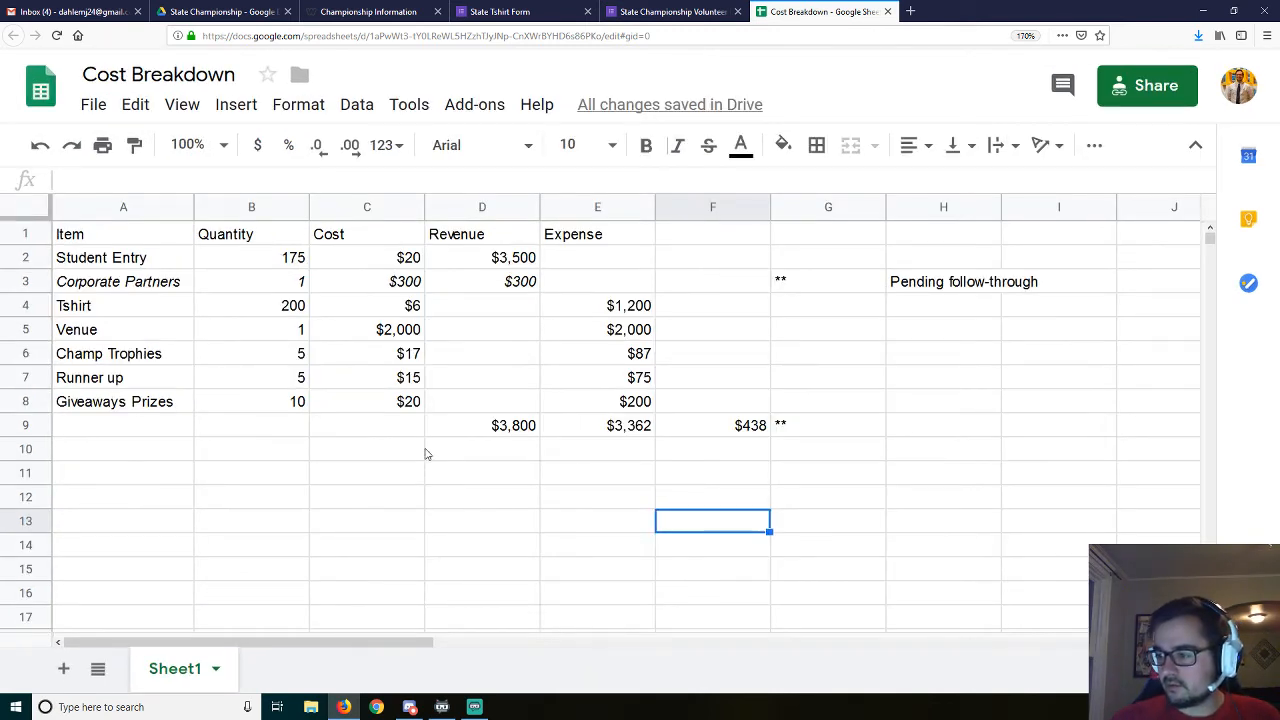
pyautogui.moveTo(316, 454)
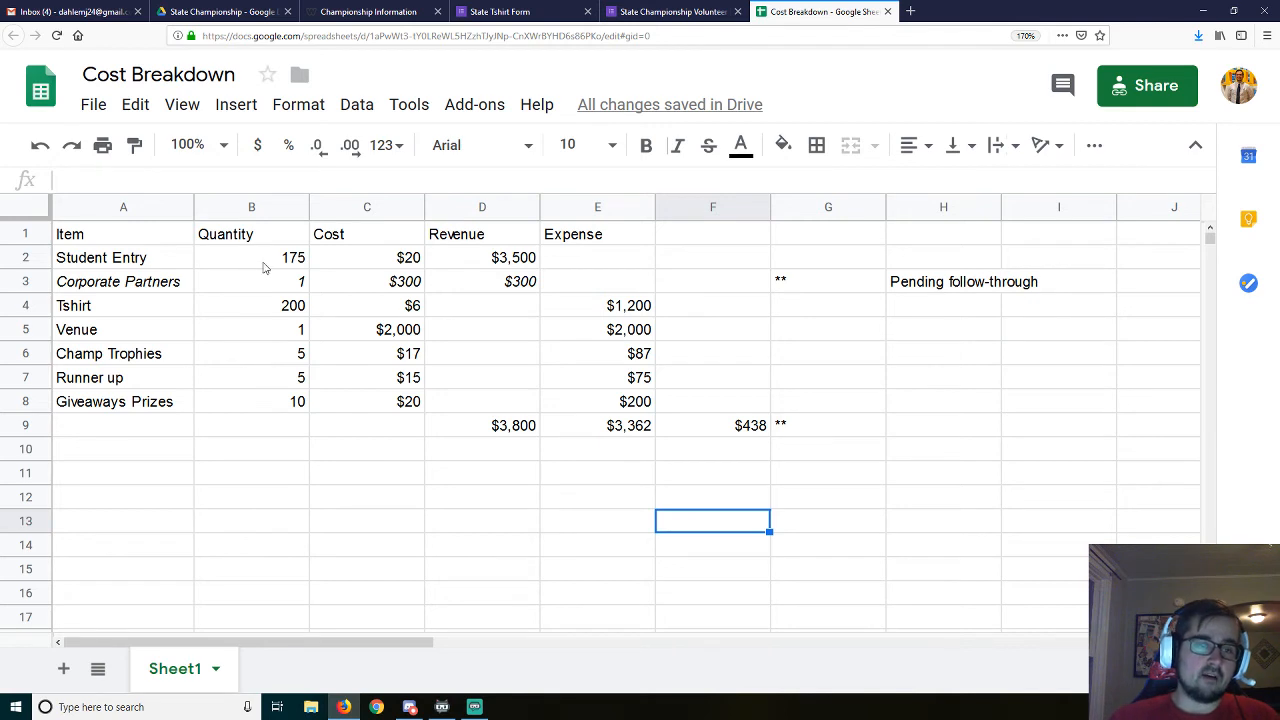
pyautogui.click(251, 257)
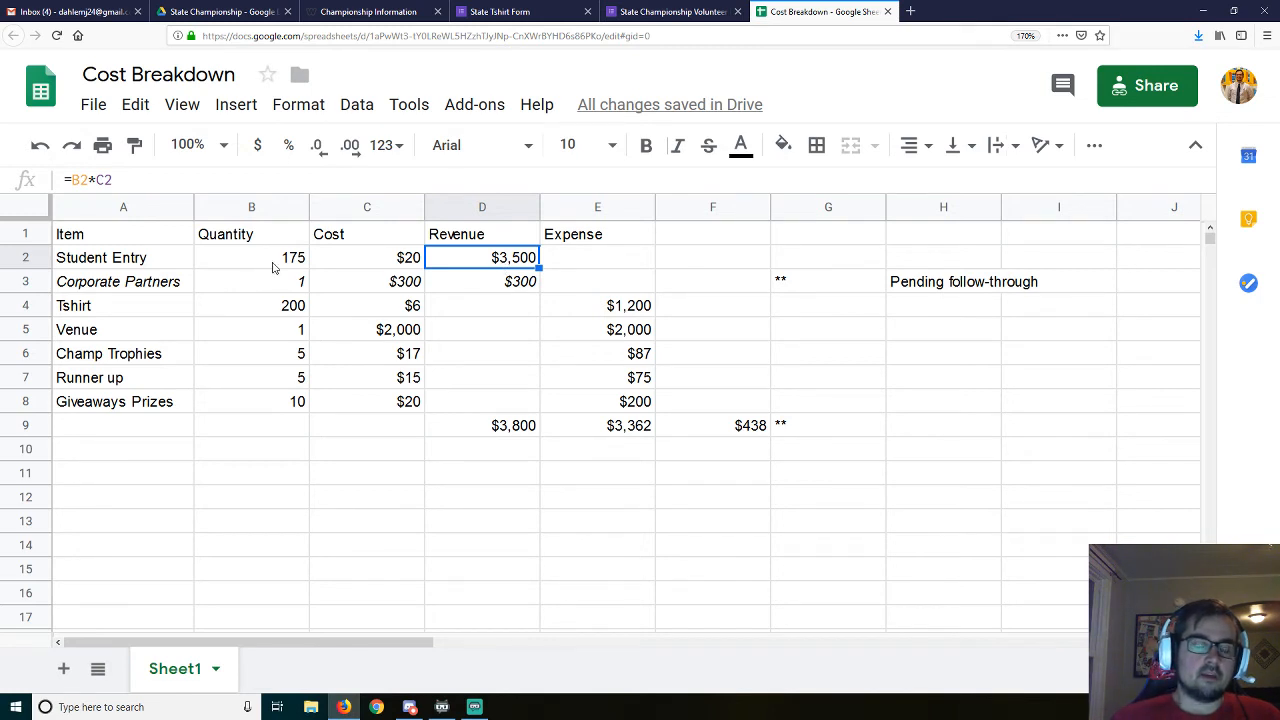
pyautogui.click(251, 257)
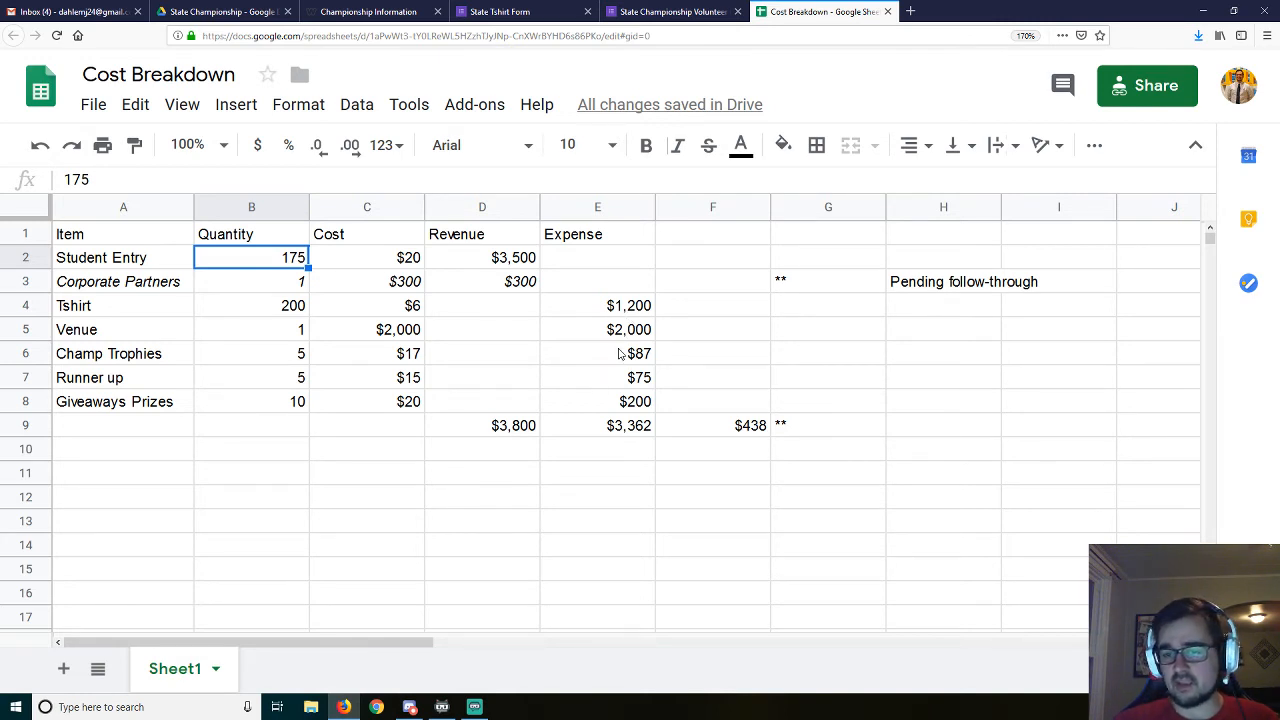
pyautogui.moveTo(618, 392)
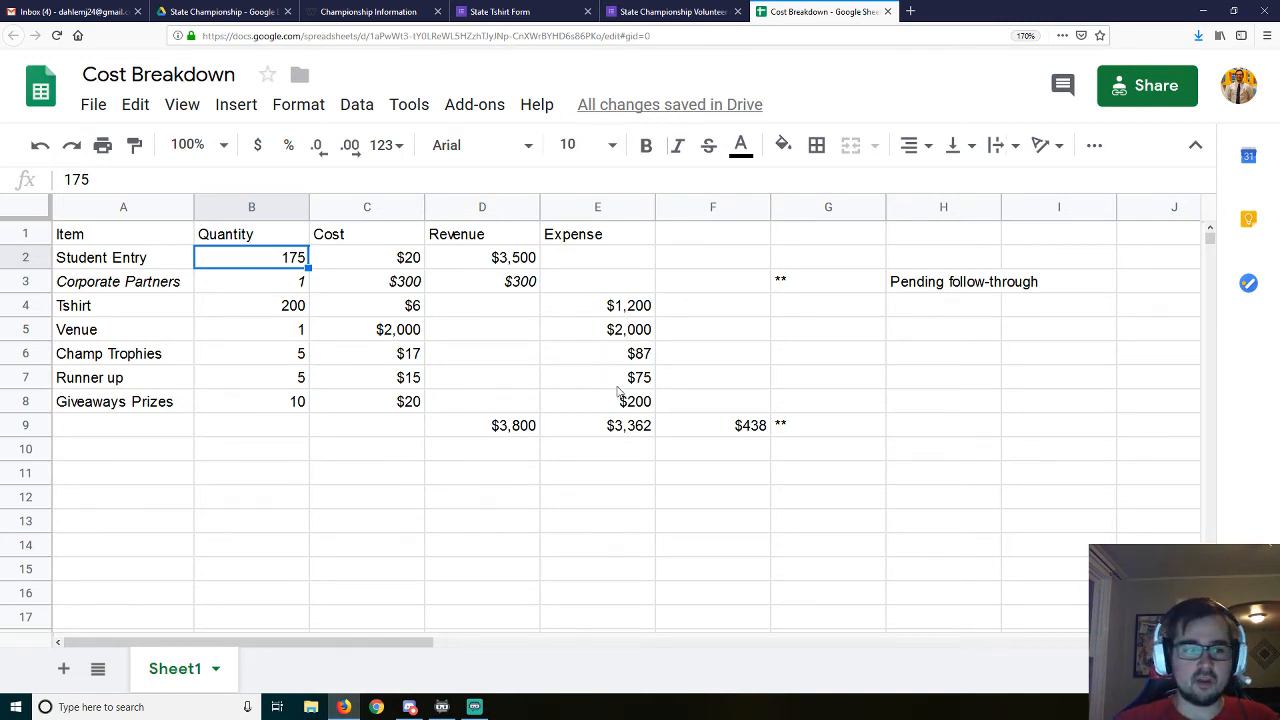
pyautogui.moveTo(490, 285)
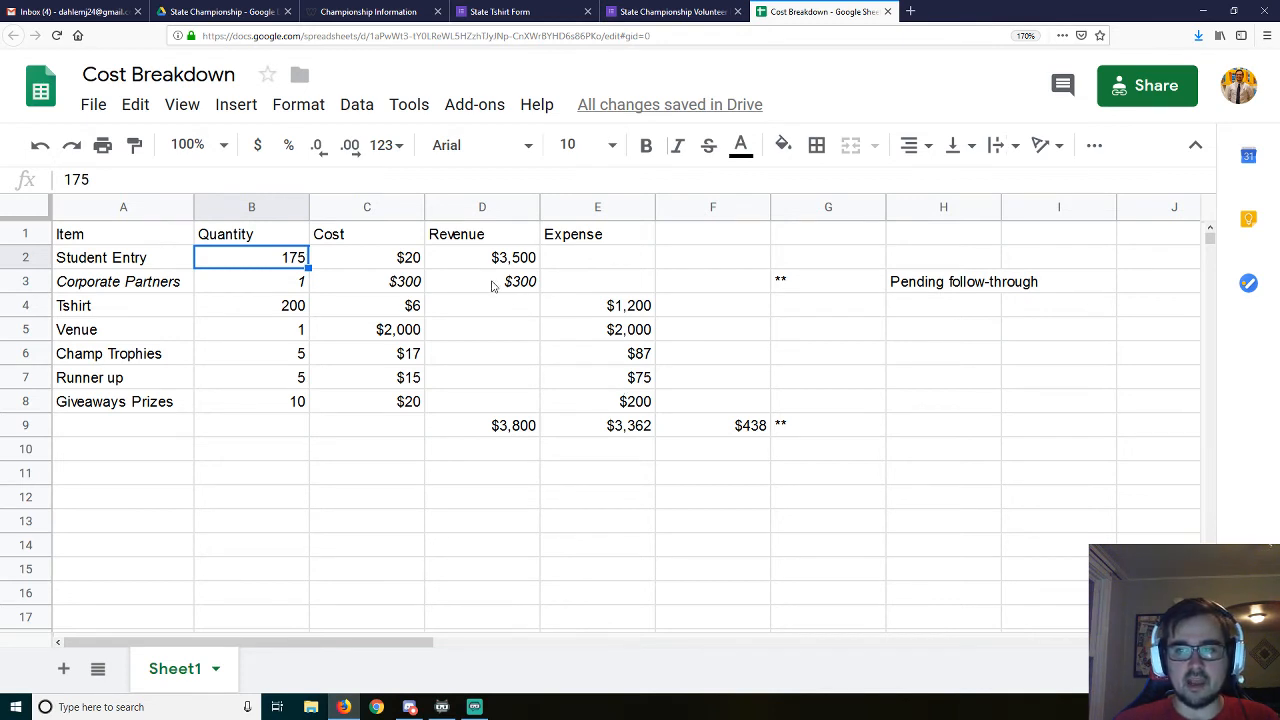
pyautogui.click(251, 281)
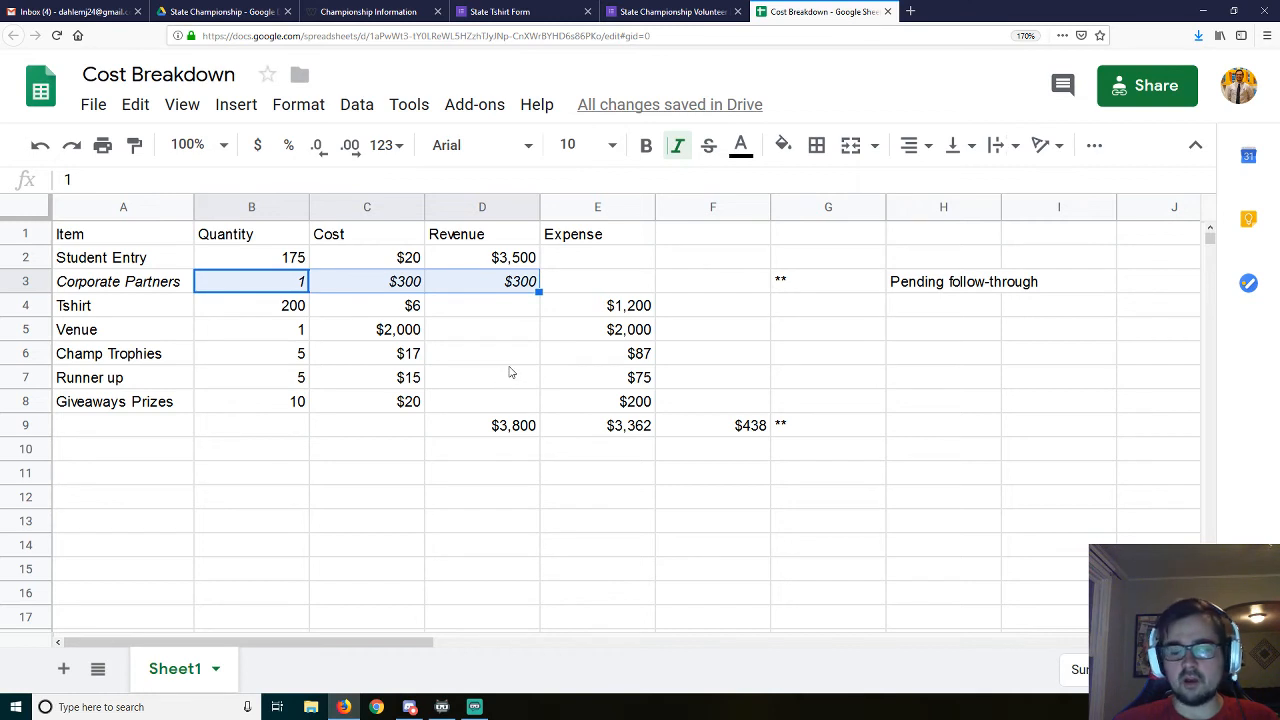
pyautogui.moveTo(440, 349)
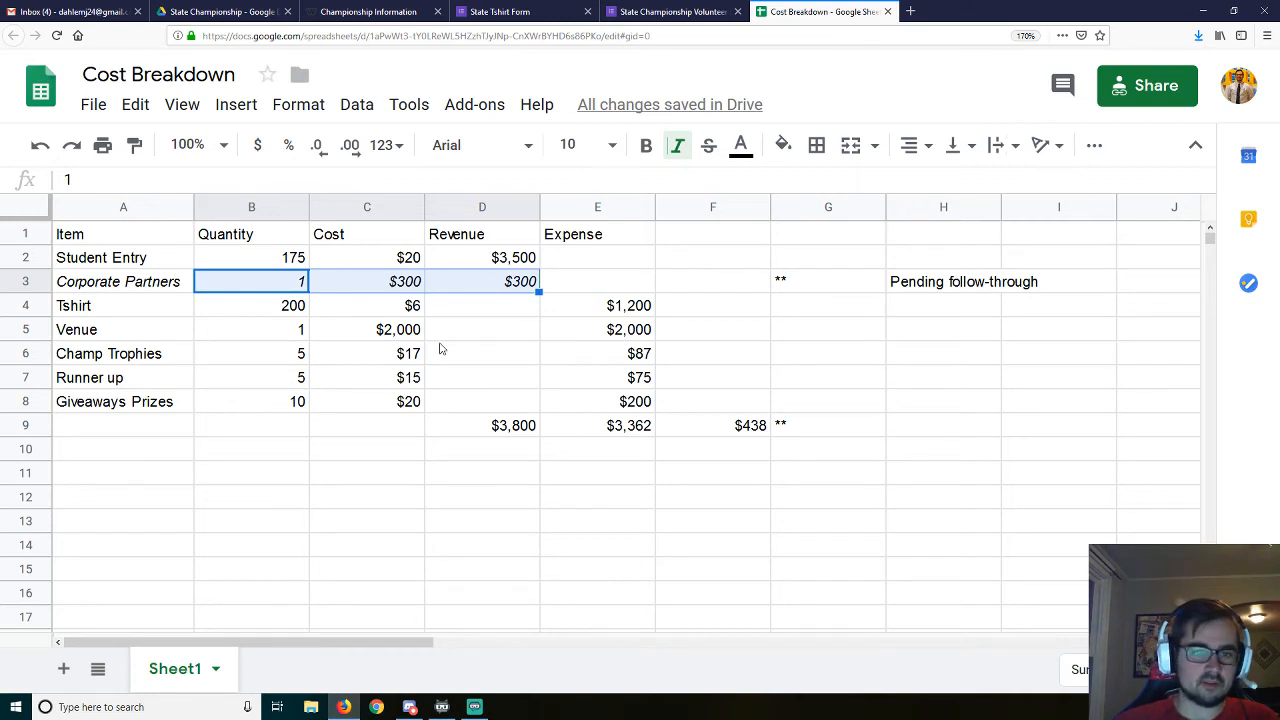
pyautogui.moveTo(465, 316)
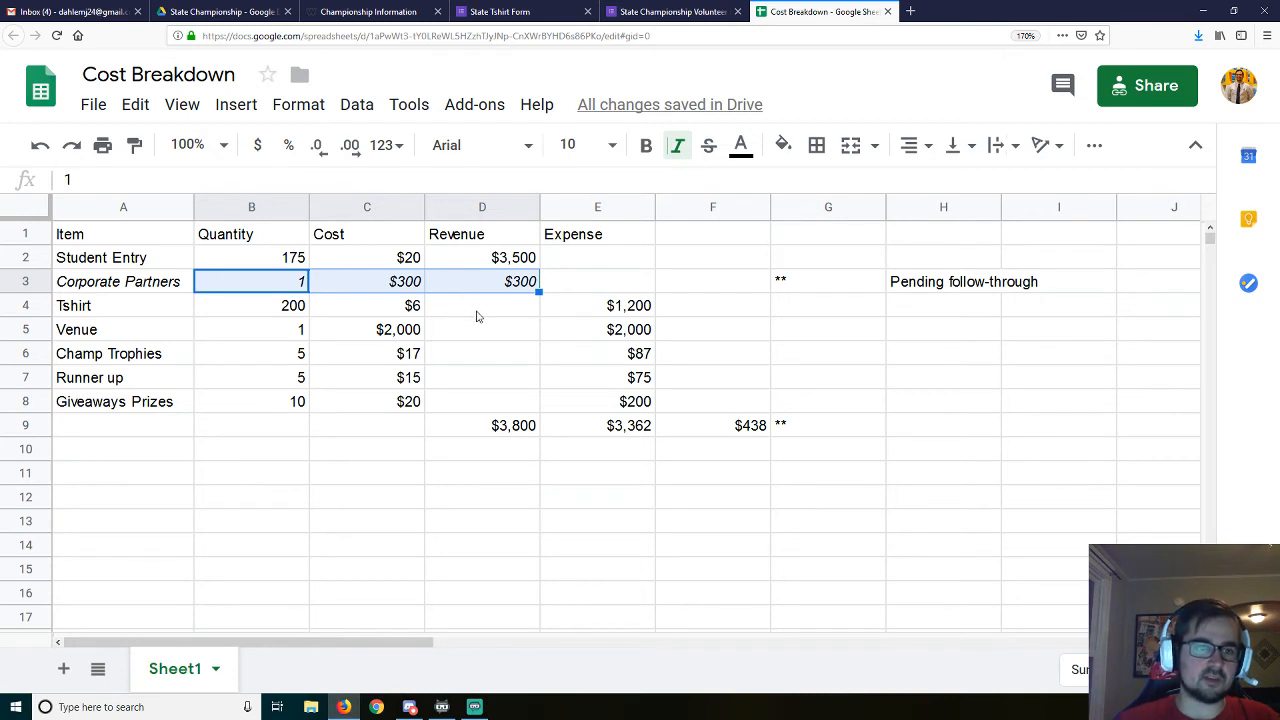
pyautogui.click(482, 257)
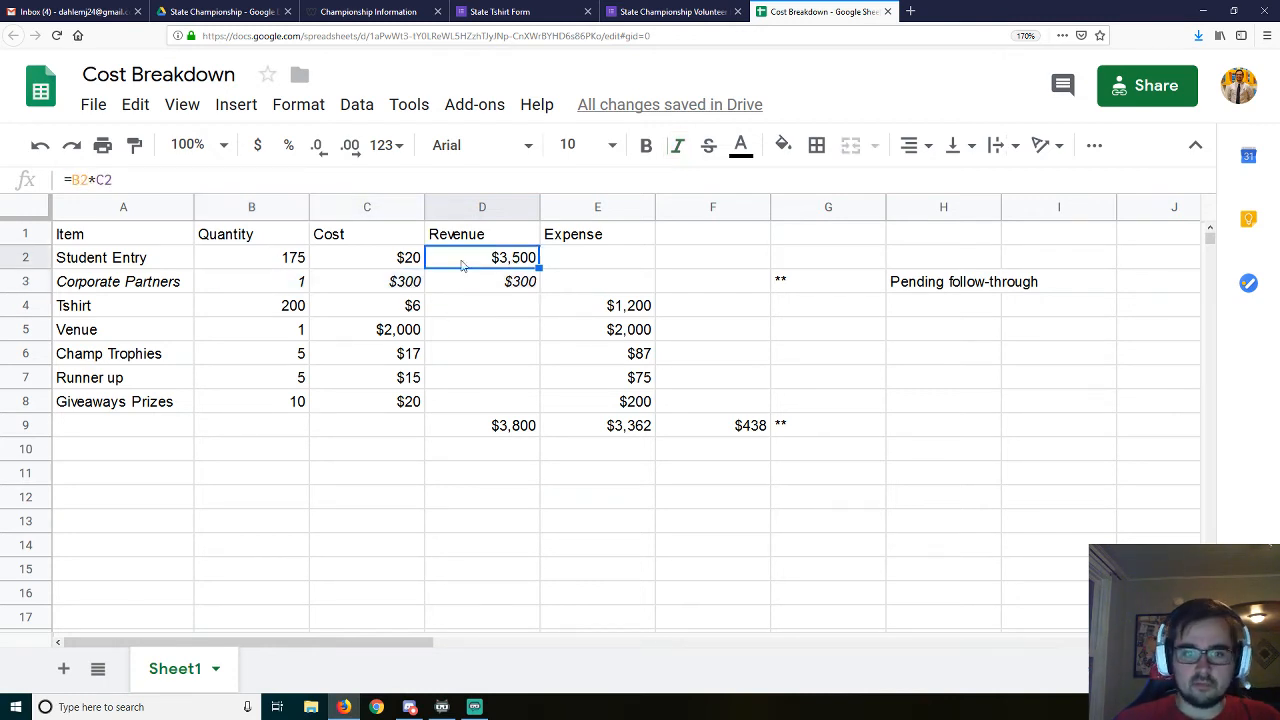
pyautogui.moveTo(267, 253)
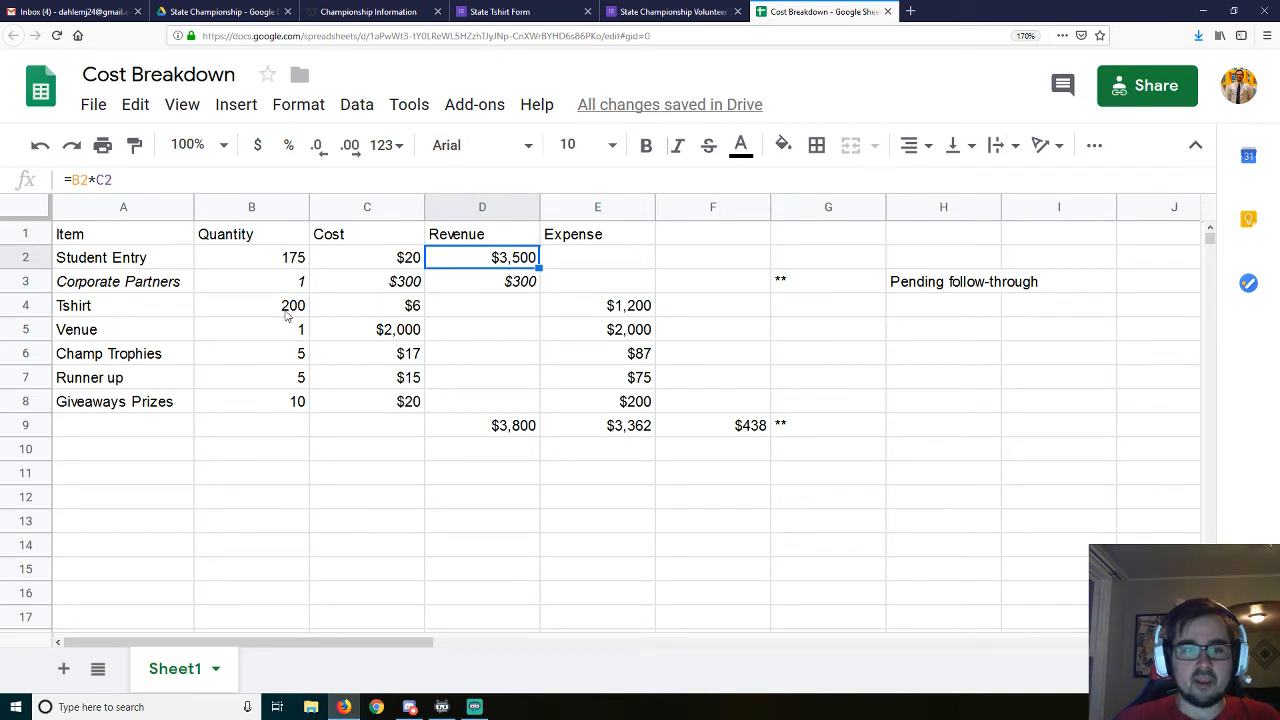
pyautogui.moveTo(290, 312)
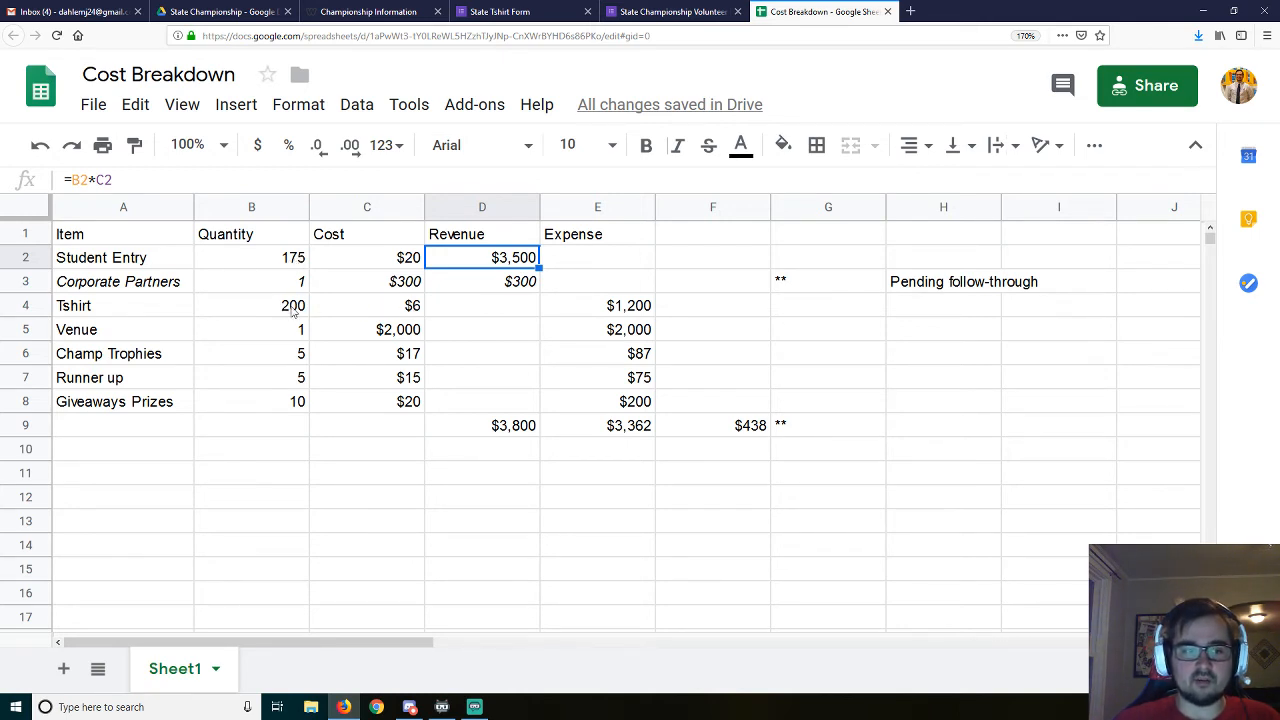
pyautogui.click(251, 305)
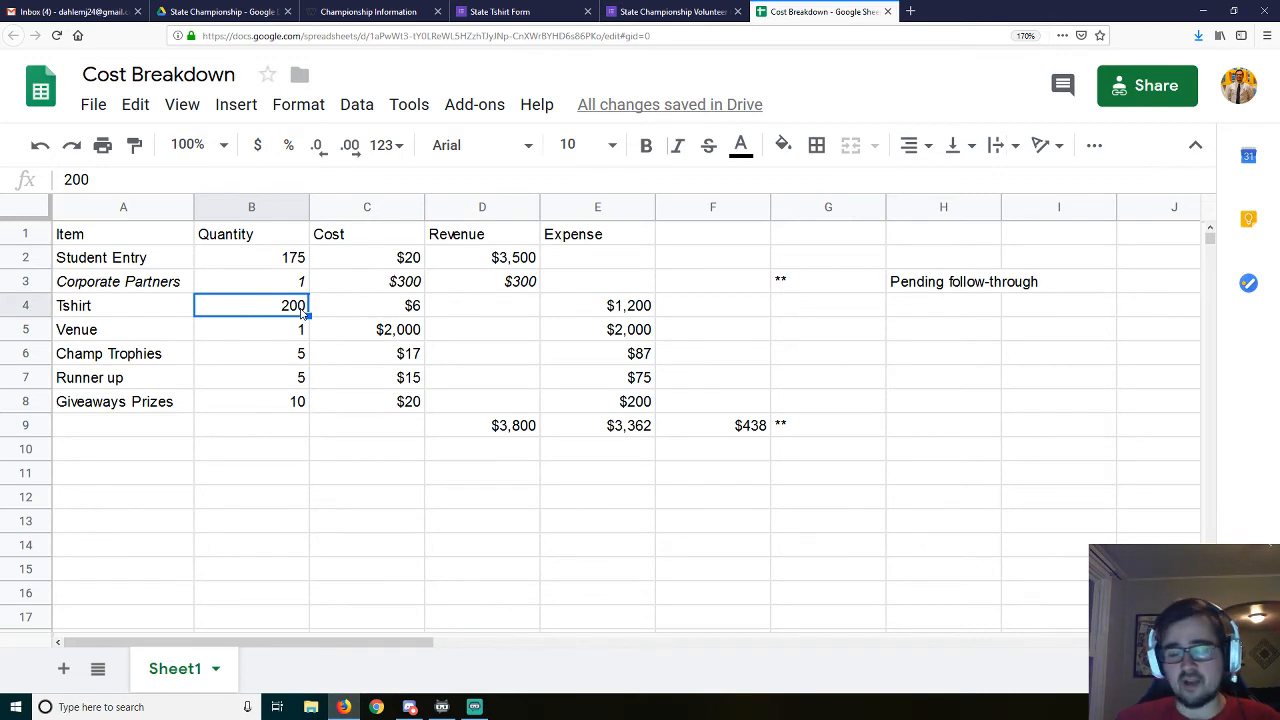
pyautogui.write('175')
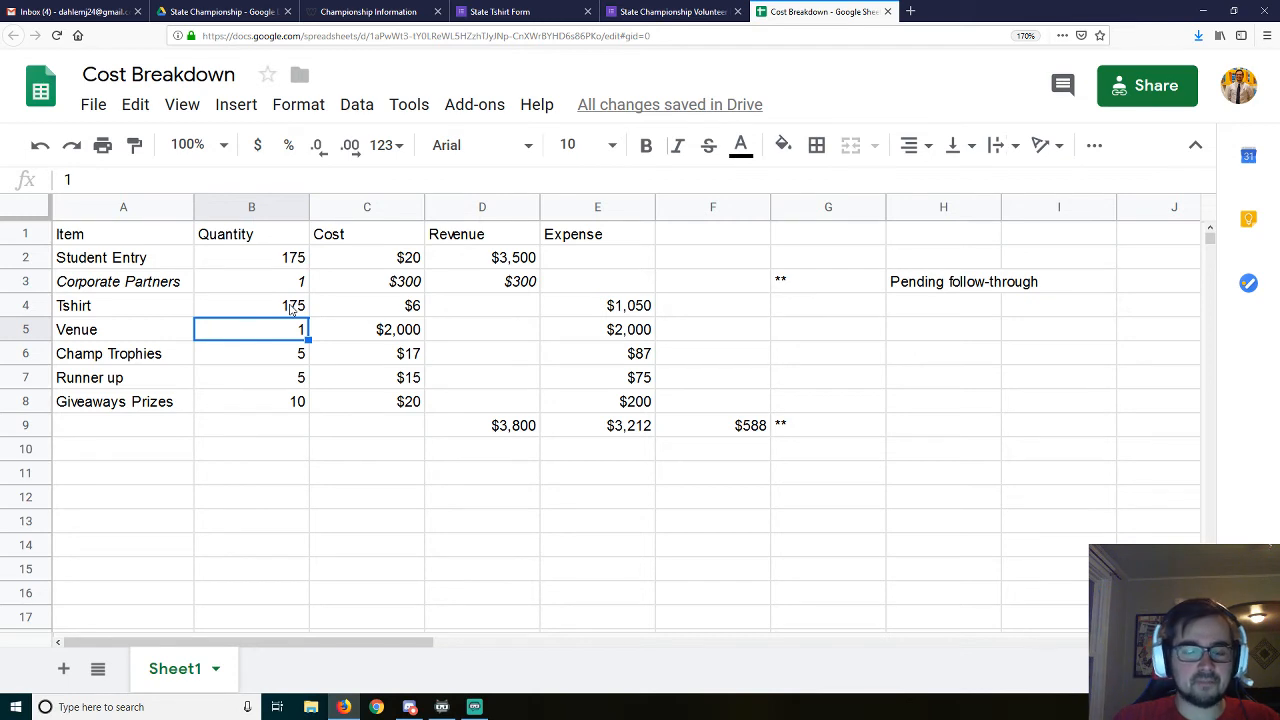
pyautogui.click(251, 305)
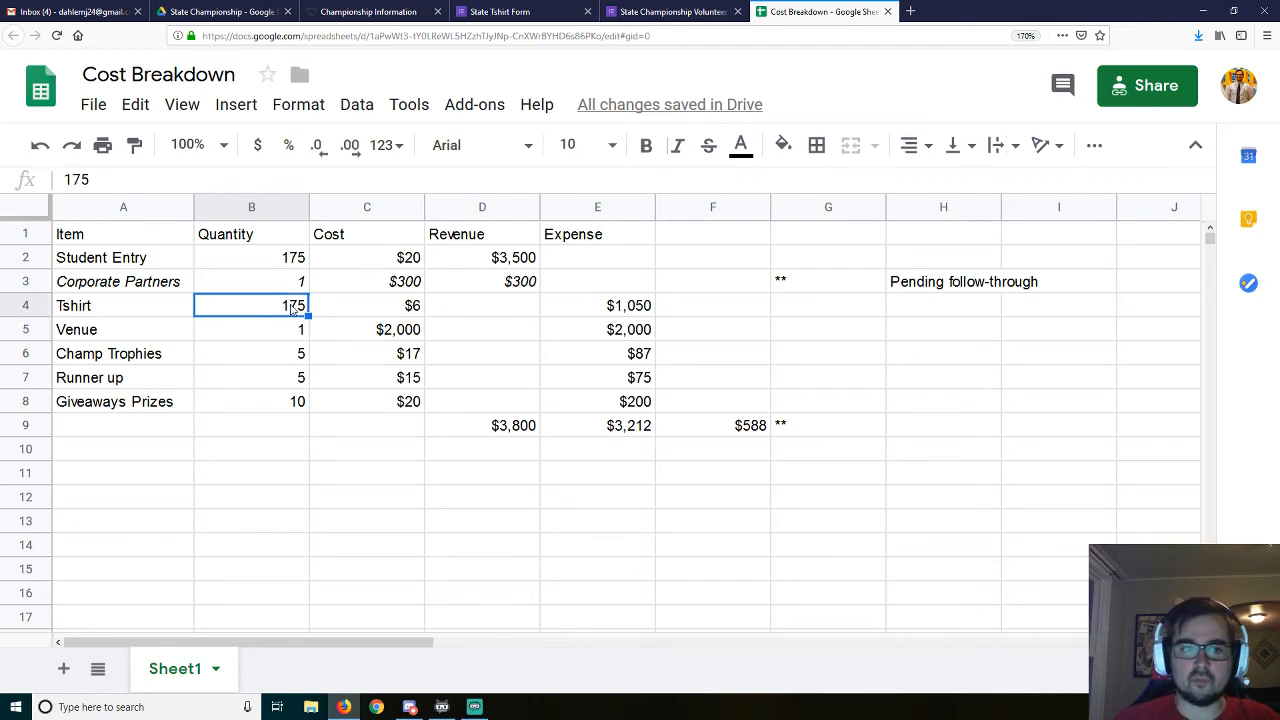
pyautogui.write('200')
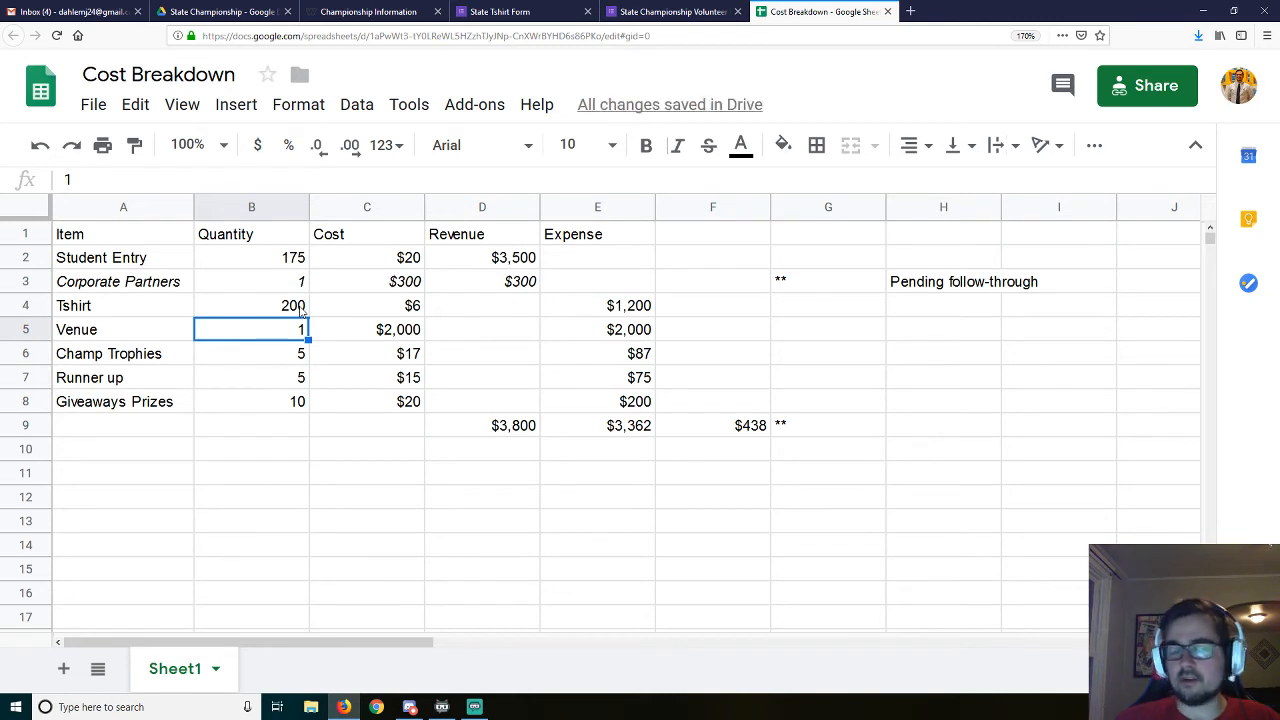
pyautogui.moveTo(324, 320)
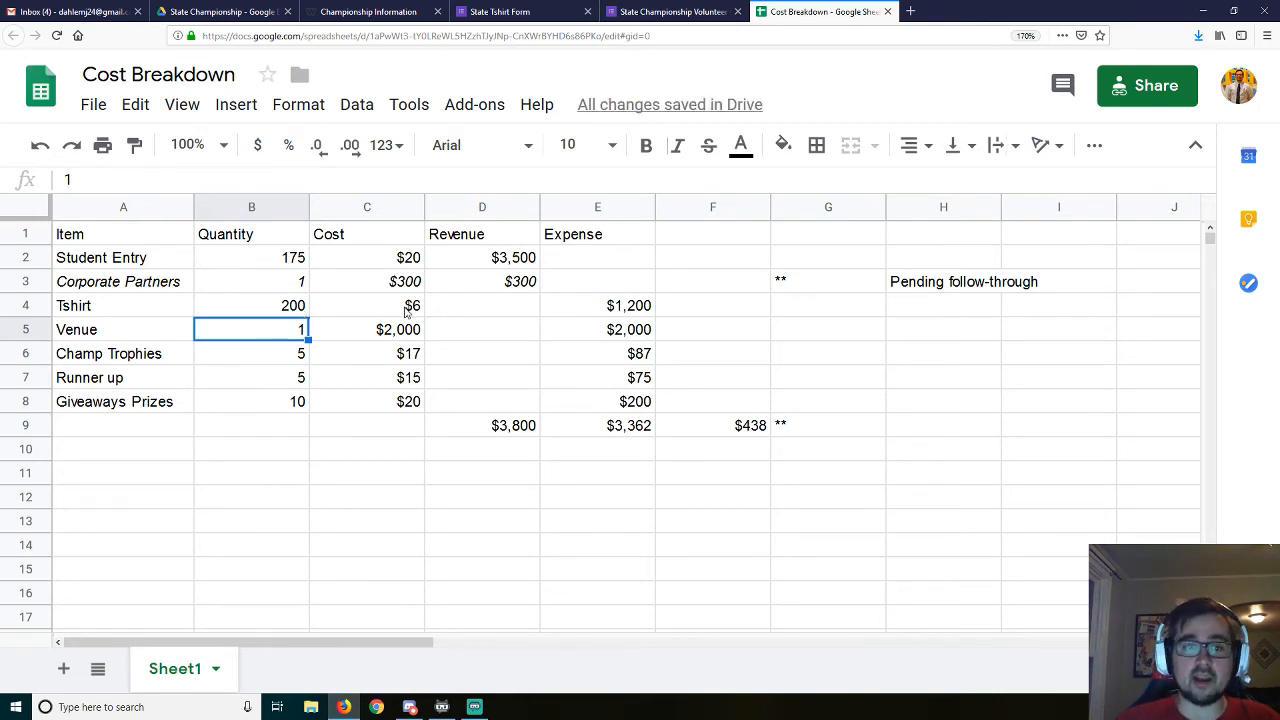
pyautogui.moveTo(425, 303)
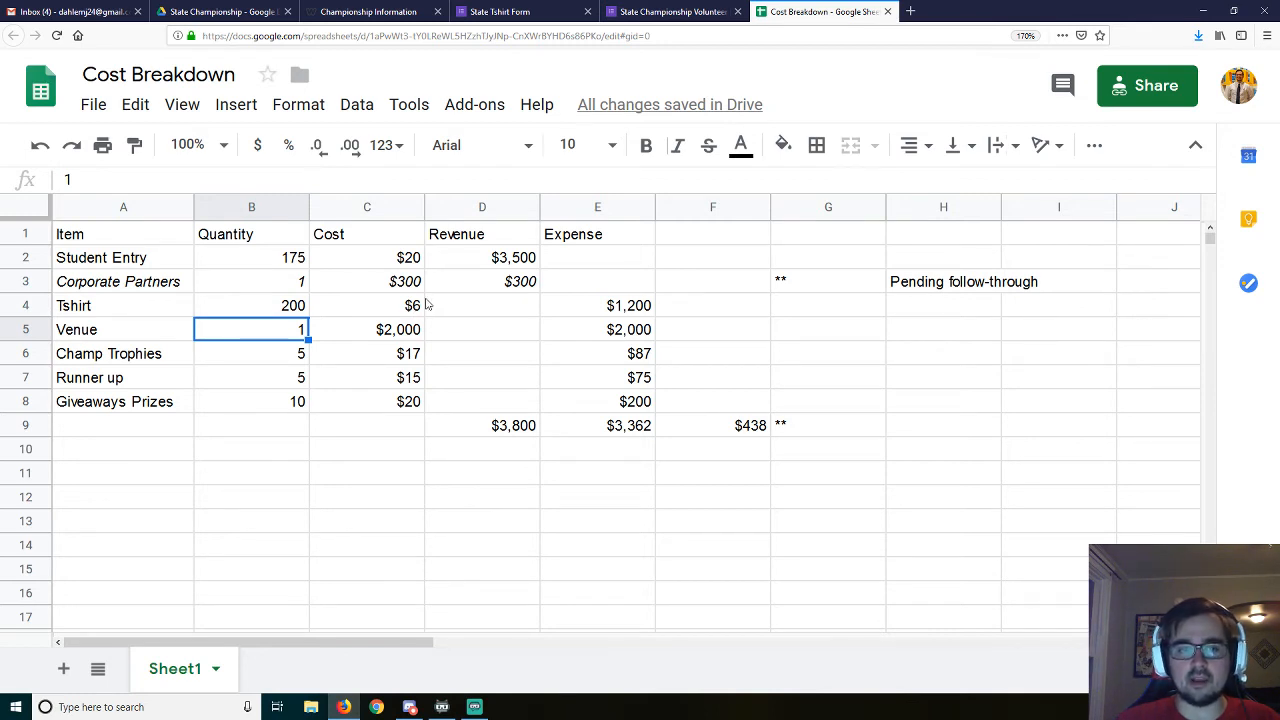
pyautogui.moveTo(415, 313)
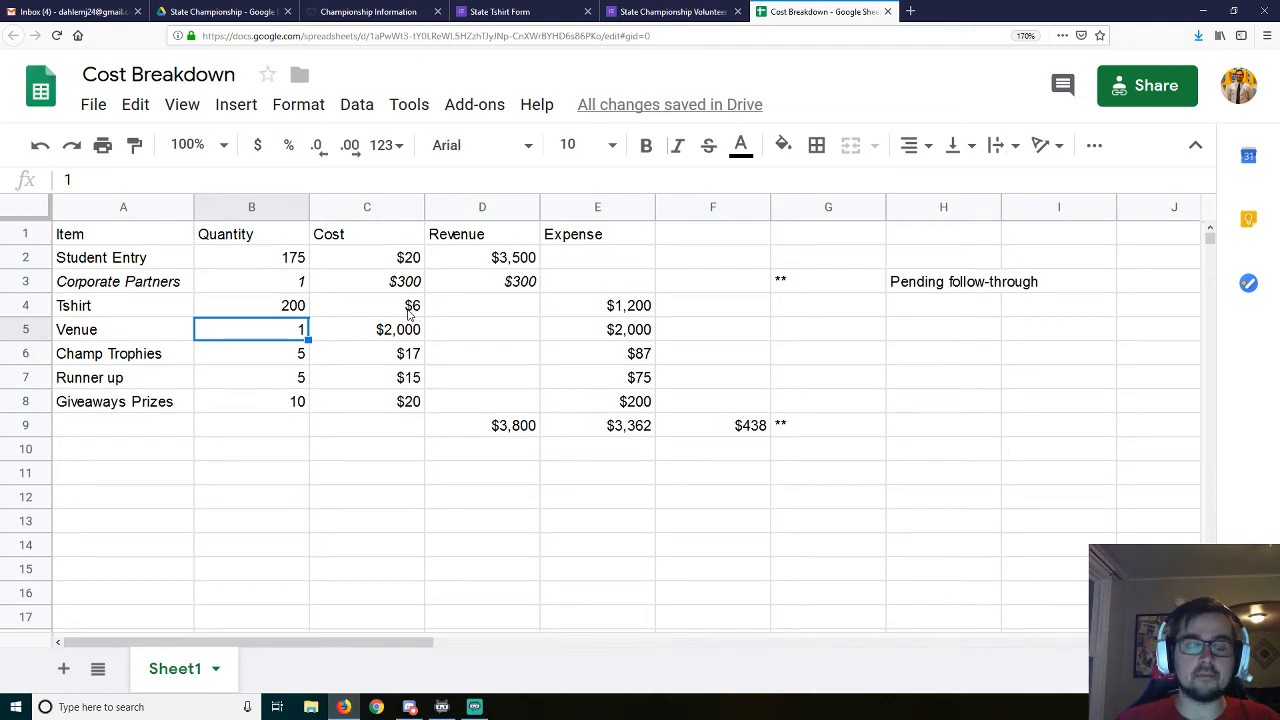
pyautogui.moveTo(412, 312)
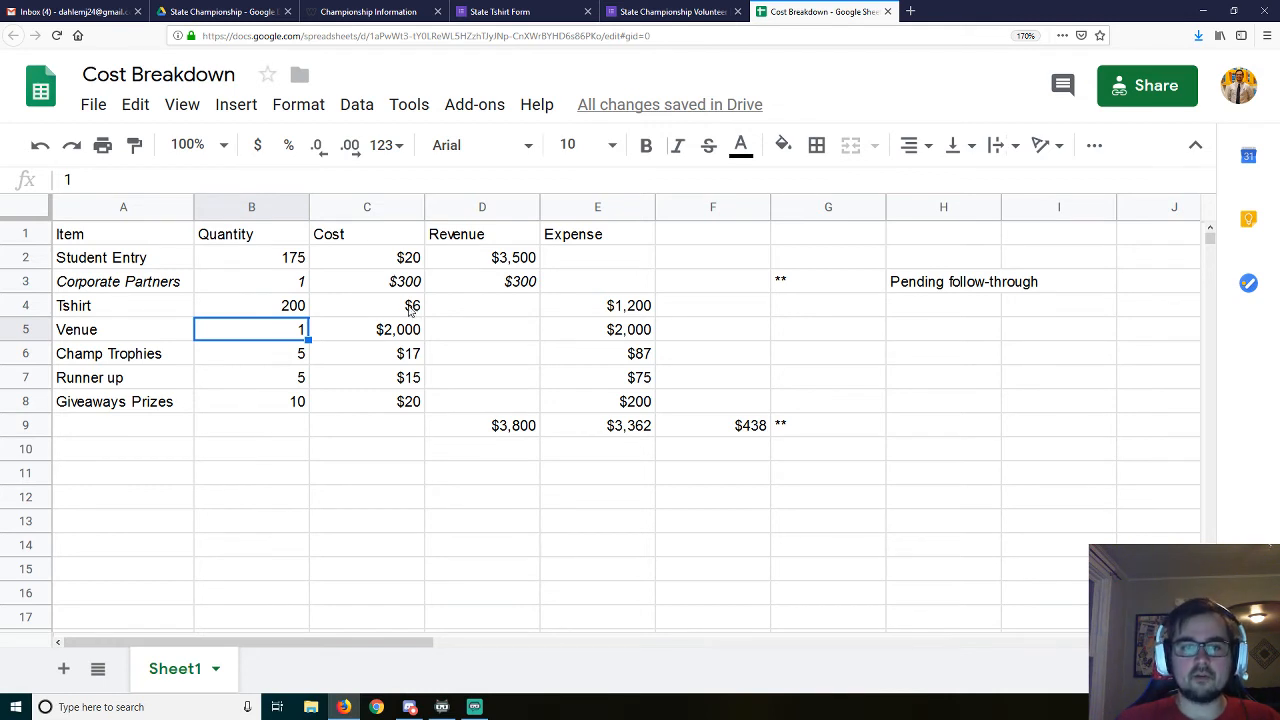
pyautogui.moveTo(407, 310)
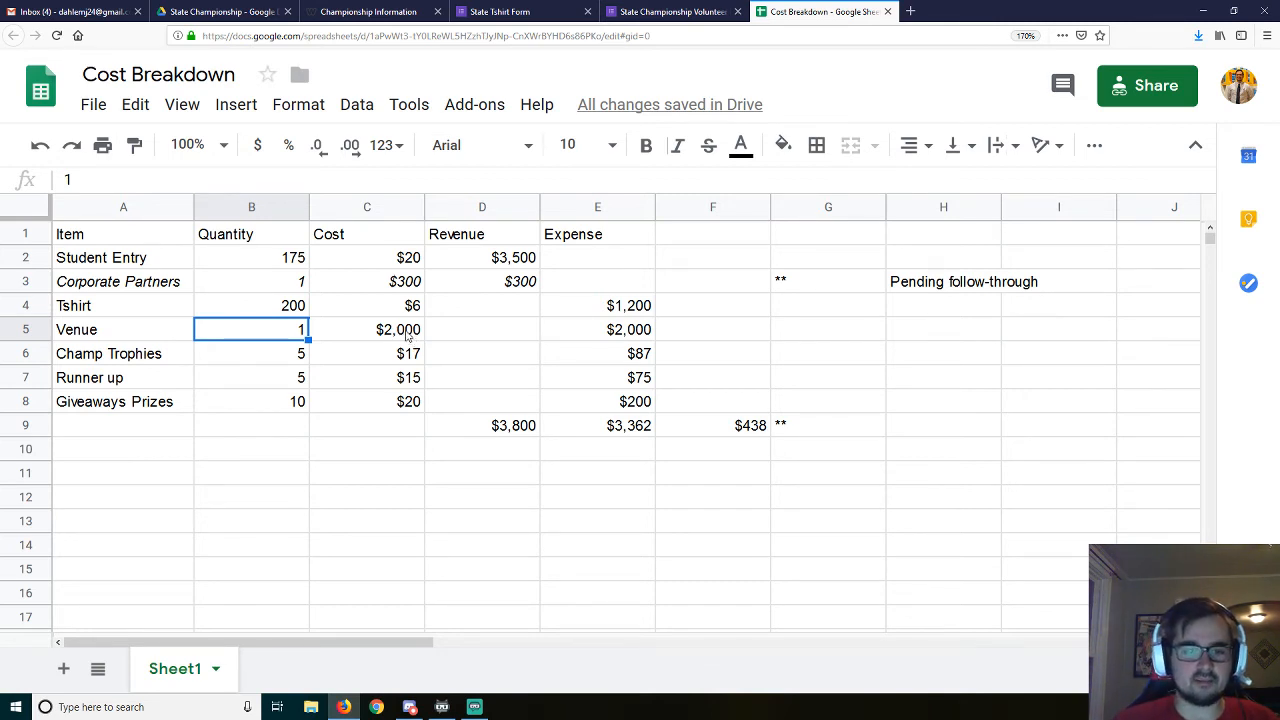
pyautogui.moveTo(283, 352)
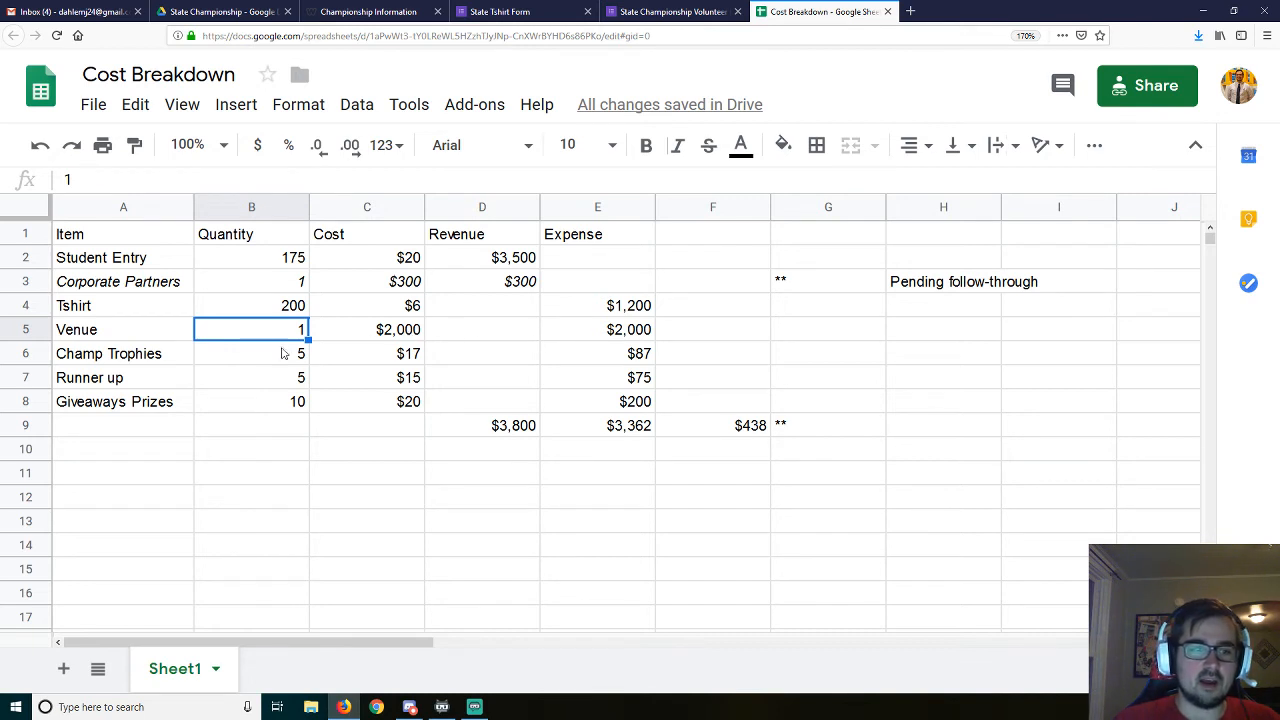
pyautogui.click(251, 353)
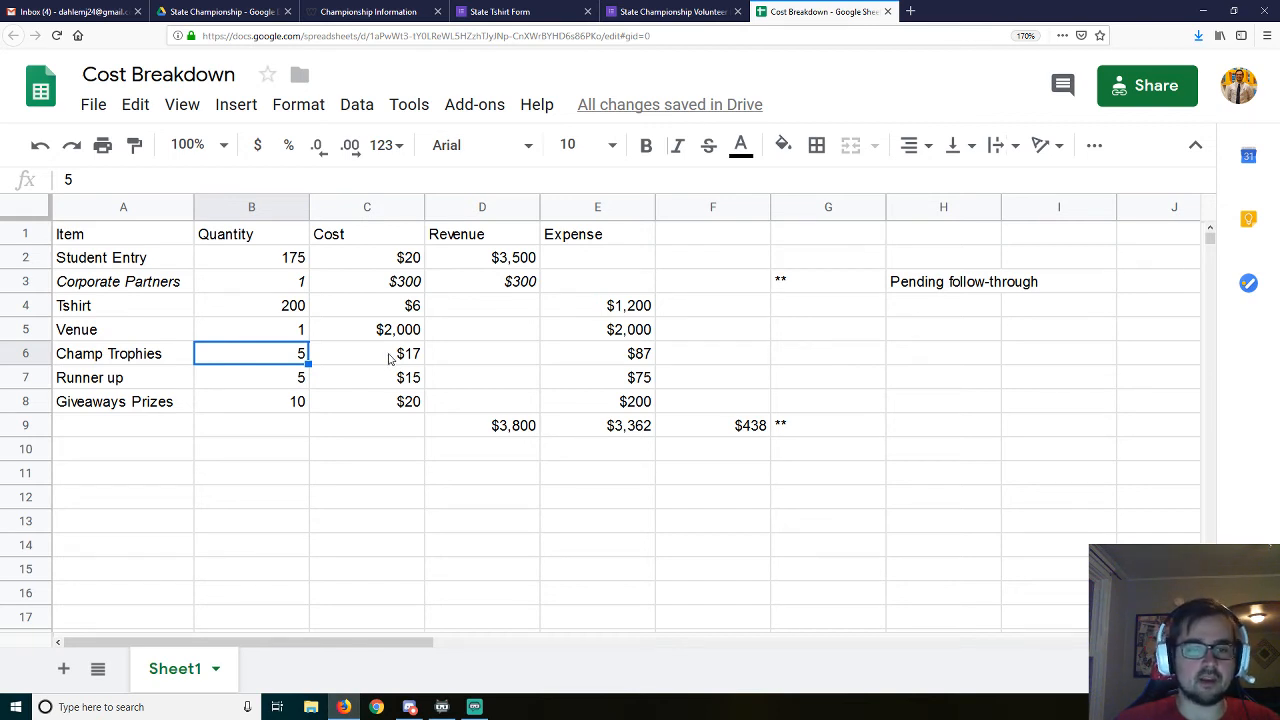
pyautogui.moveTo(412, 360)
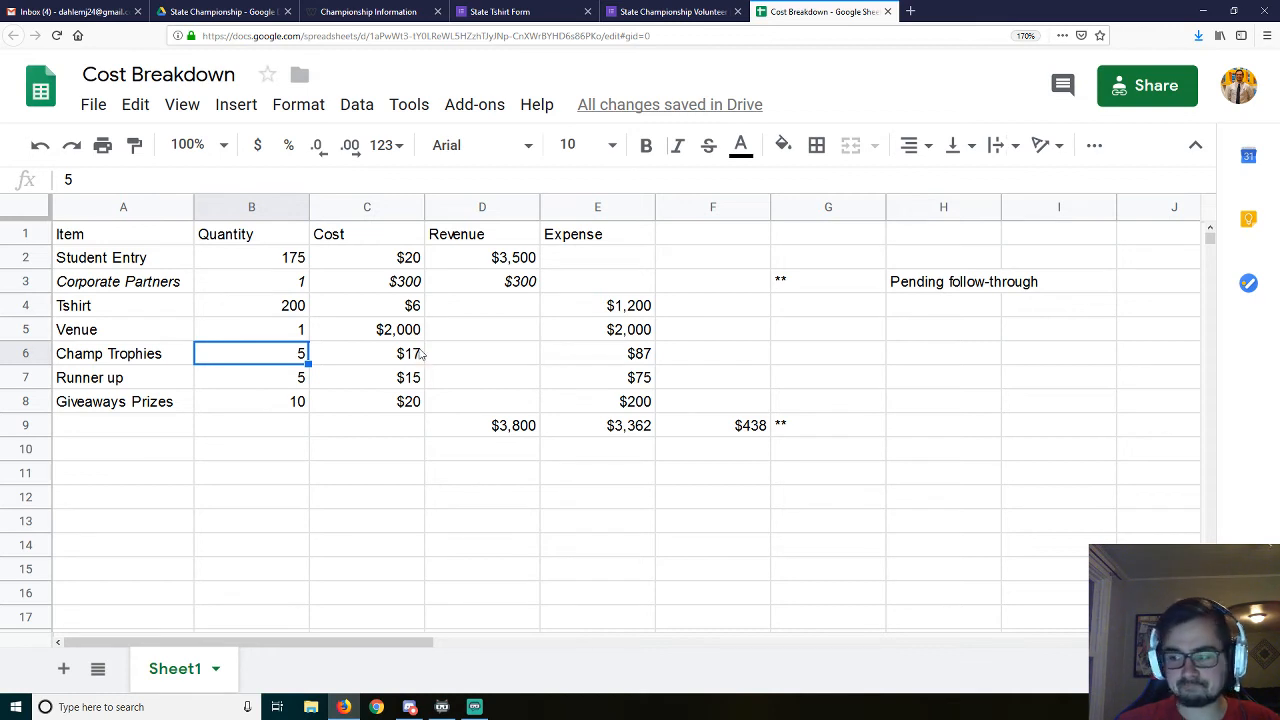
pyautogui.moveTo(413, 354)
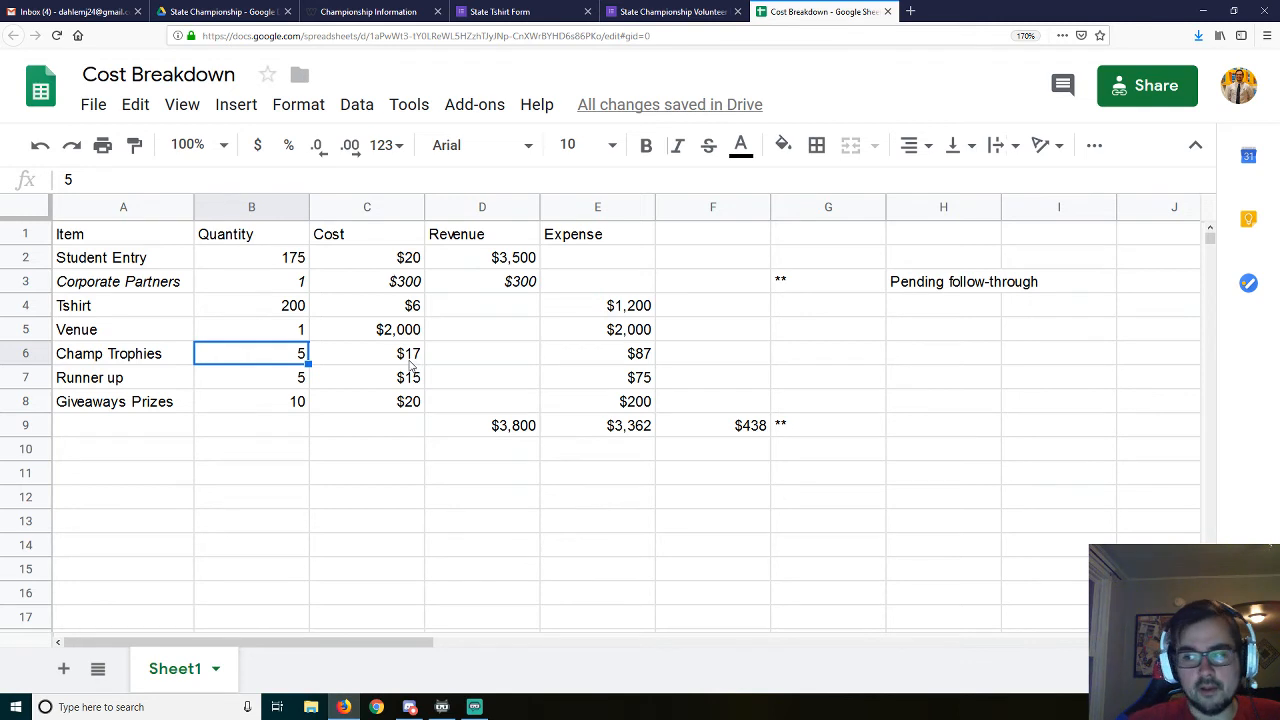
pyautogui.click(251, 377)
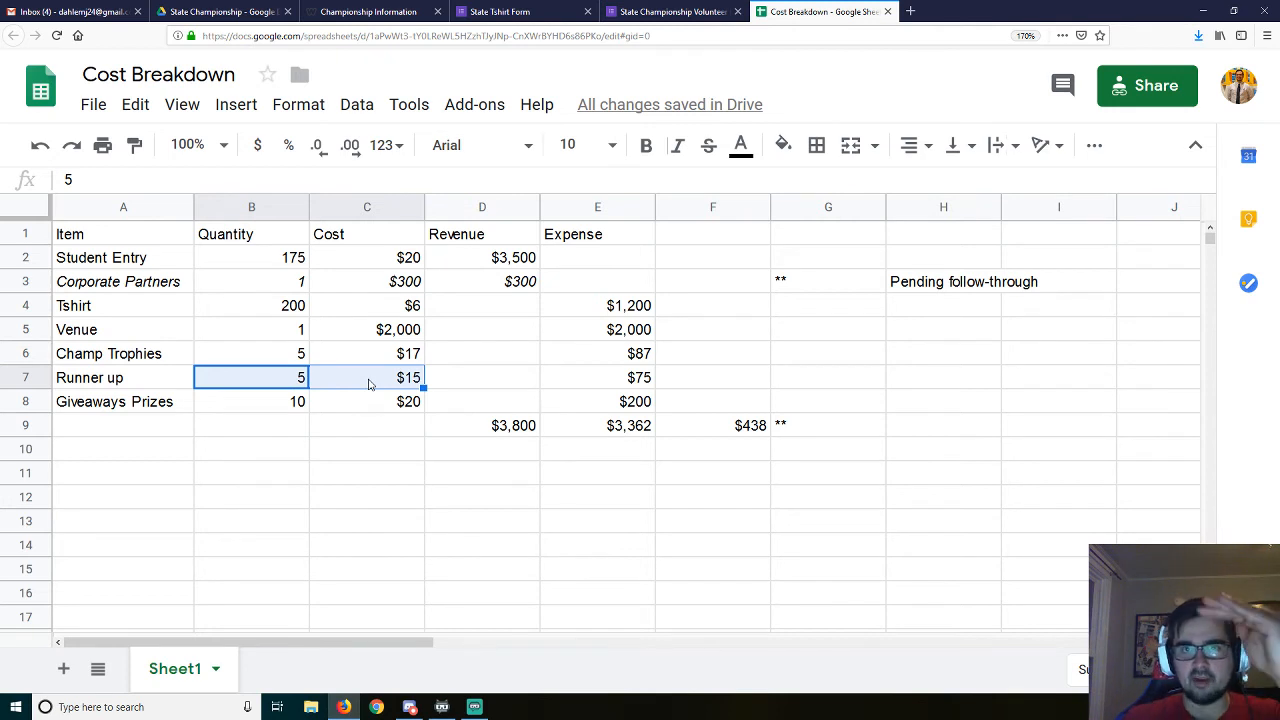
pyautogui.moveTo(358, 388)
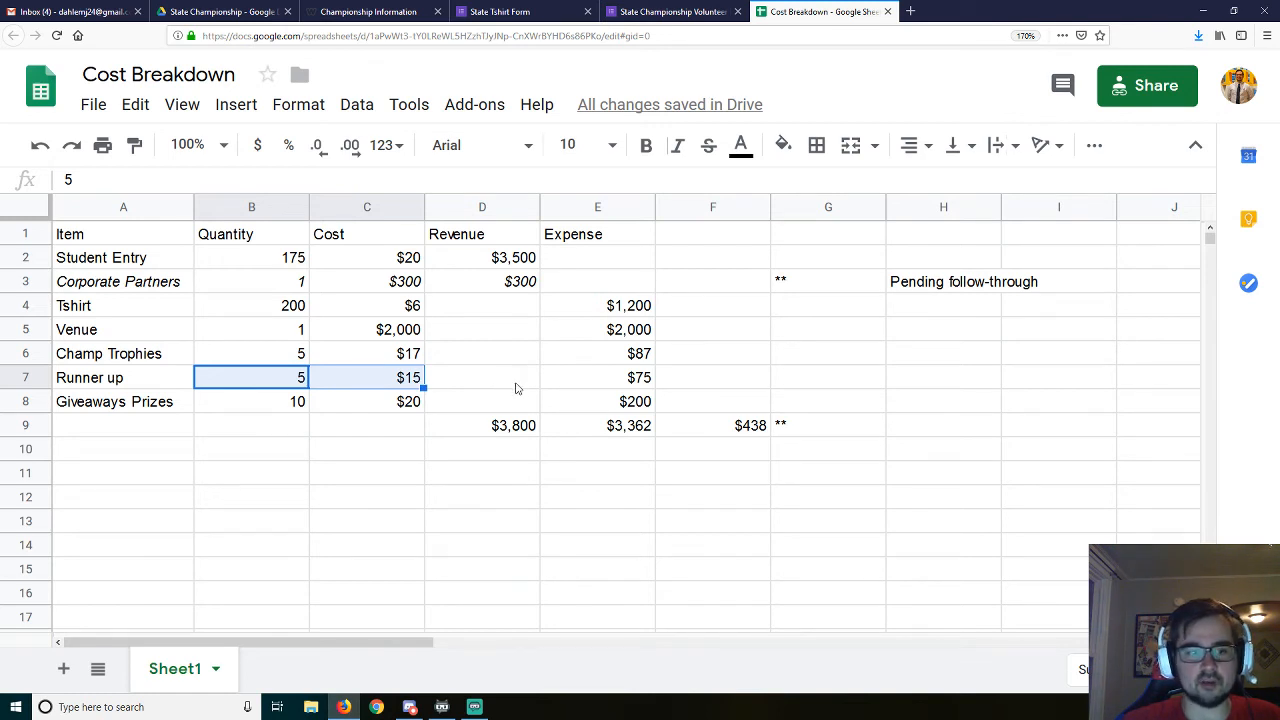
pyautogui.click(251, 401)
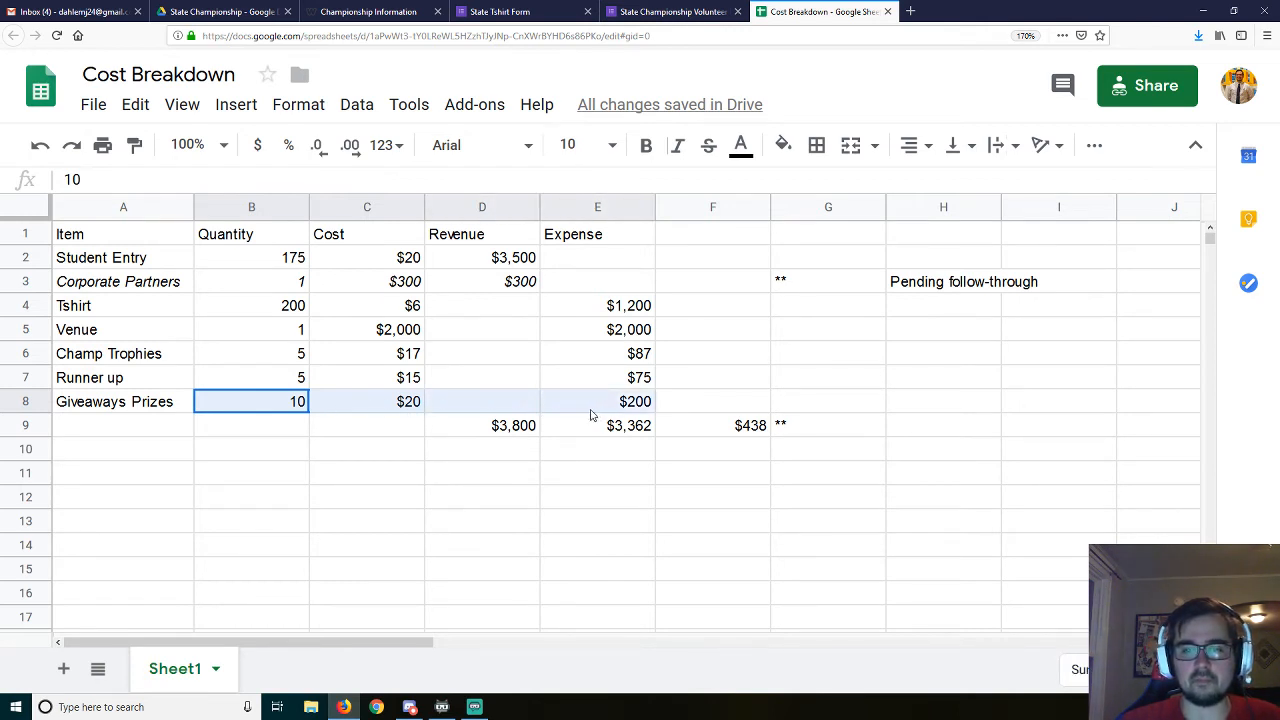
pyautogui.click(367, 401)
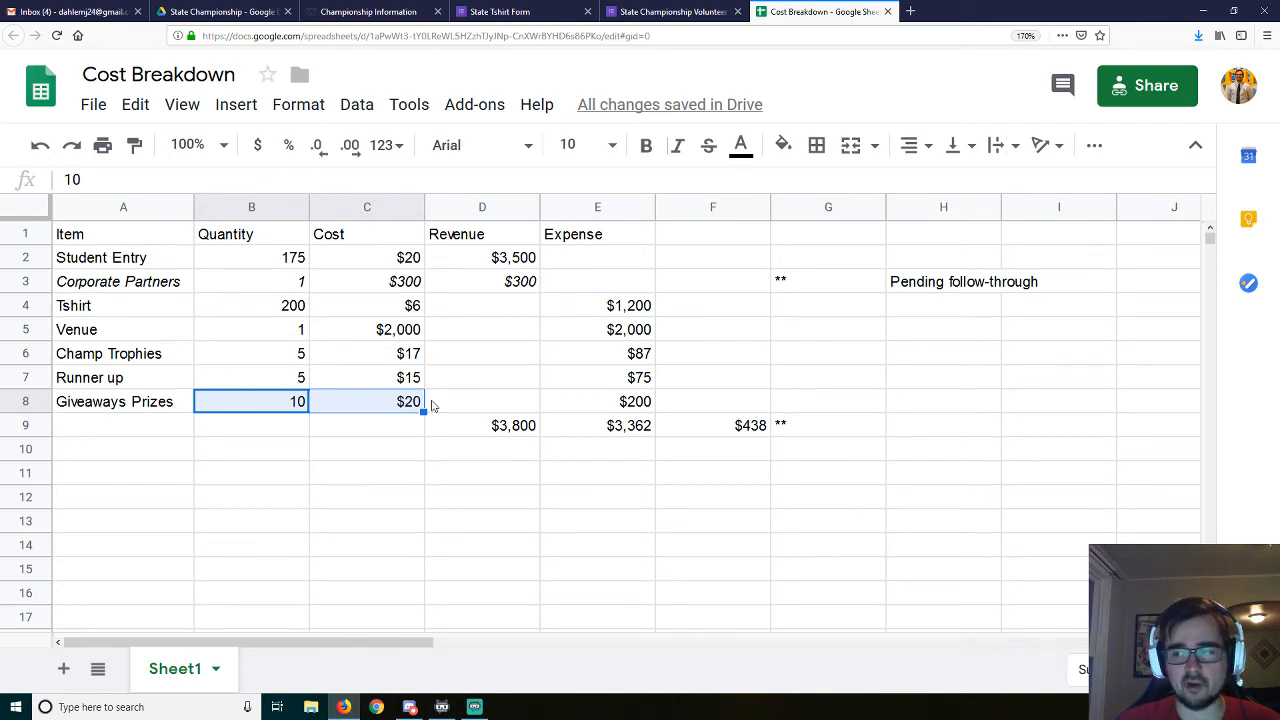
pyautogui.moveTo(427, 387)
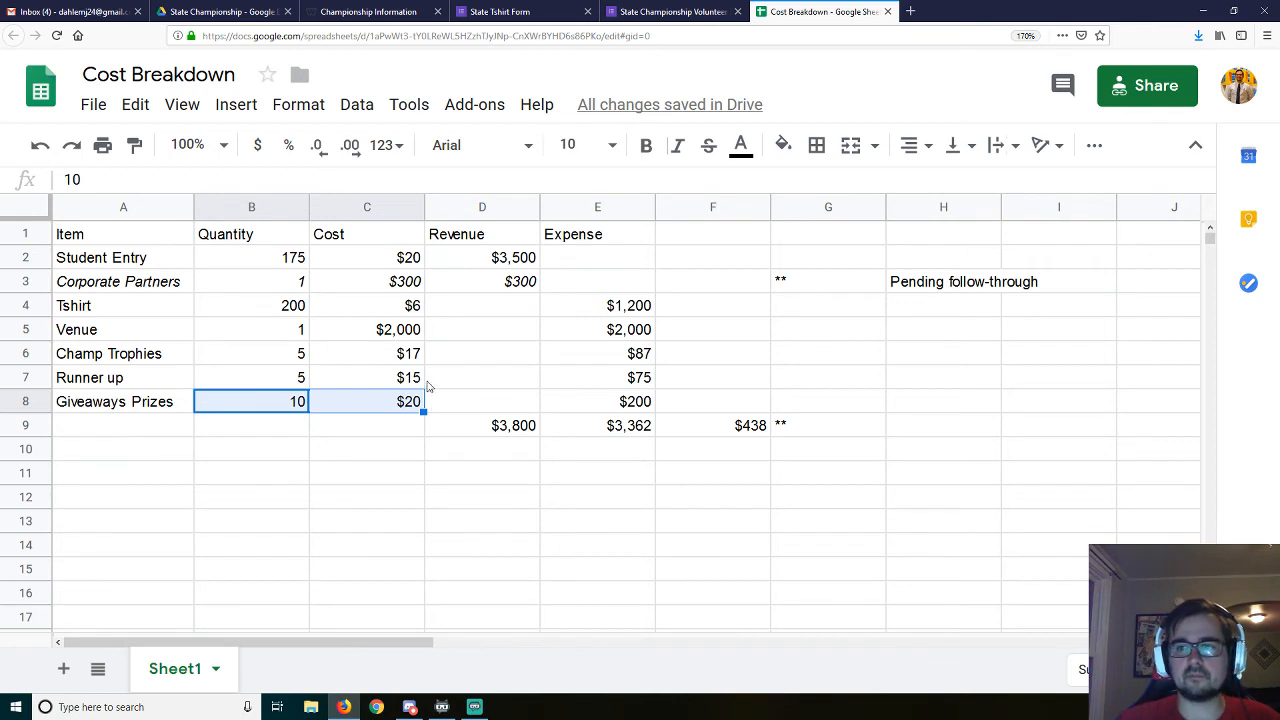
pyautogui.moveTo(560, 376)
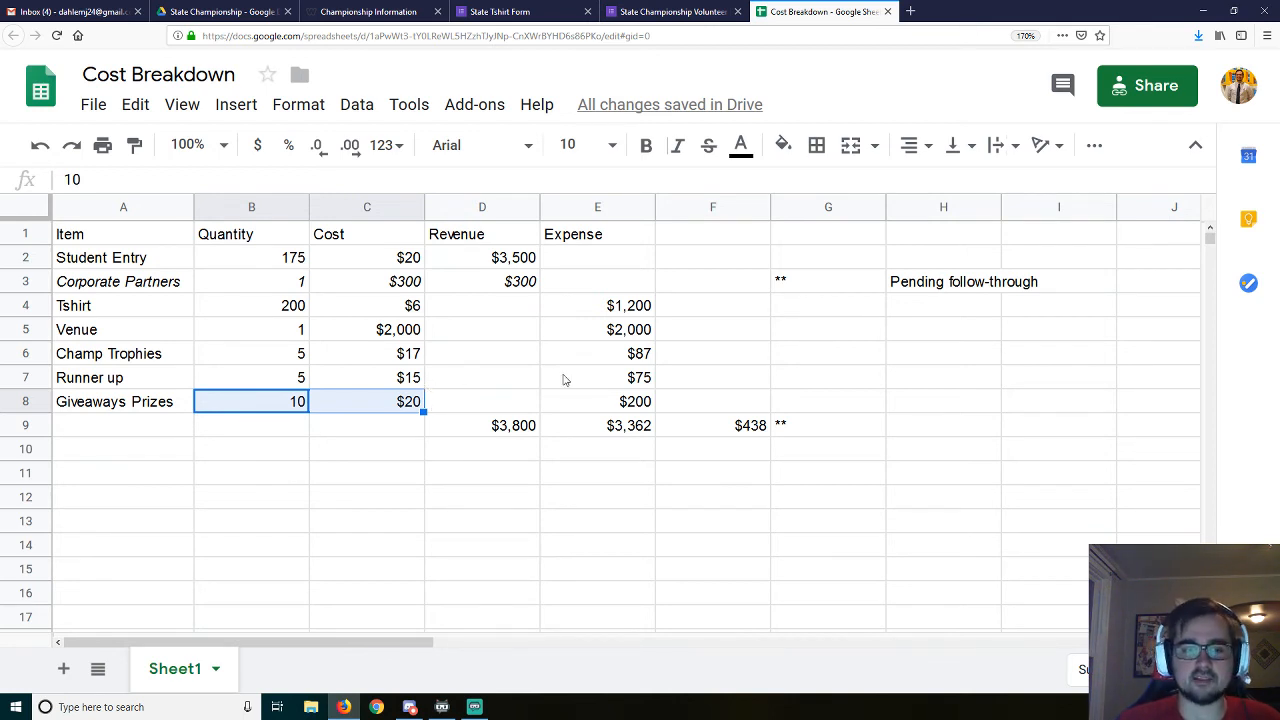
pyautogui.moveTo(479, 435)
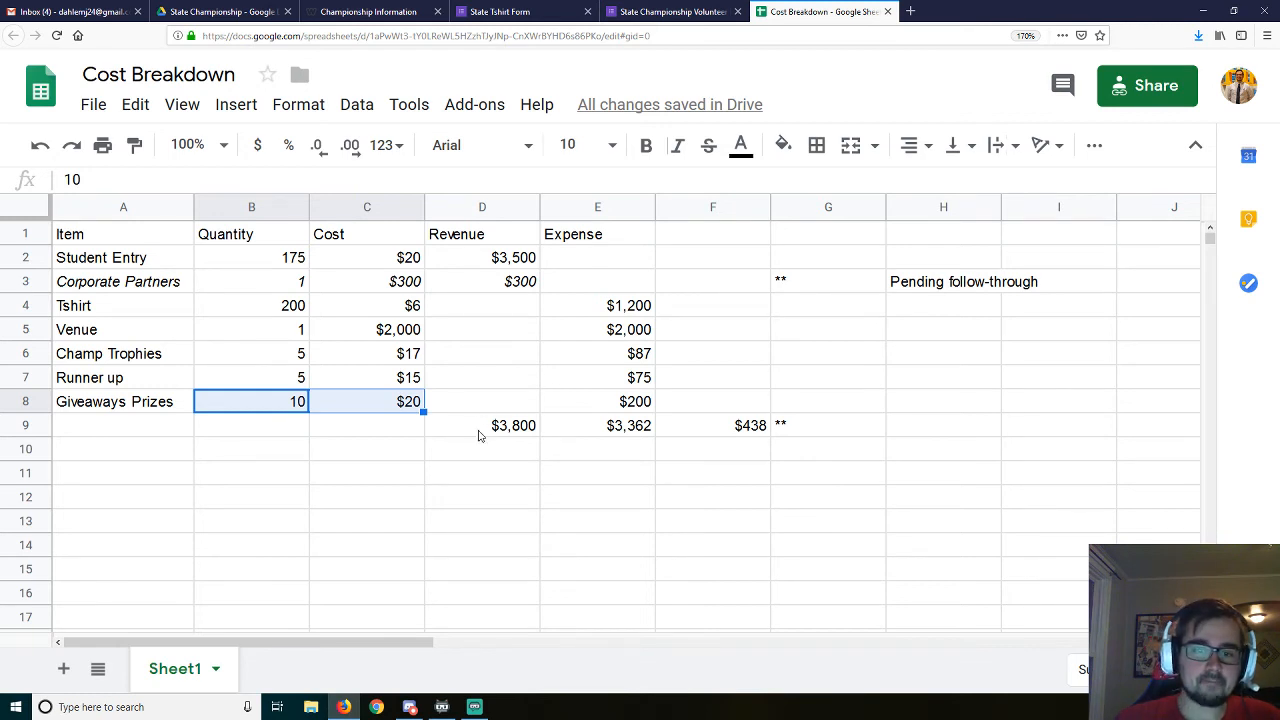
pyautogui.click(482, 425)
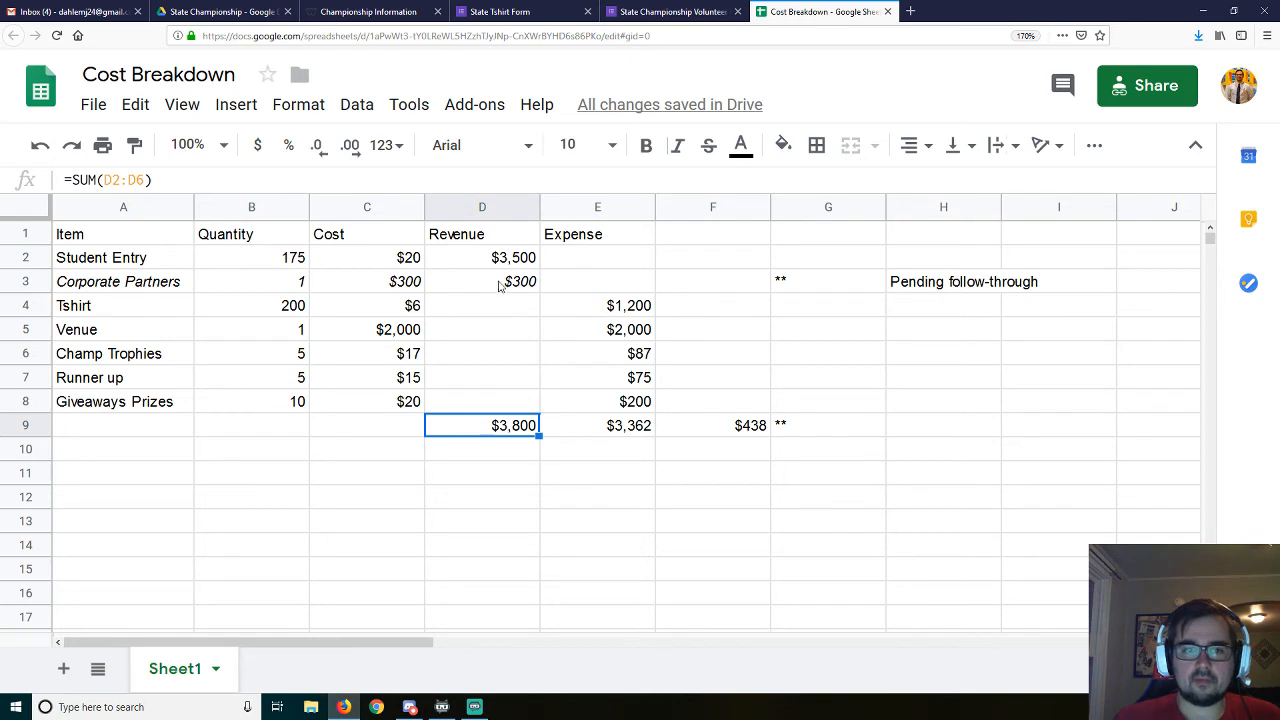
pyautogui.moveTo(508, 295)
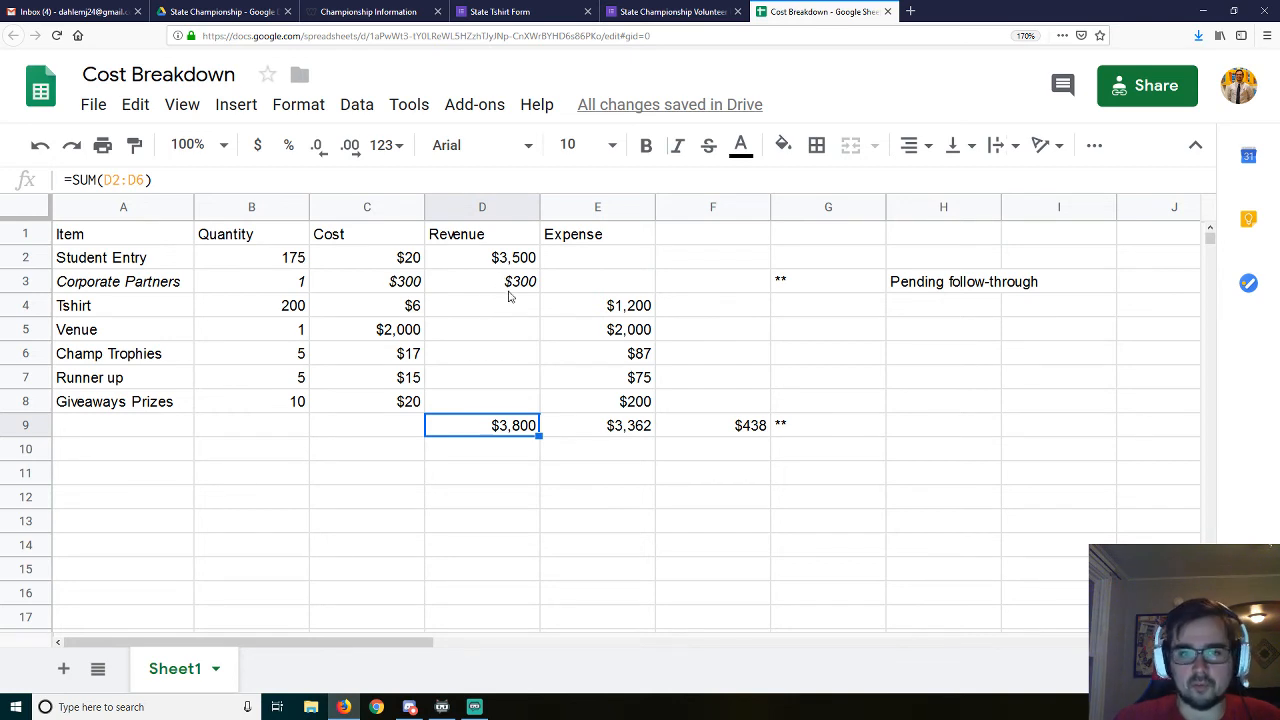
pyautogui.moveTo(503, 434)
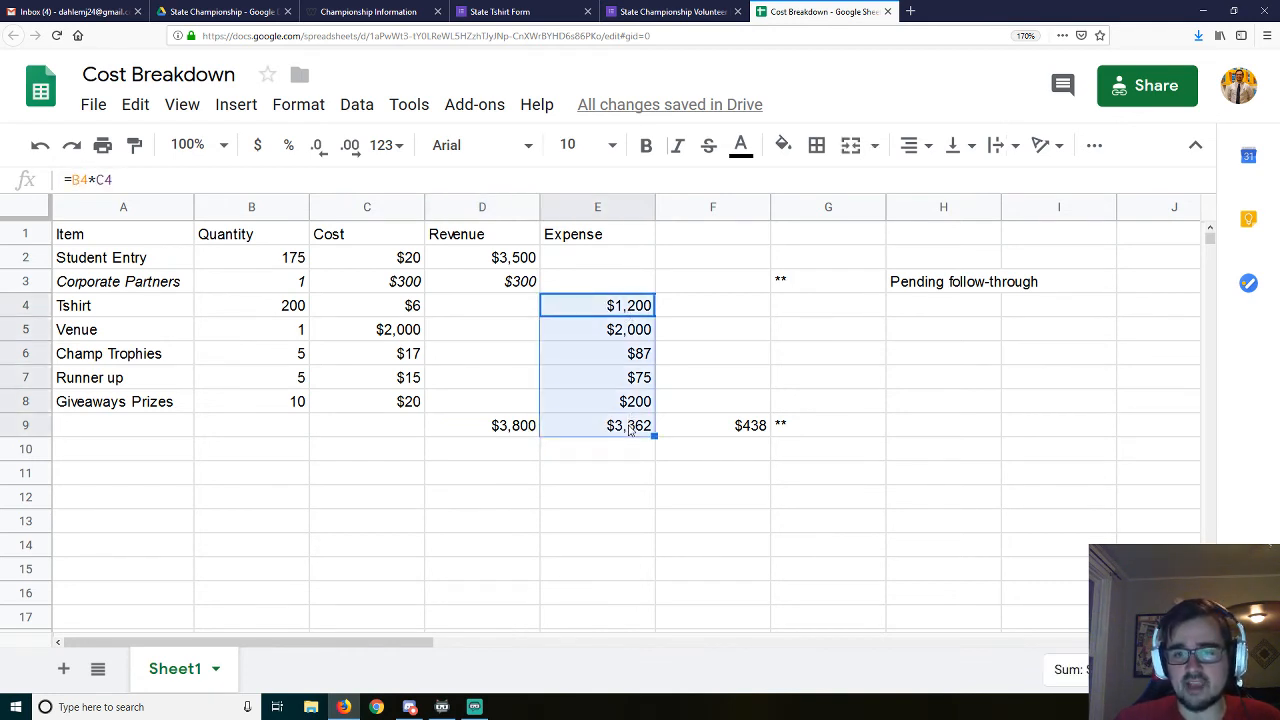
pyautogui.moveTo(637, 388)
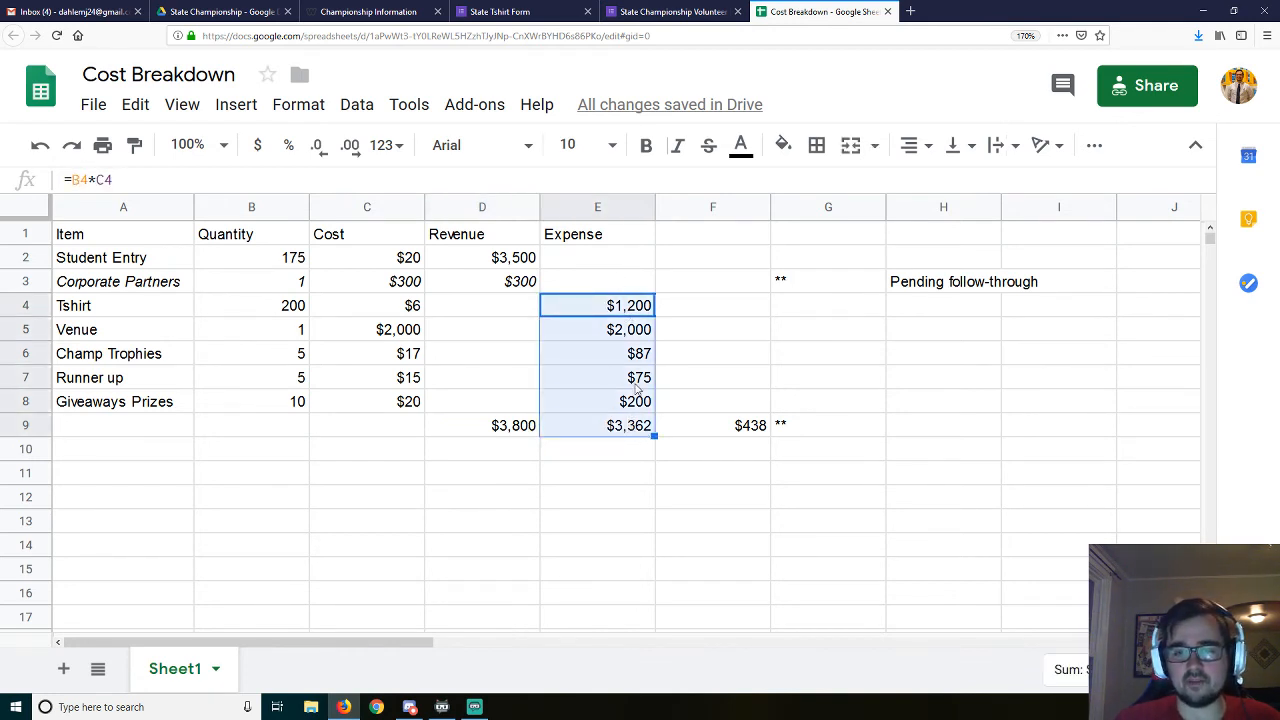
pyautogui.moveTo(618, 343)
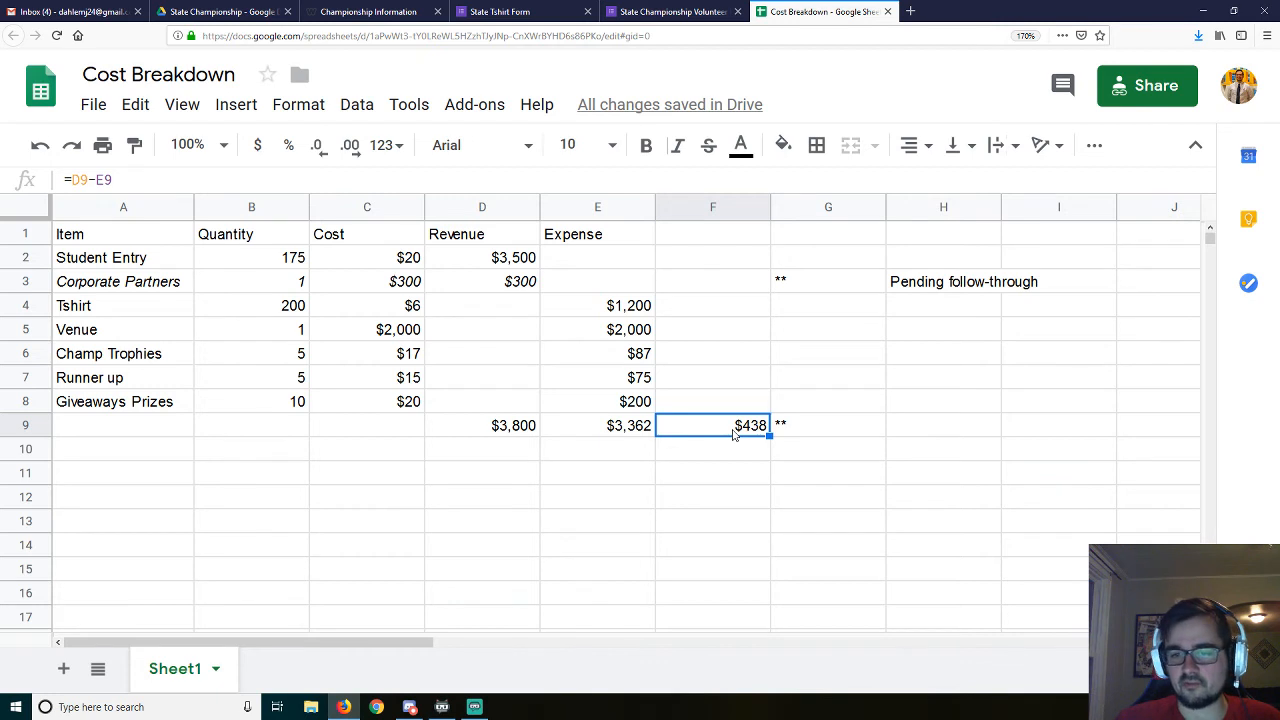
pyautogui.moveTo(718, 435)
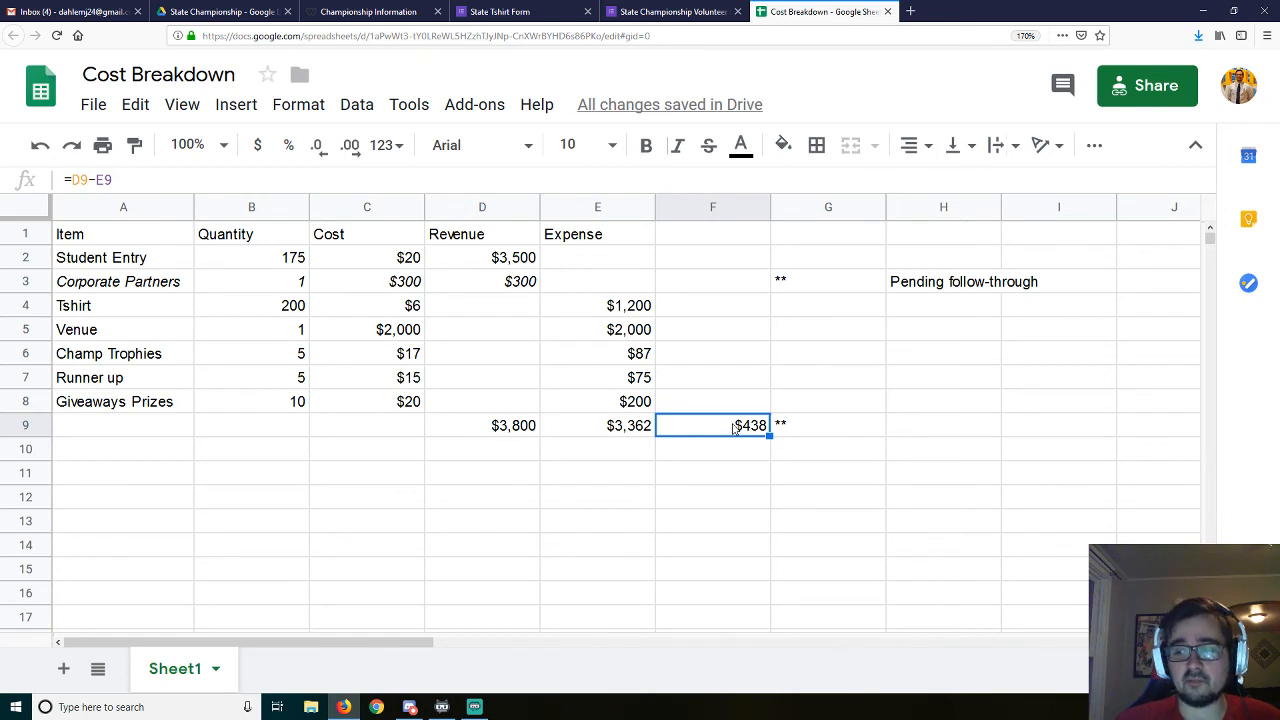
pyautogui.moveTo(748, 430)
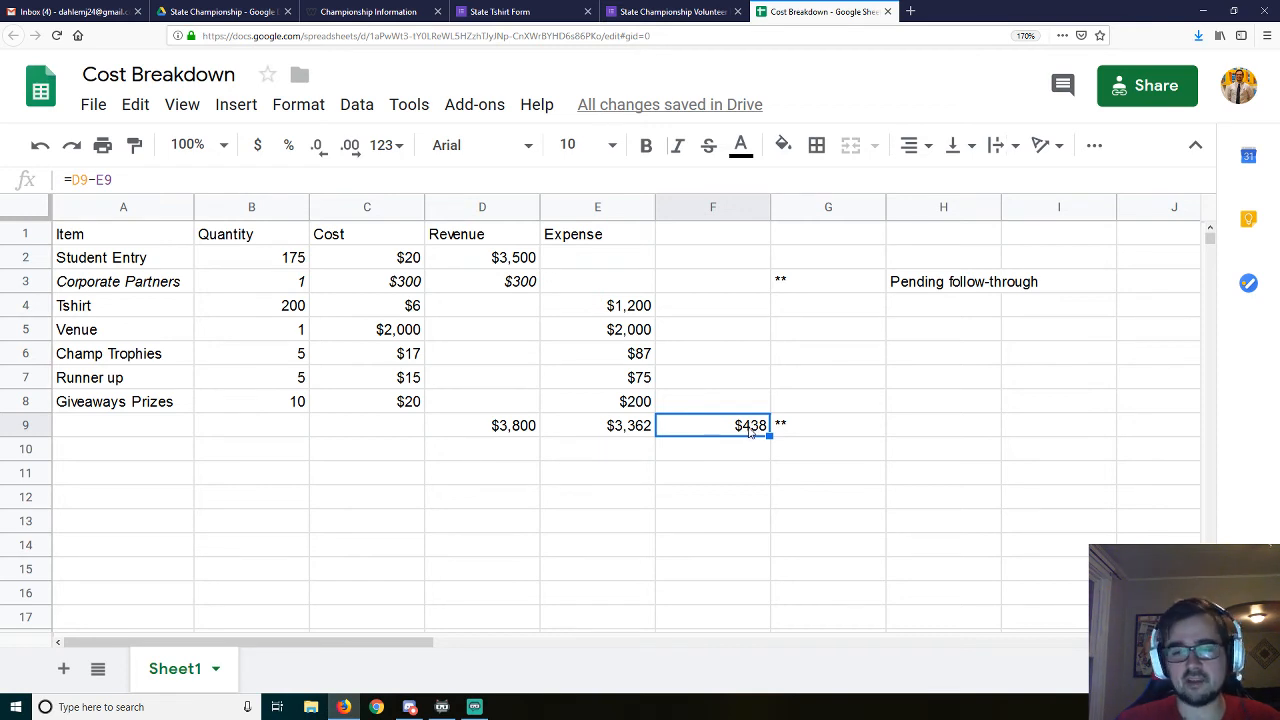
pyautogui.moveTo(730, 429)
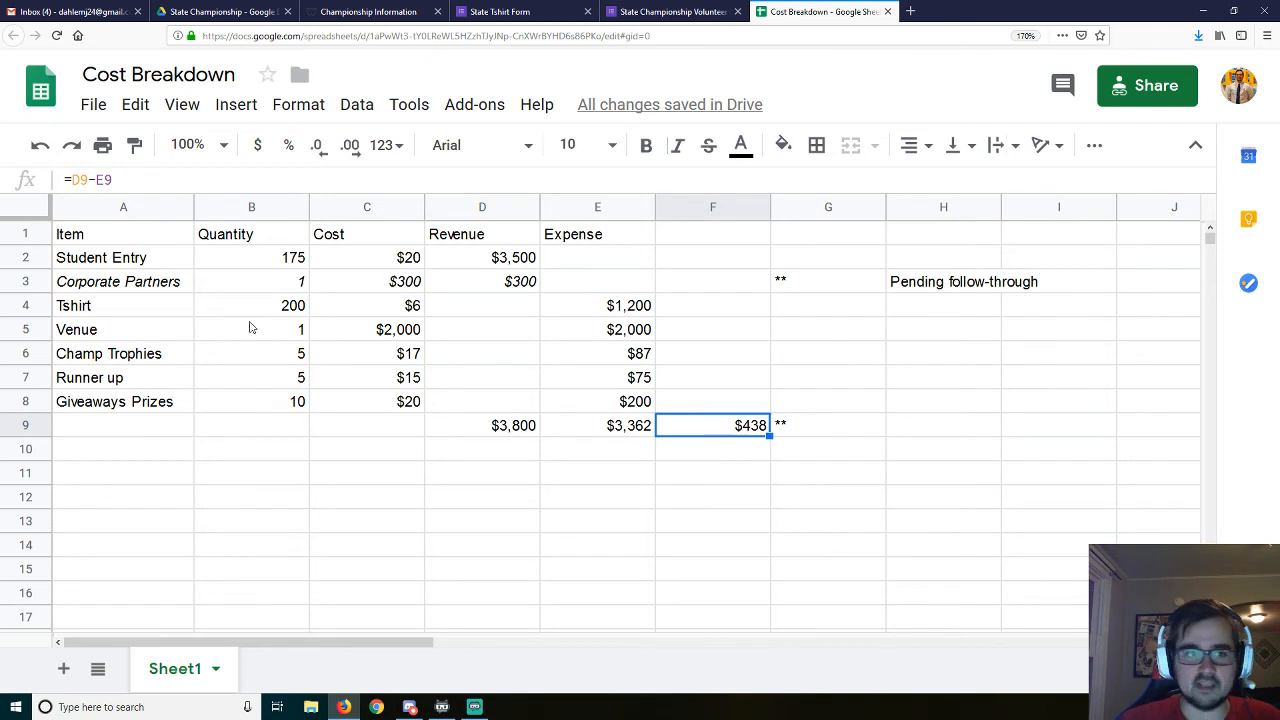
pyautogui.moveTo(743, 471)
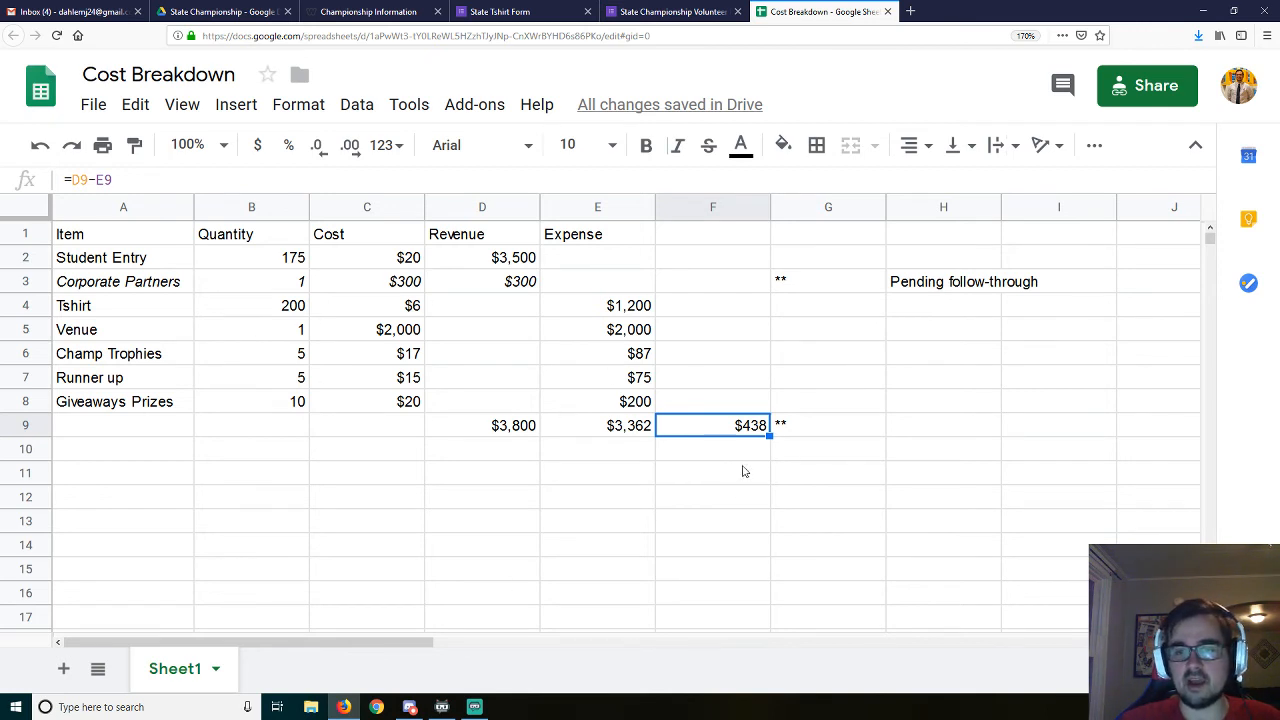
pyautogui.moveTo(715, 435)
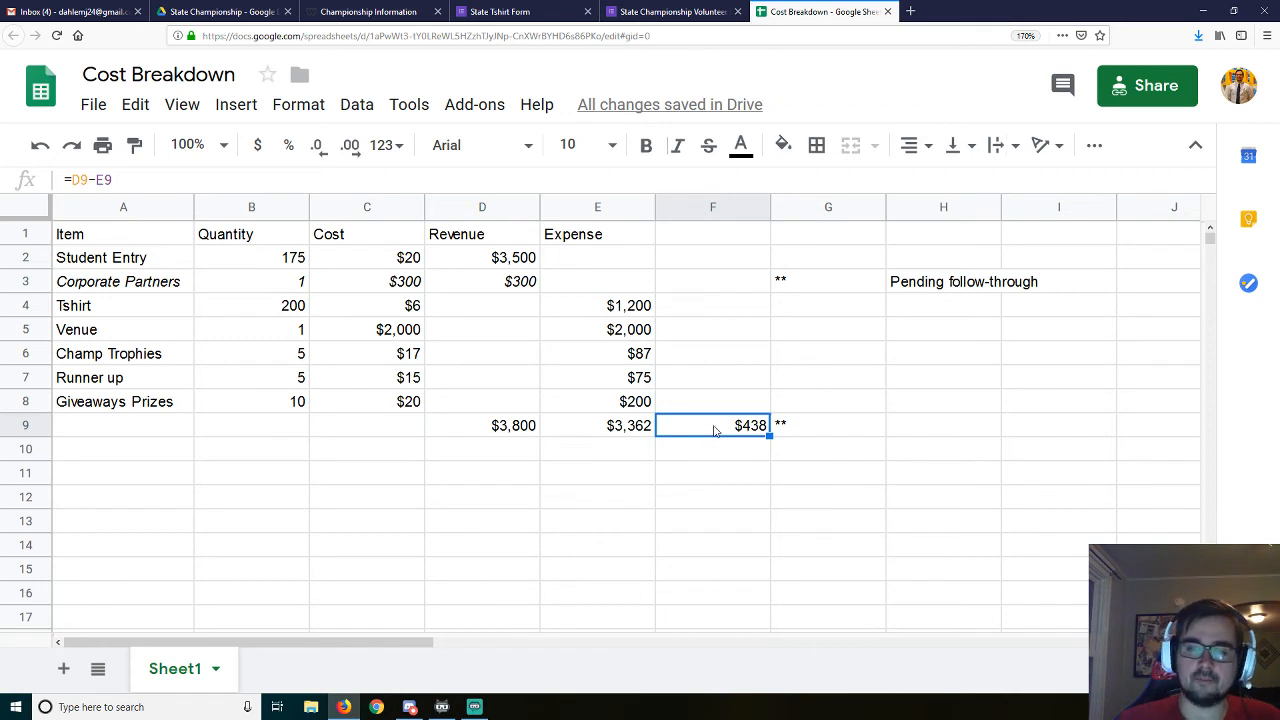
pyautogui.moveTo(749, 431)
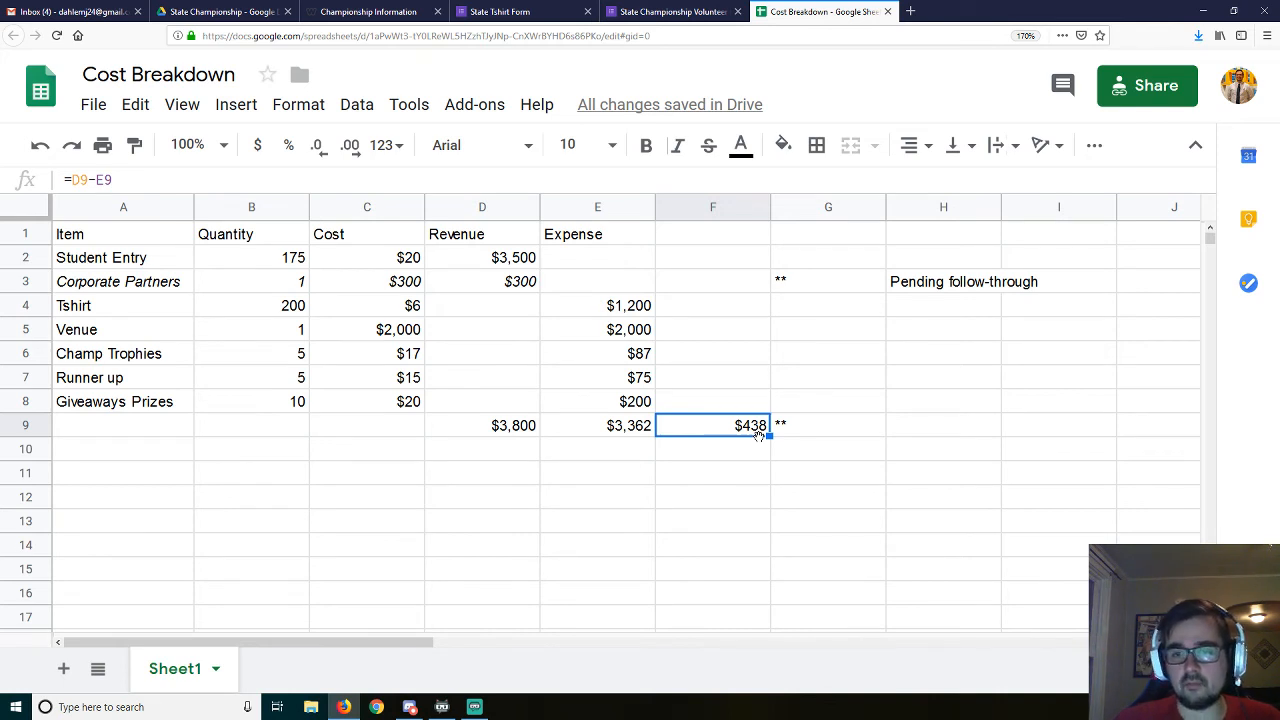
pyautogui.moveTo(753, 468)
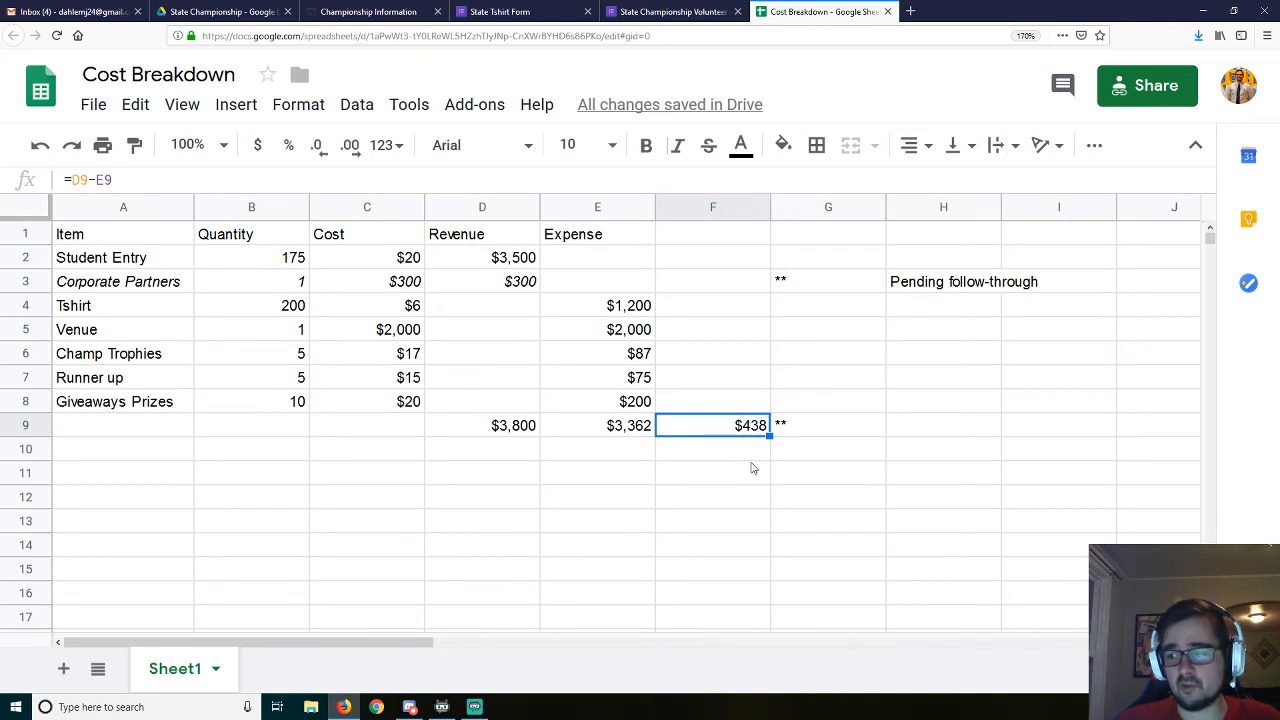
pyautogui.moveTo(742, 454)
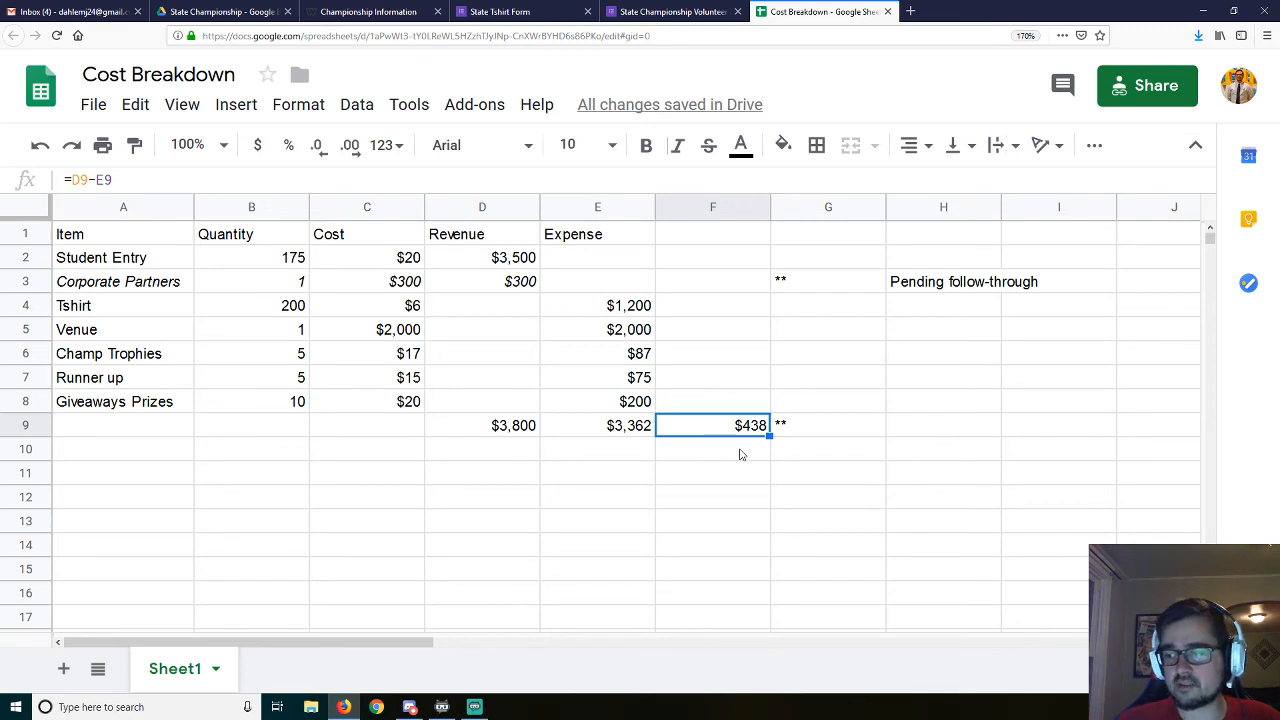
pyautogui.moveTo(745, 450)
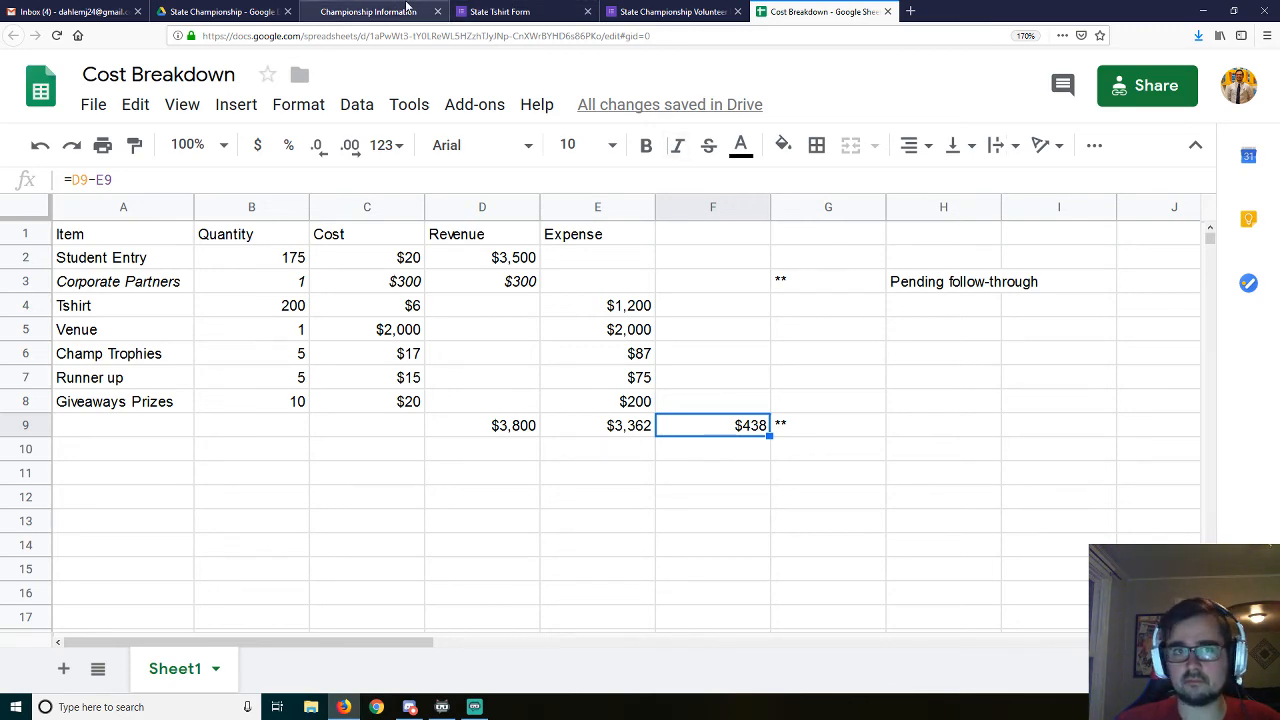
# Step: Switch back and forth between the Championship Information tab and the Cost Breakdown spreadsheet
pyautogui.click(372, 11)
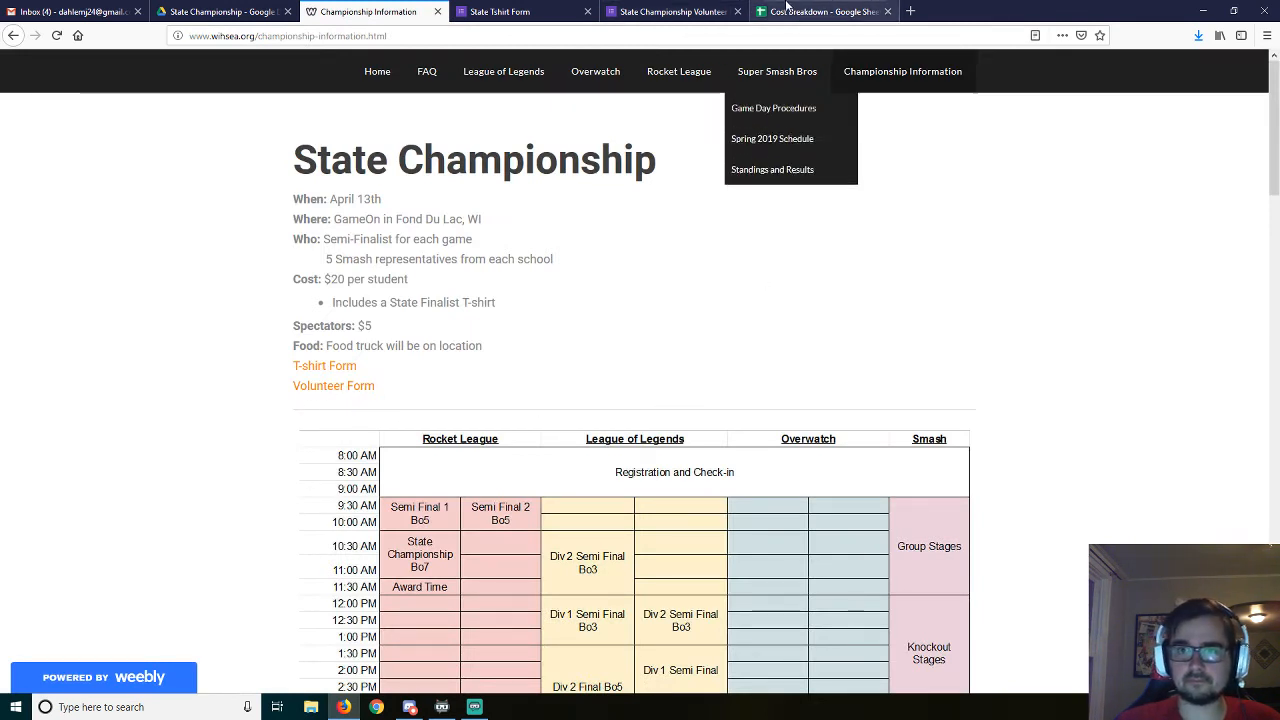
pyautogui.click(820, 11)
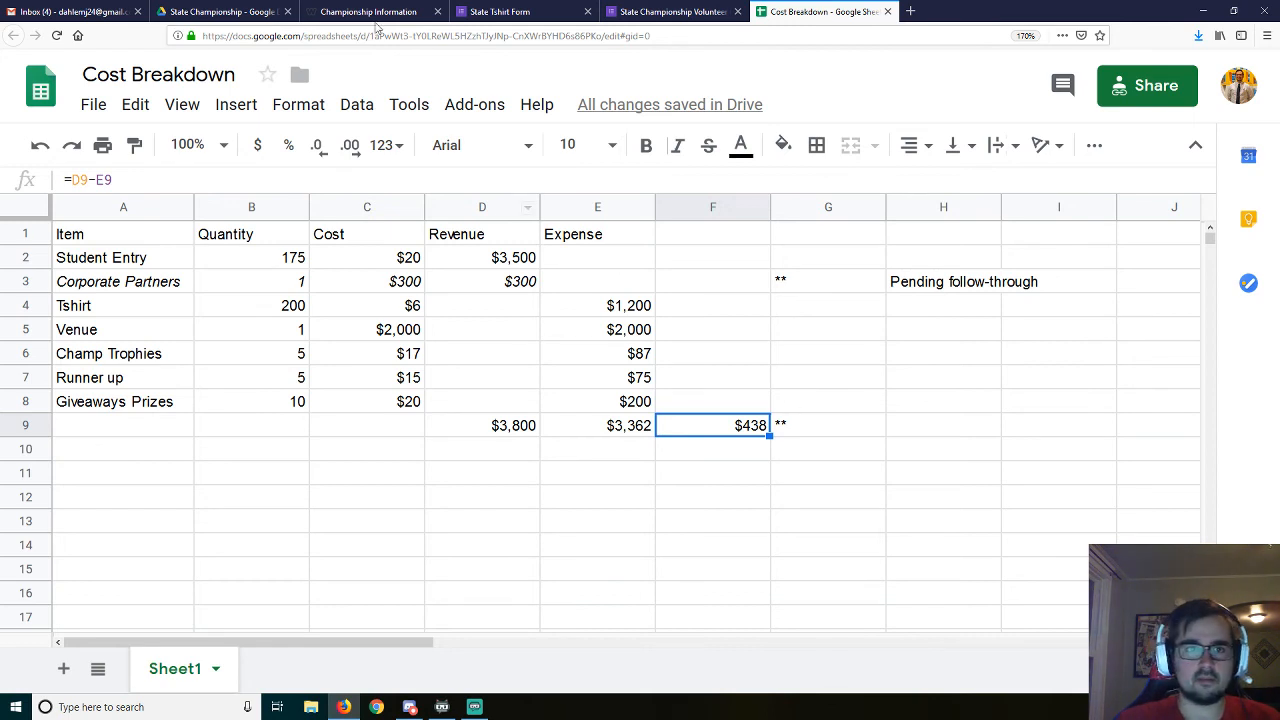
pyautogui.click(366, 11)
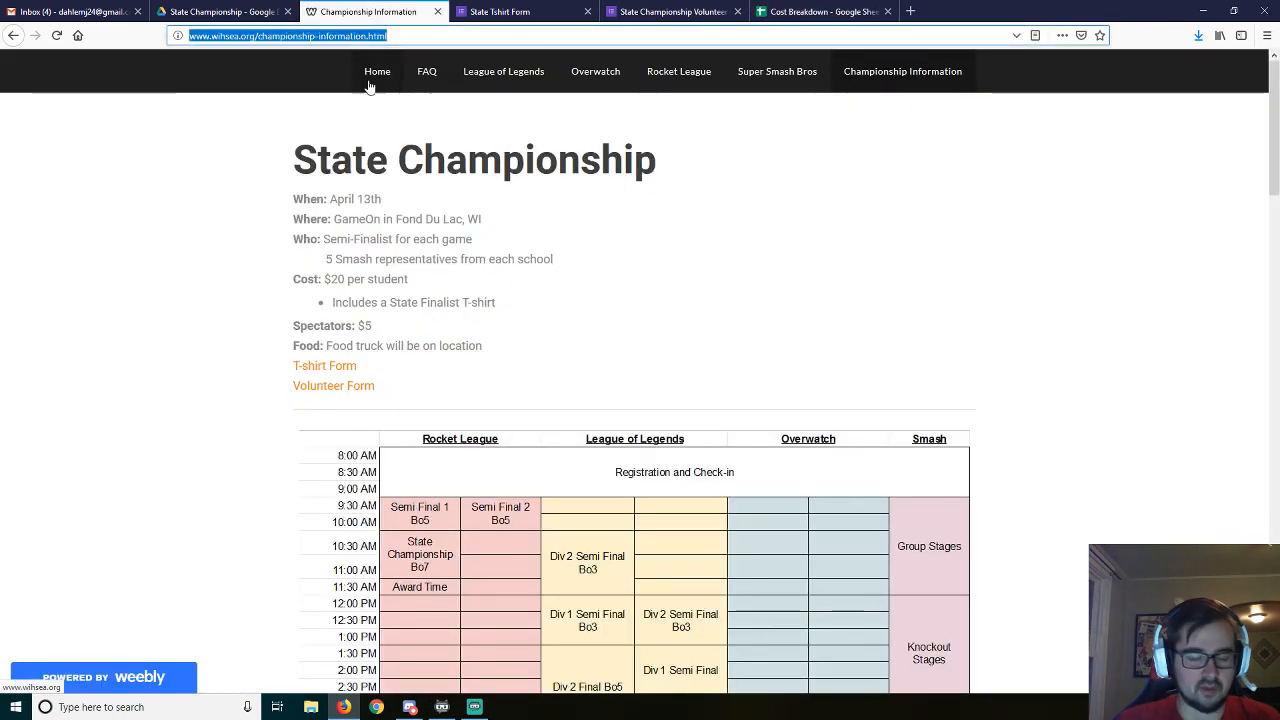
pyautogui.click(810, 11)
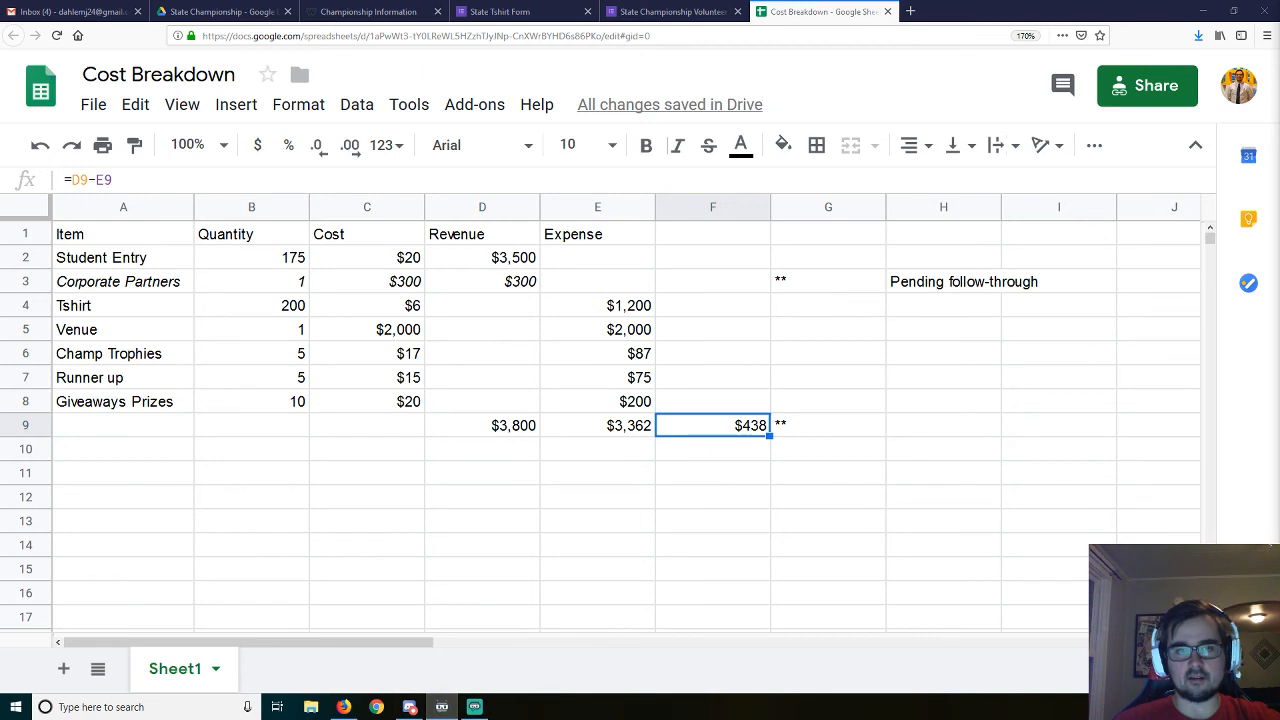
pyautogui.moveTo(714, 687)
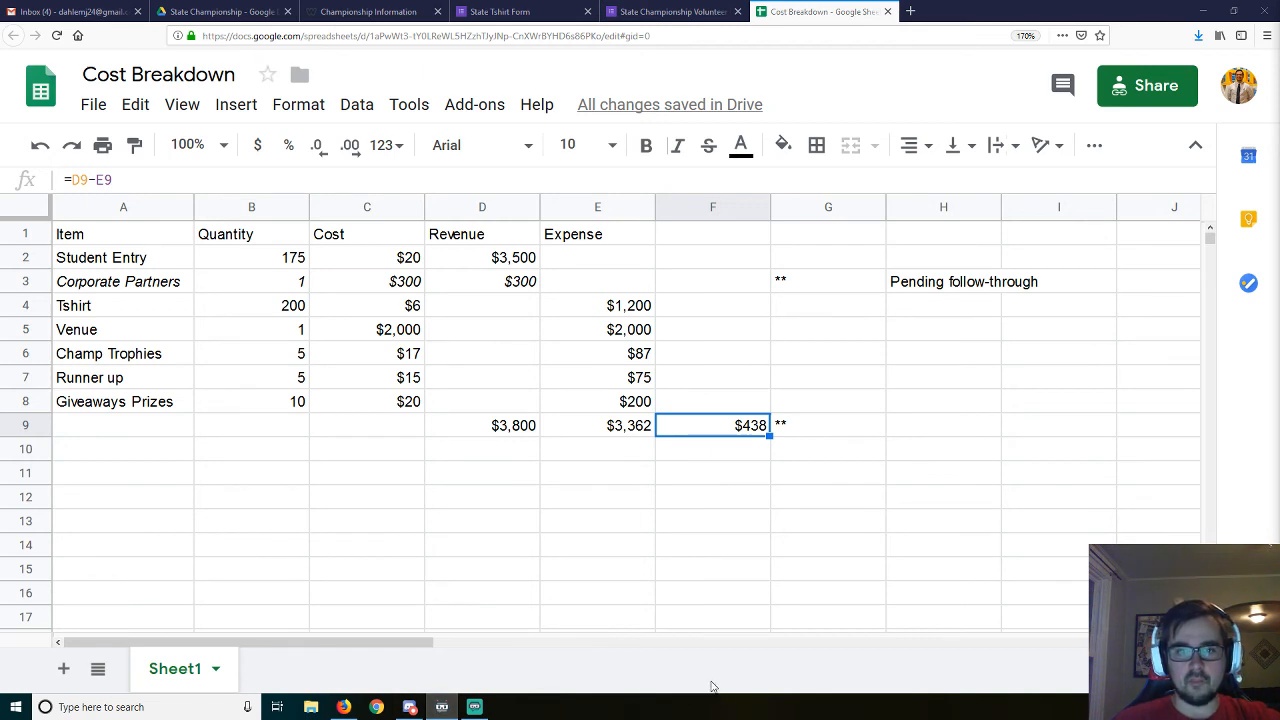
pyautogui.moveTo(703, 693)
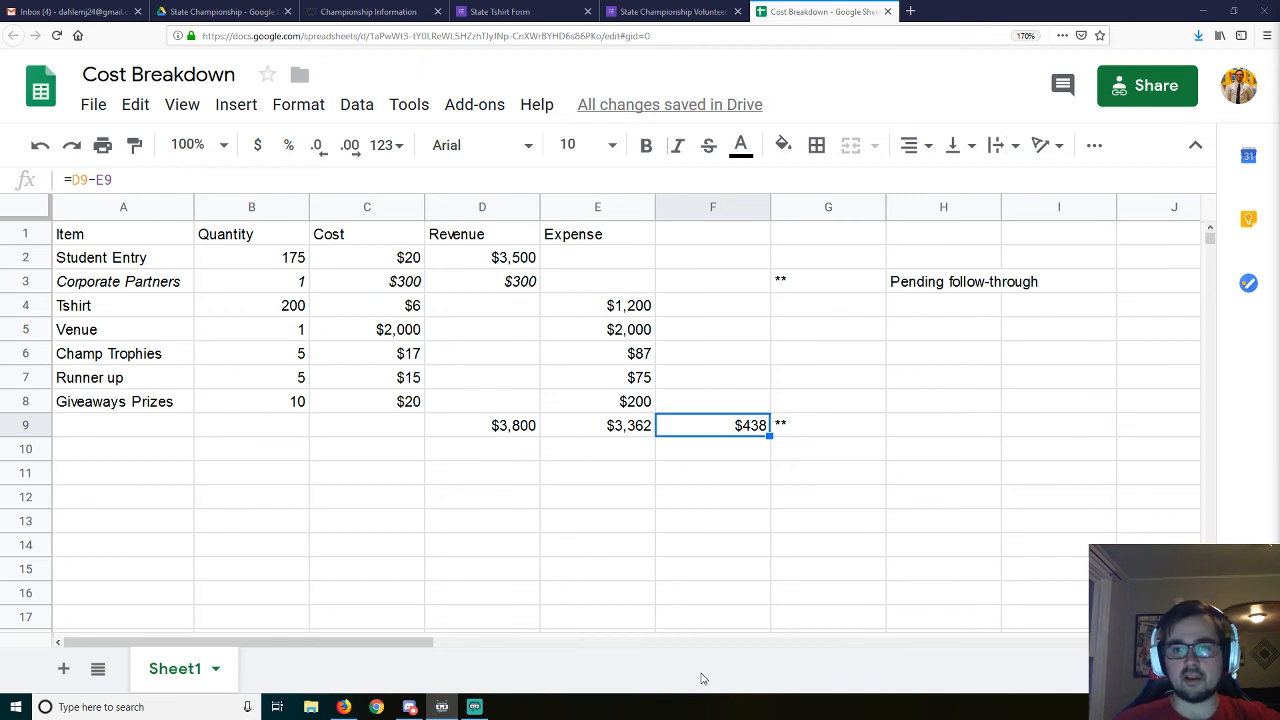
pyautogui.moveTo(454, 333)
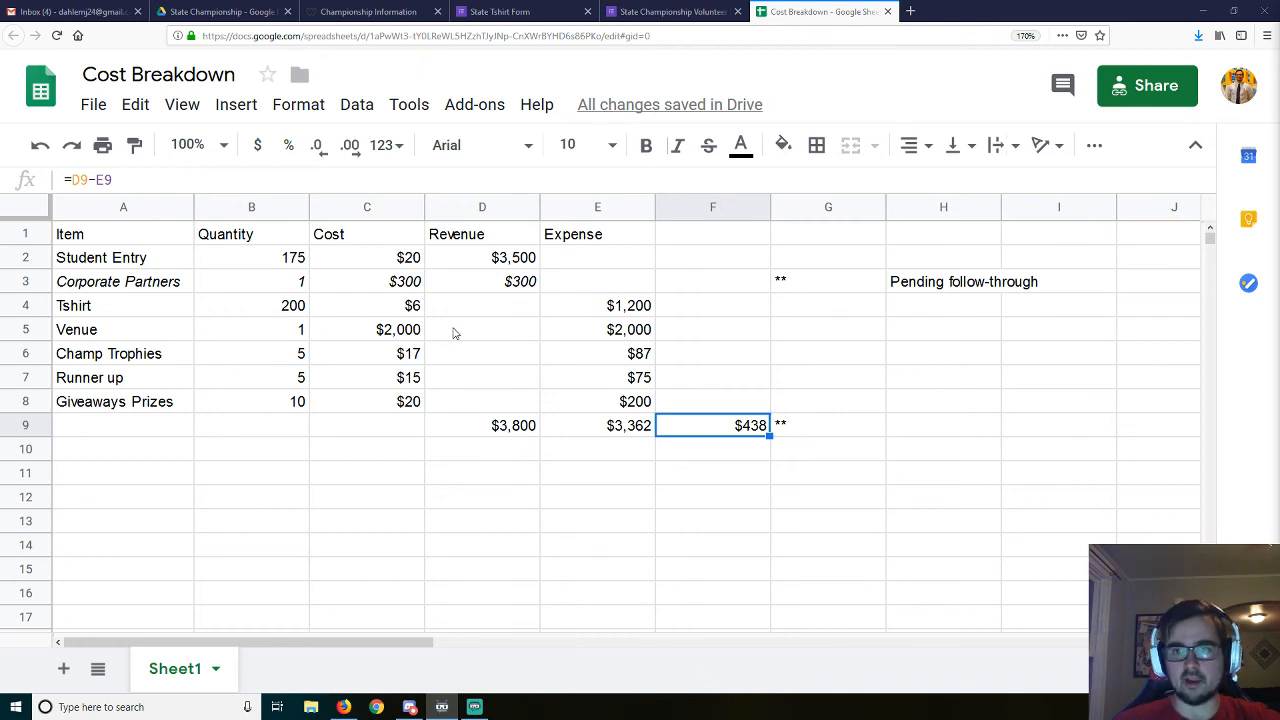
pyautogui.moveTo(652, 338)
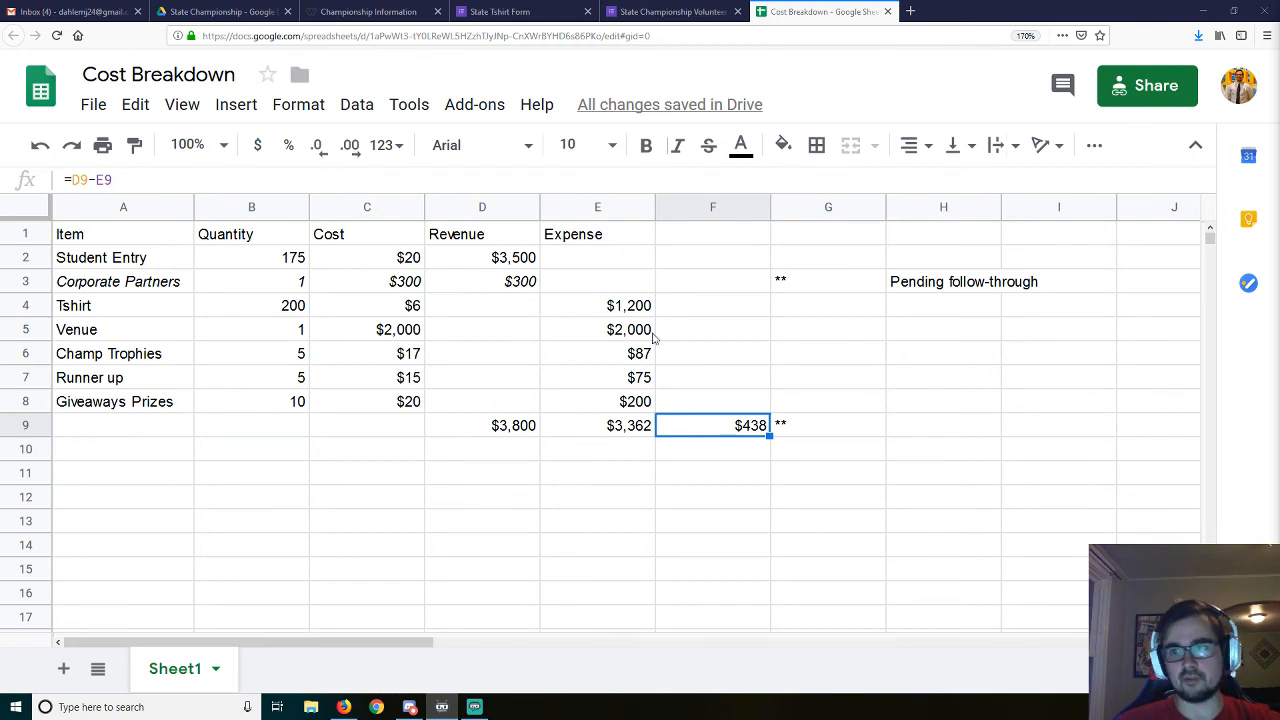
pyautogui.moveTo(737, 349)
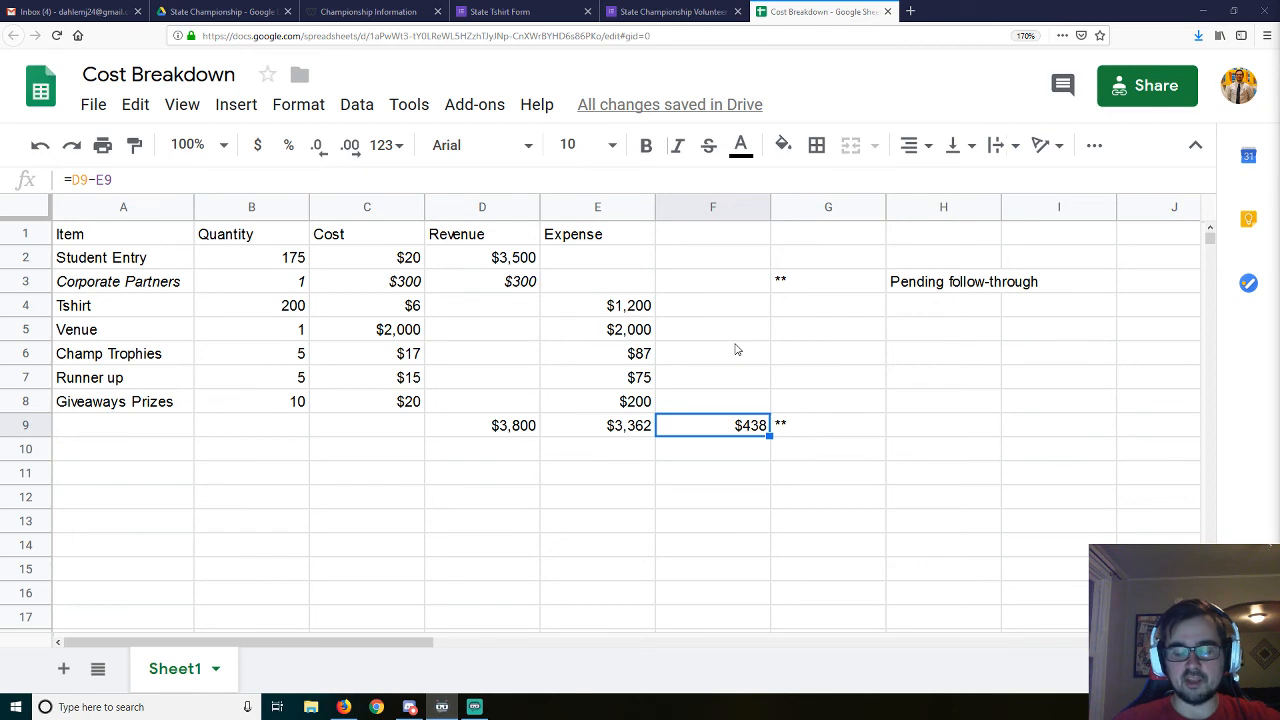
pyautogui.moveTo(762, 355)
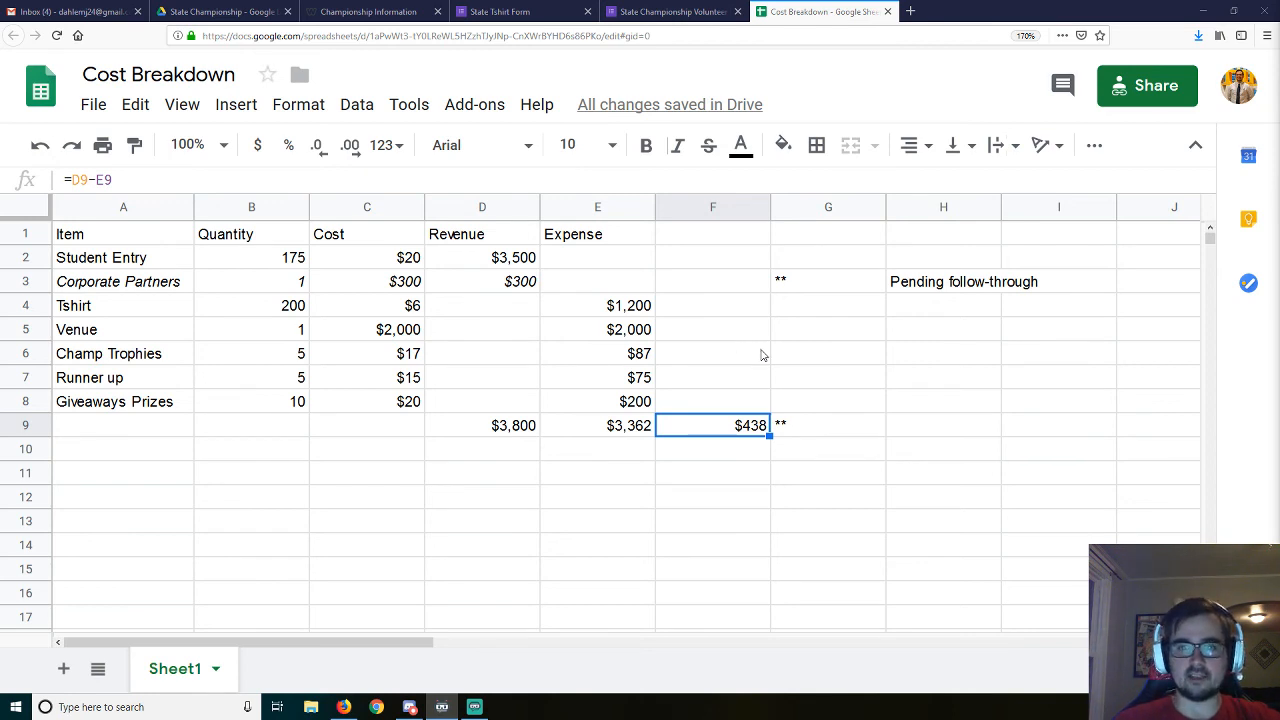
pyautogui.moveTo(530, 394)
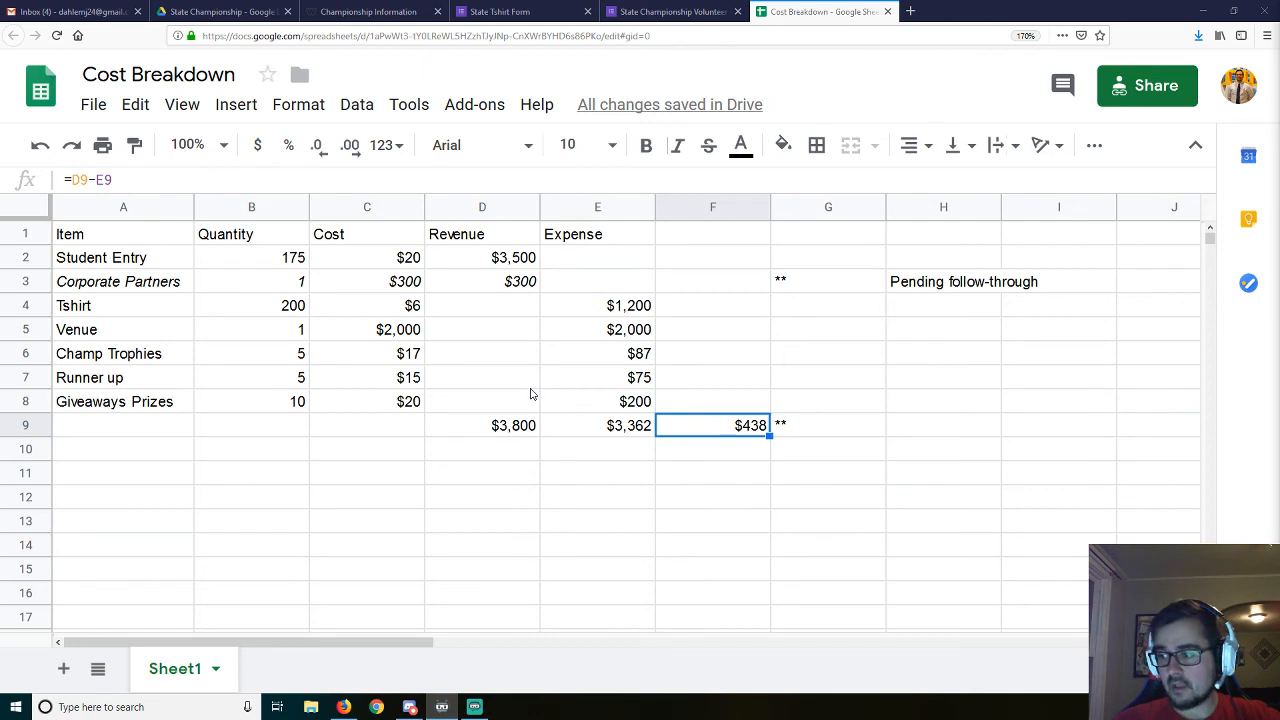
pyautogui.moveTo(545, 388)
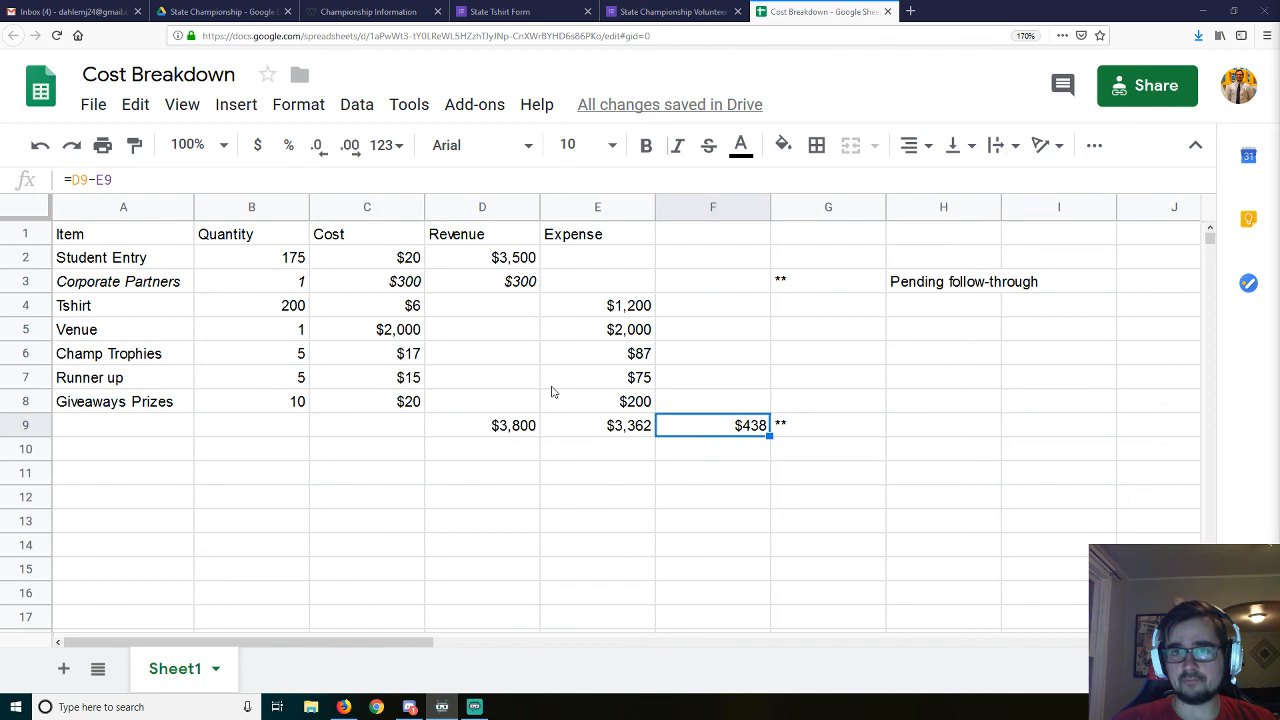
pyautogui.moveTo(548, 392)
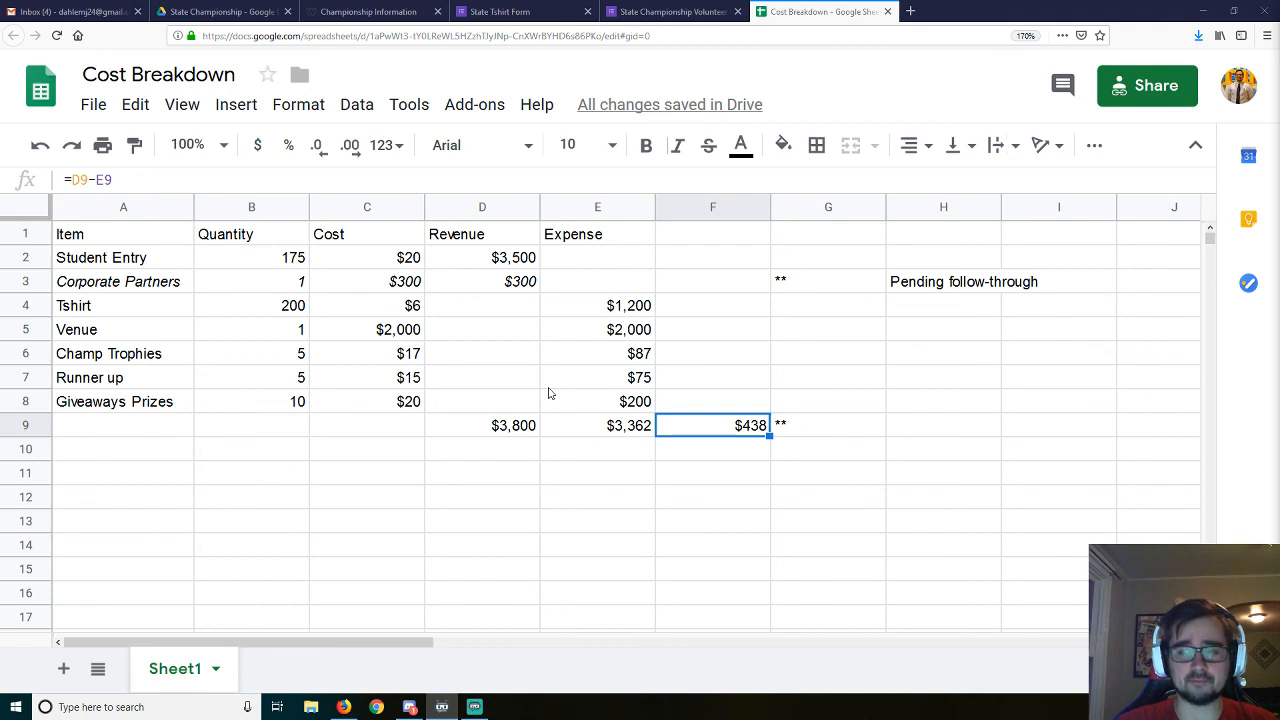
pyautogui.moveTo(531, 390)
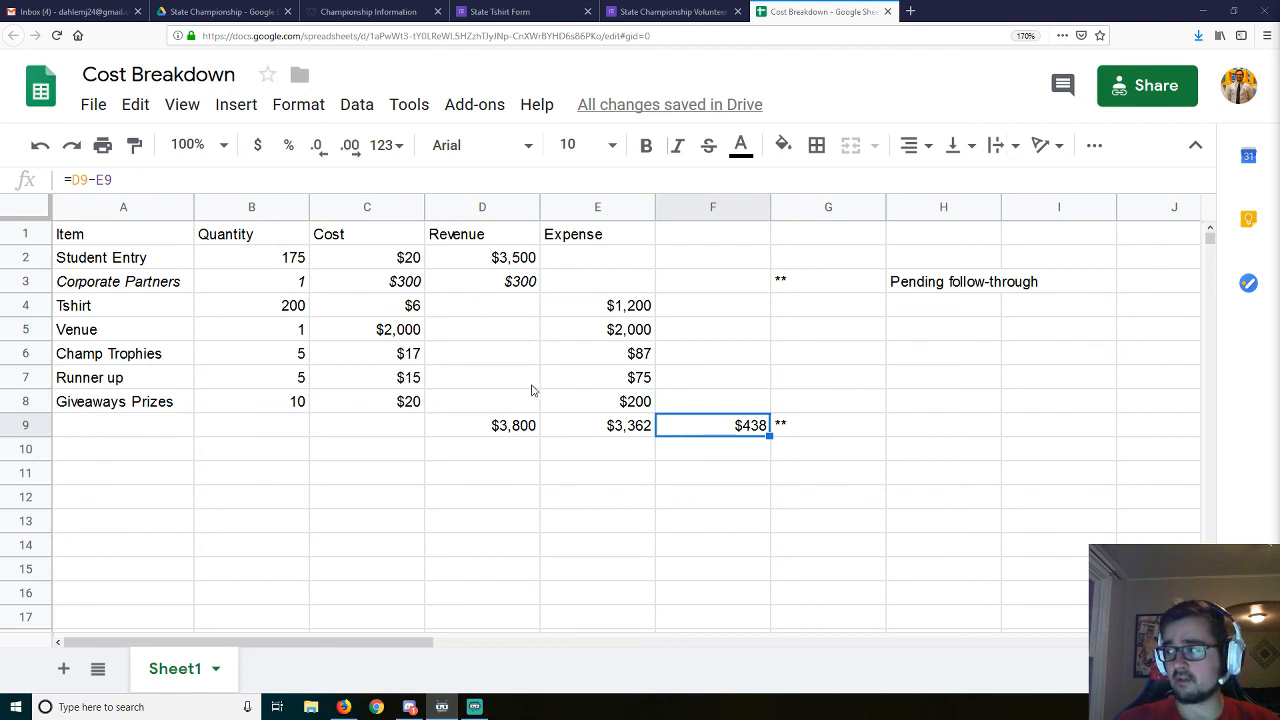
pyautogui.moveTo(528, 397)
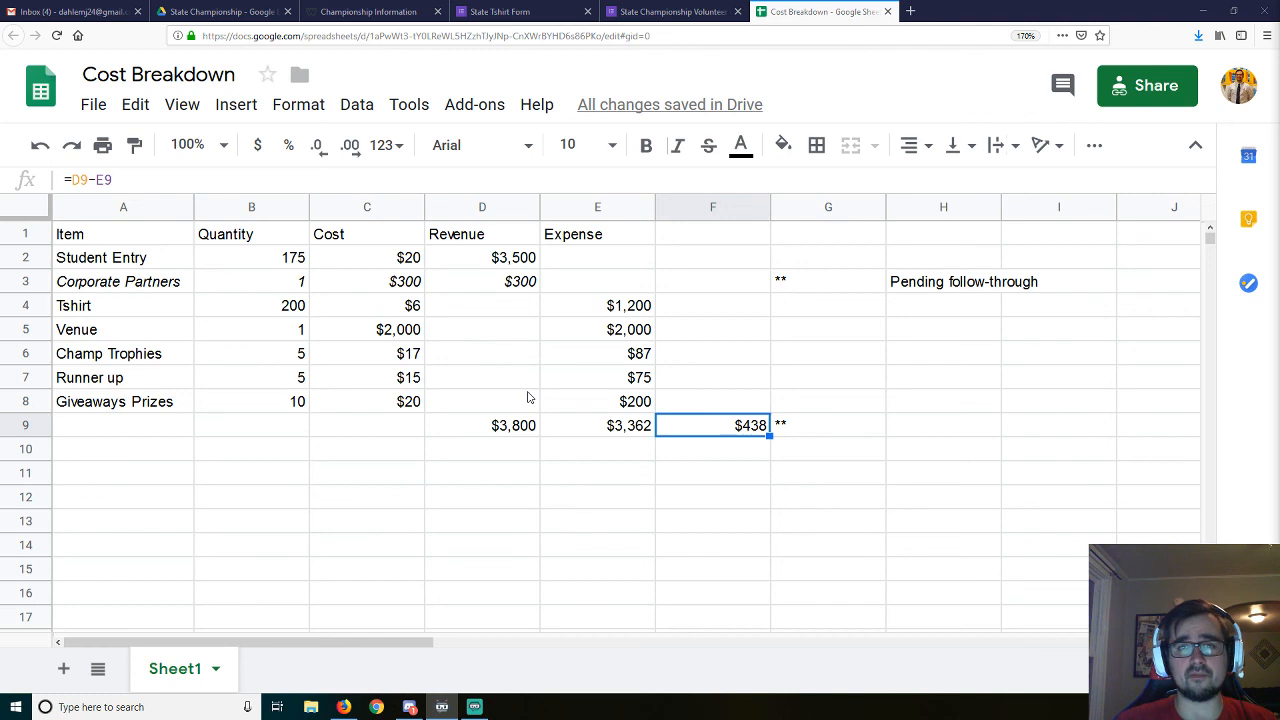
pyautogui.moveTo(533, 398)
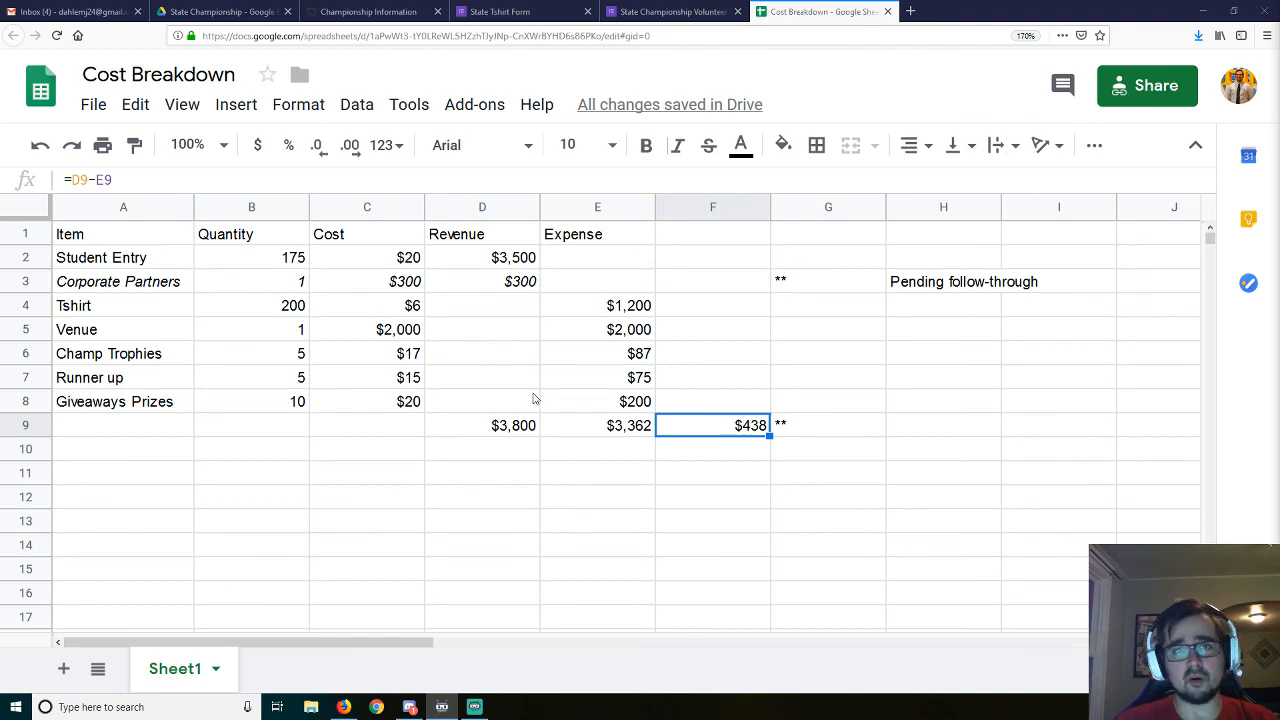
pyautogui.moveTo(527, 400)
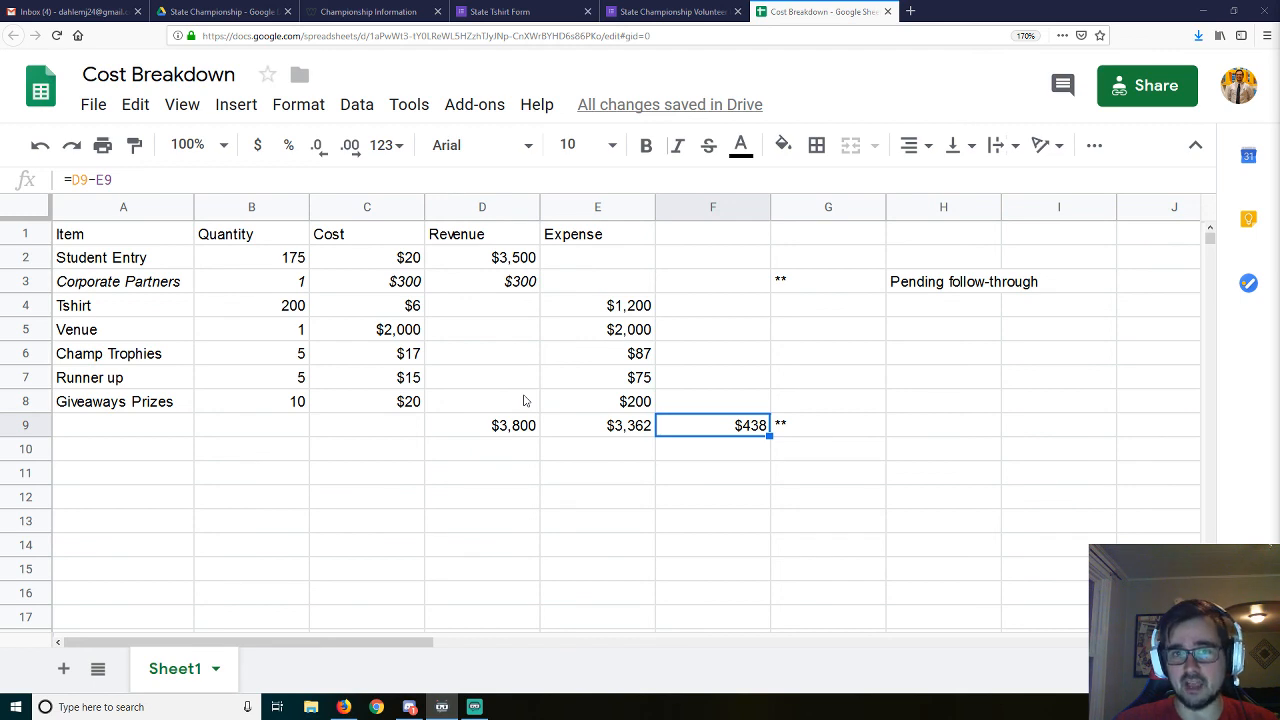
pyautogui.moveTo(945, 498)
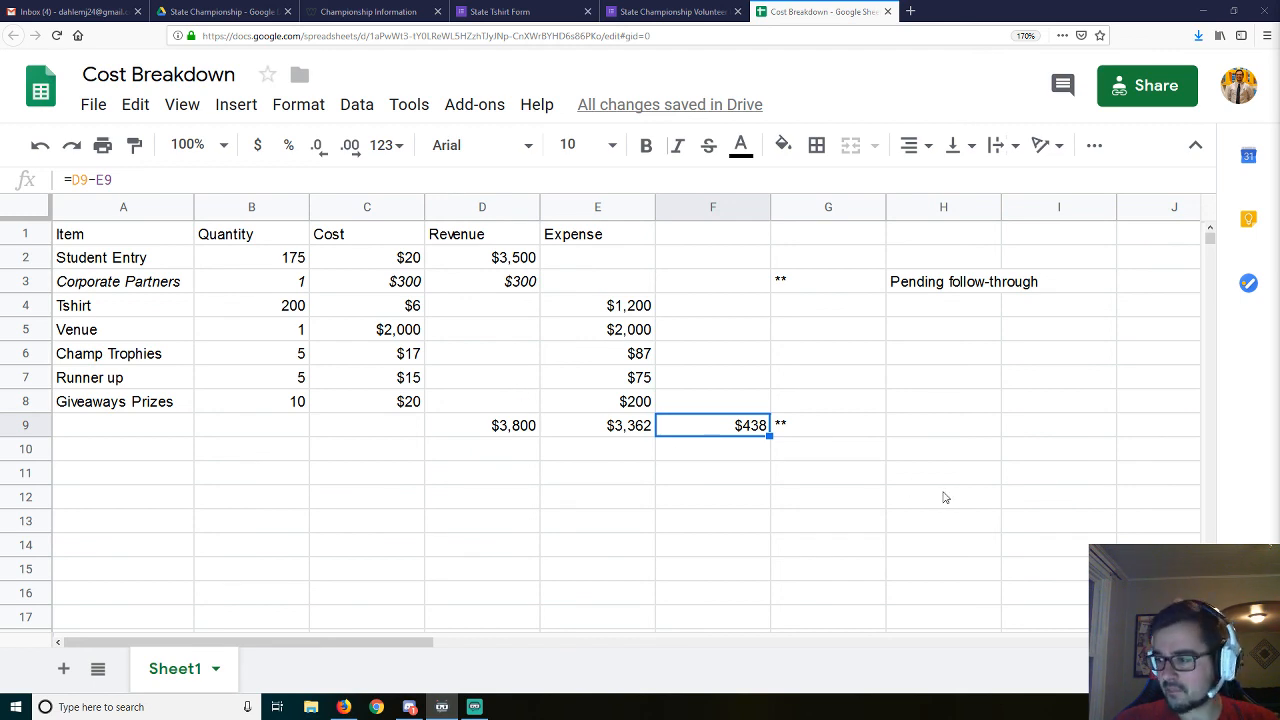
pyautogui.moveTo(953, 500)
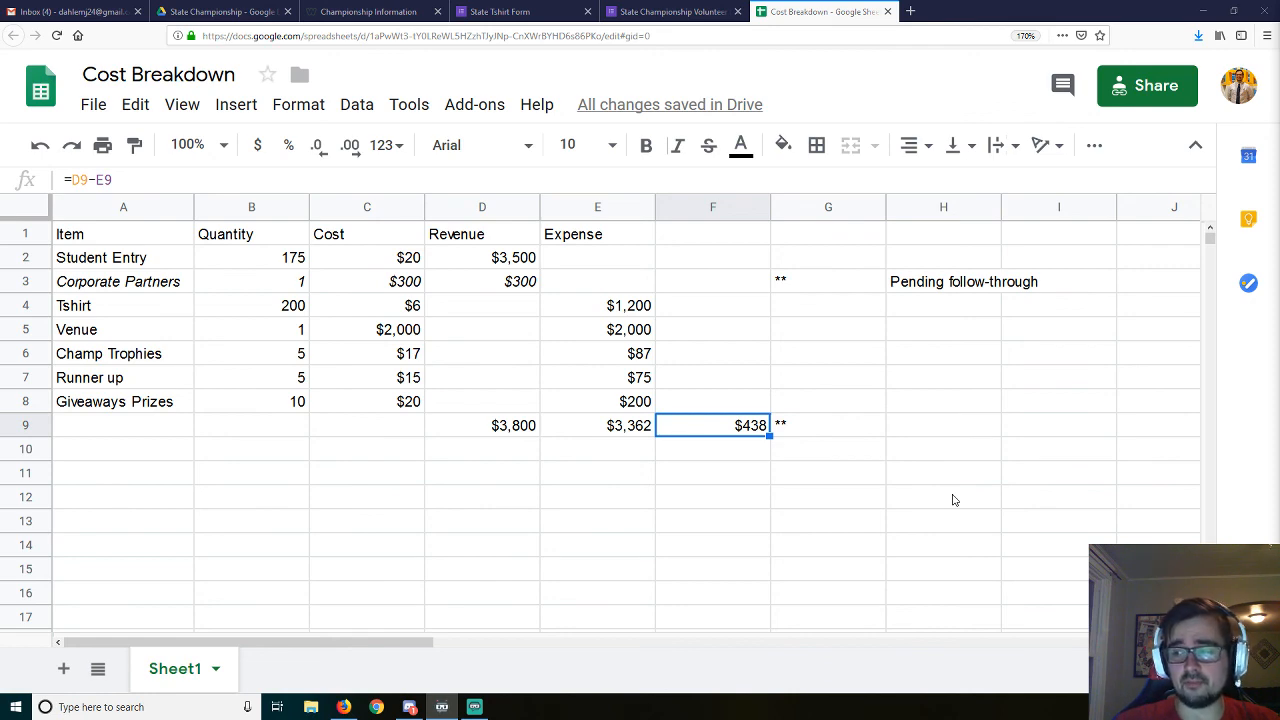
pyautogui.moveTo(427, 28)
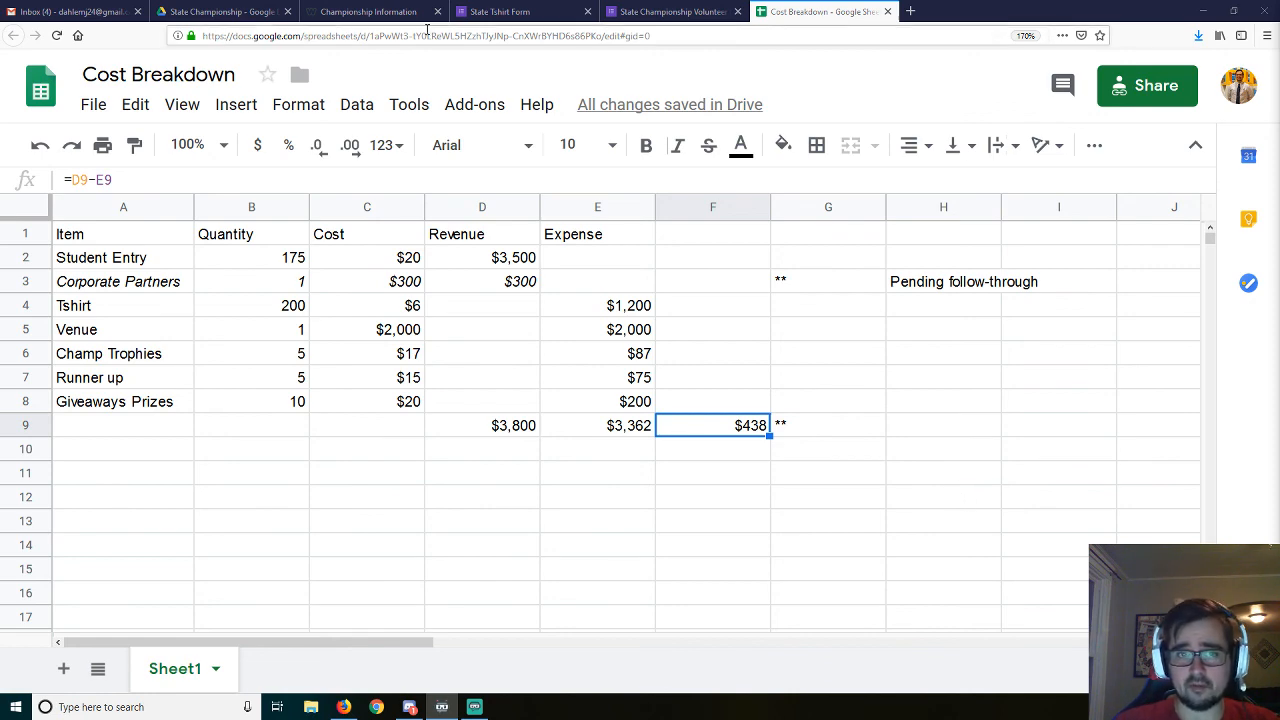
# Step: Switch to the WIHSEA Championship Information tab showing the game-day schedule grid
pyautogui.click(365, 11)
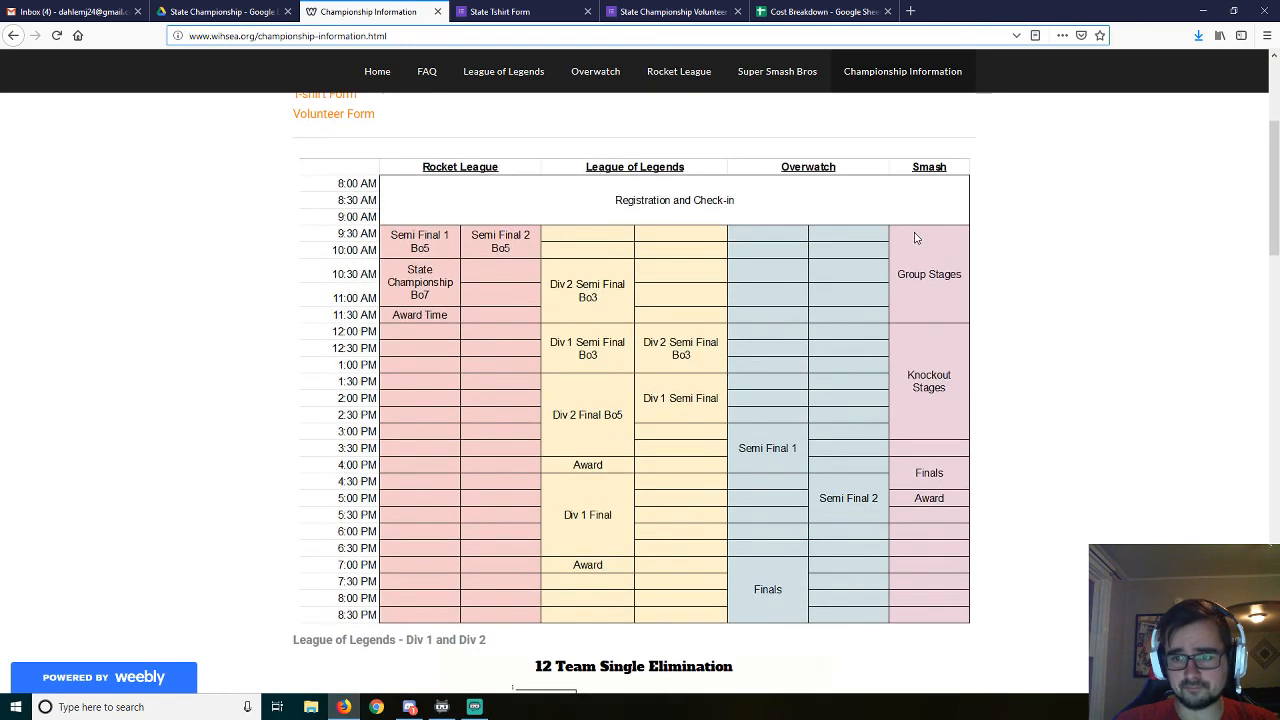
pyautogui.moveTo(911, 359)
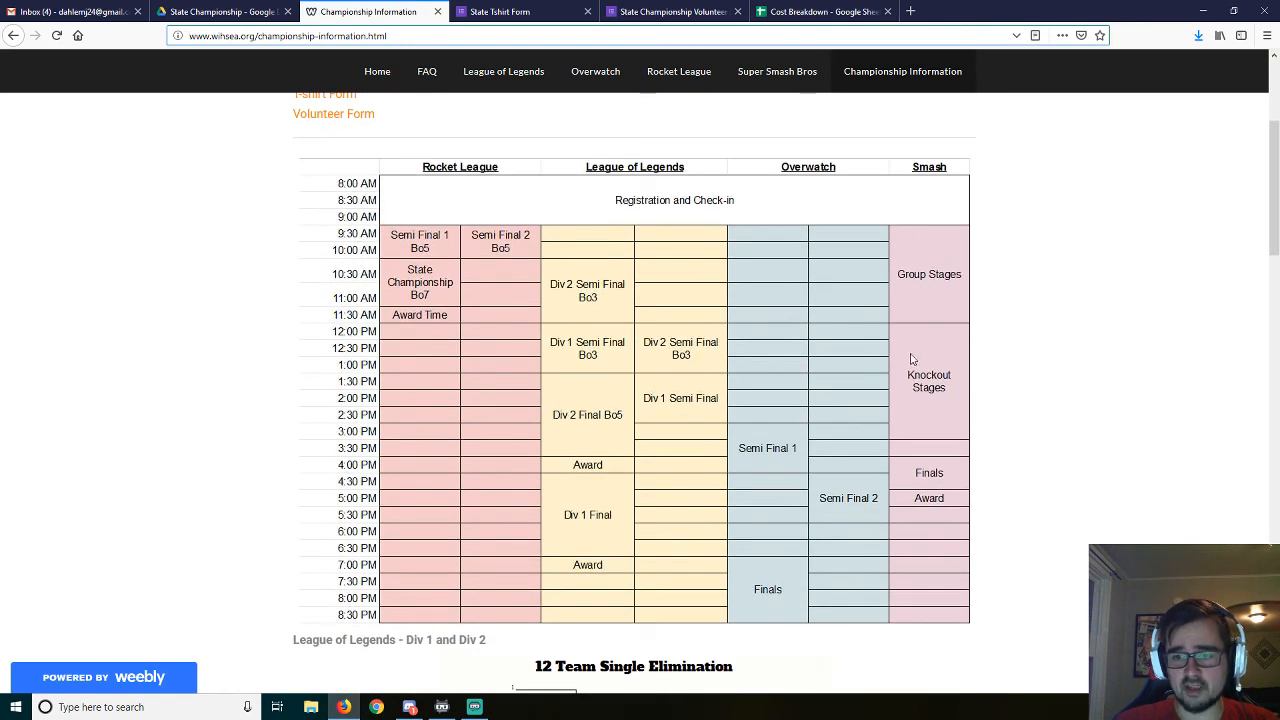
pyautogui.moveTo(938, 465)
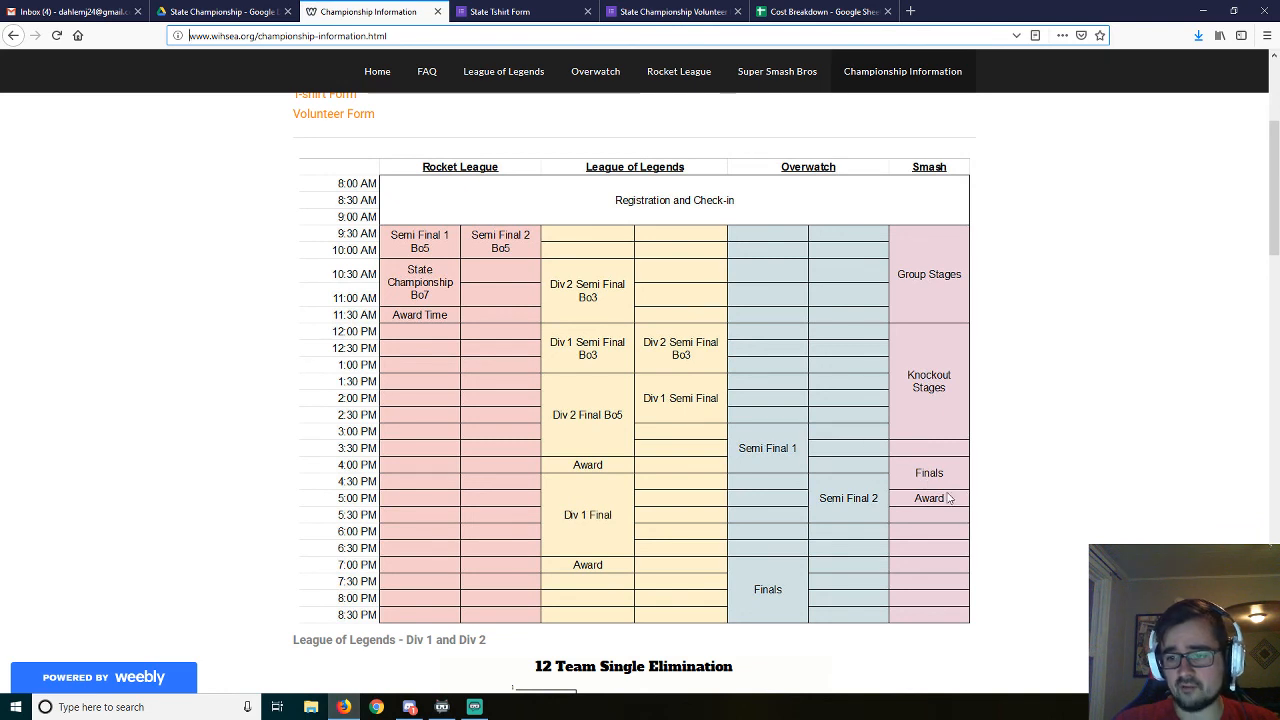
pyautogui.moveTo(890, 483)
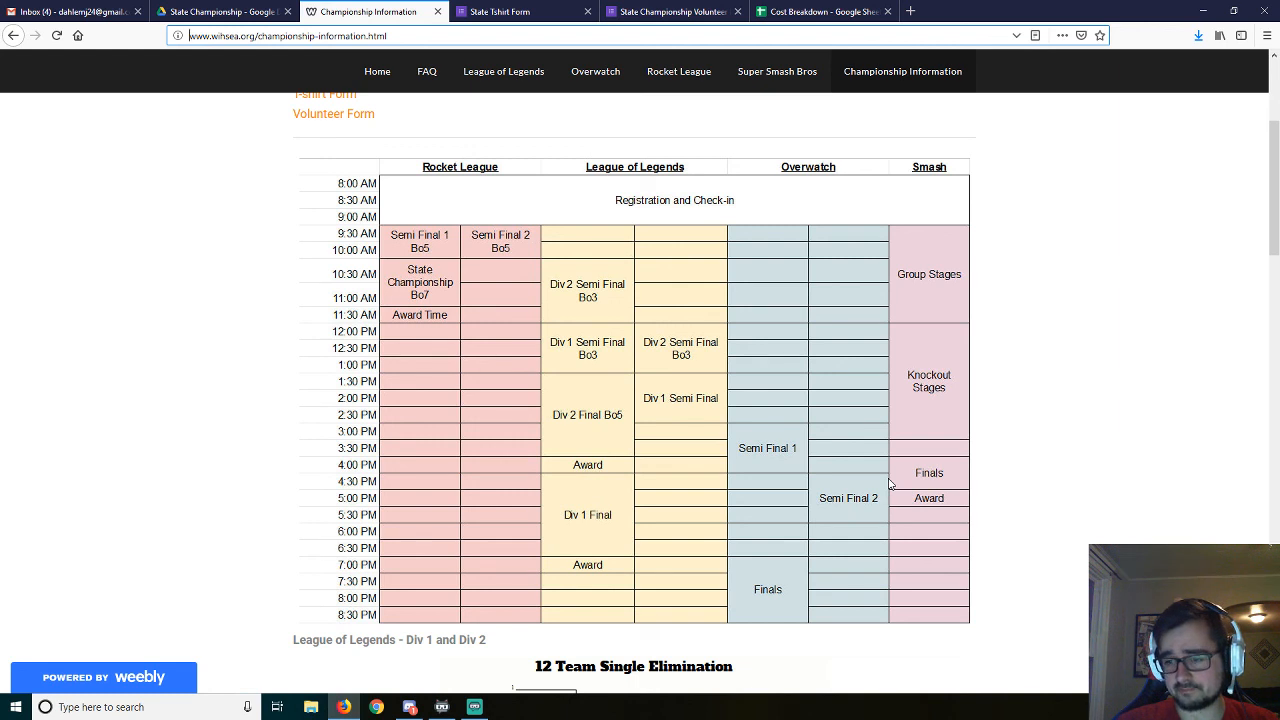
pyautogui.moveTo(683, 451)
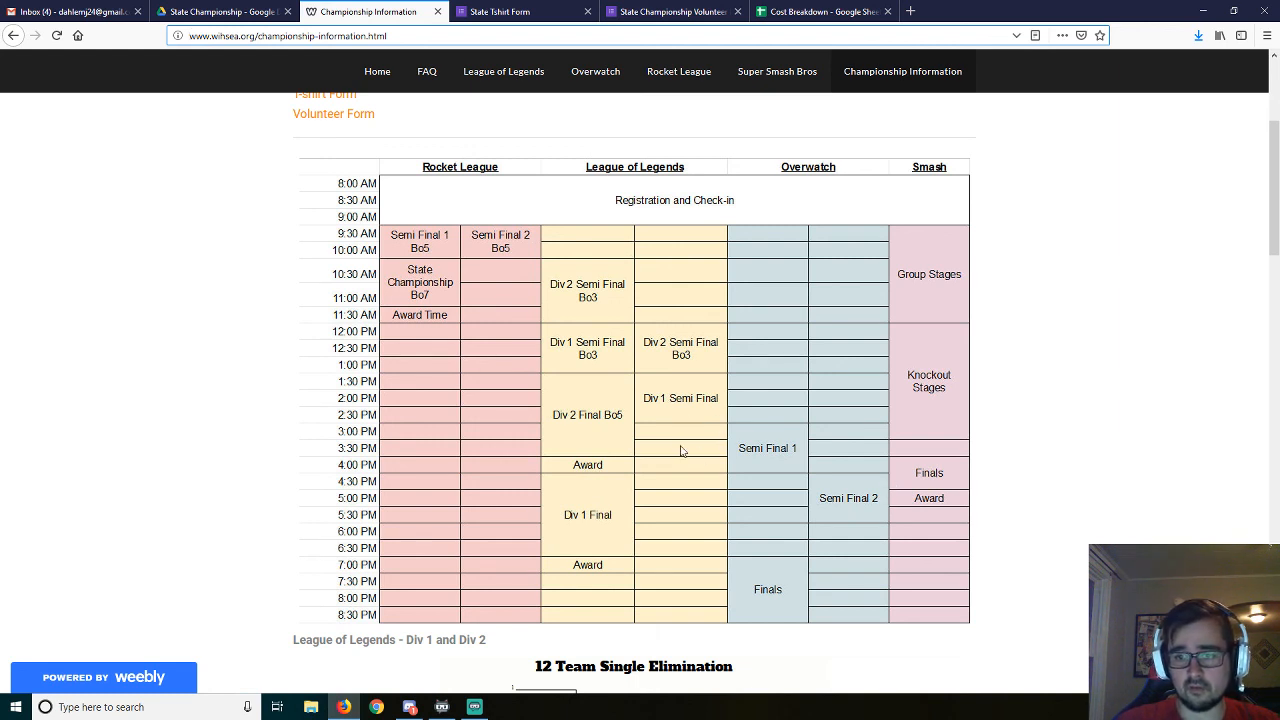
pyautogui.moveTo(568, 337)
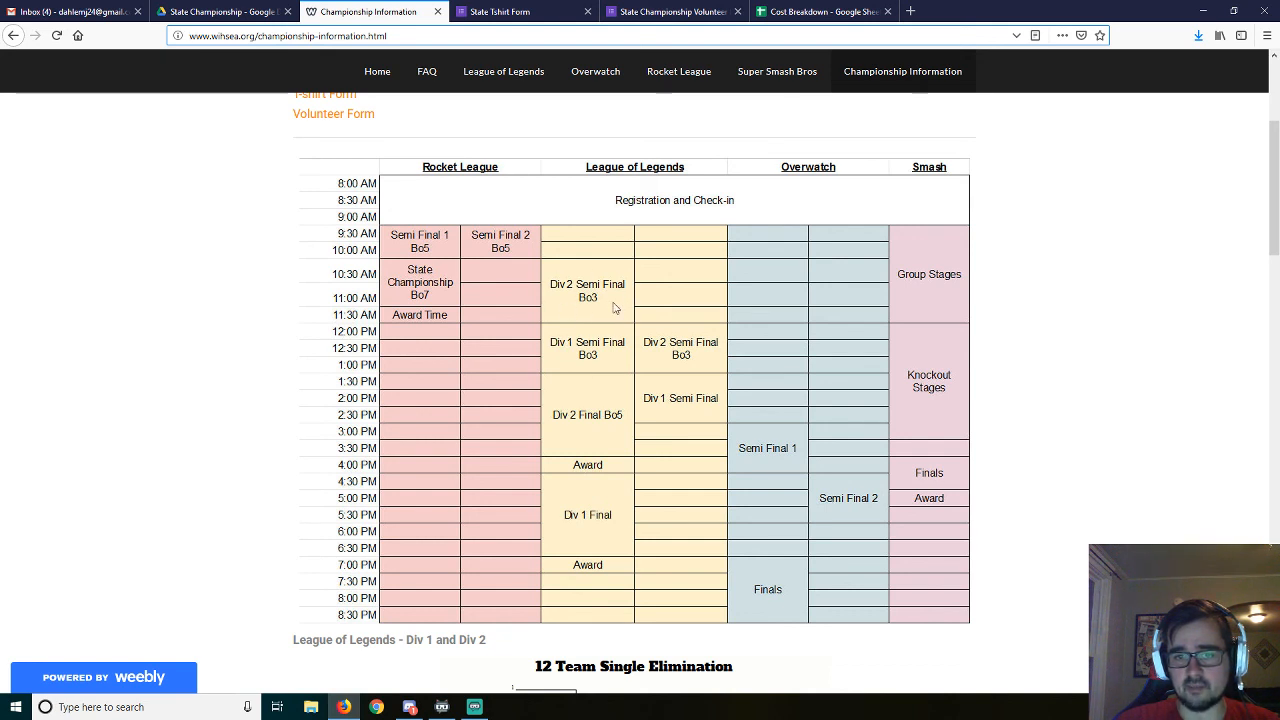
pyautogui.moveTo(1000, 265)
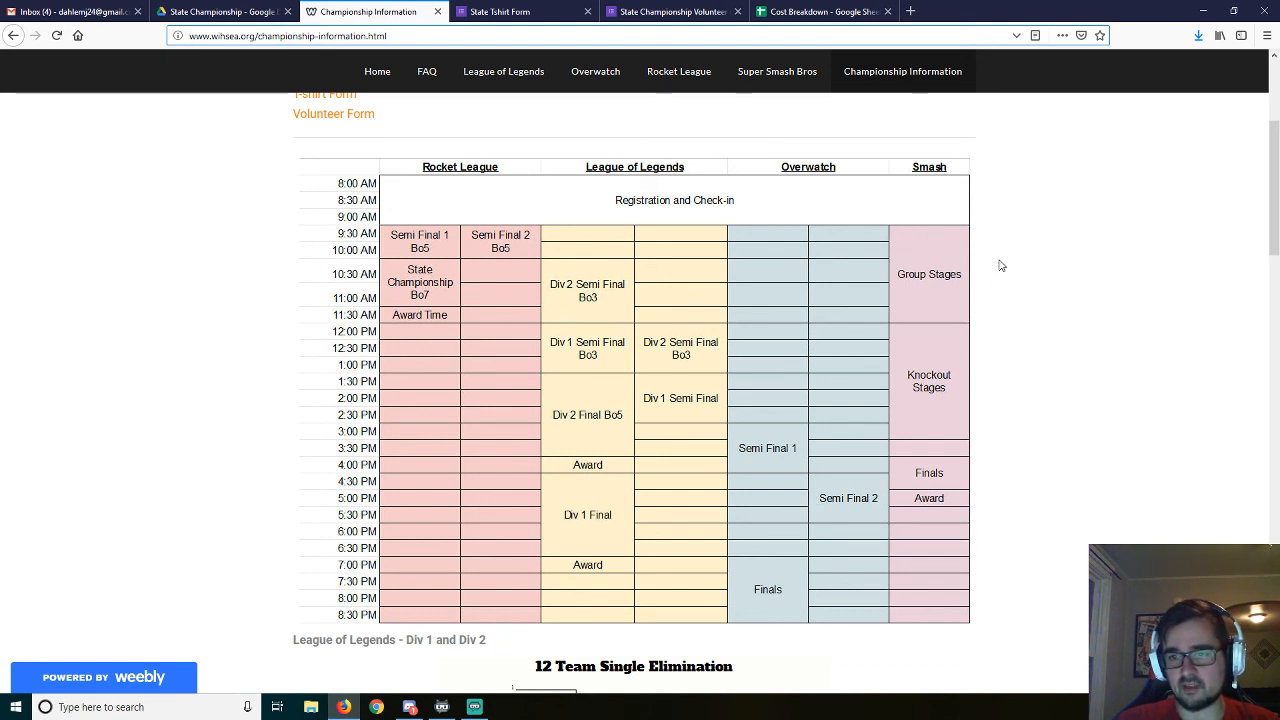
pyautogui.moveTo(924, 283)
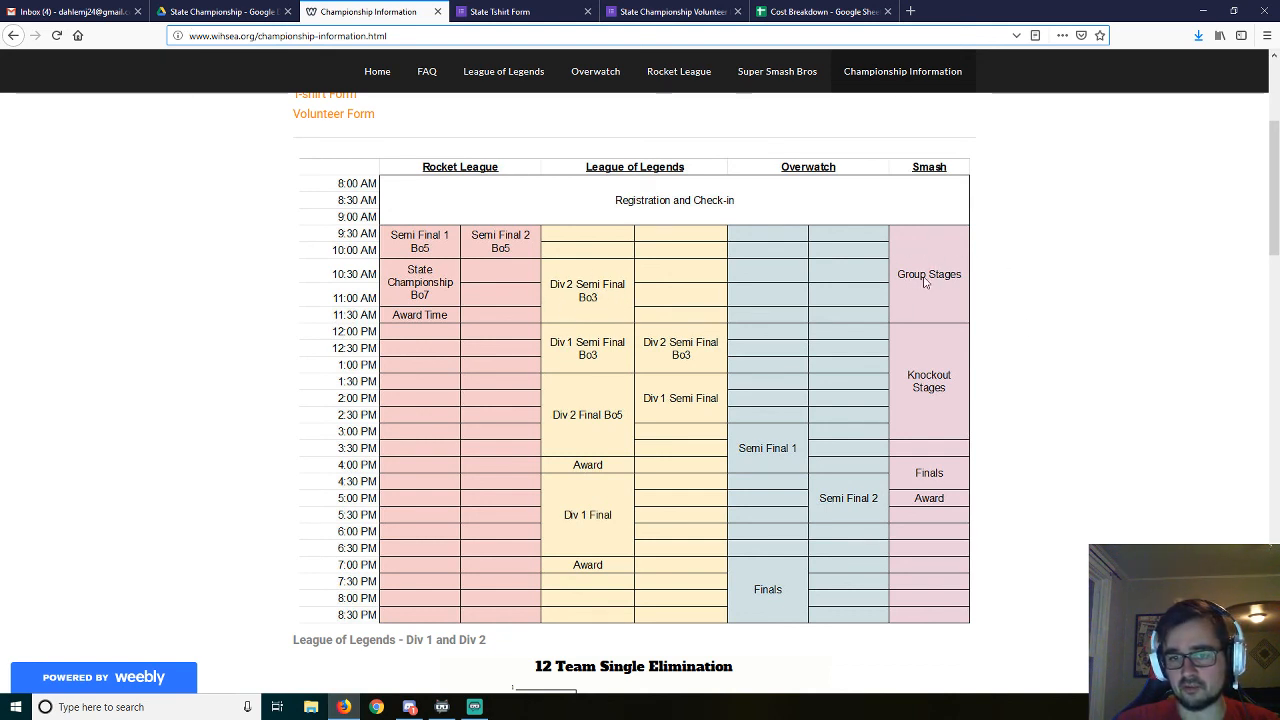
pyautogui.moveTo(895, 353)
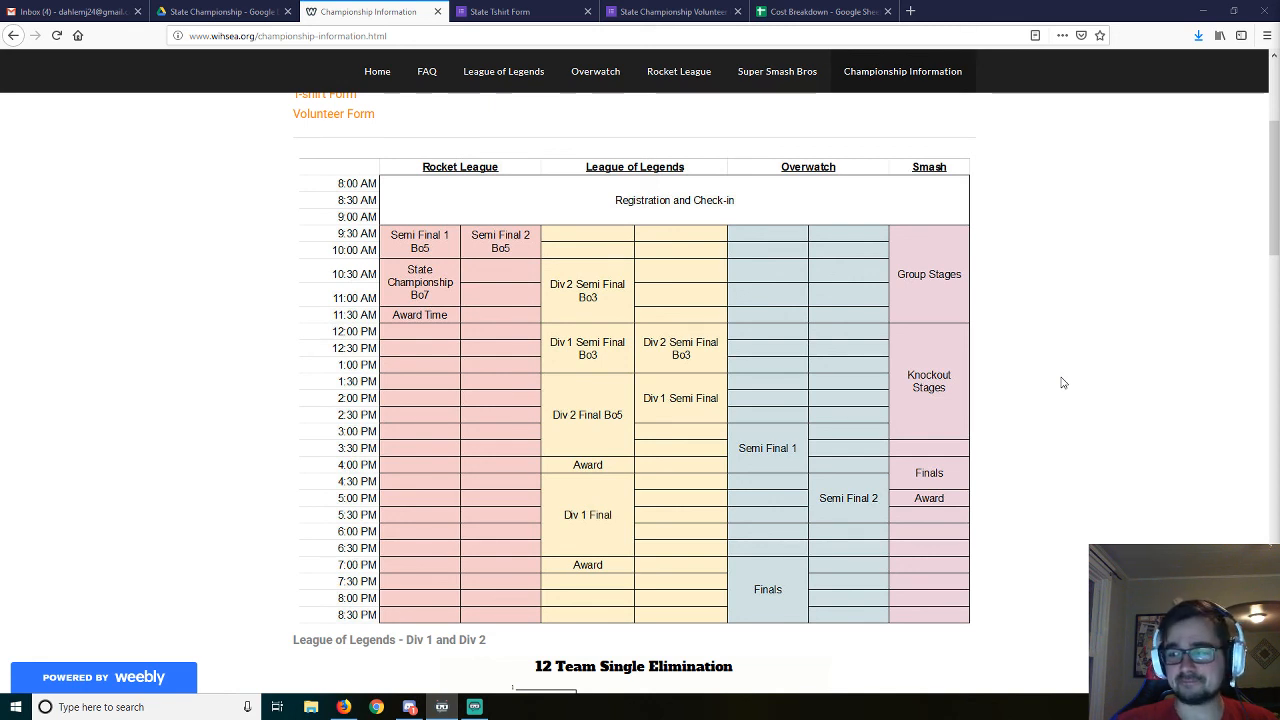
pyautogui.moveTo(1075, 389)
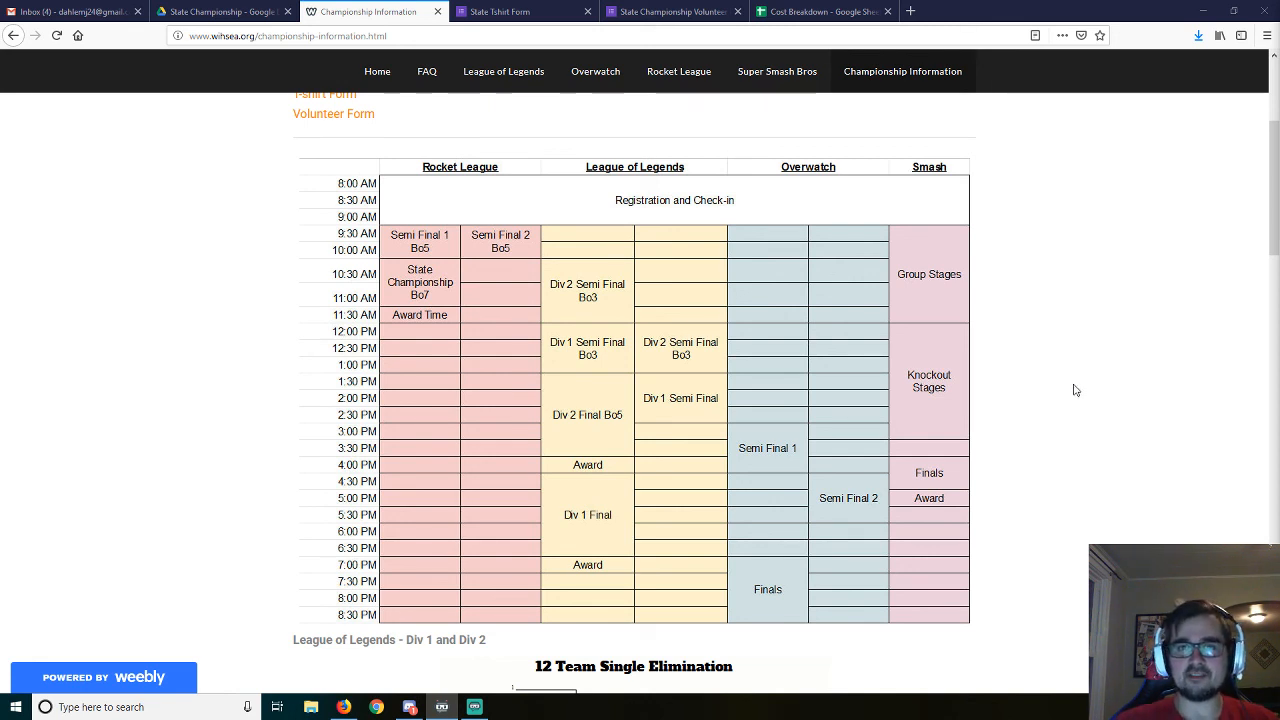
pyautogui.moveTo(997, 365)
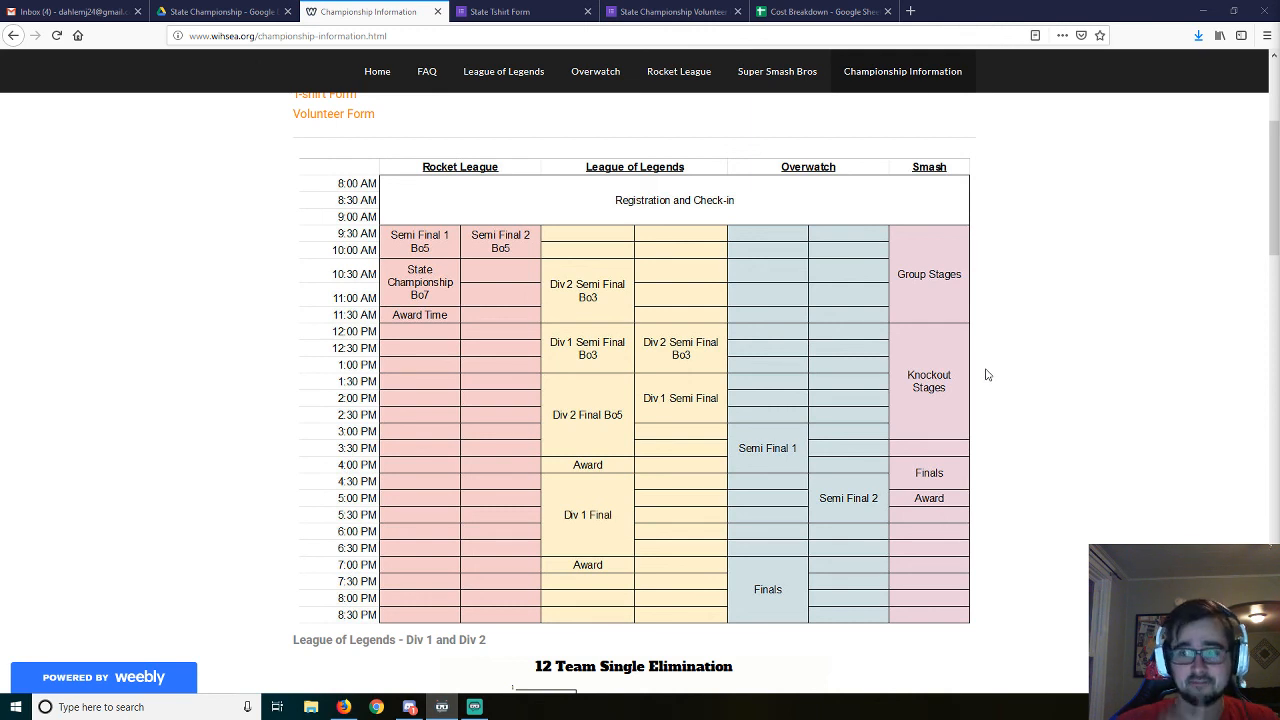
pyautogui.moveTo(1008, 374)
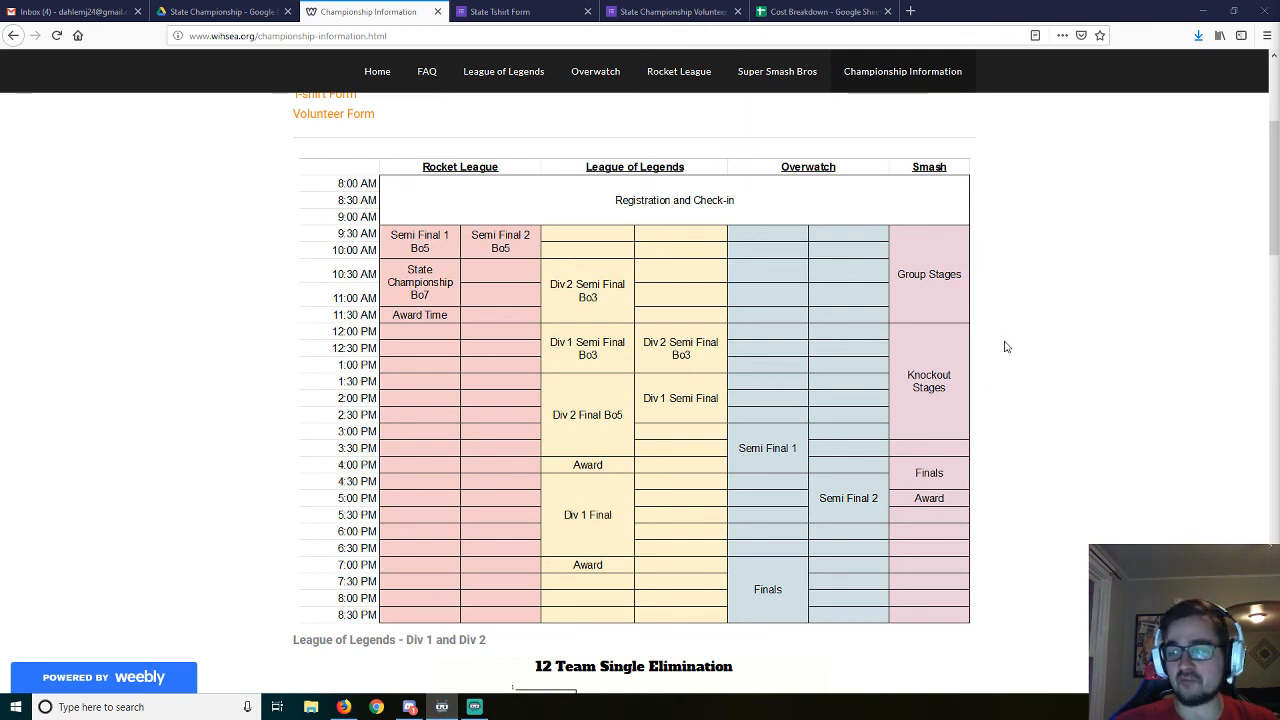
pyautogui.moveTo(1011, 340)
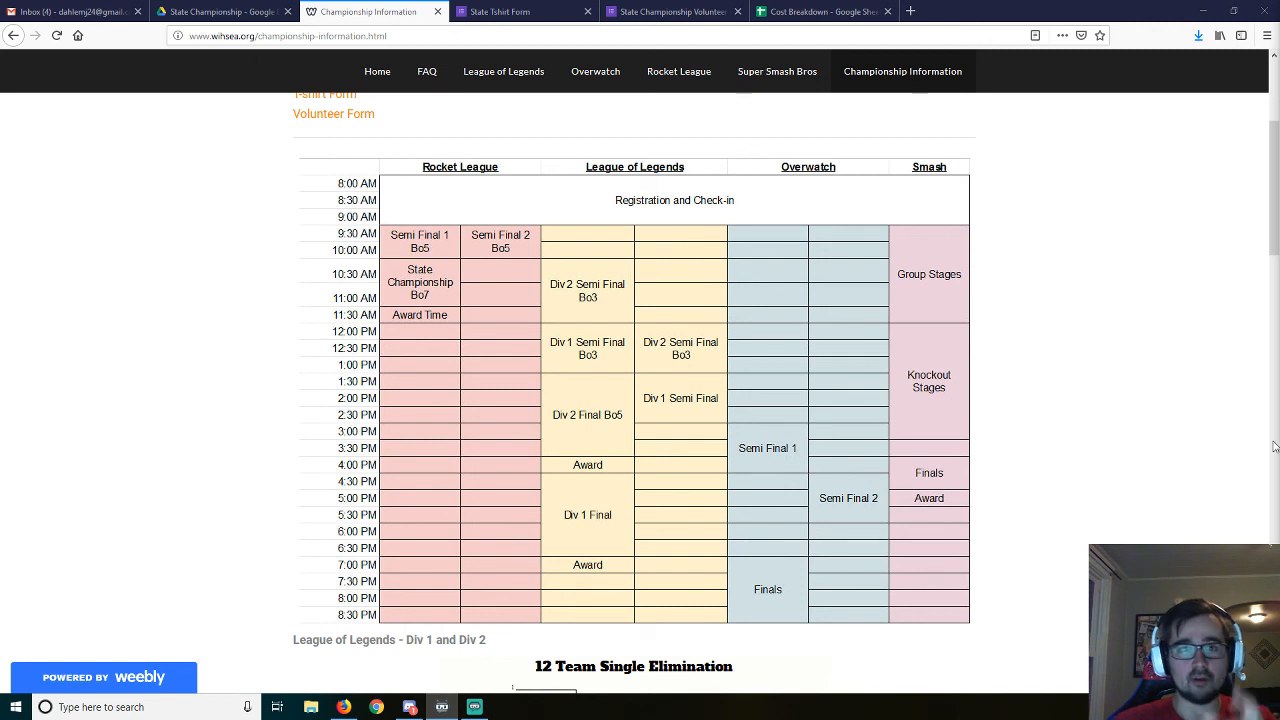
pyautogui.moveTo(1152, 424)
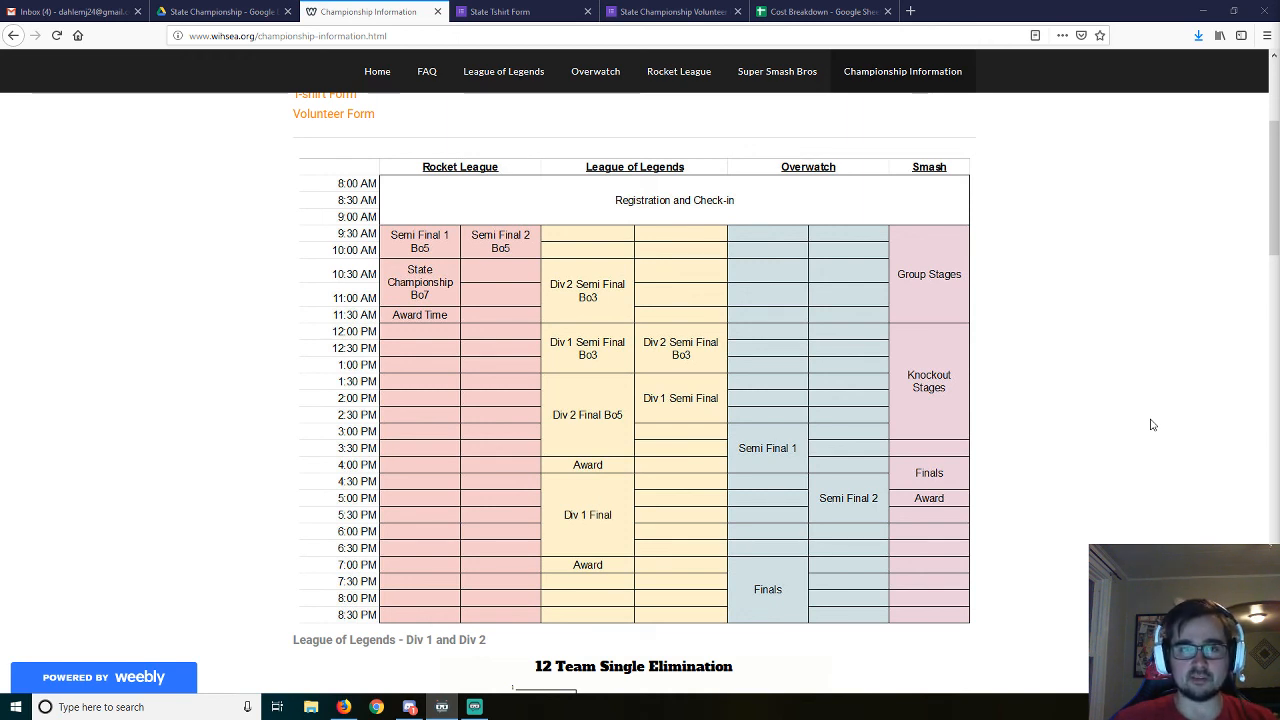
pyautogui.moveTo(1112, 439)
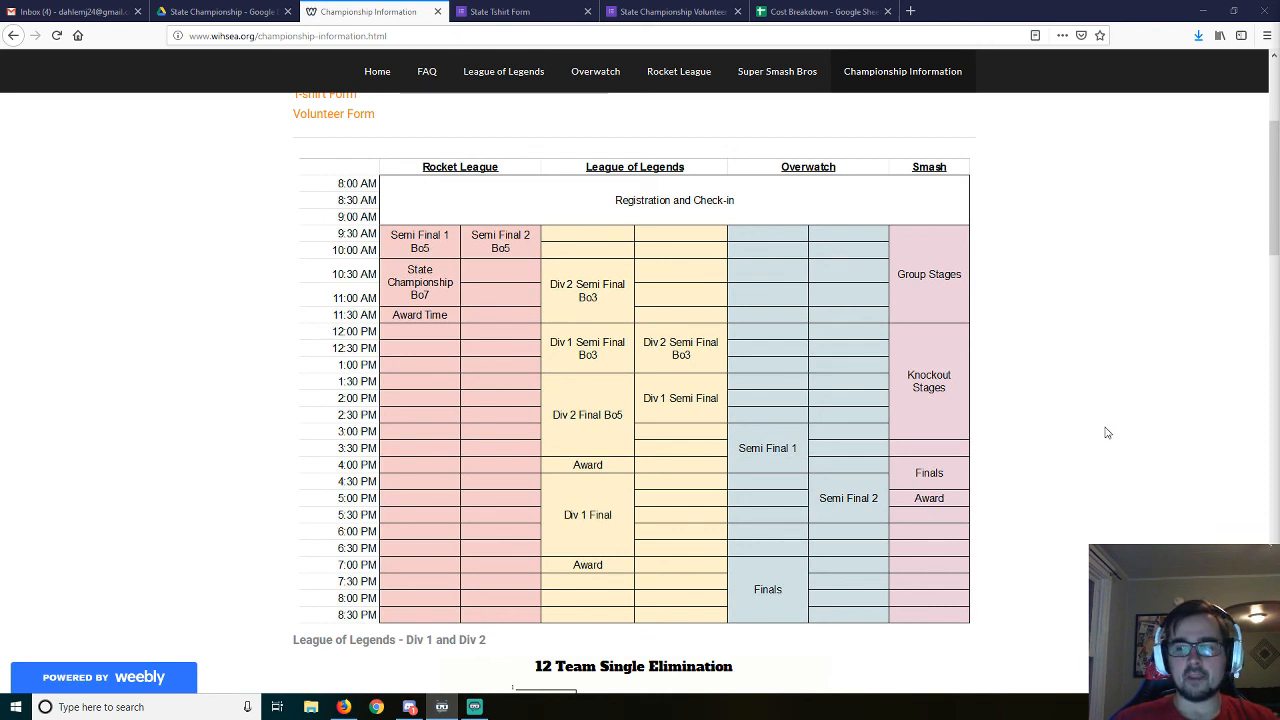
pyautogui.moveTo(1205, 515)
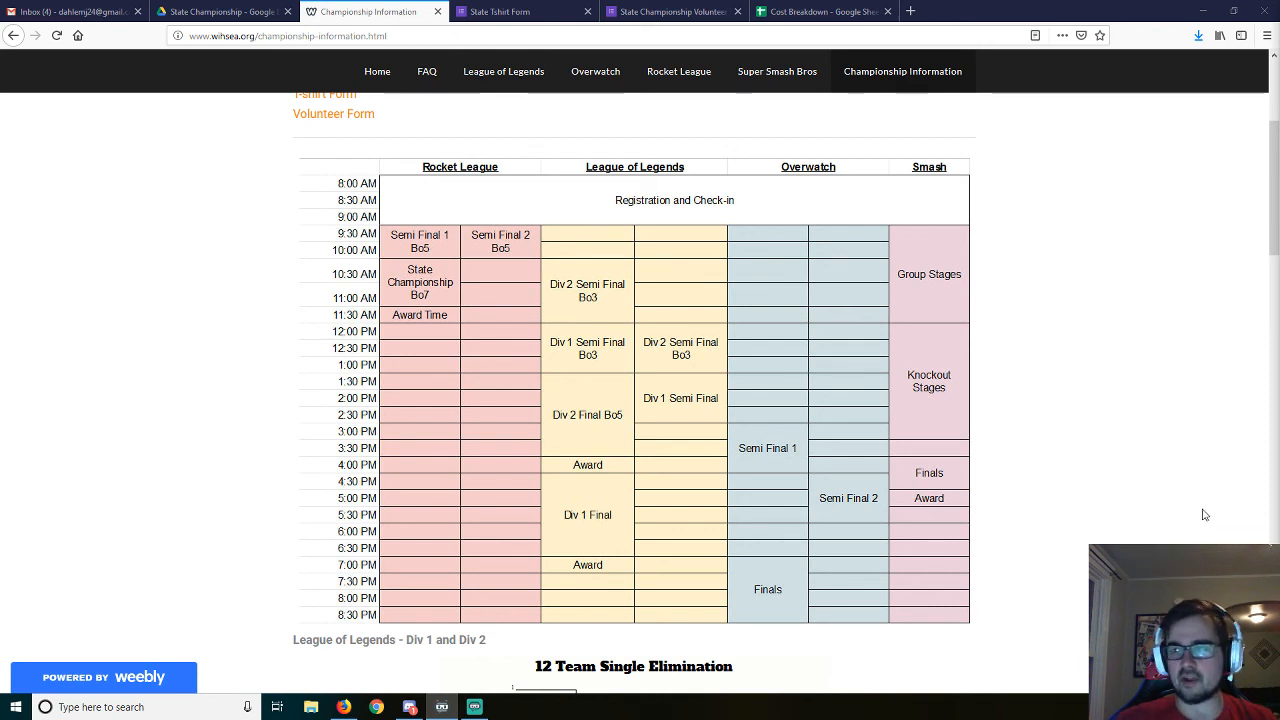